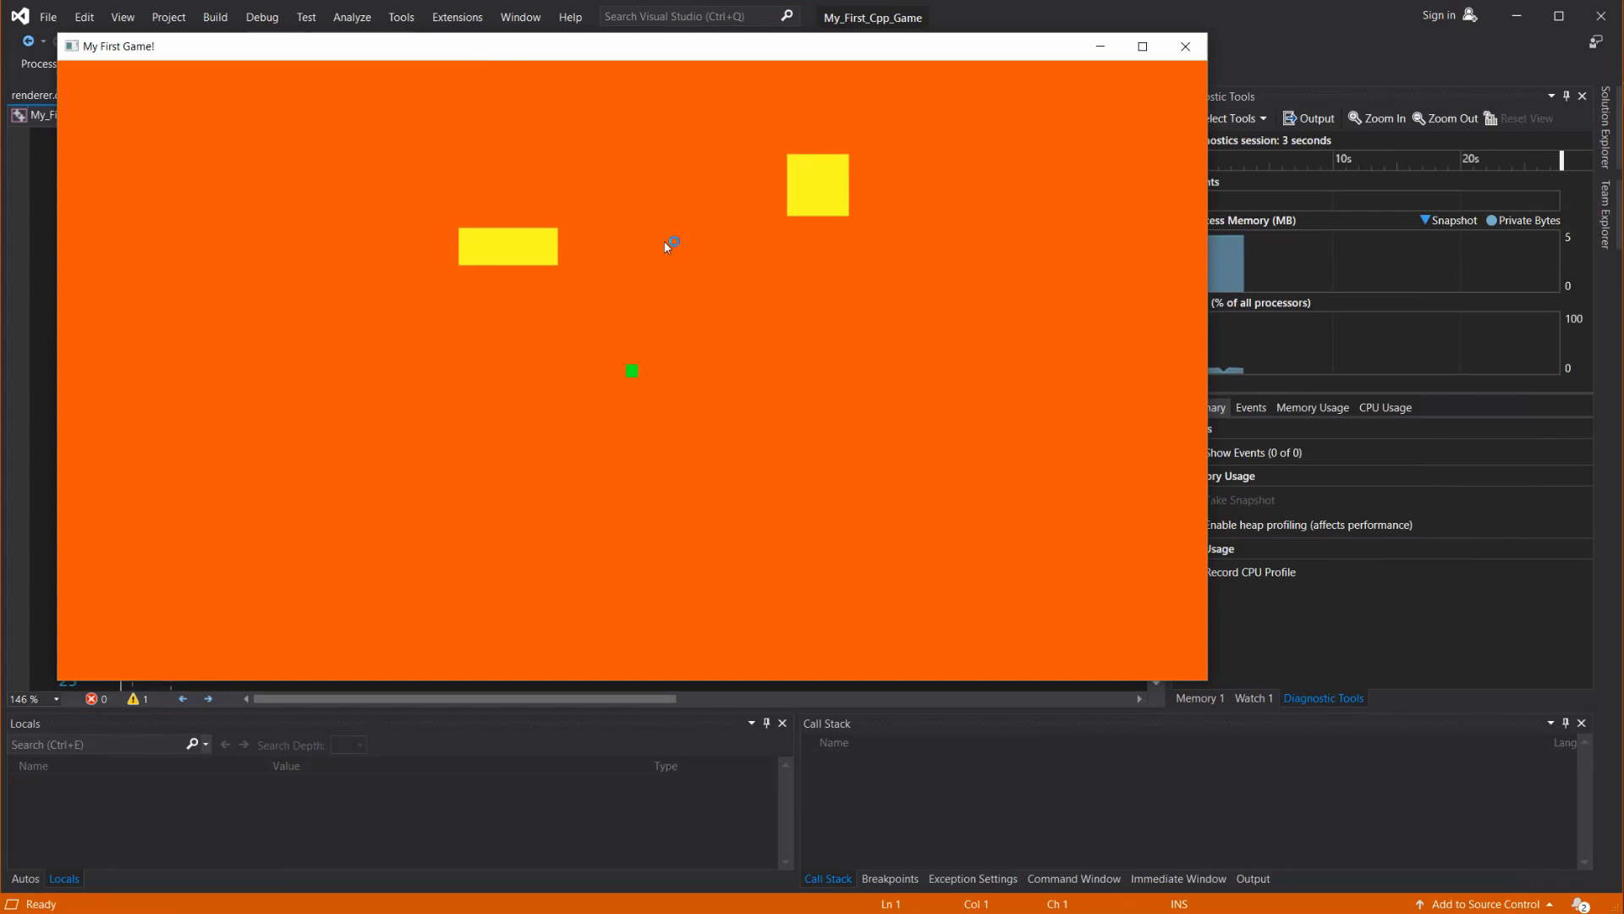
- Close the running 'My First Game!' window to return to the code
click(1184, 46)
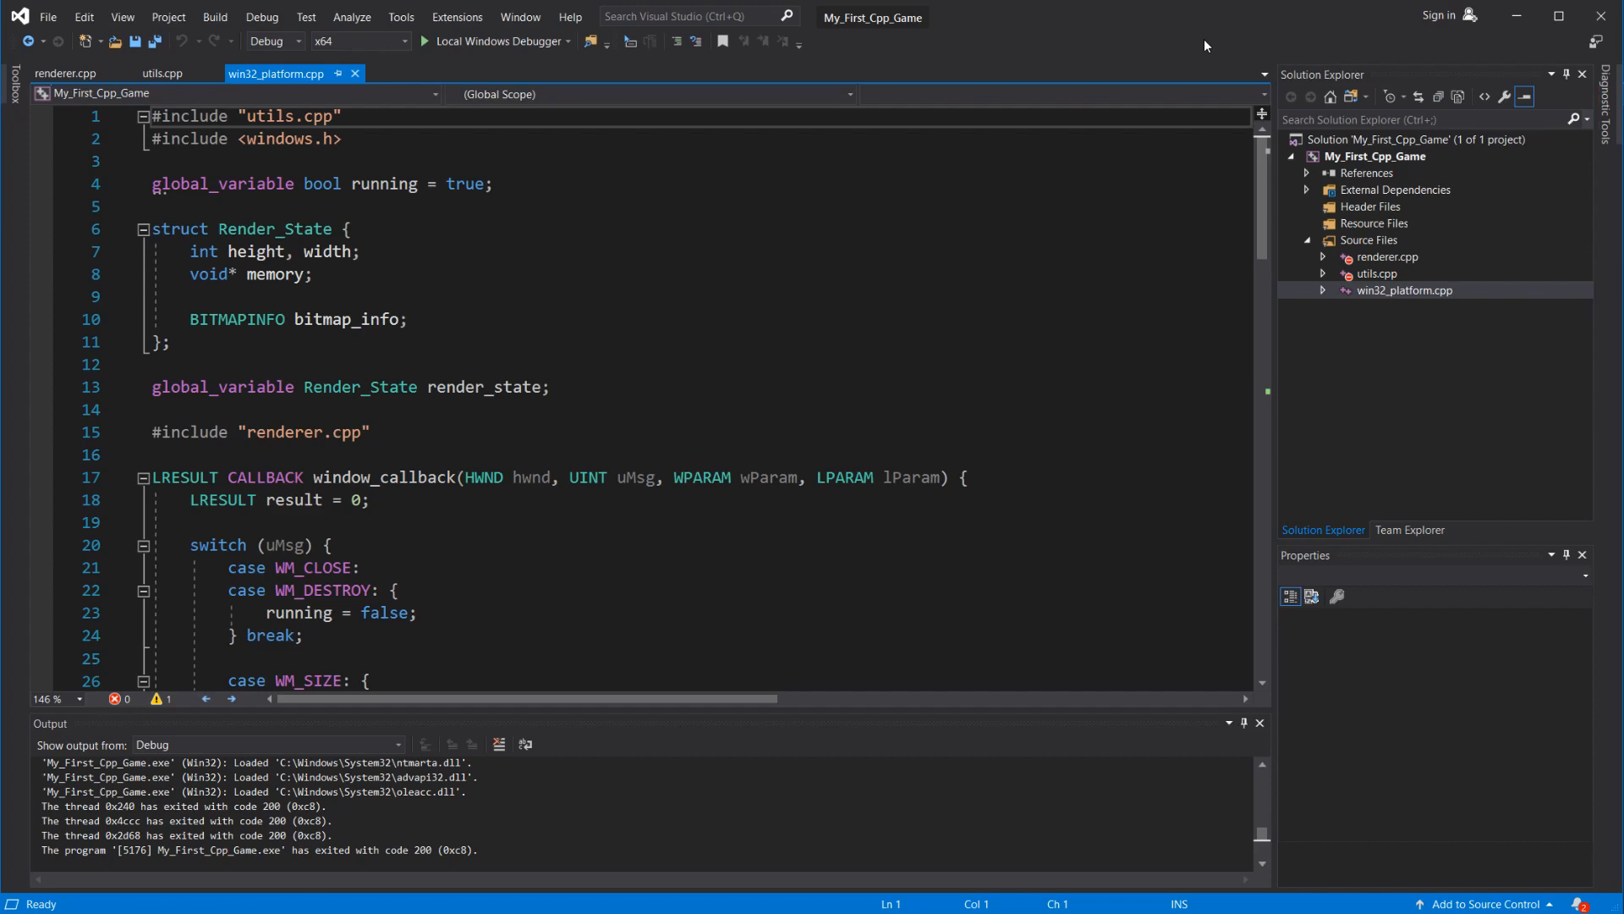
- Add a switch on message.message with WM_KEYUP/WM_KEYDOWN cases and a default dispatch case
scroll(down, 3)
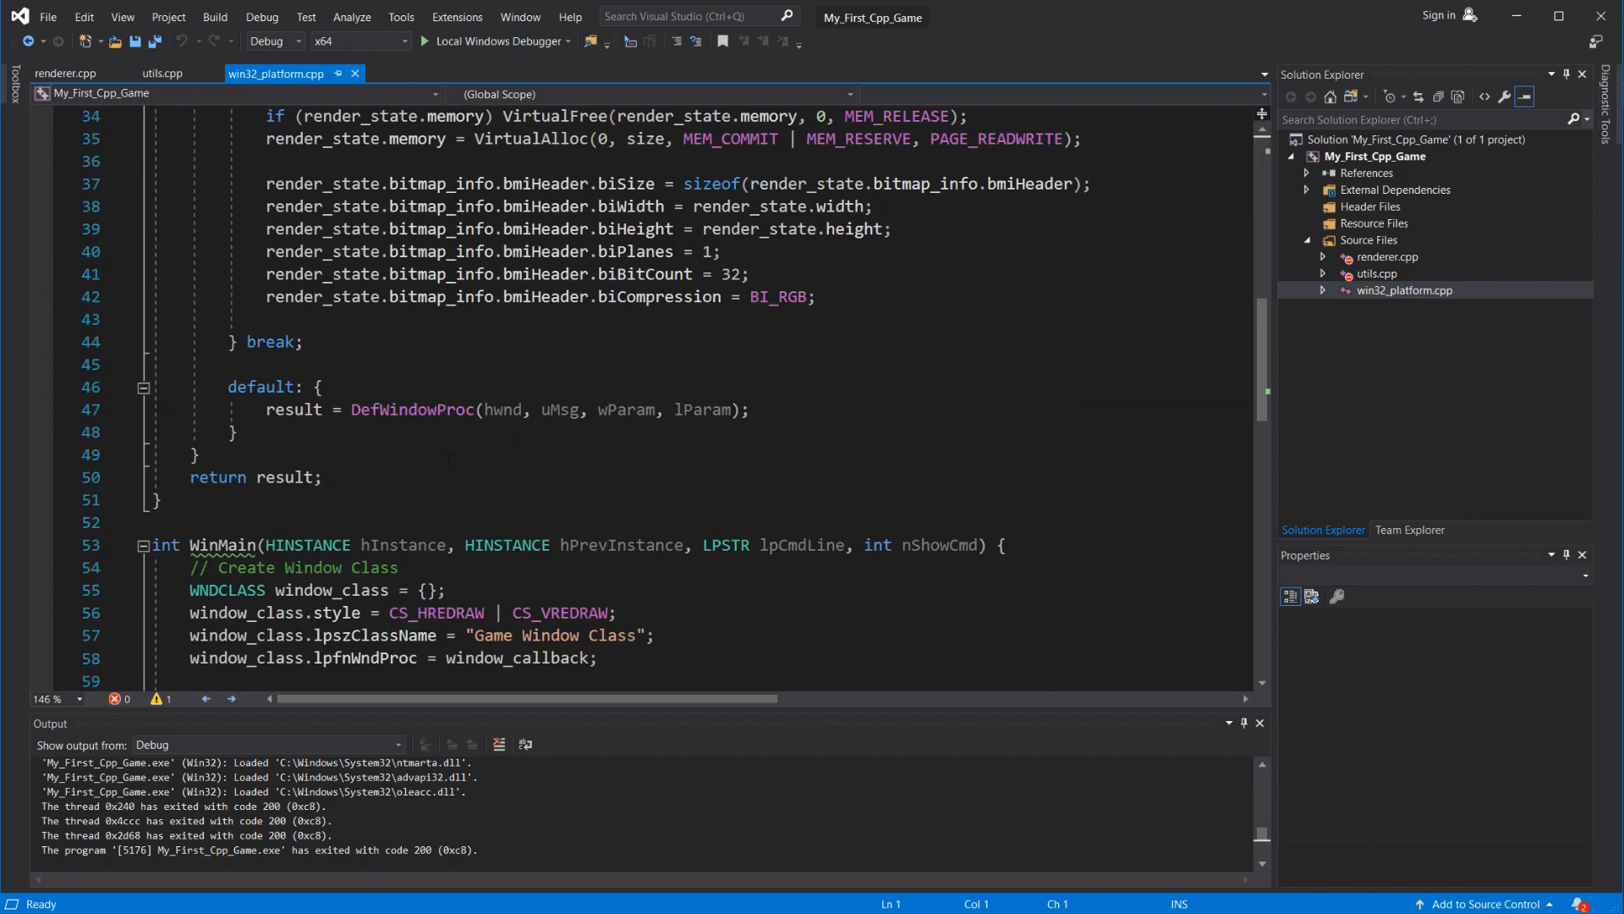
scroll(down, 3)
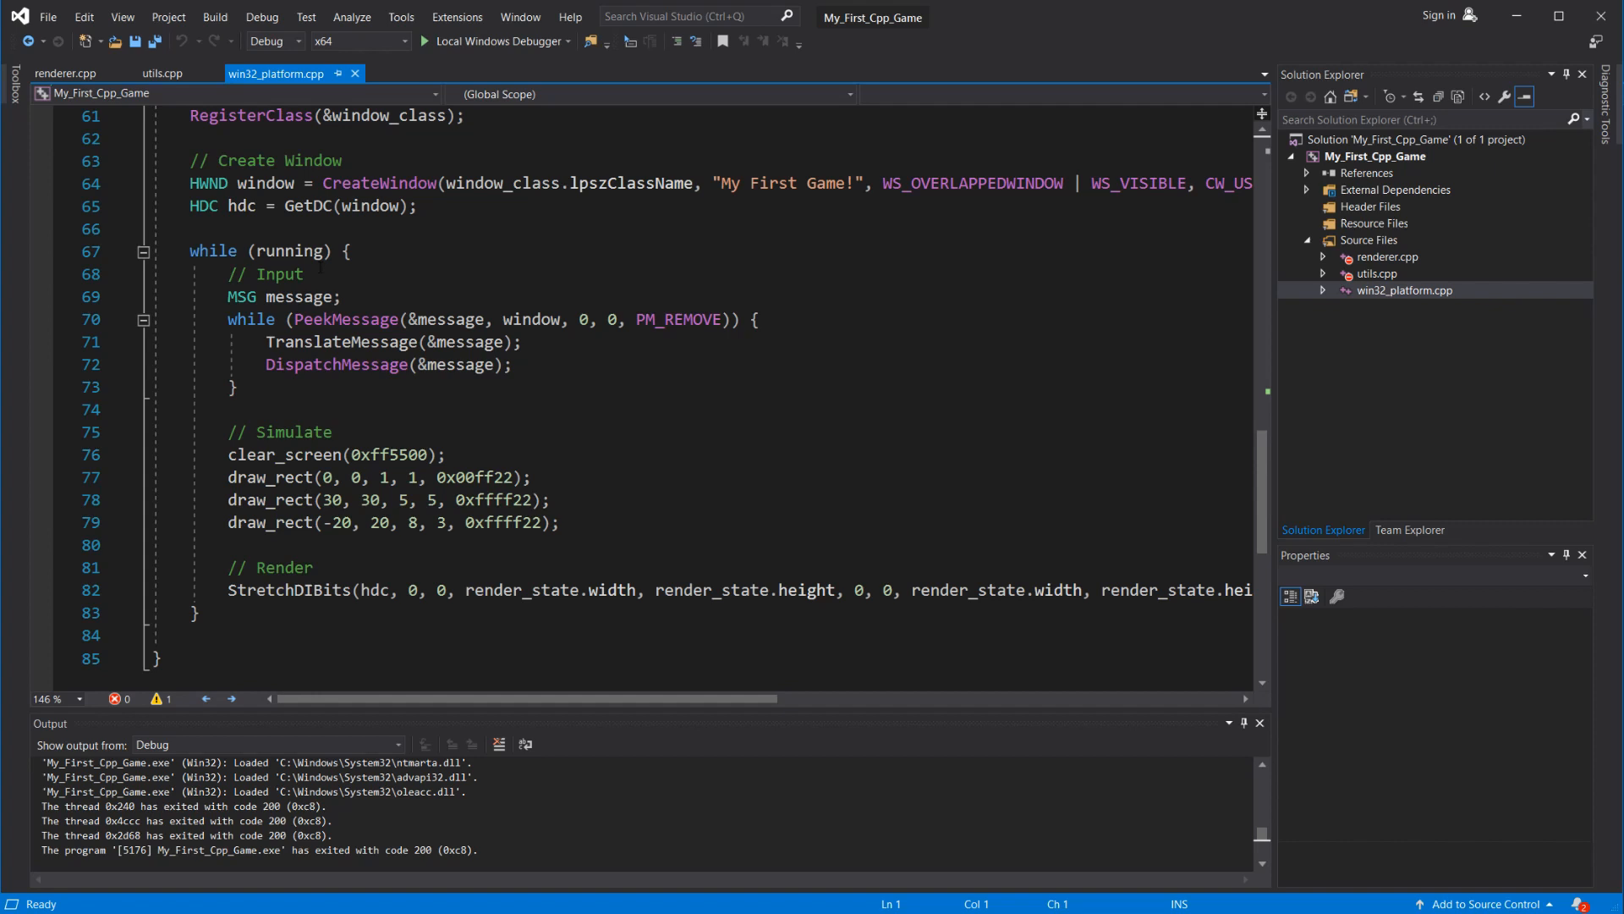
text(switch (message.message) {)
text(case)
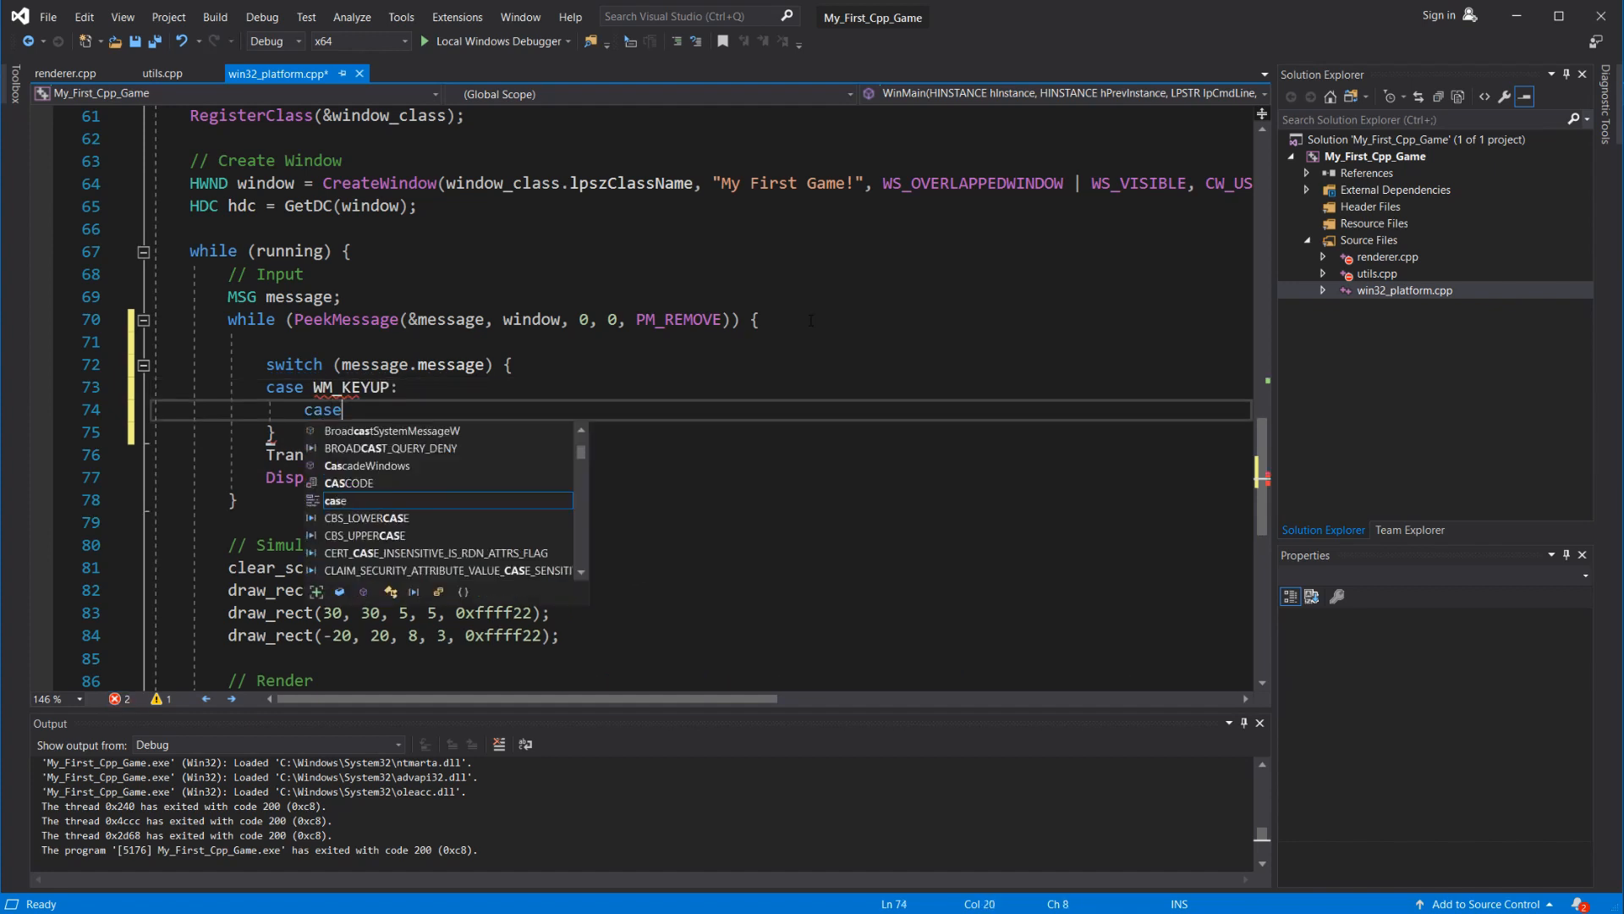
text(WM_KEYDOWN: {)
text(} break;)
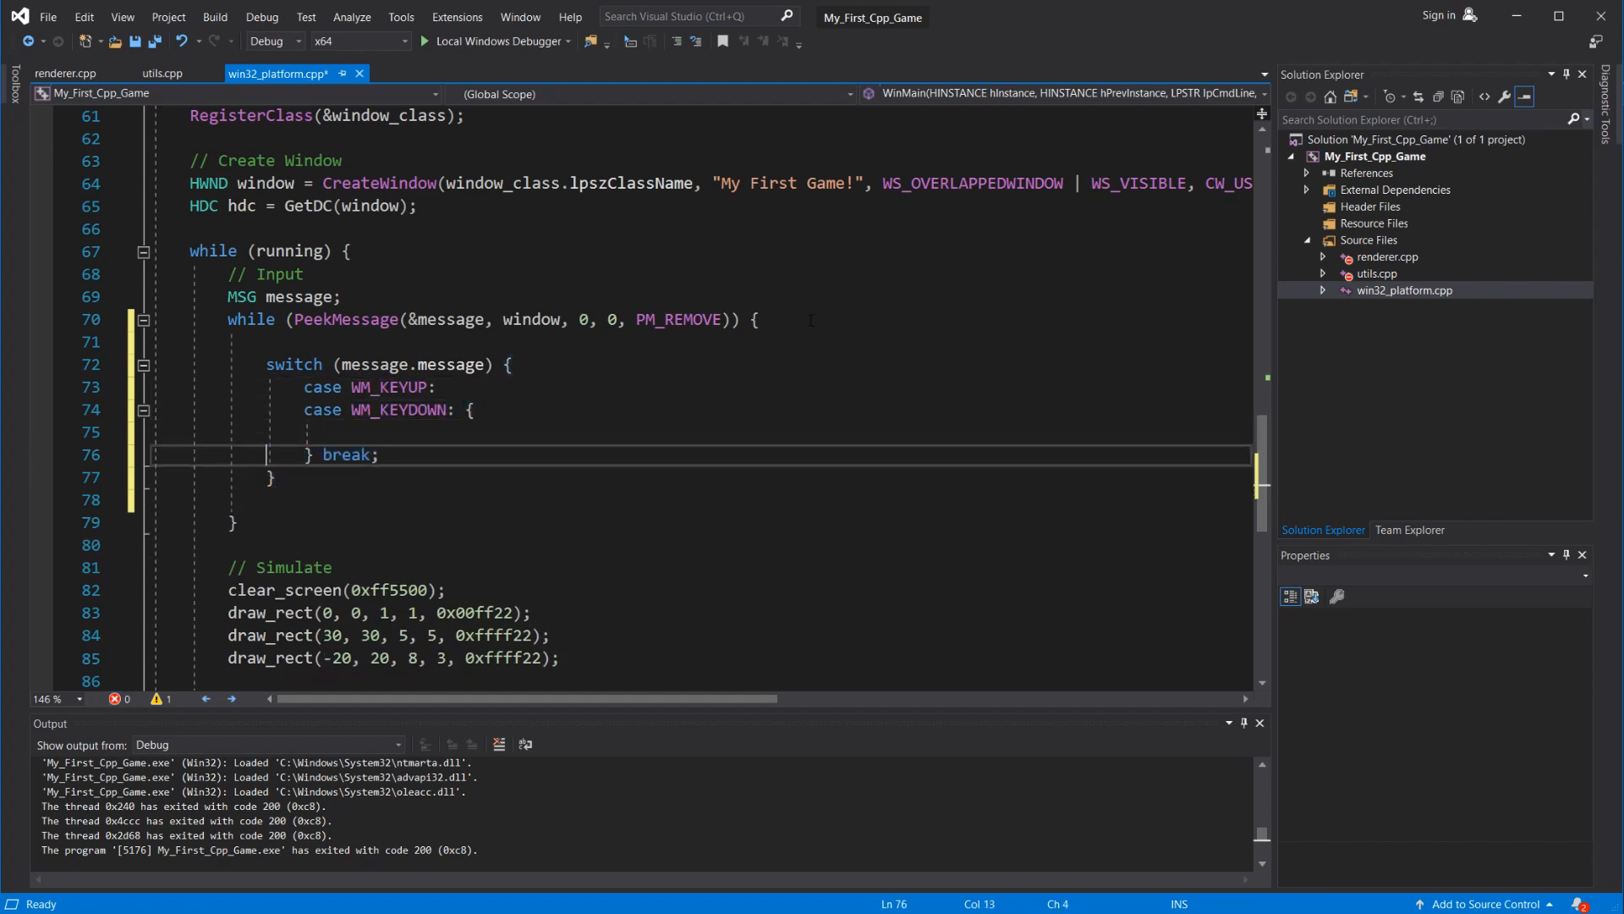
text(default: {)
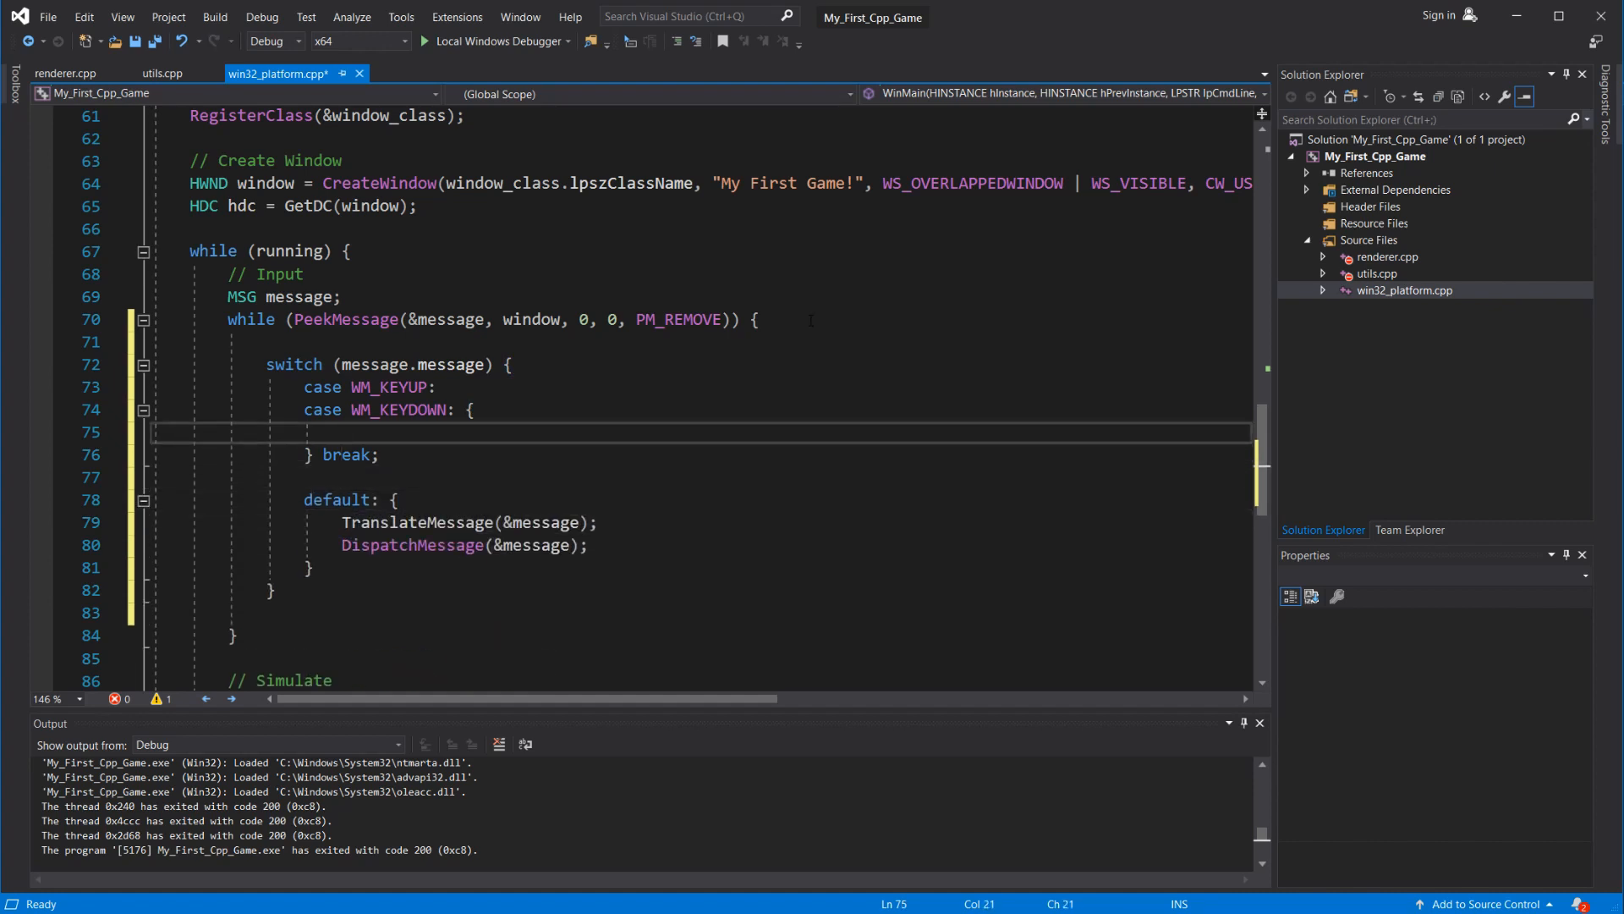
- Compute vk_code from wParam and is_down from lParam's bit 31 in the key cases
text(u32 vk_code =)
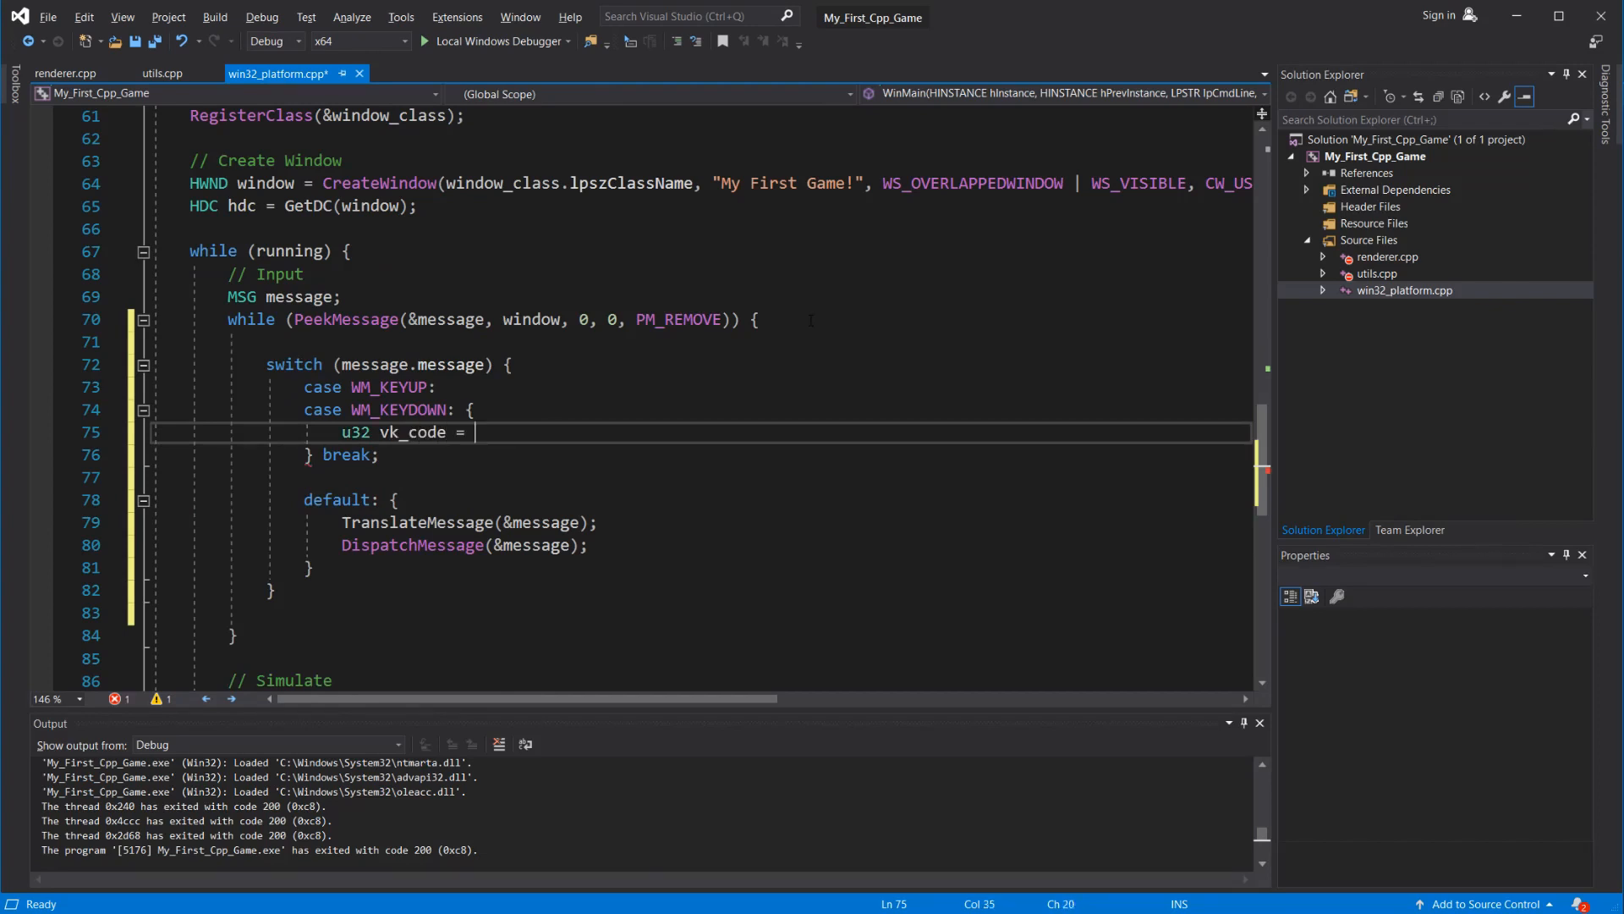
text((u32)message.wParam;)
text(bool is_down = (()
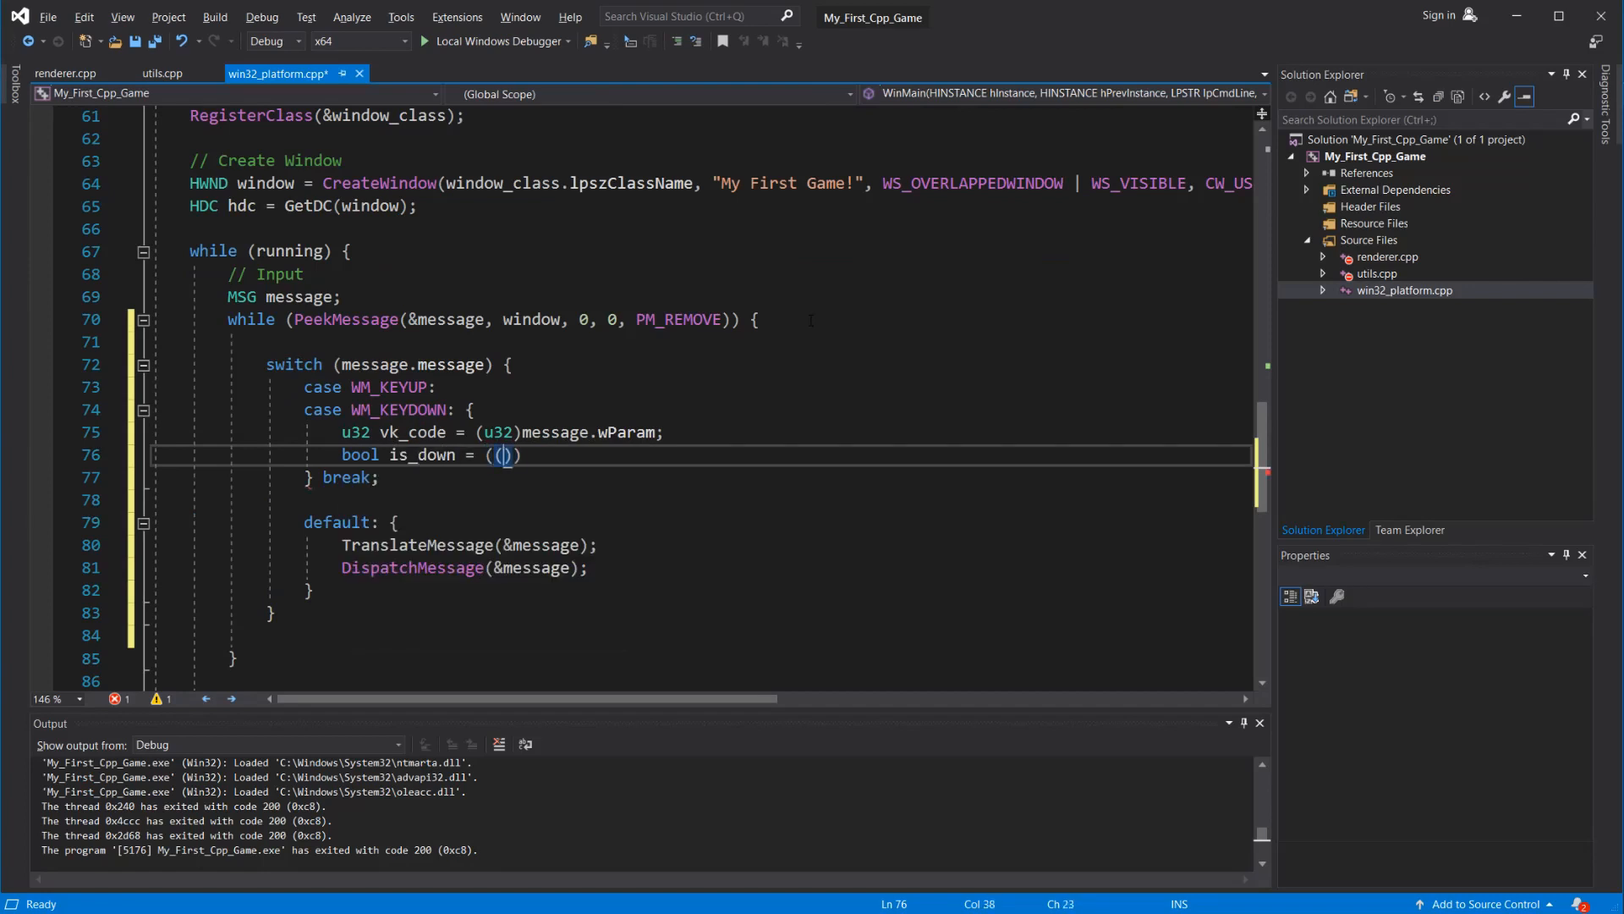
text(message.lParam)
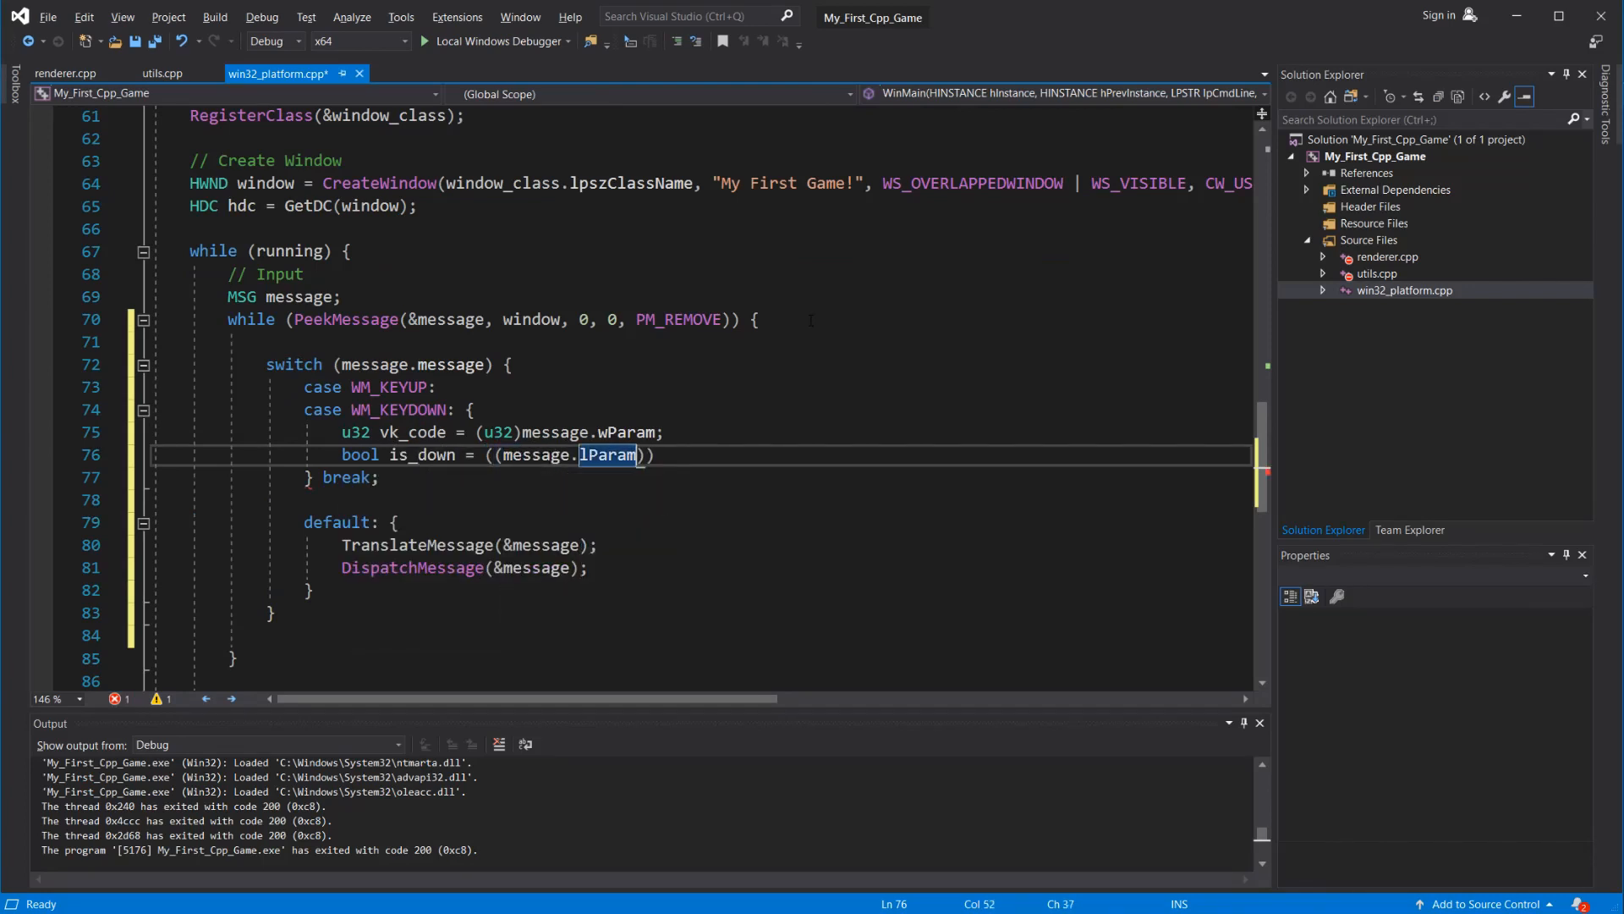
text(& (1 << 31)
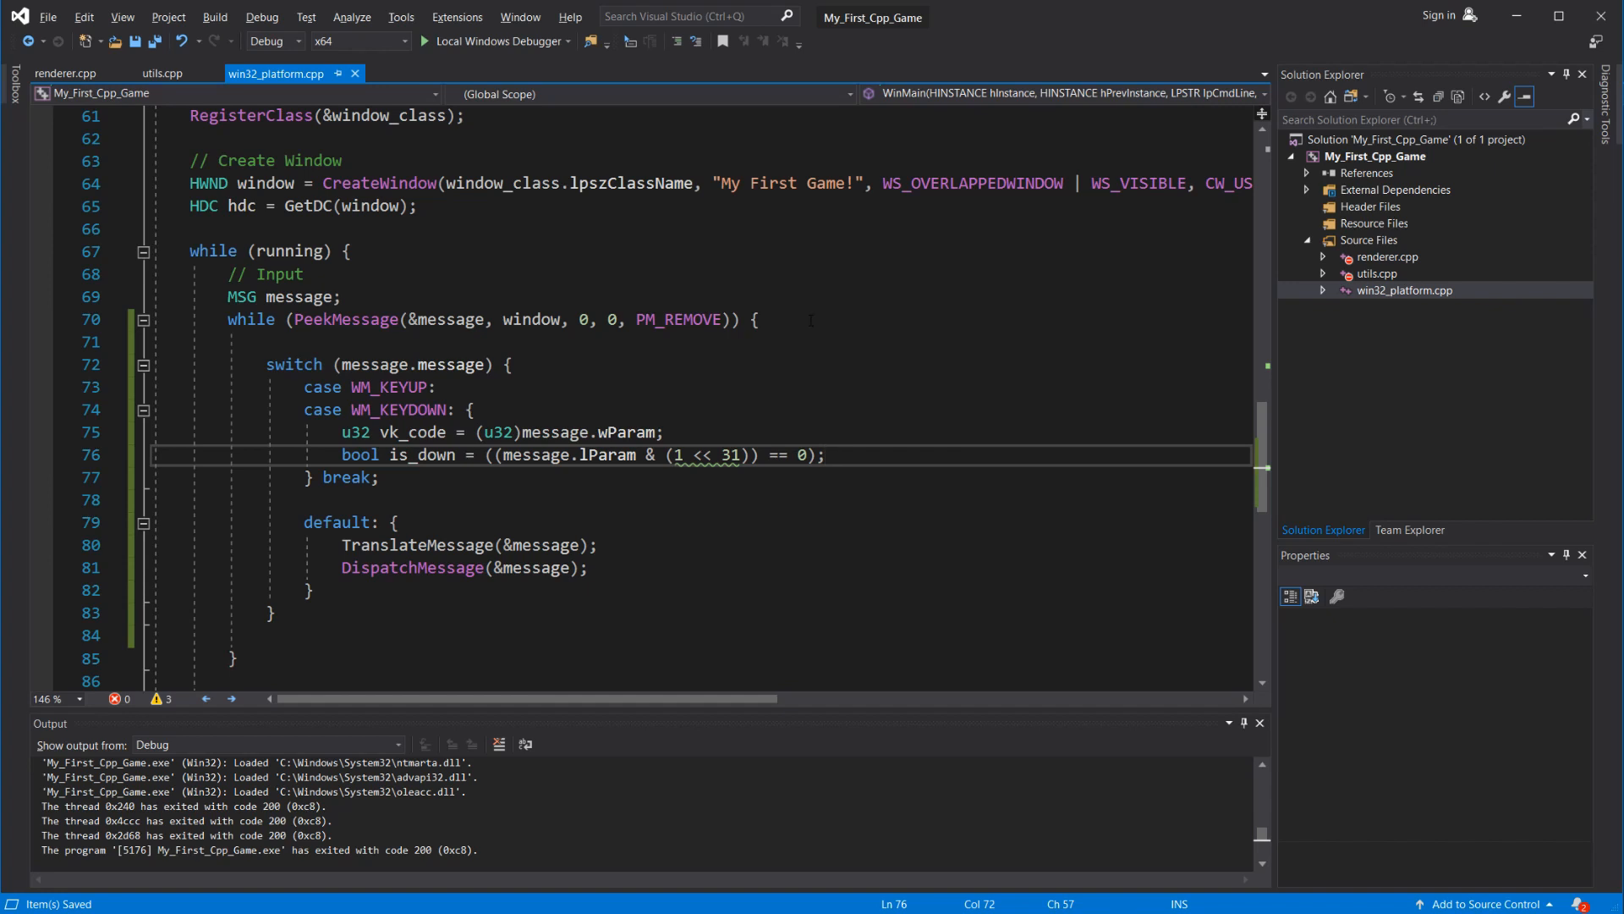
- Sketch example pressed(BUTTON_...) and is_down(BUTTON_...) checks after the key case
click(381, 477)
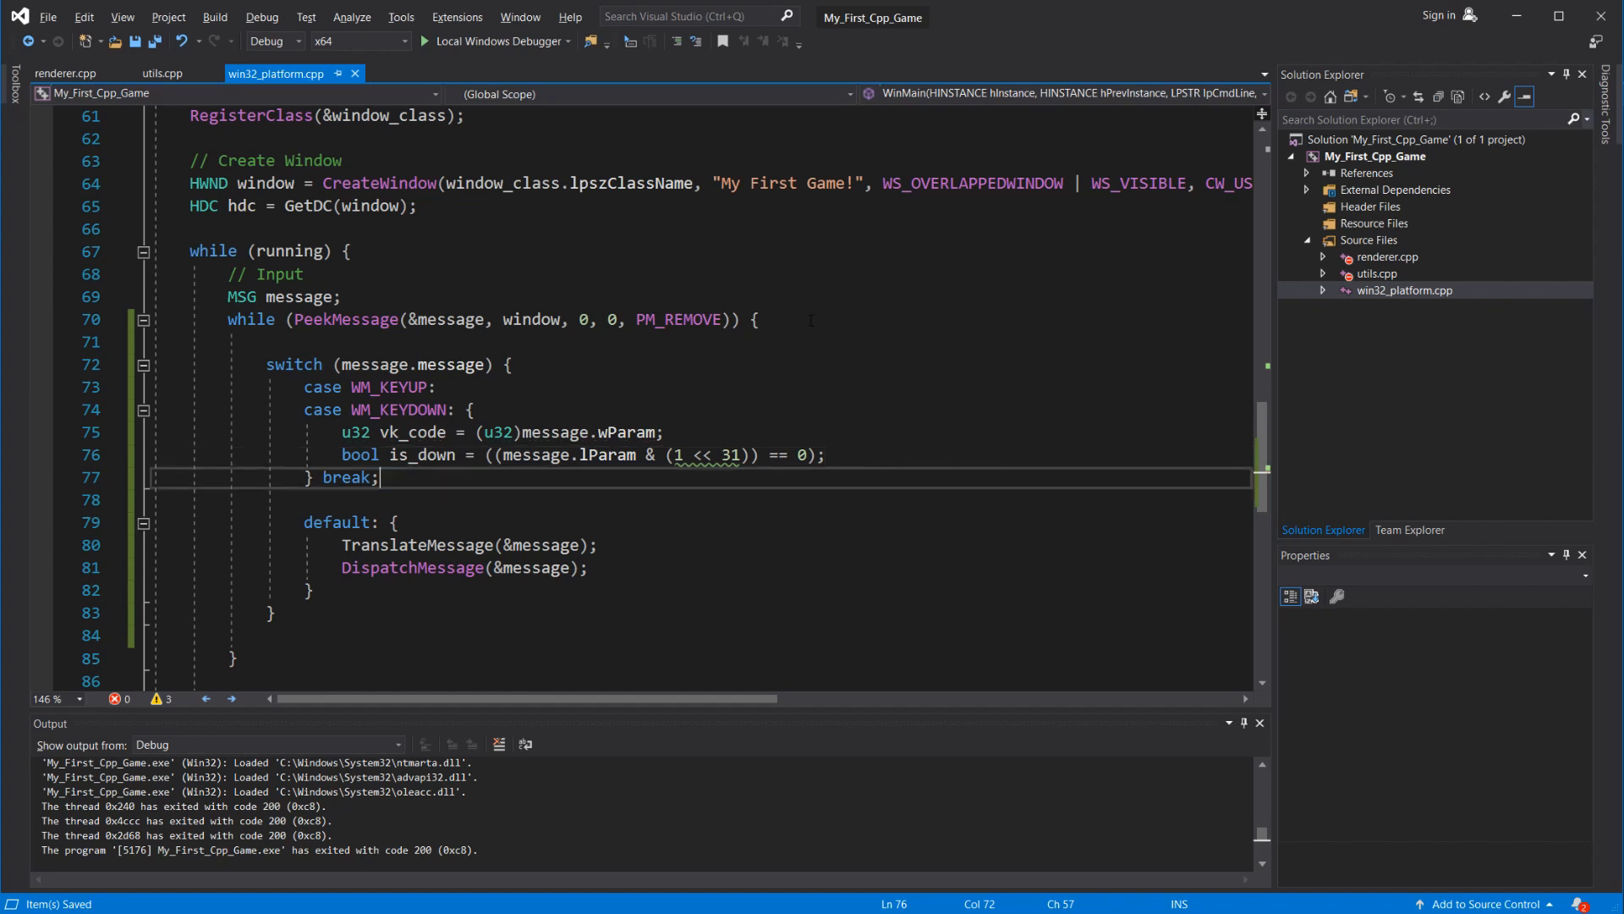
text(if (pressed(BUTTON_UP)) ...)
text(if (i)
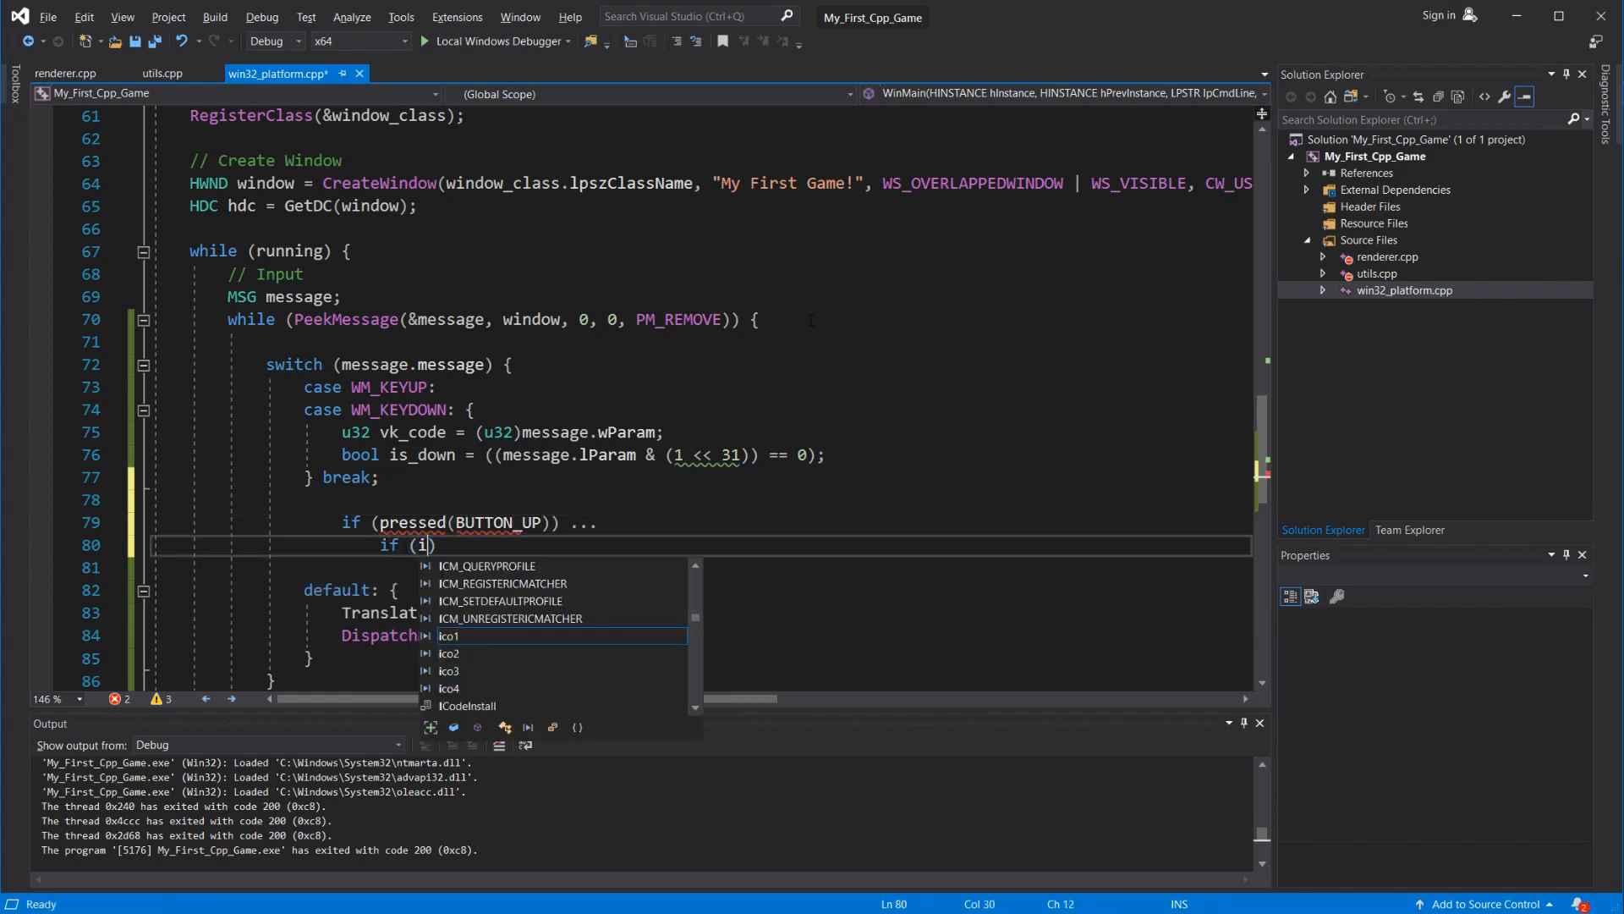
text(s_down(BUTTON_DOWN)
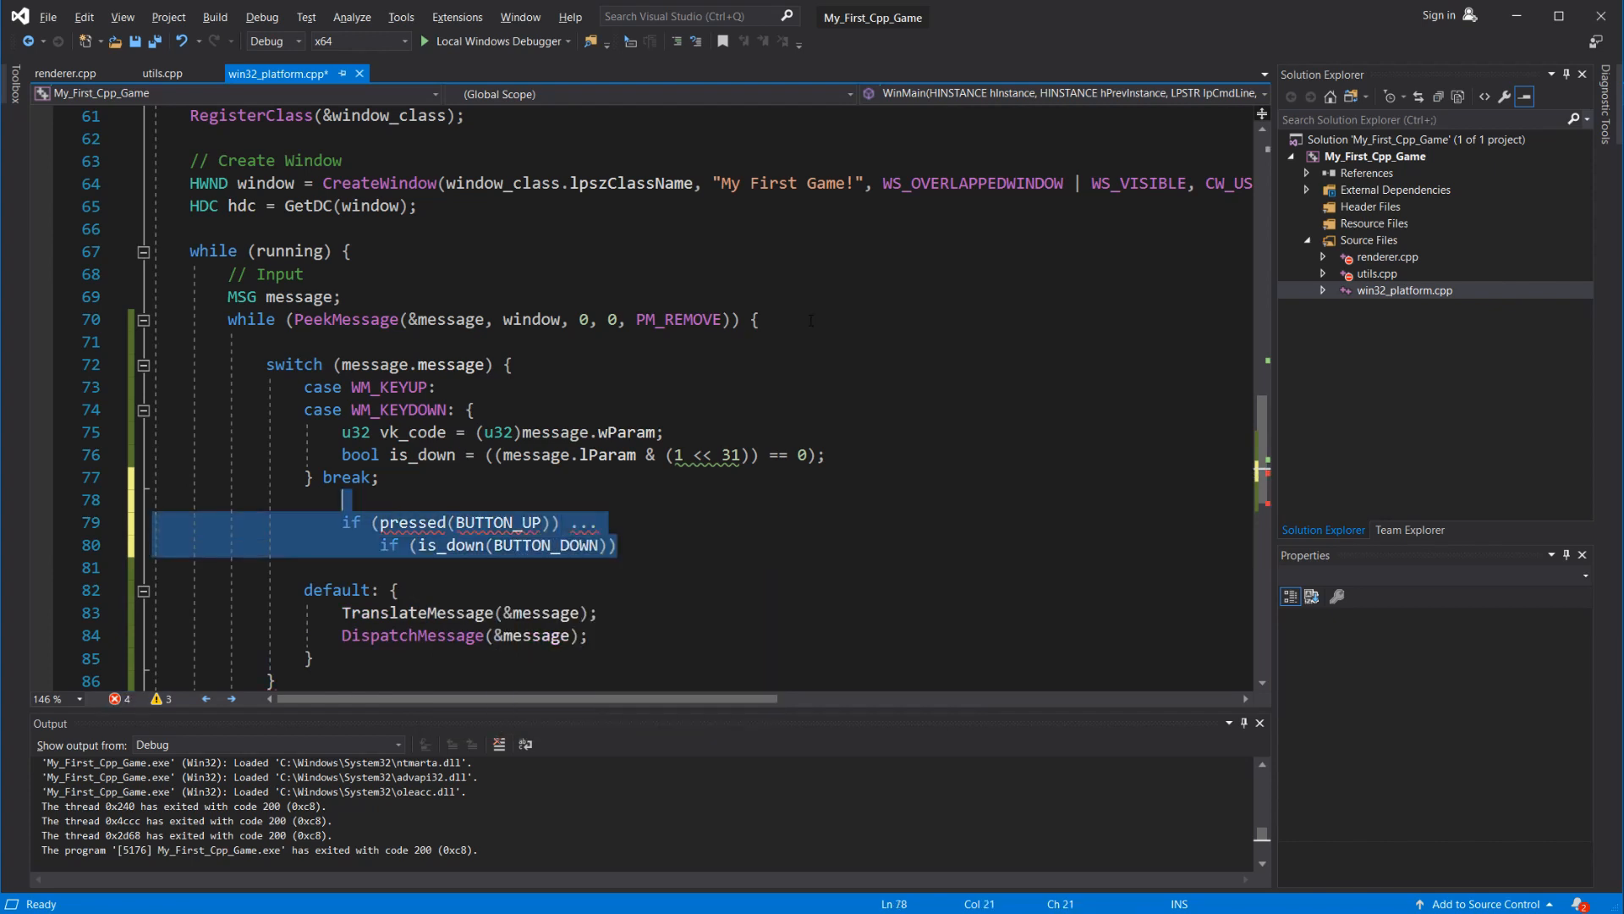
- Delete the sketched pressed/is_down example lines from the key handler
key(Delete)
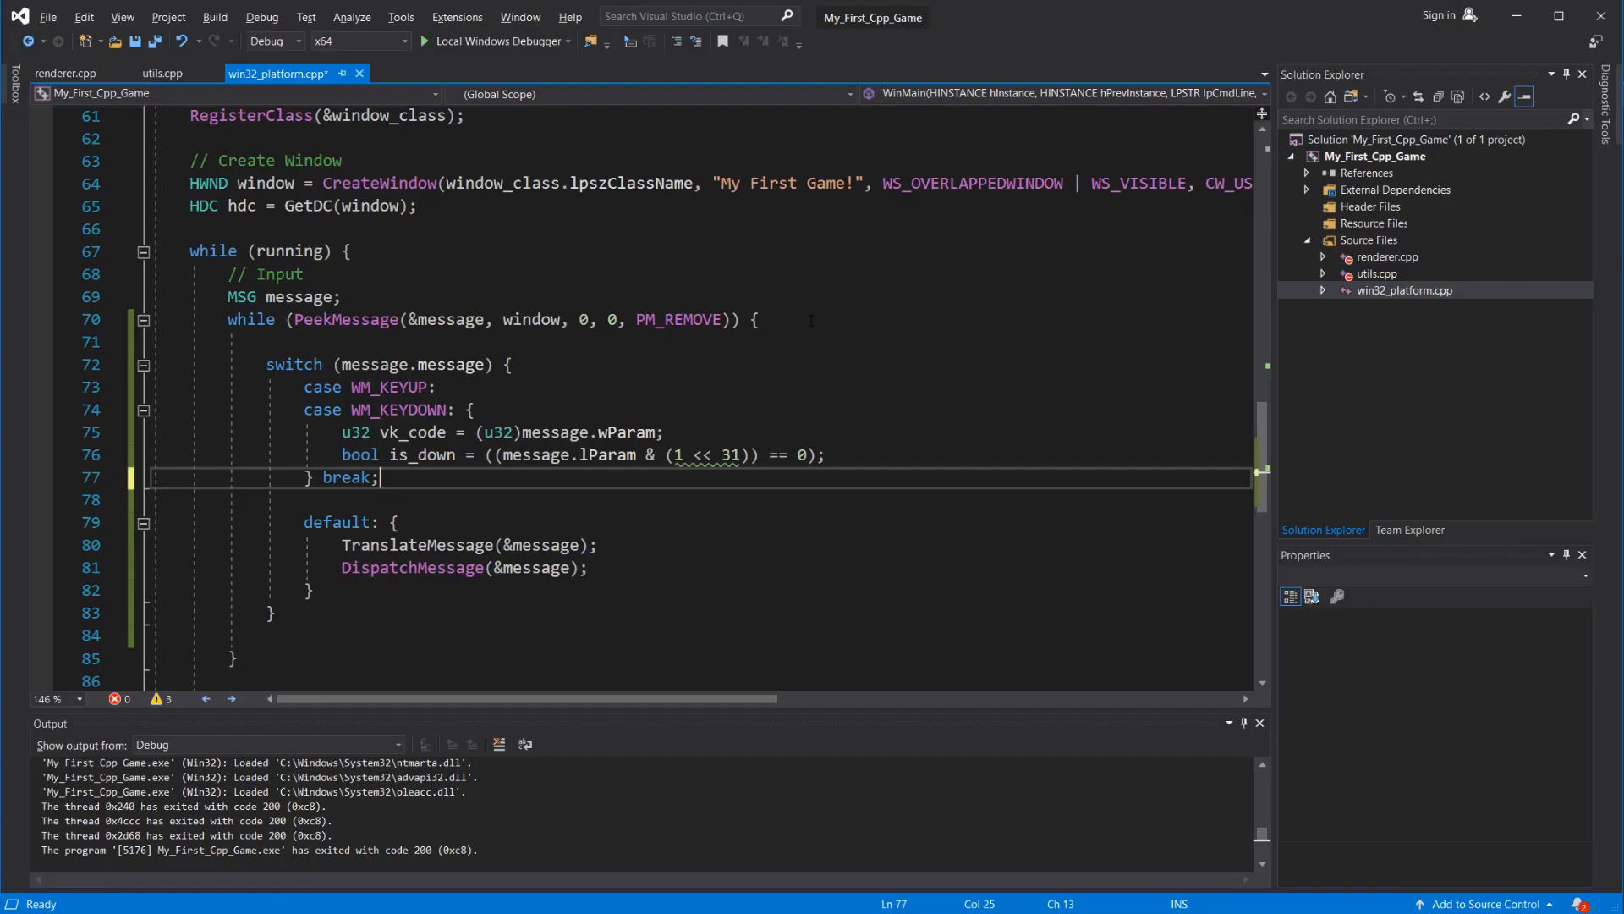
mouse_move(1396, 235)
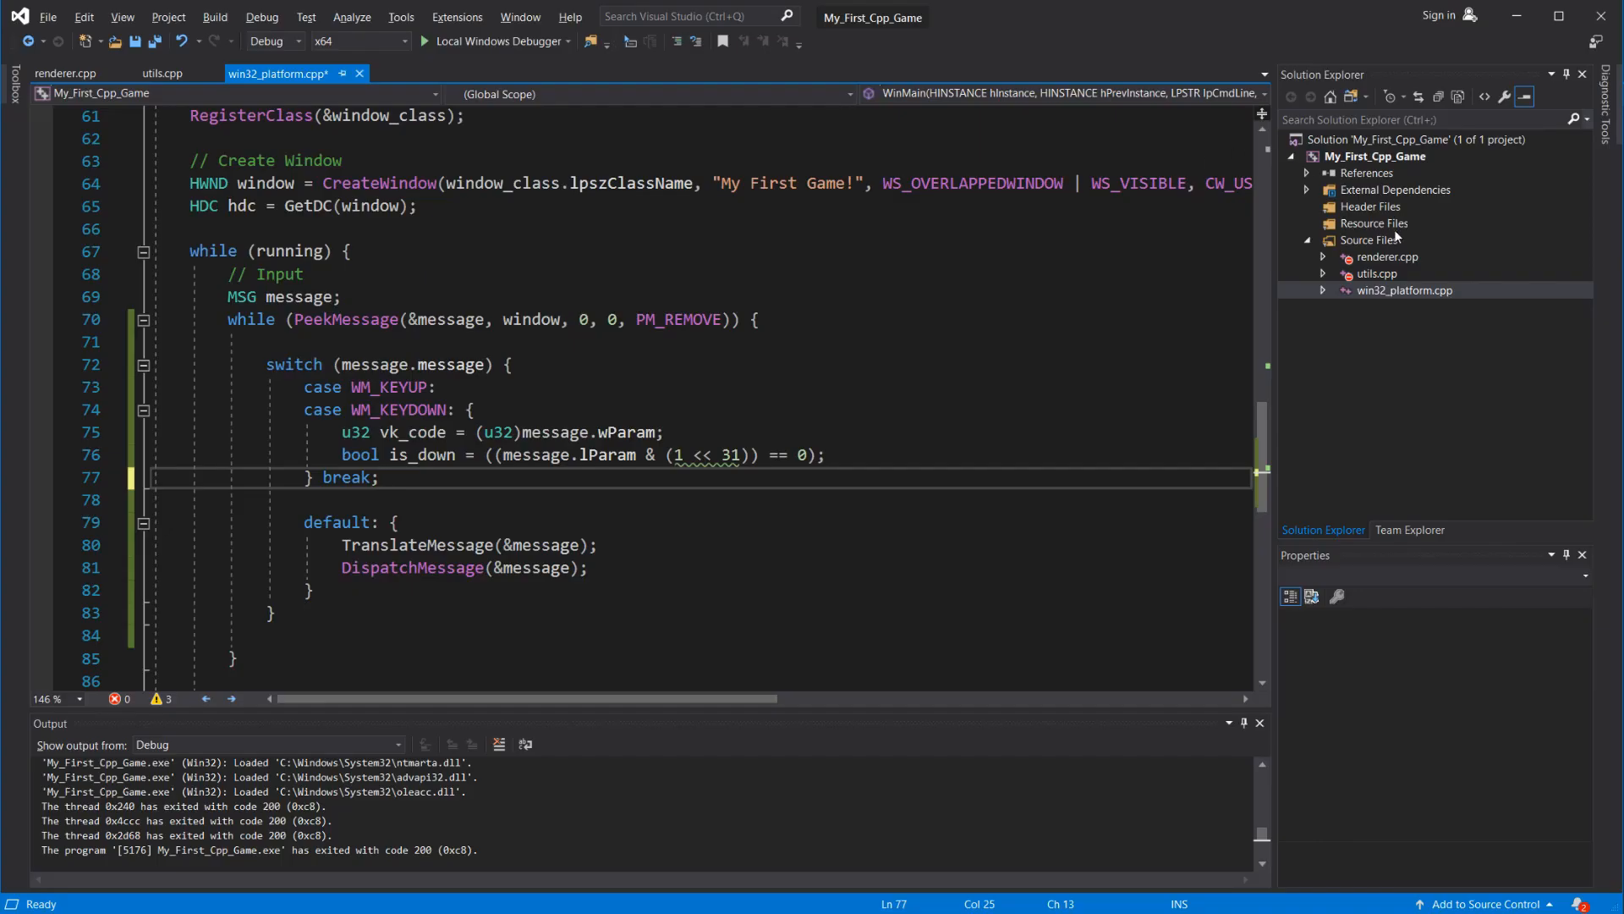
- Add a new source file platform_common.cpp to the project's Source Files
right_click(1367, 238)
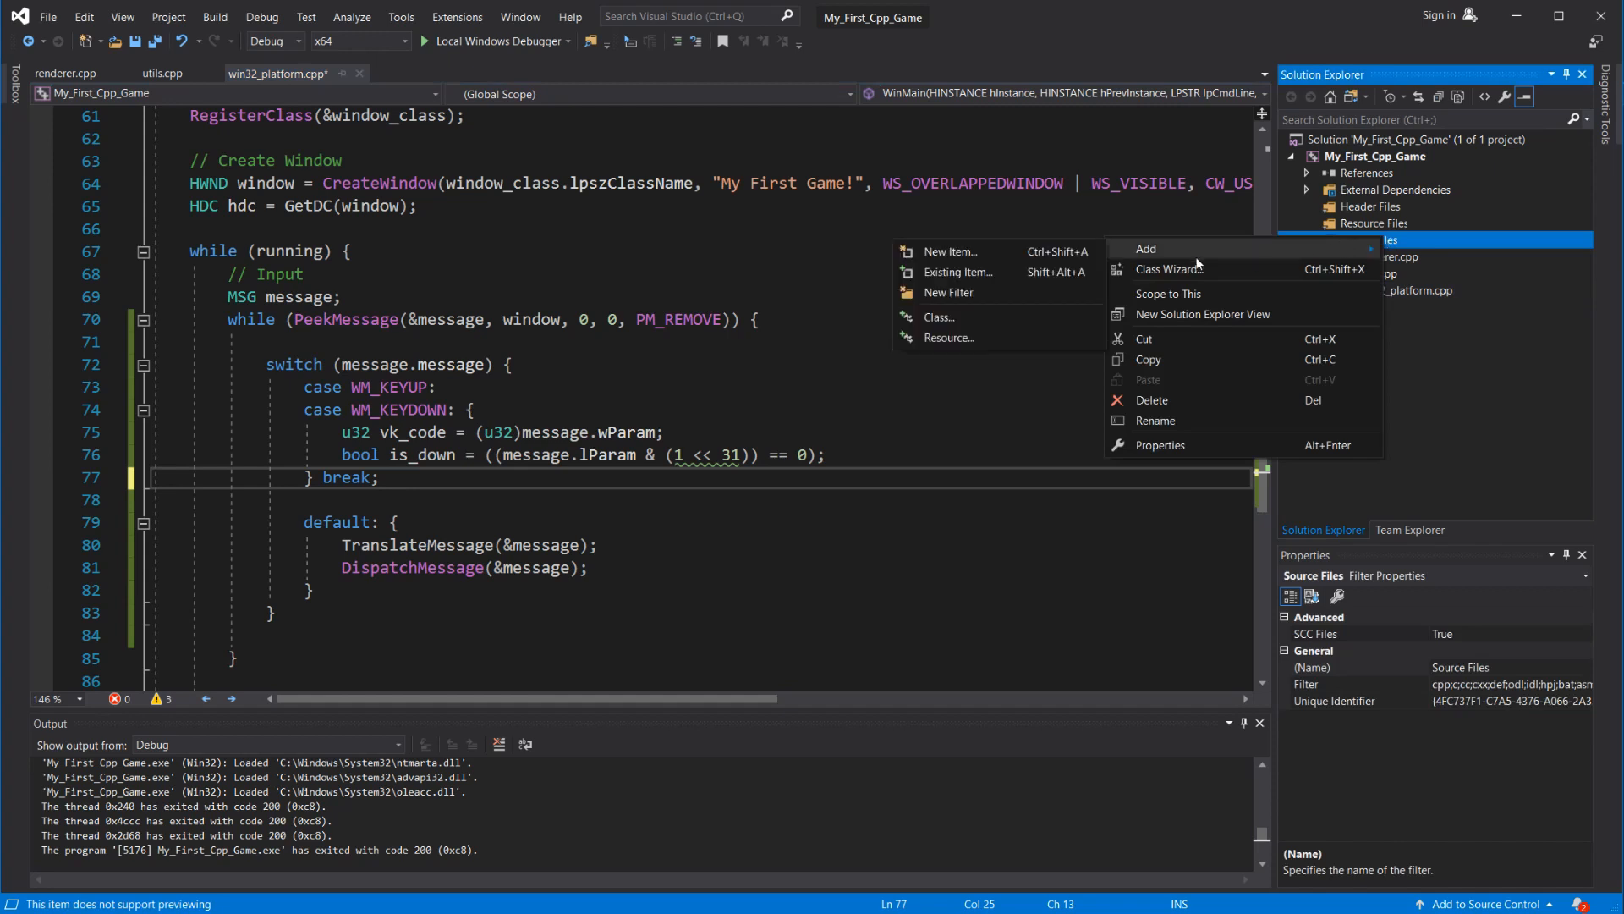
click(948, 252)
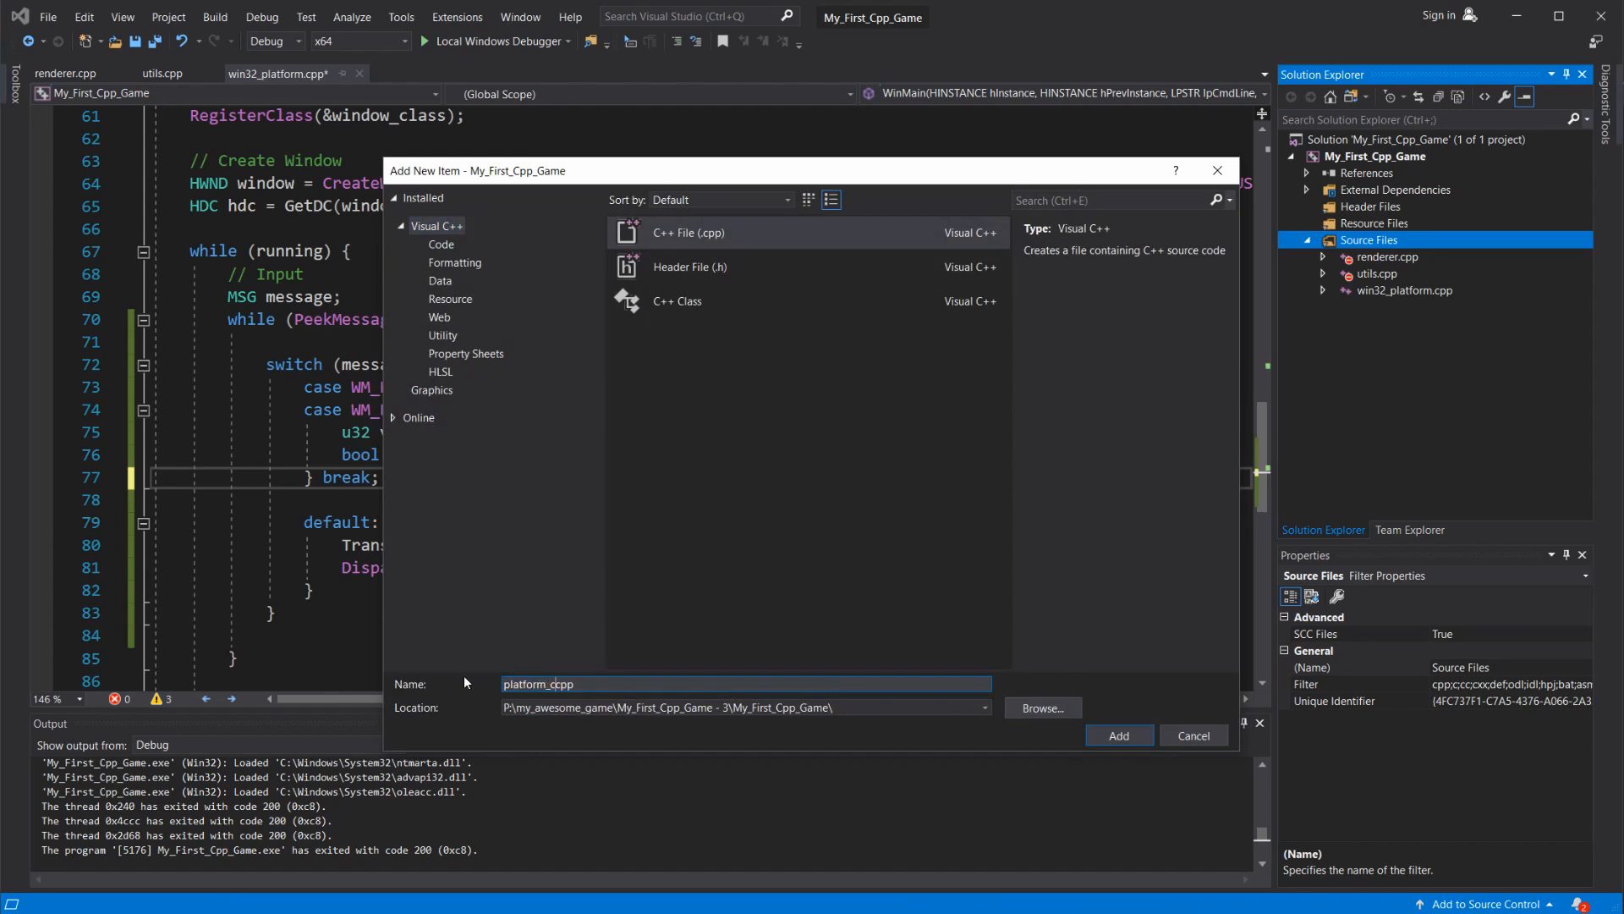
click(1118, 736)
text(enum)
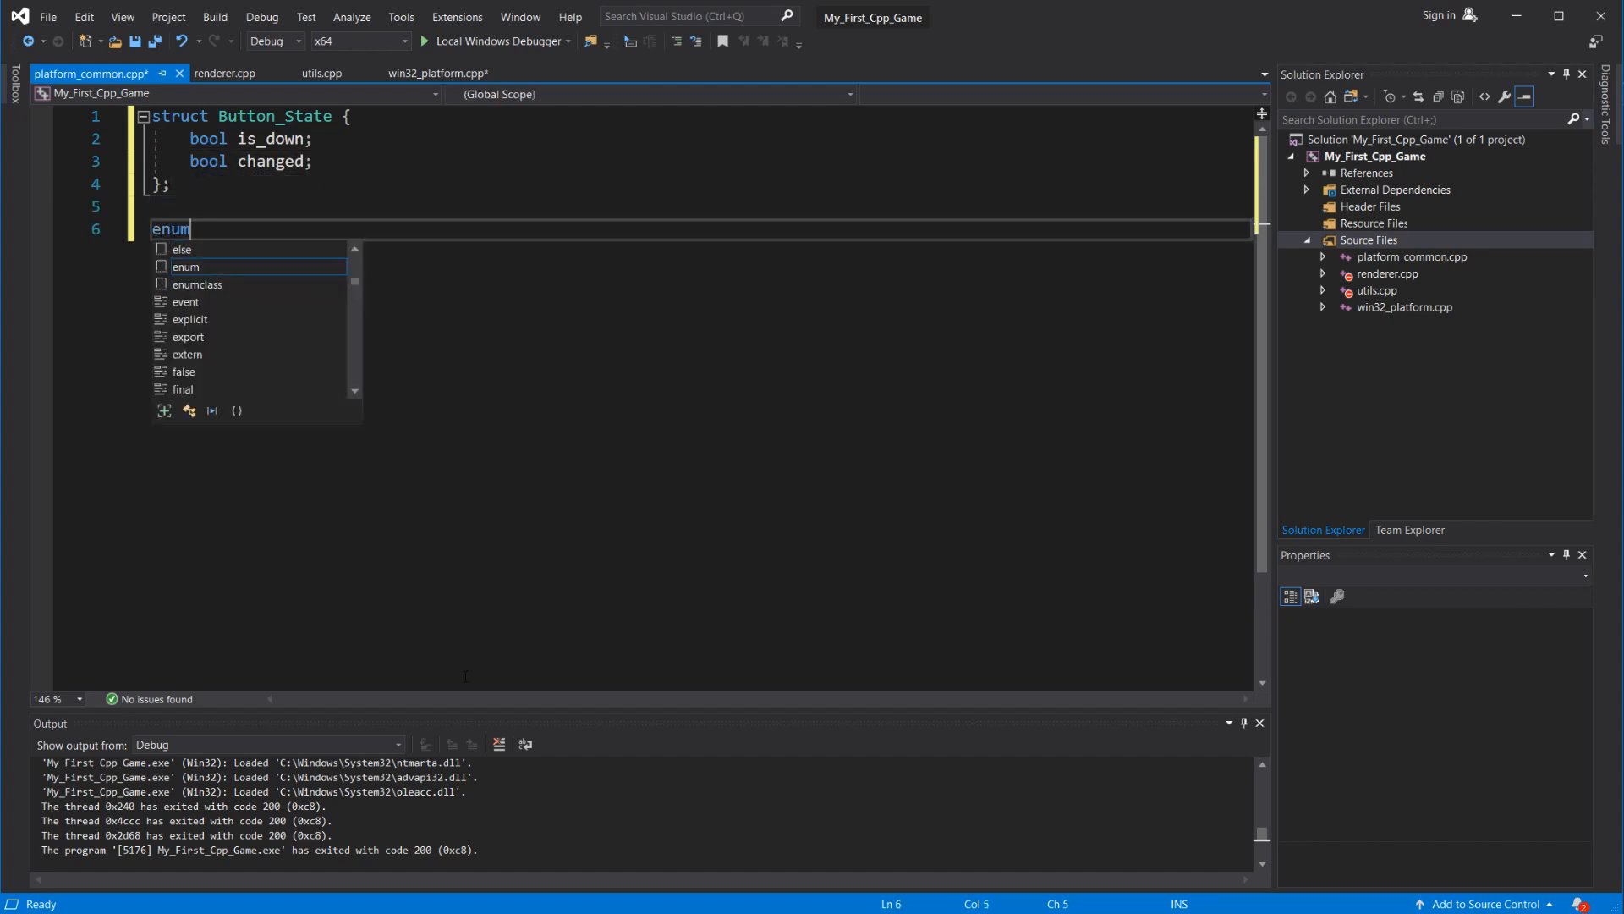
- Define Button_State, the button enum ending in BUTTON_COUNT, and an Input struct with a buttons array
text({)
text(Button_State butt)
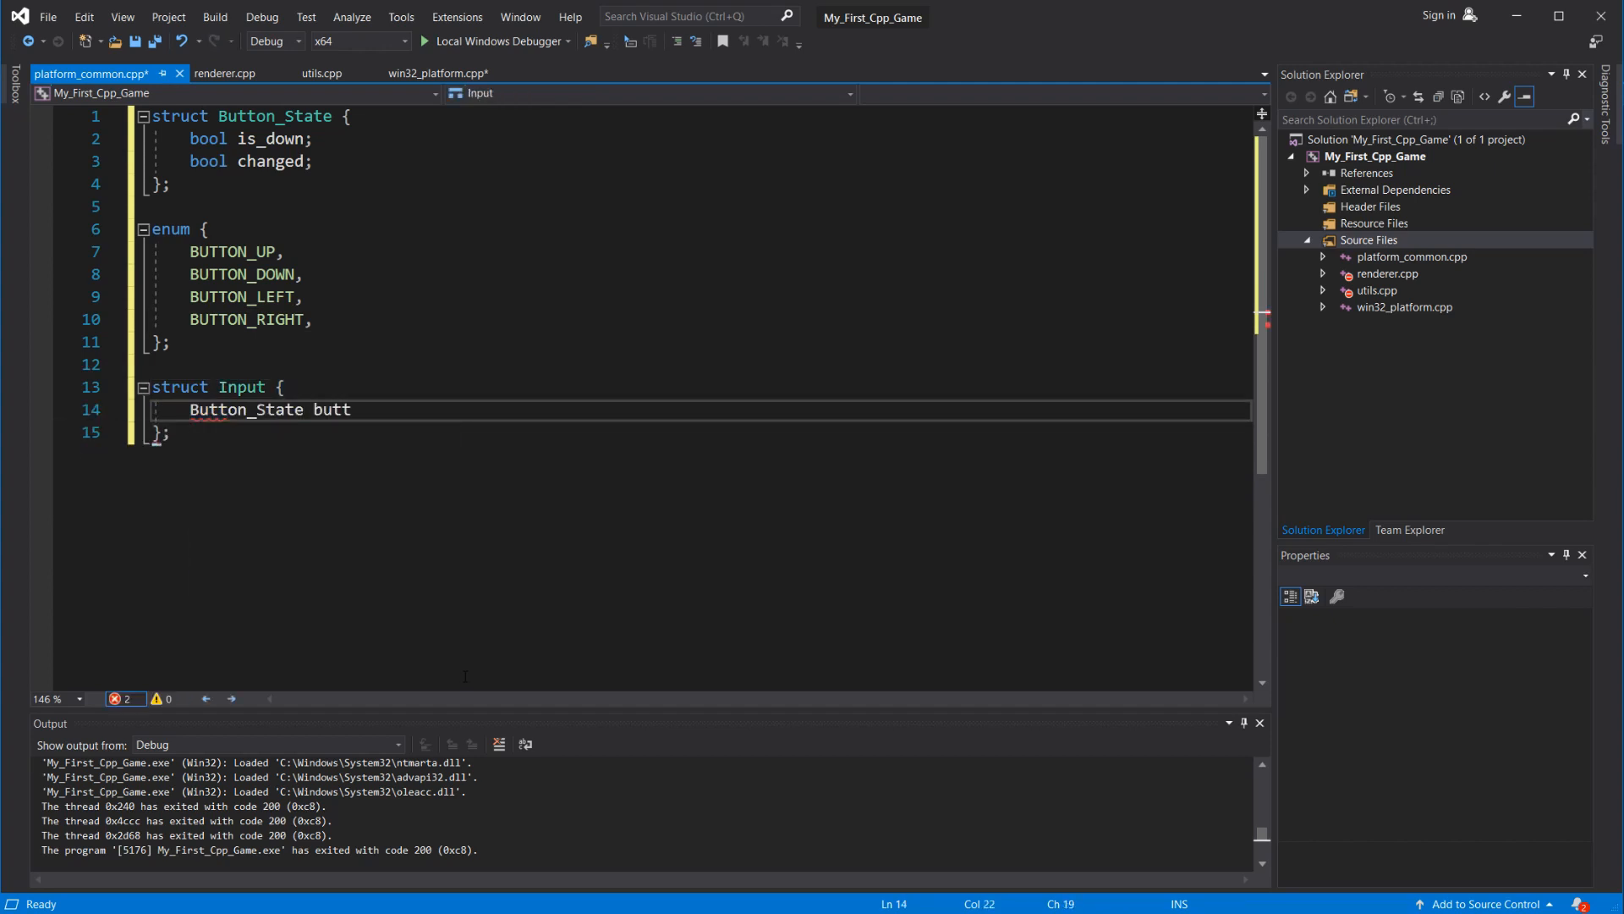
text(ons[4])
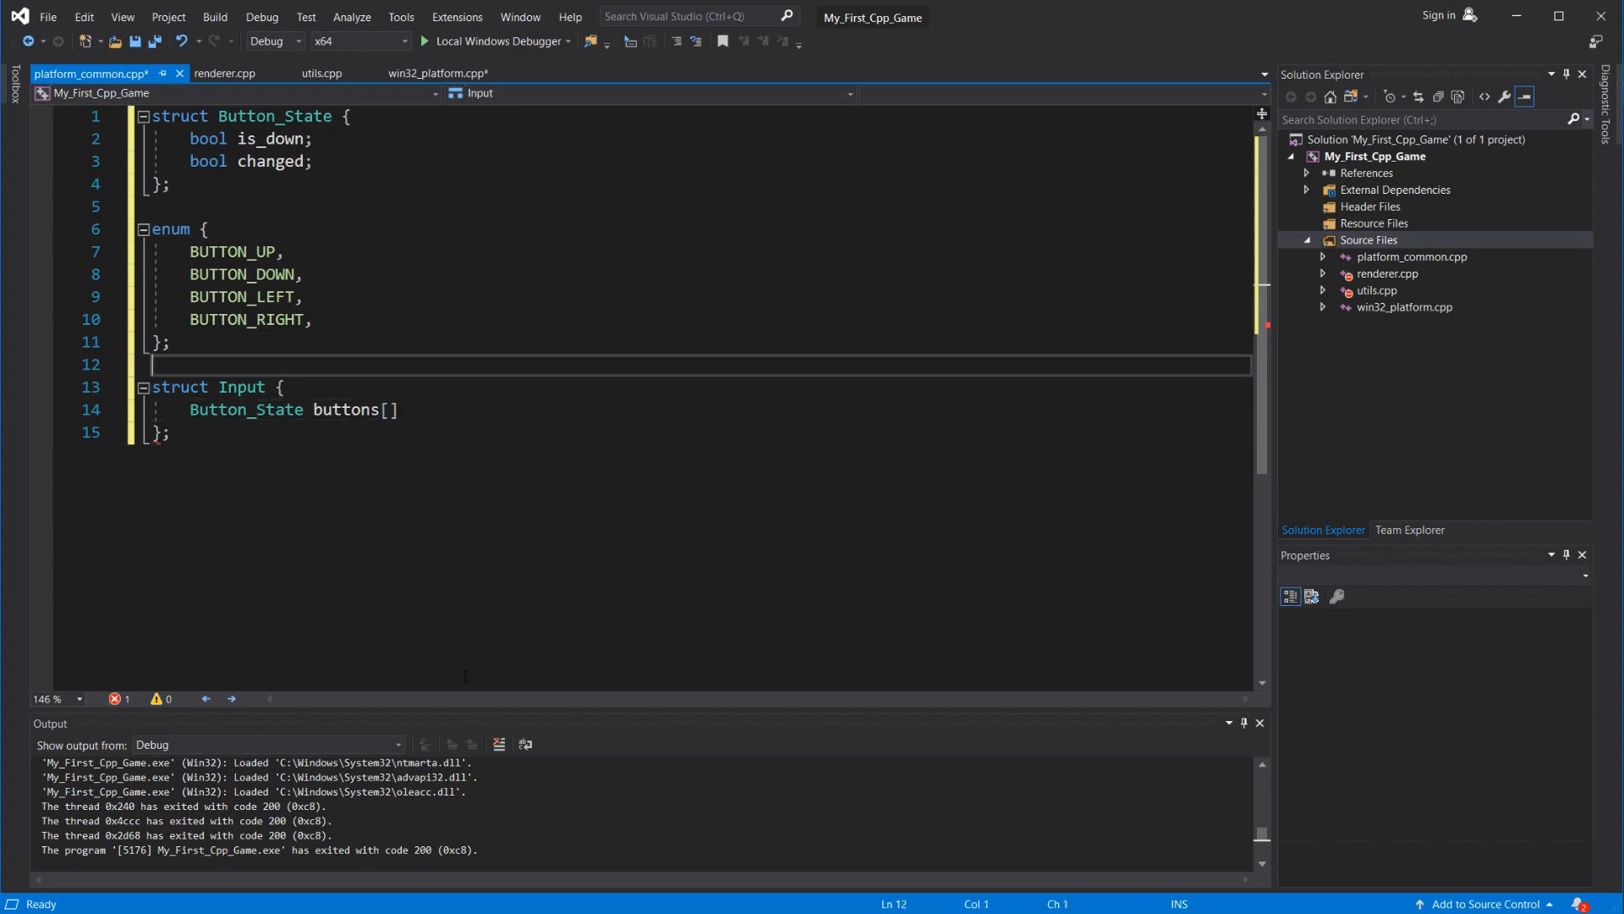
text(BUTTON_COUNT, // Sho)
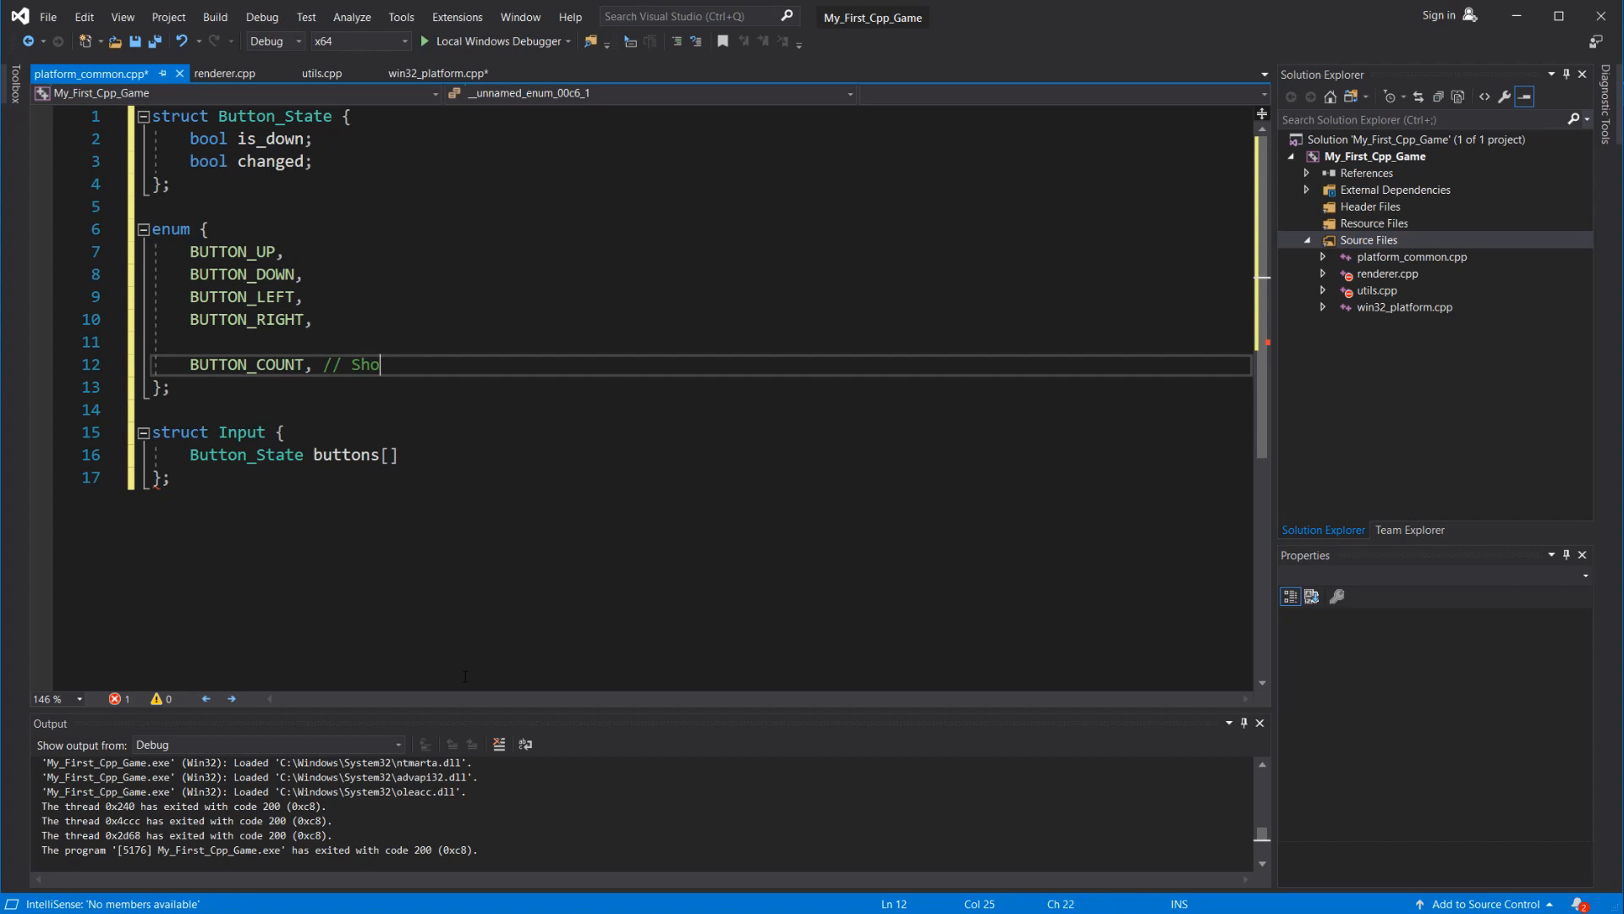
text(uld be the last item)
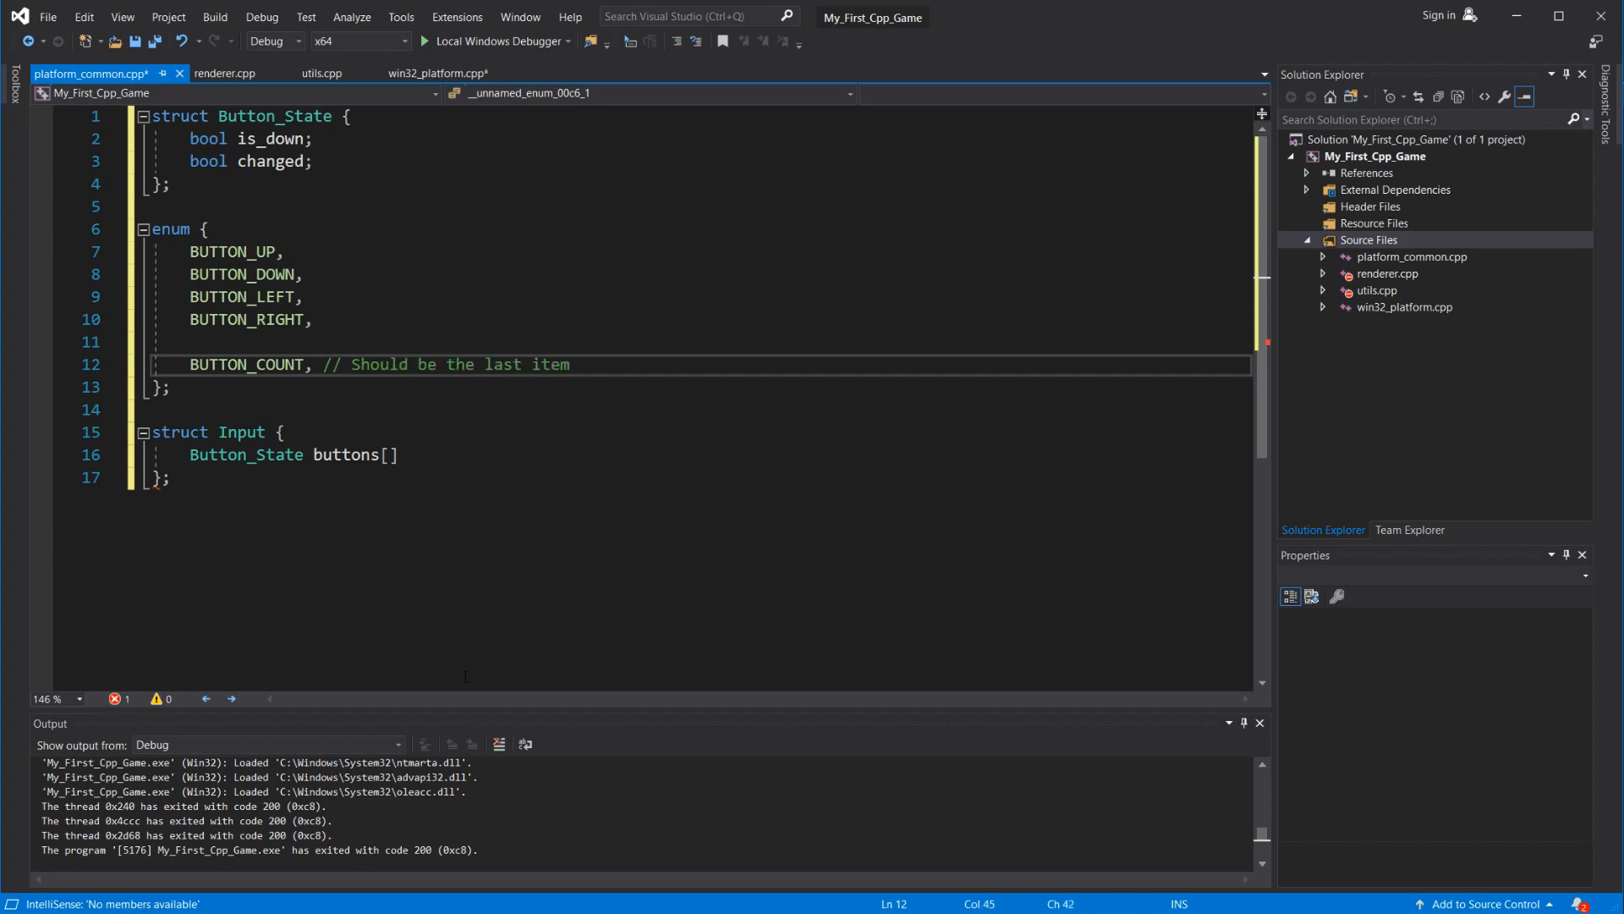
text(BUTTON_)
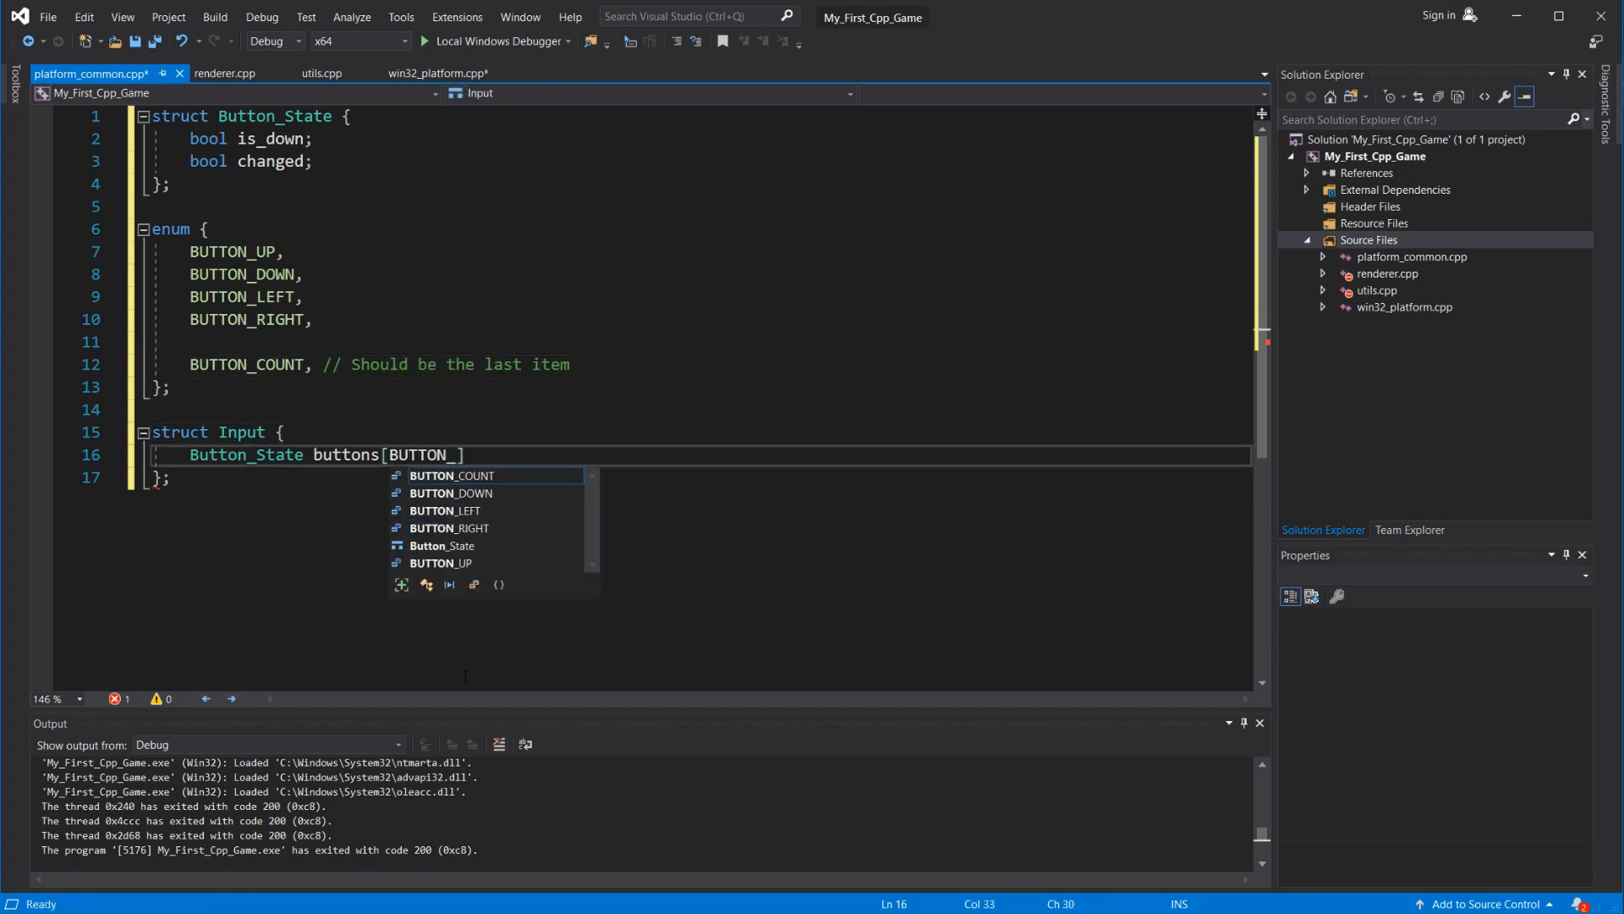
click(435, 73)
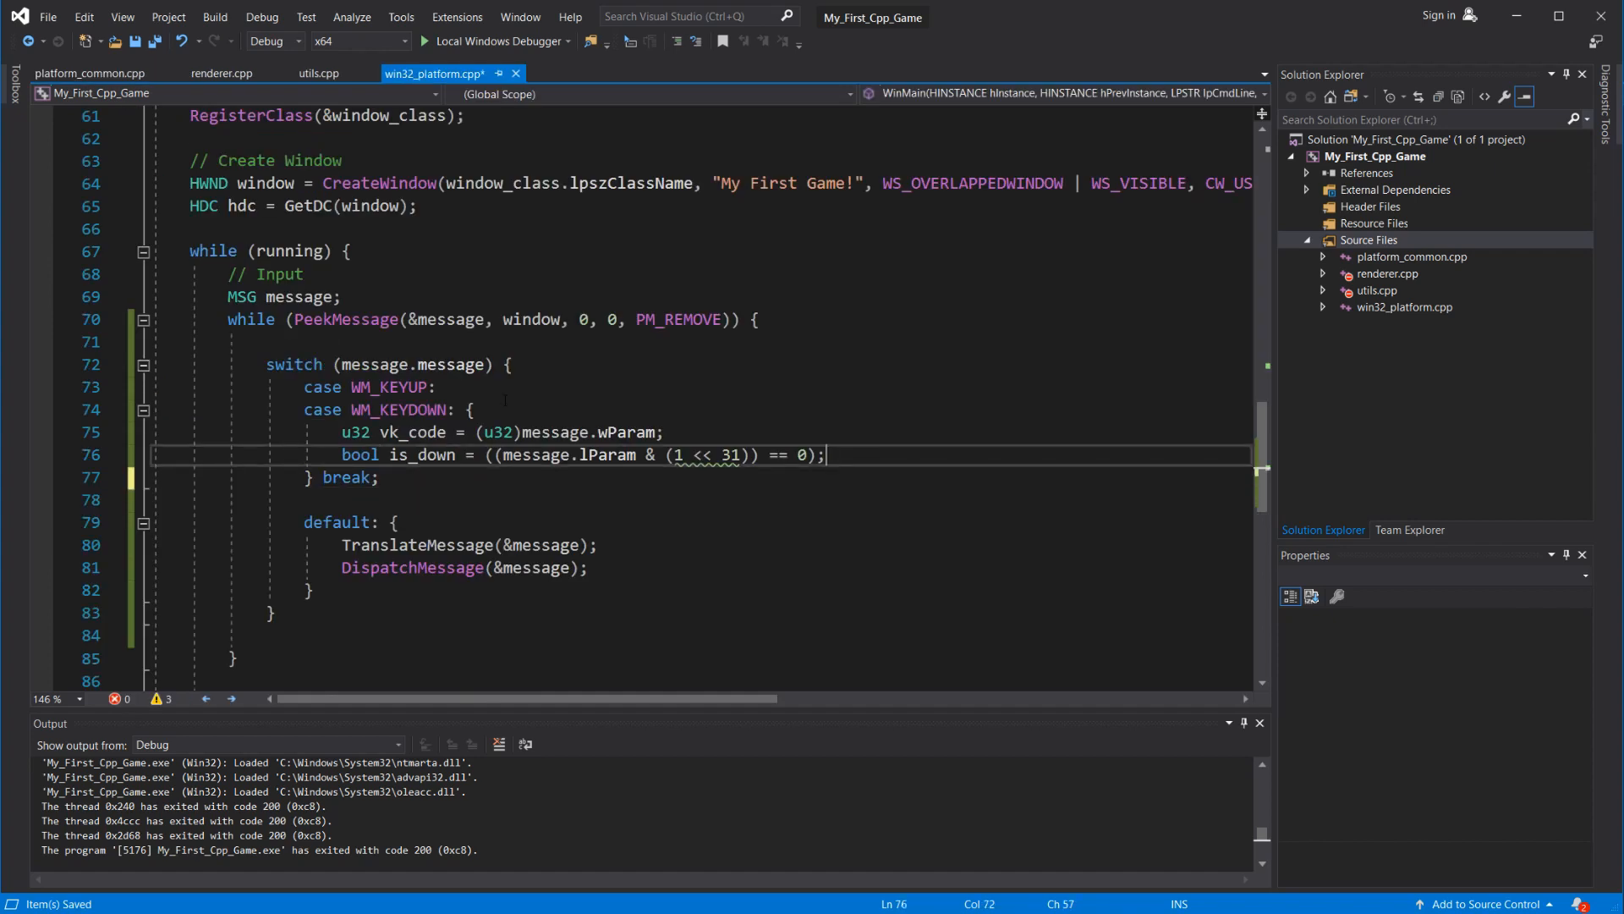
- Switch on vk_code so VK_UP sets input.buttons[BUTTON_UP].is_down and changed
text(switch(vk_code) {)
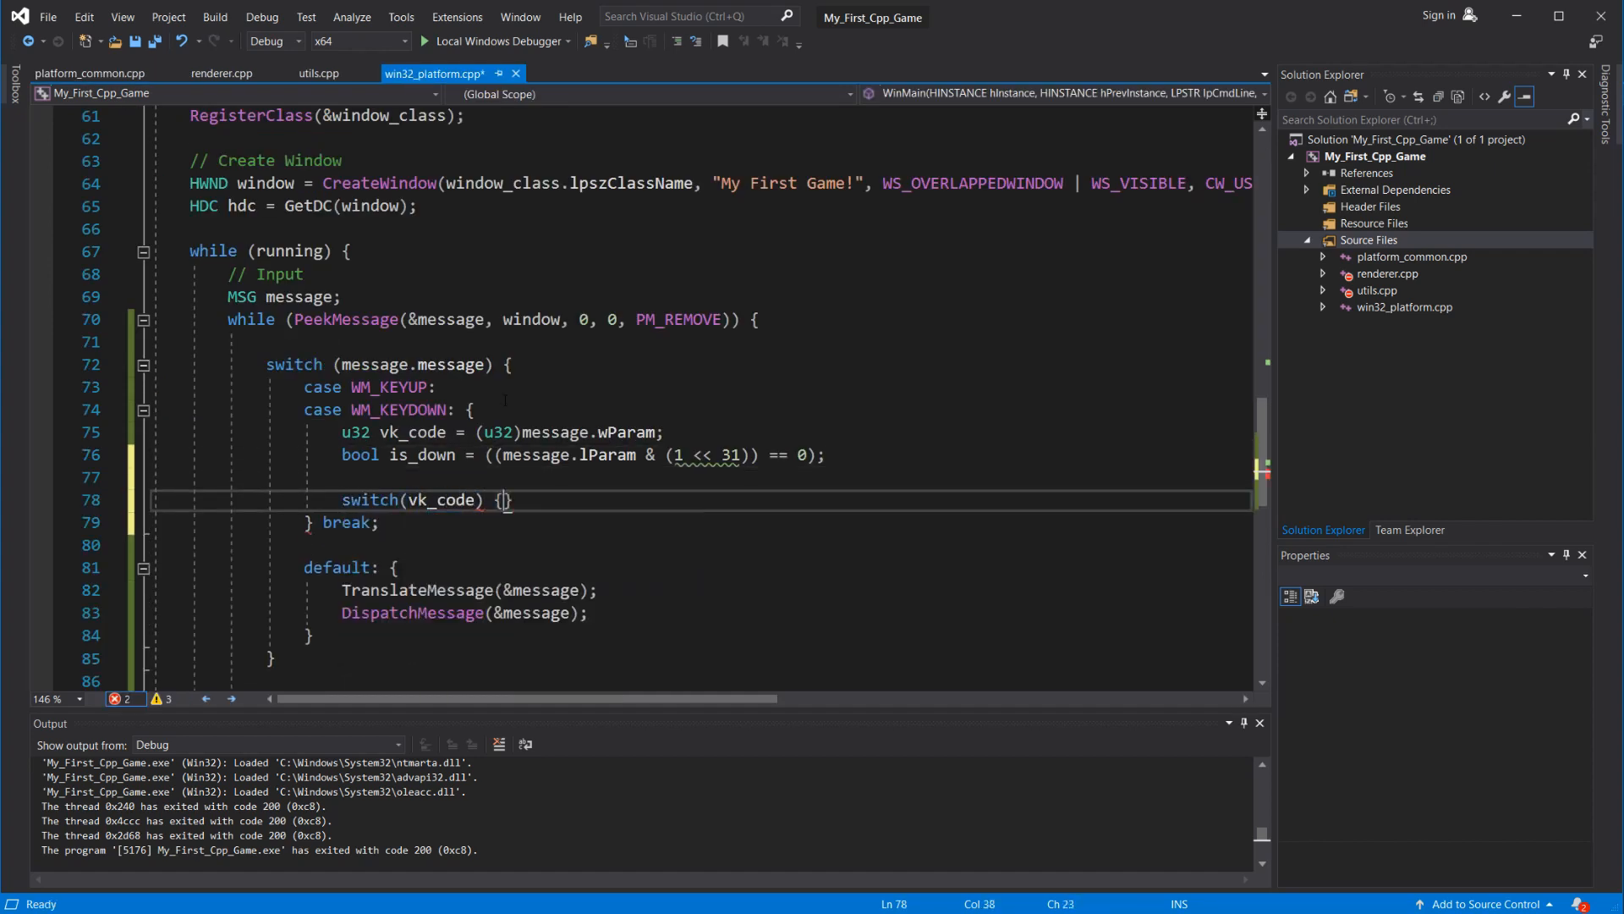
text(case VK_UP: {)
text(input.buttons[)
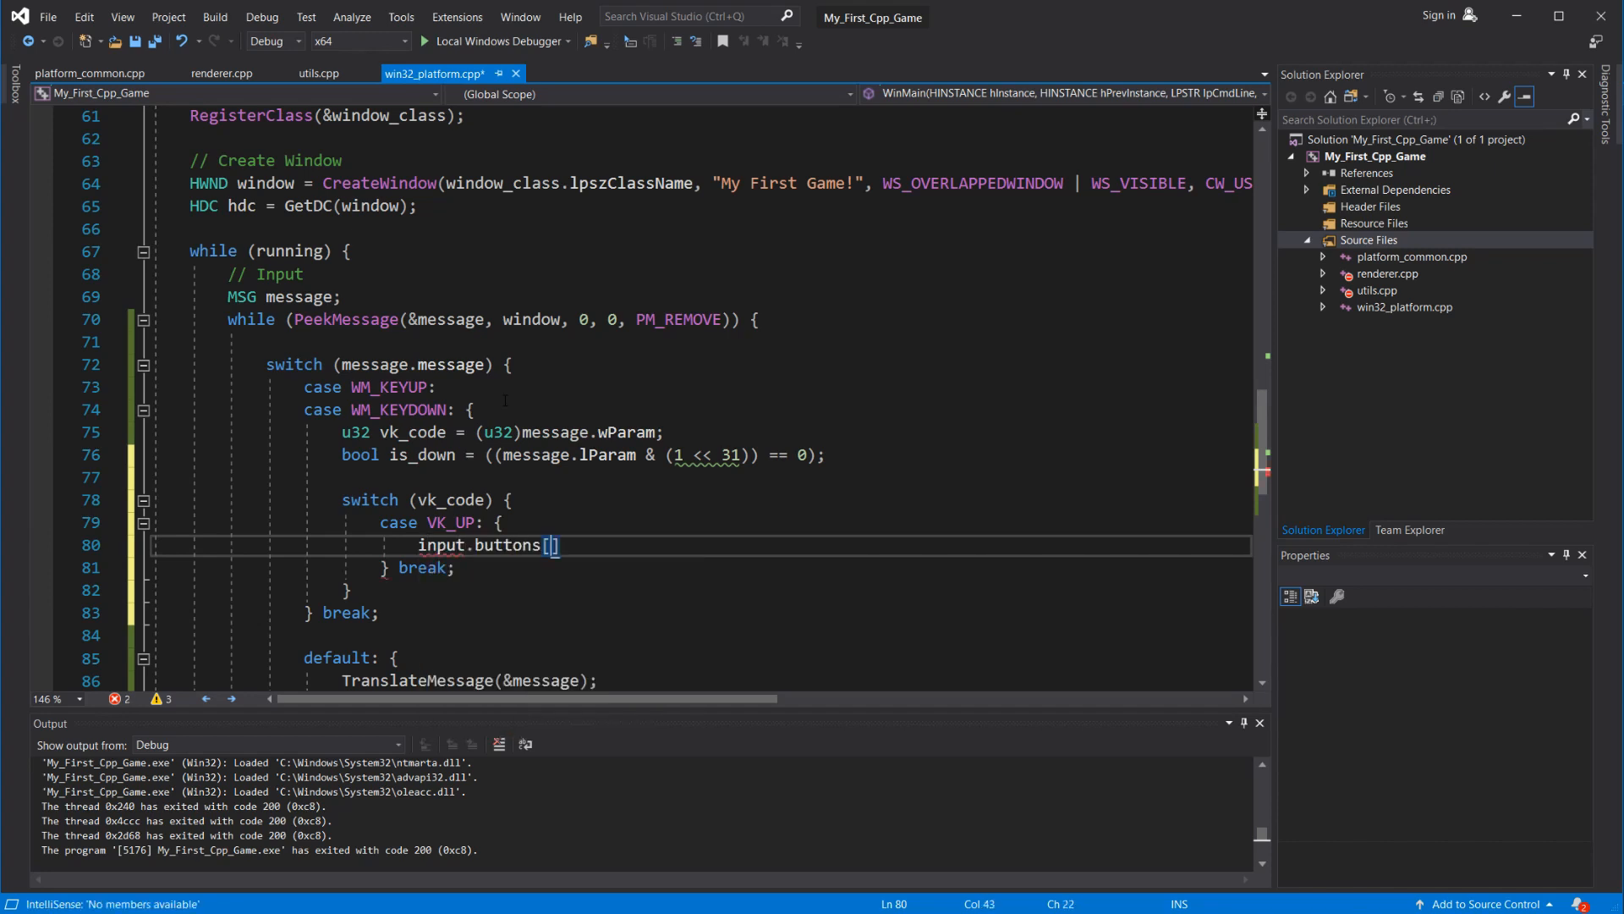
text(BUTTON_UP].i)
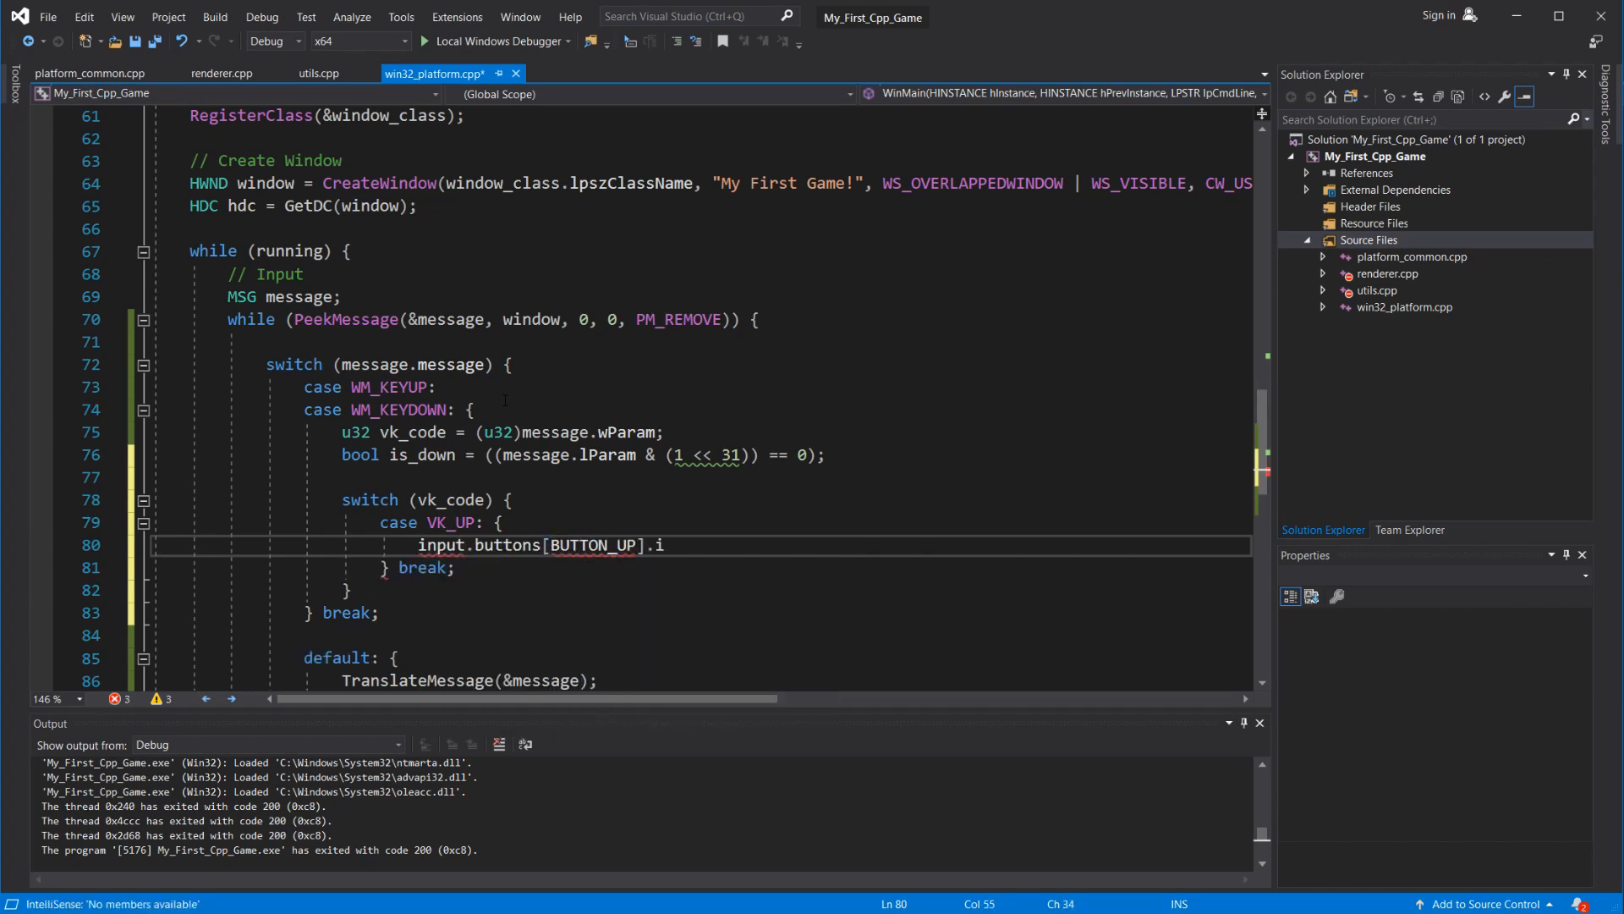
text(s_down = is_down;)
text(input.buttons[BUTTON_UP].changed = true;)
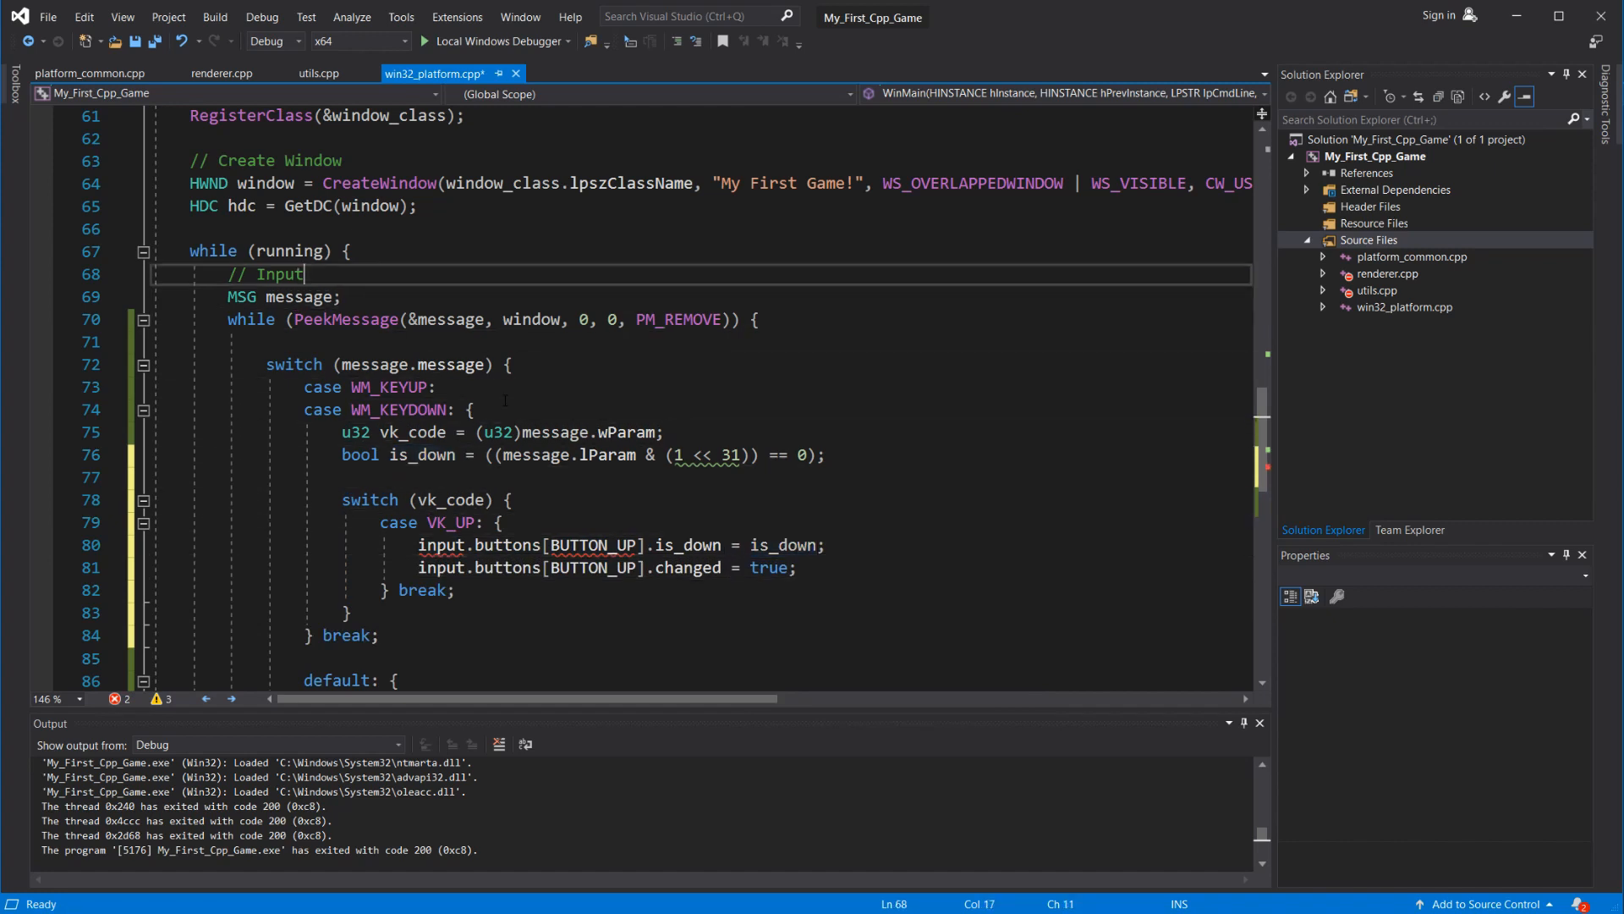
- Declare Input input = {} before the loop and reset every button's changed flag each frame
text(Input input = {};)
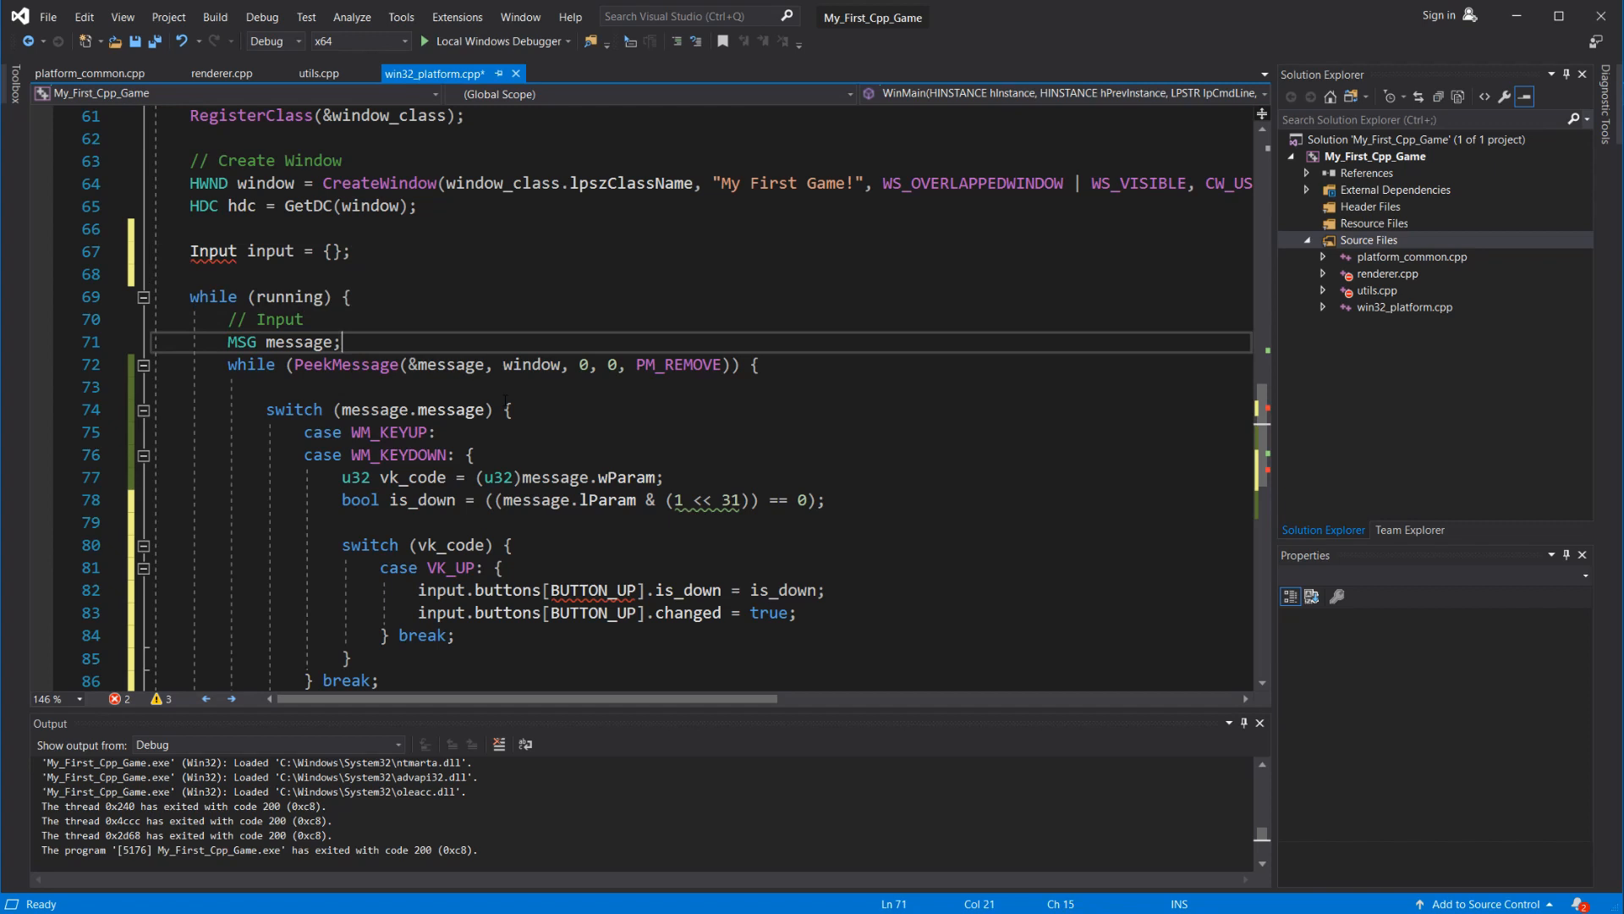
text(for ()
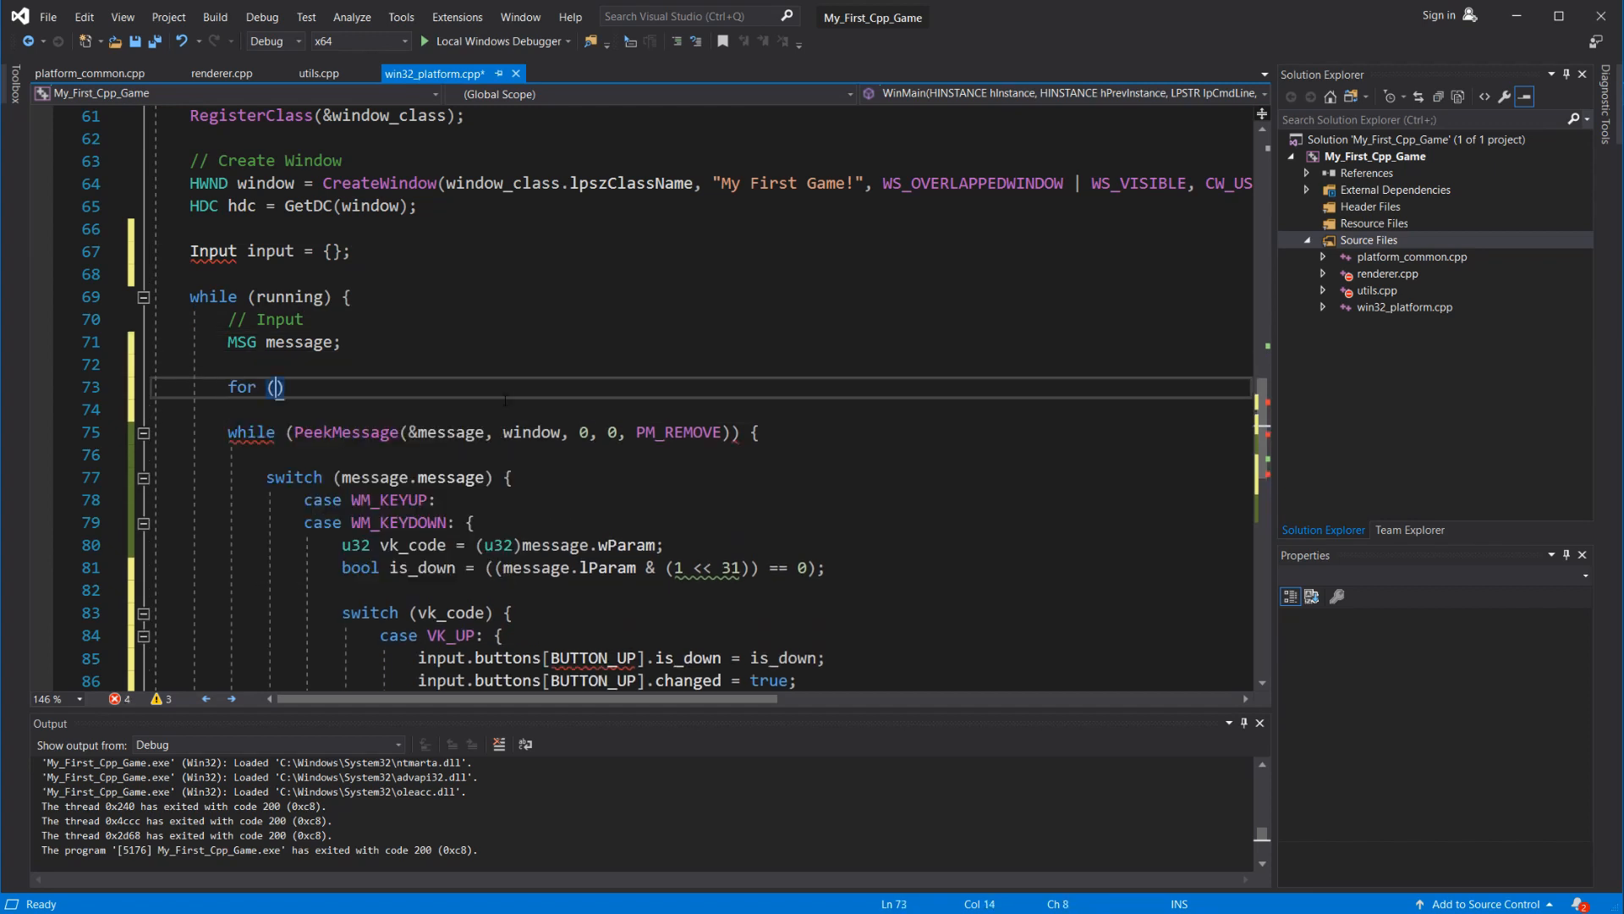
text(int i = 0; i <)
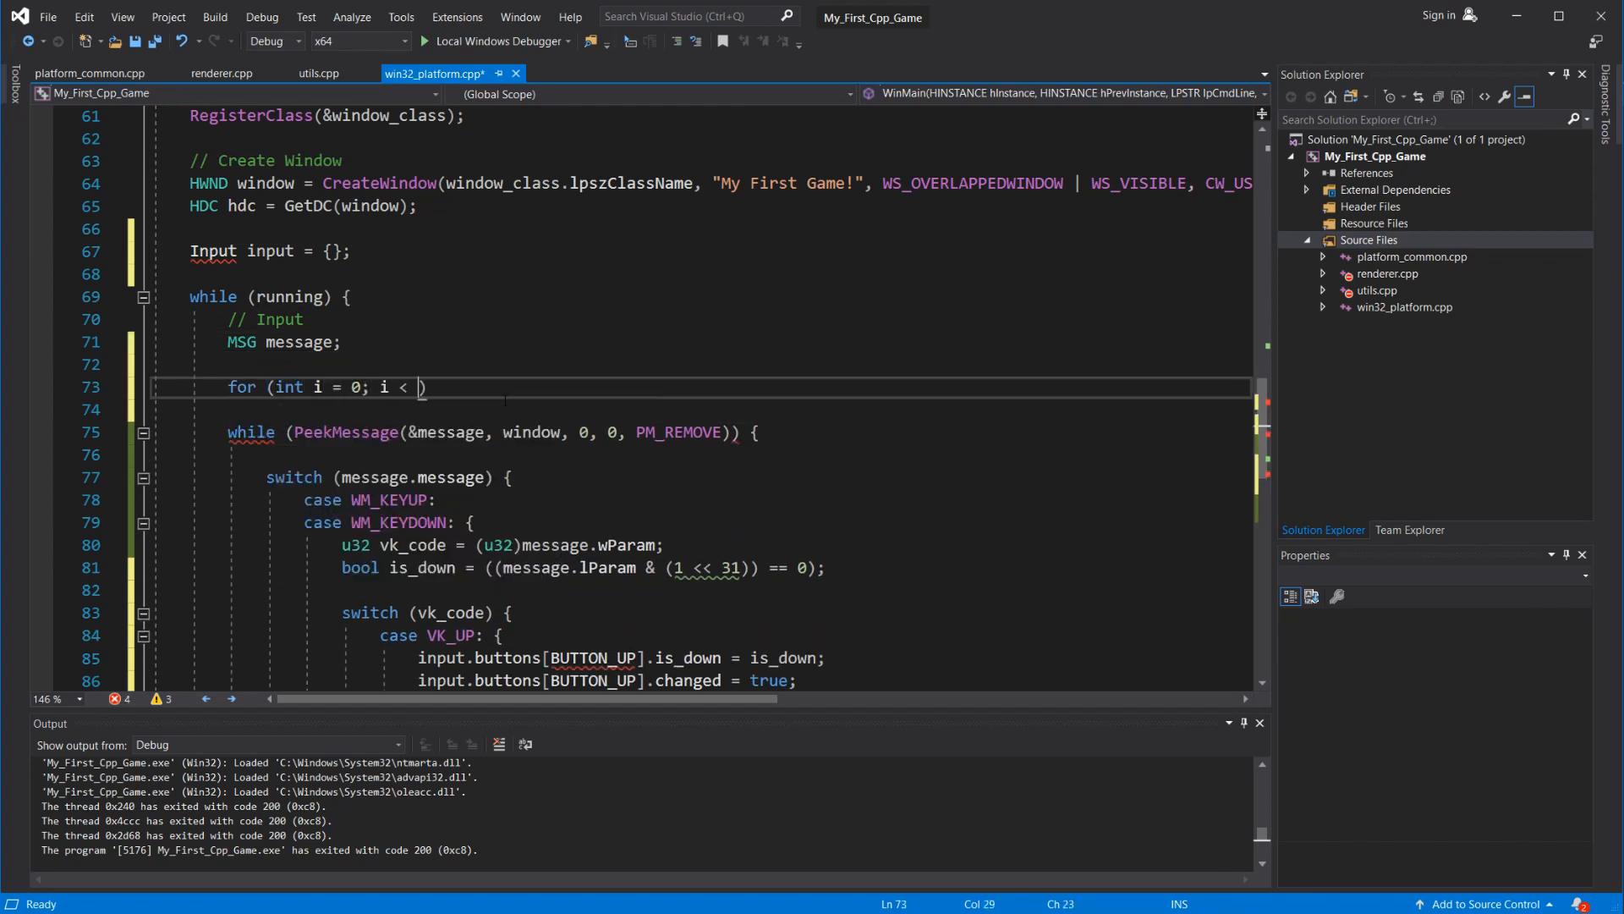
text(BUTTON_COUNT; i+))
text(input.)
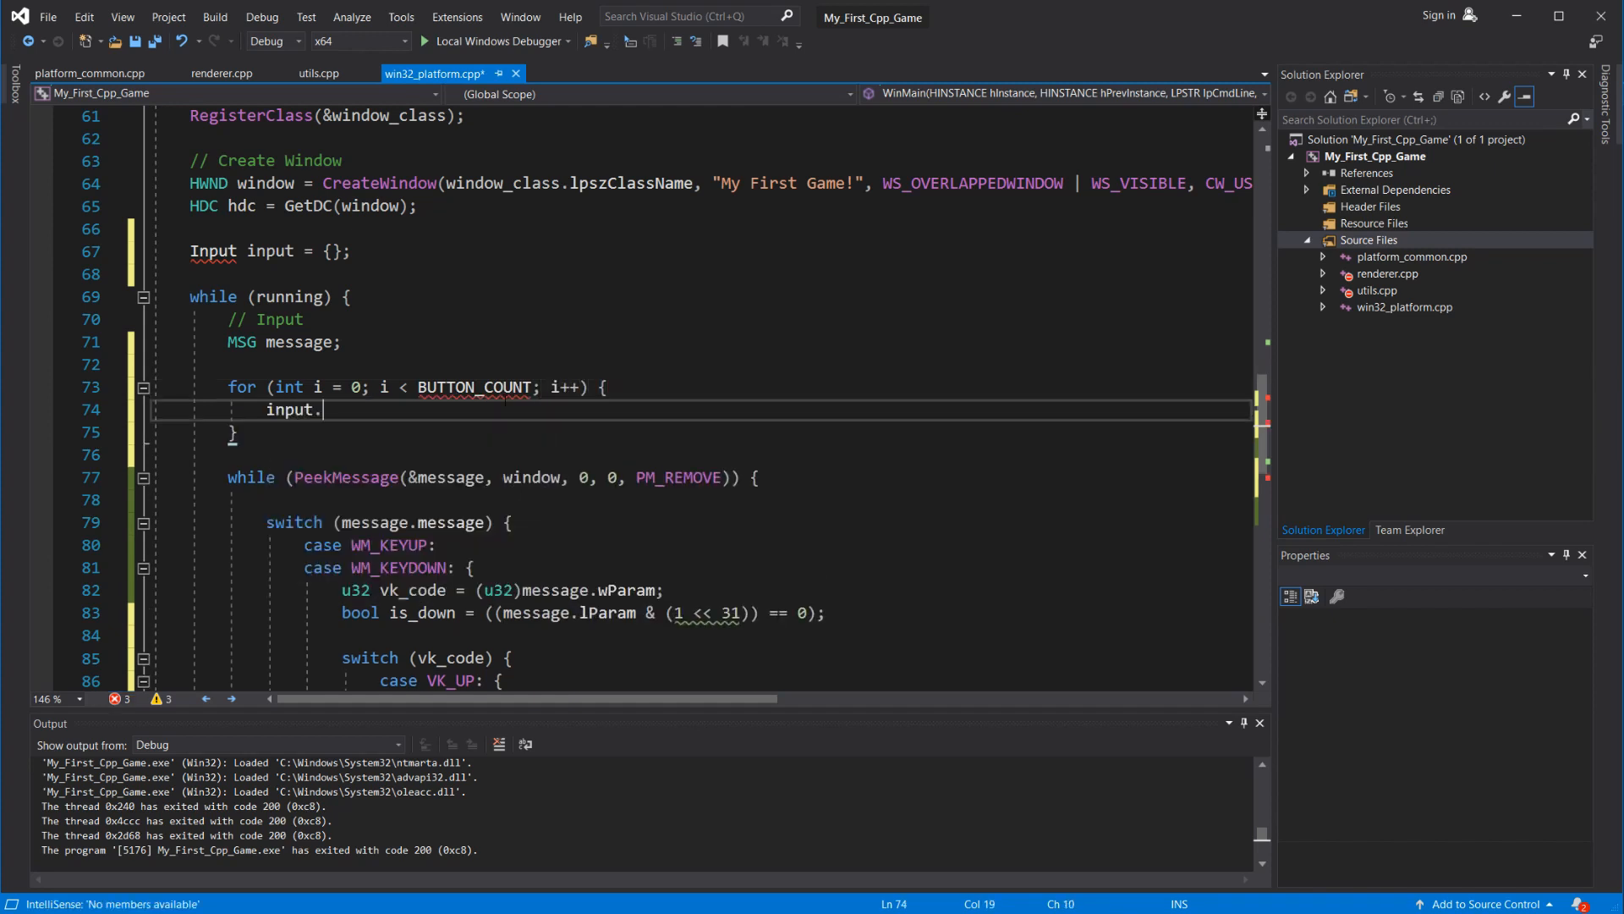
text(buttons[i])
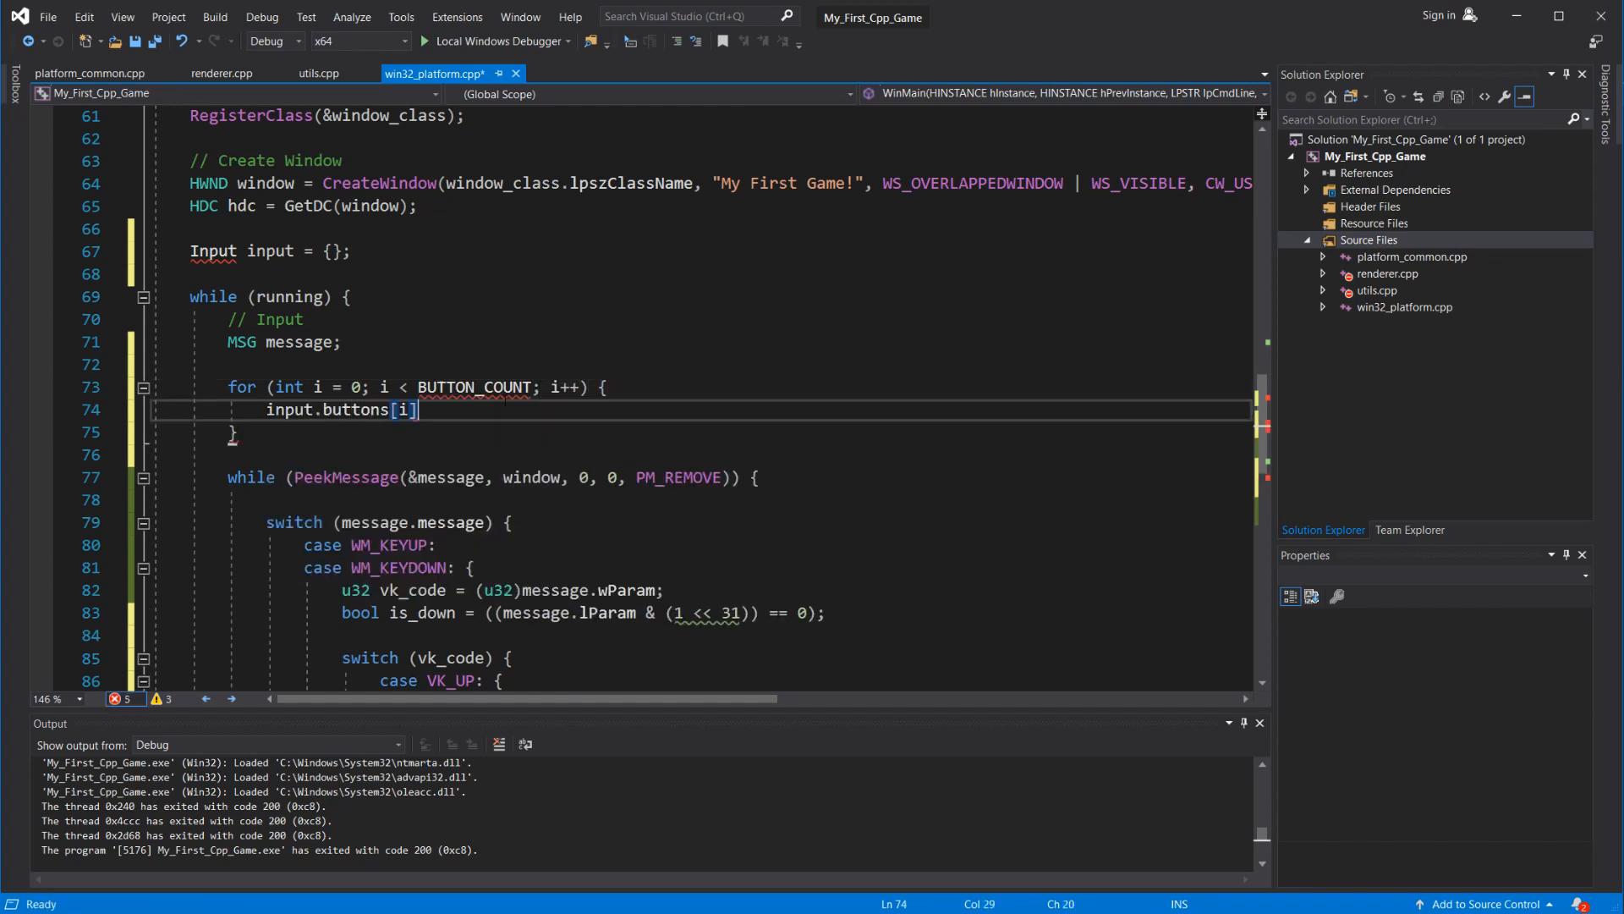
text(.changed = false;)
text(if (input.)
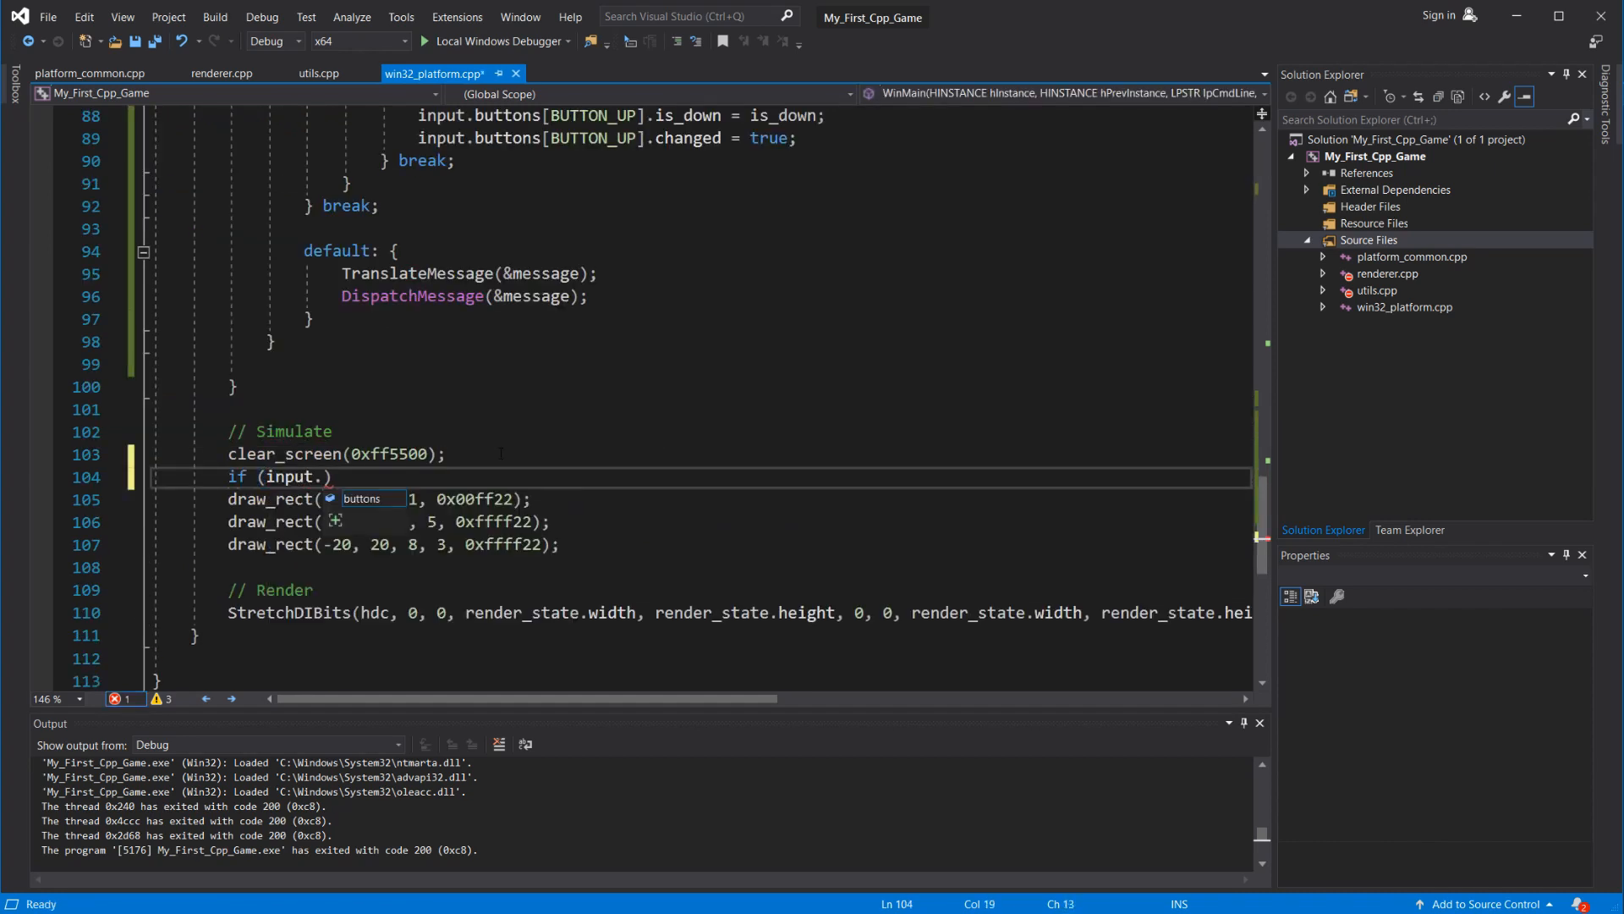
- Draw the green square only while BUTTON_UP is down, run it, then begin a simulate_game call
text(buttons[BUTTON_UP].is_down)
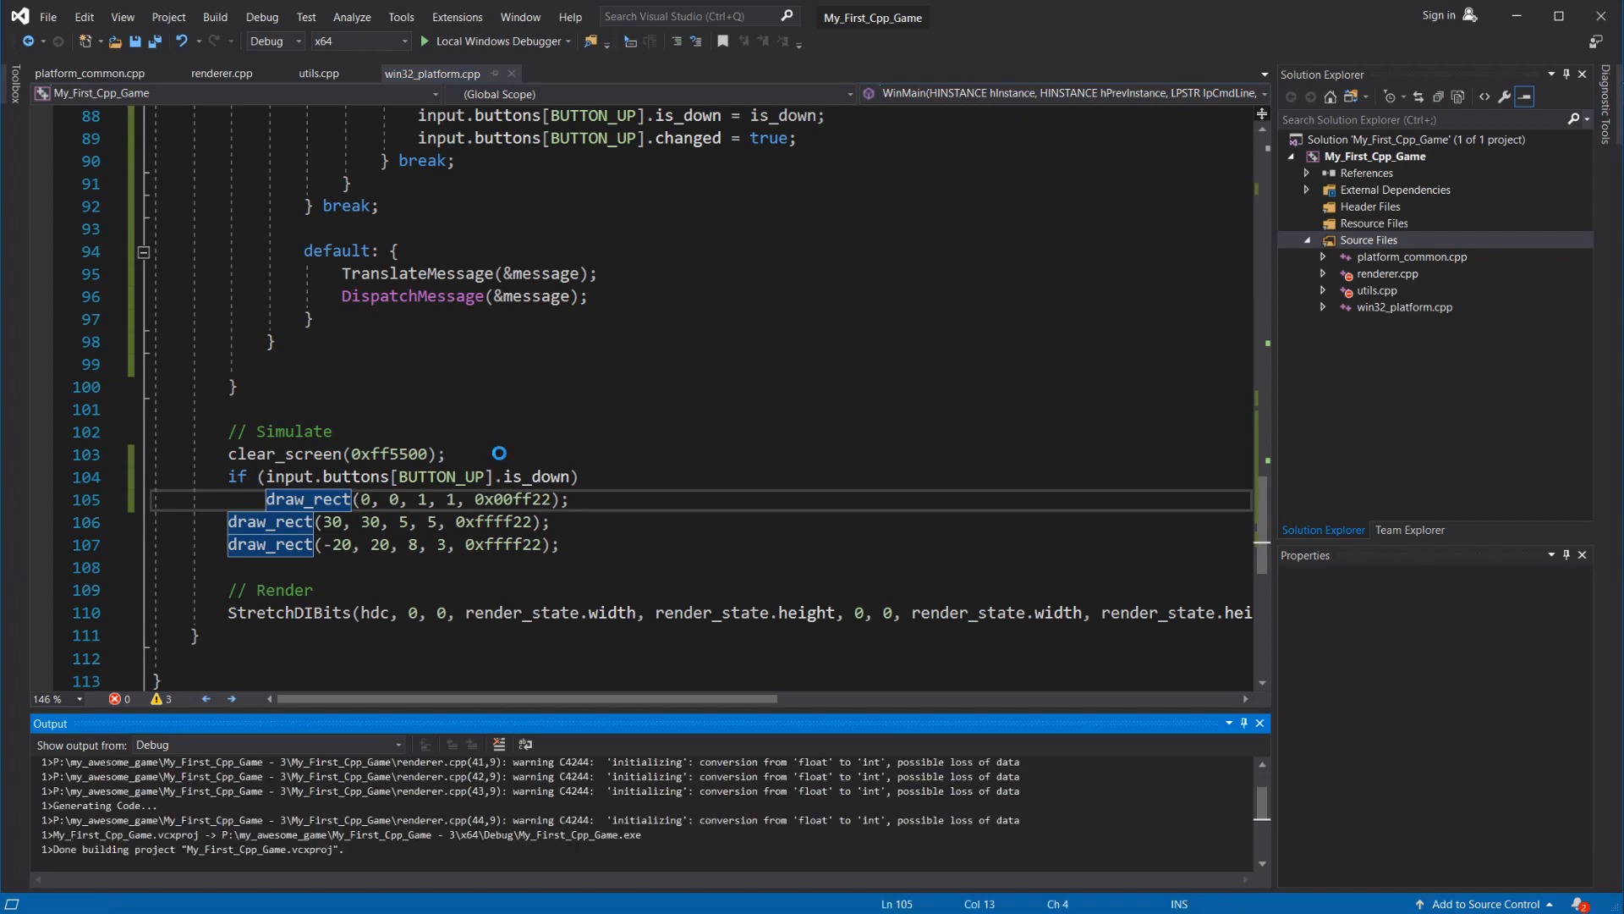
click(496, 40)
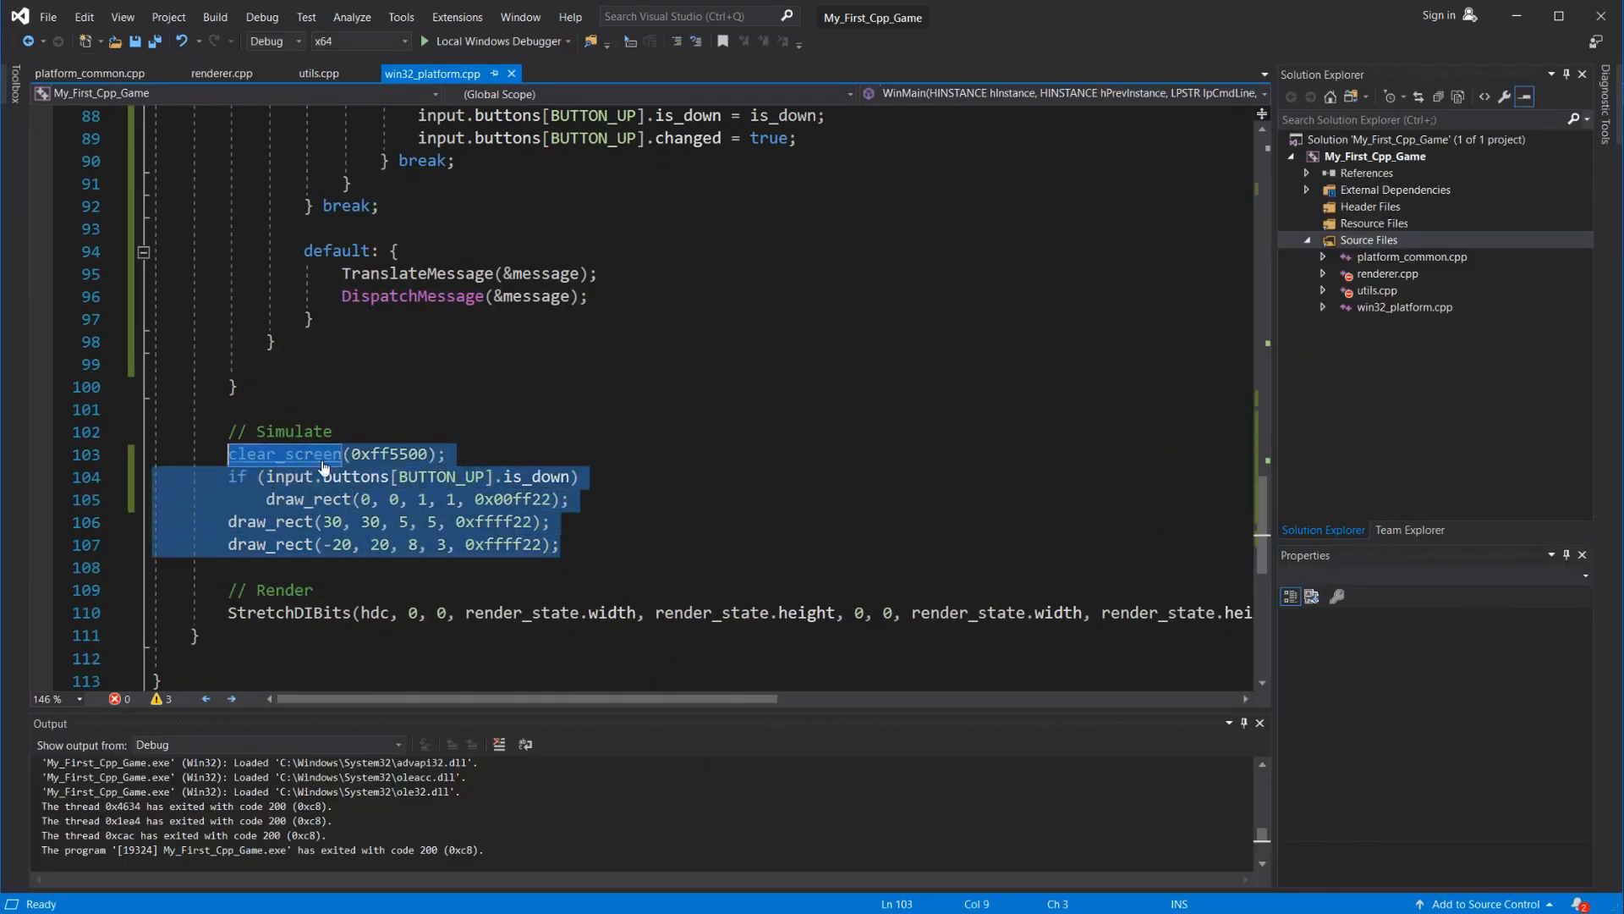
text(simulate_game(&)
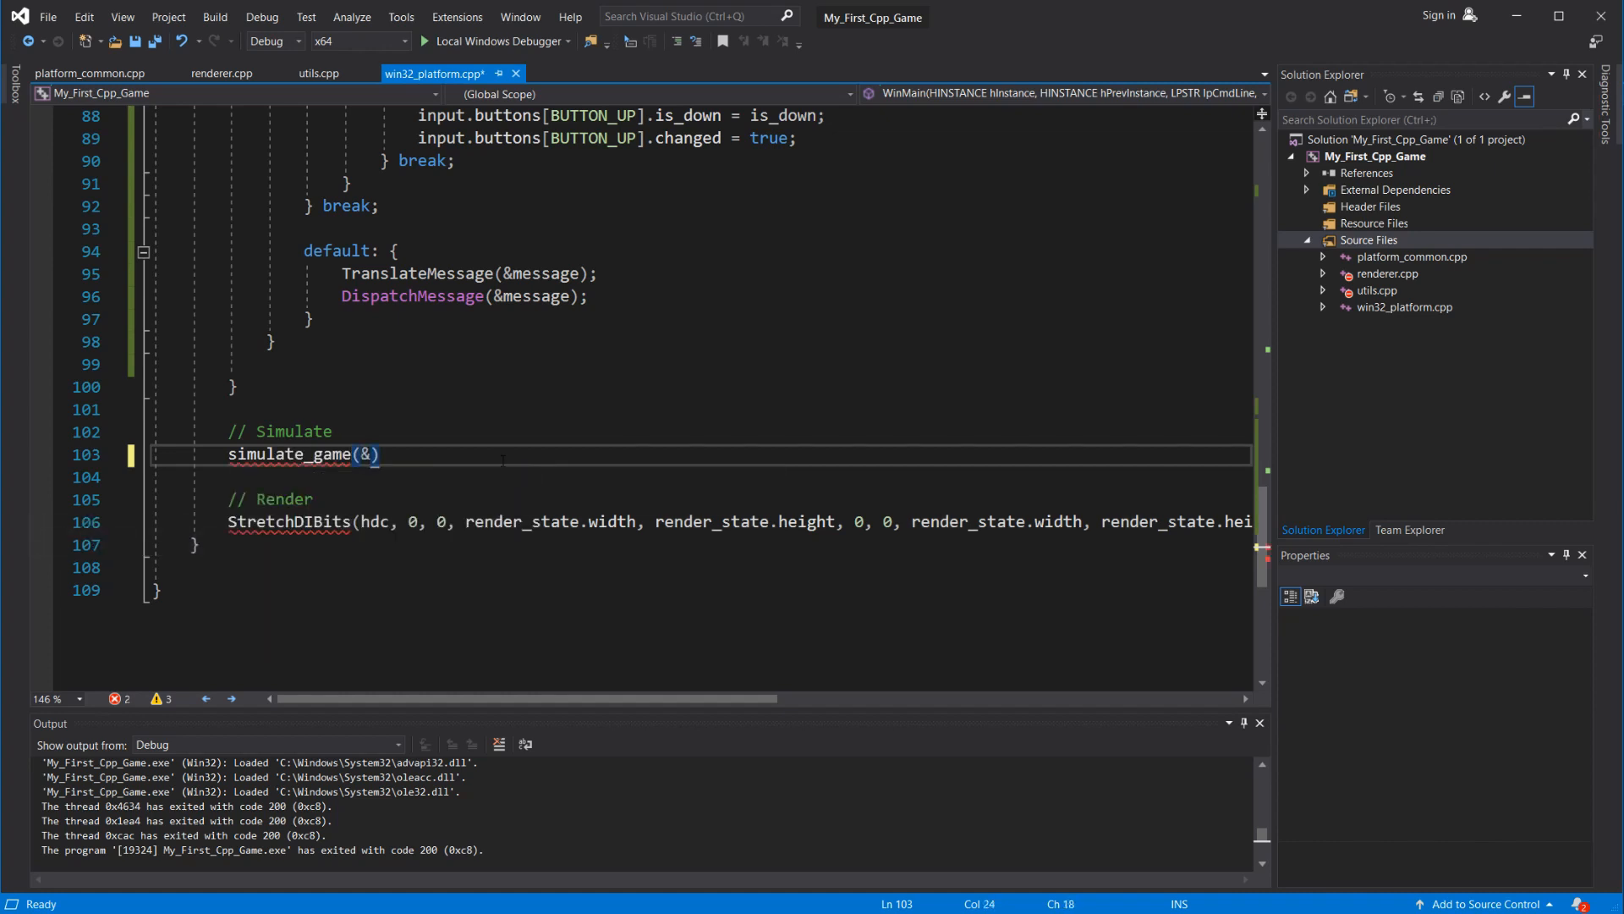
- Call simulate_game(&input) and create game.cpp defining void simulate_game(Input *input)
text(input);)
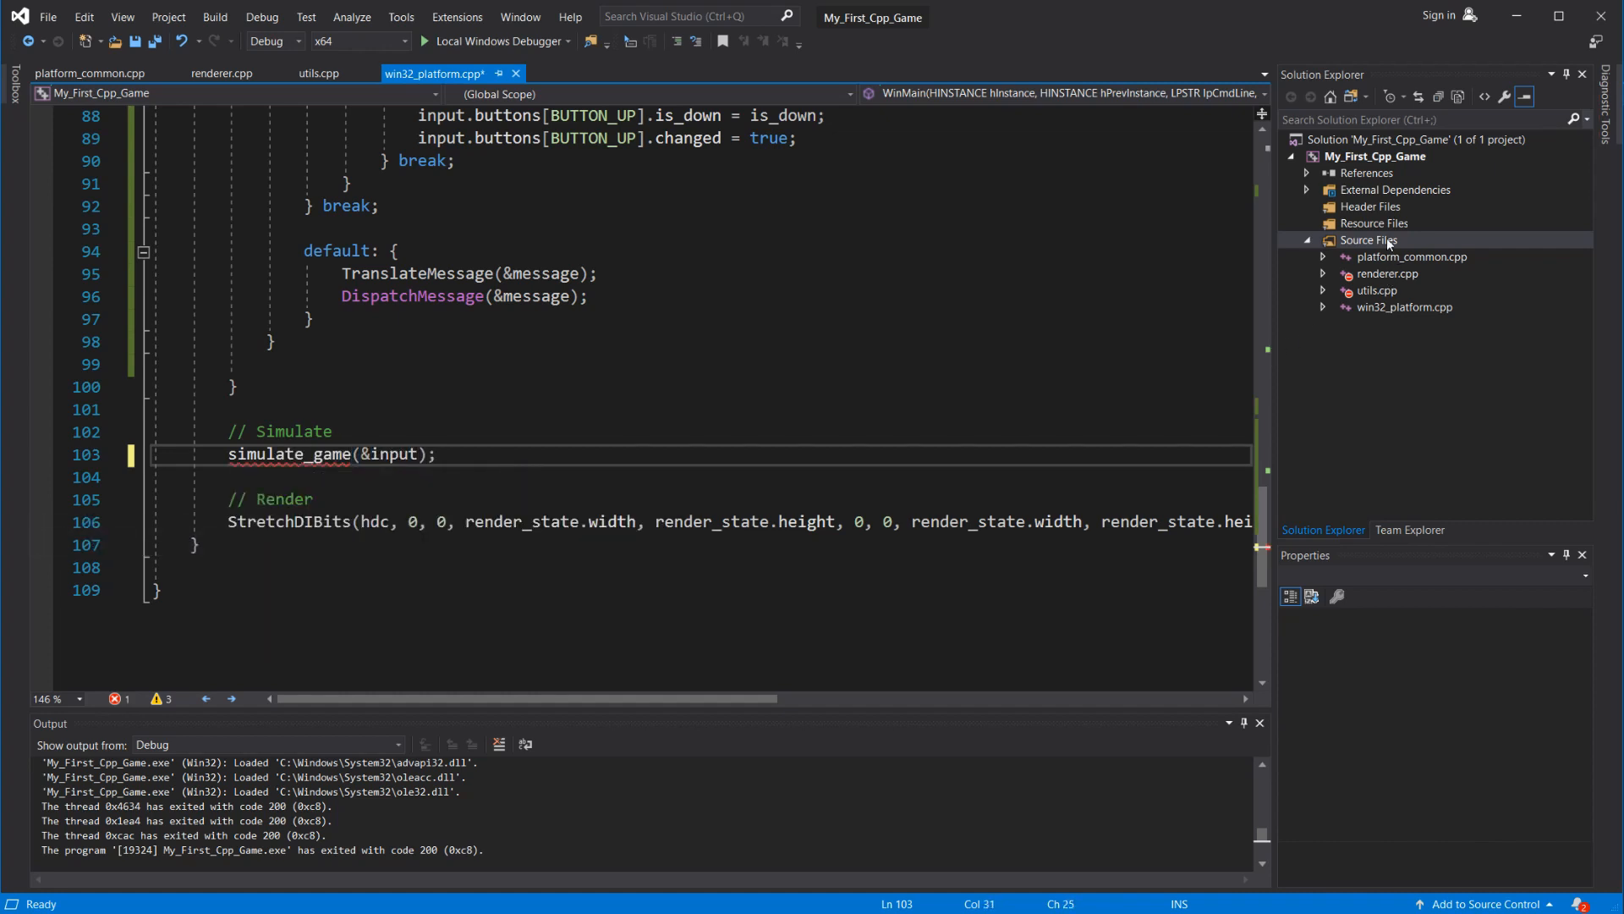
right_click(1368, 238)
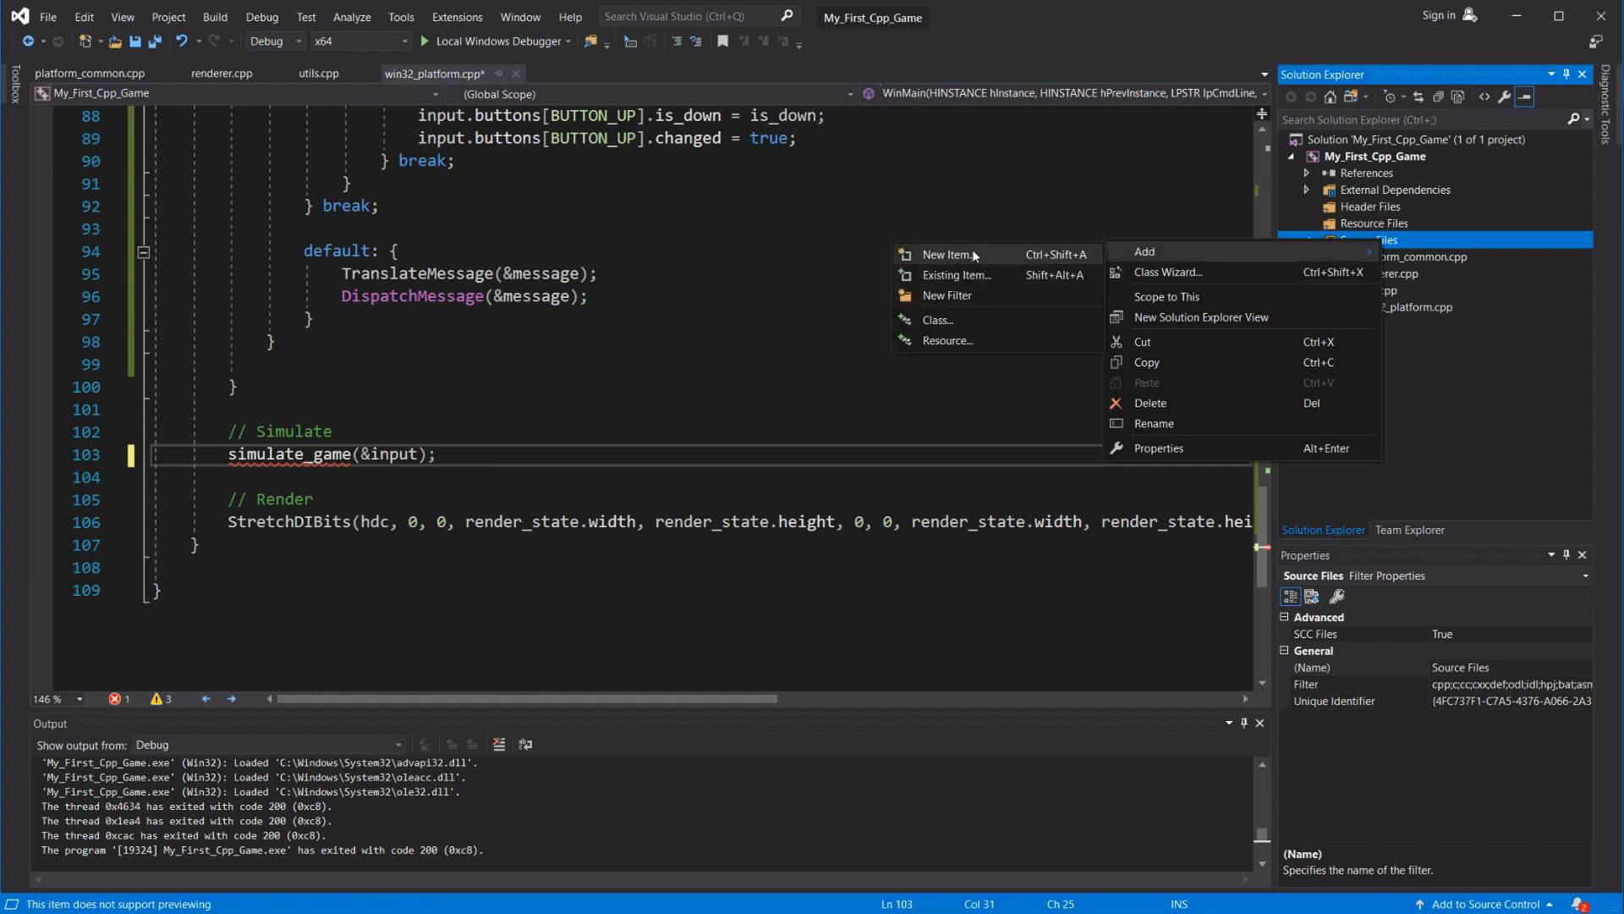
click(945, 254)
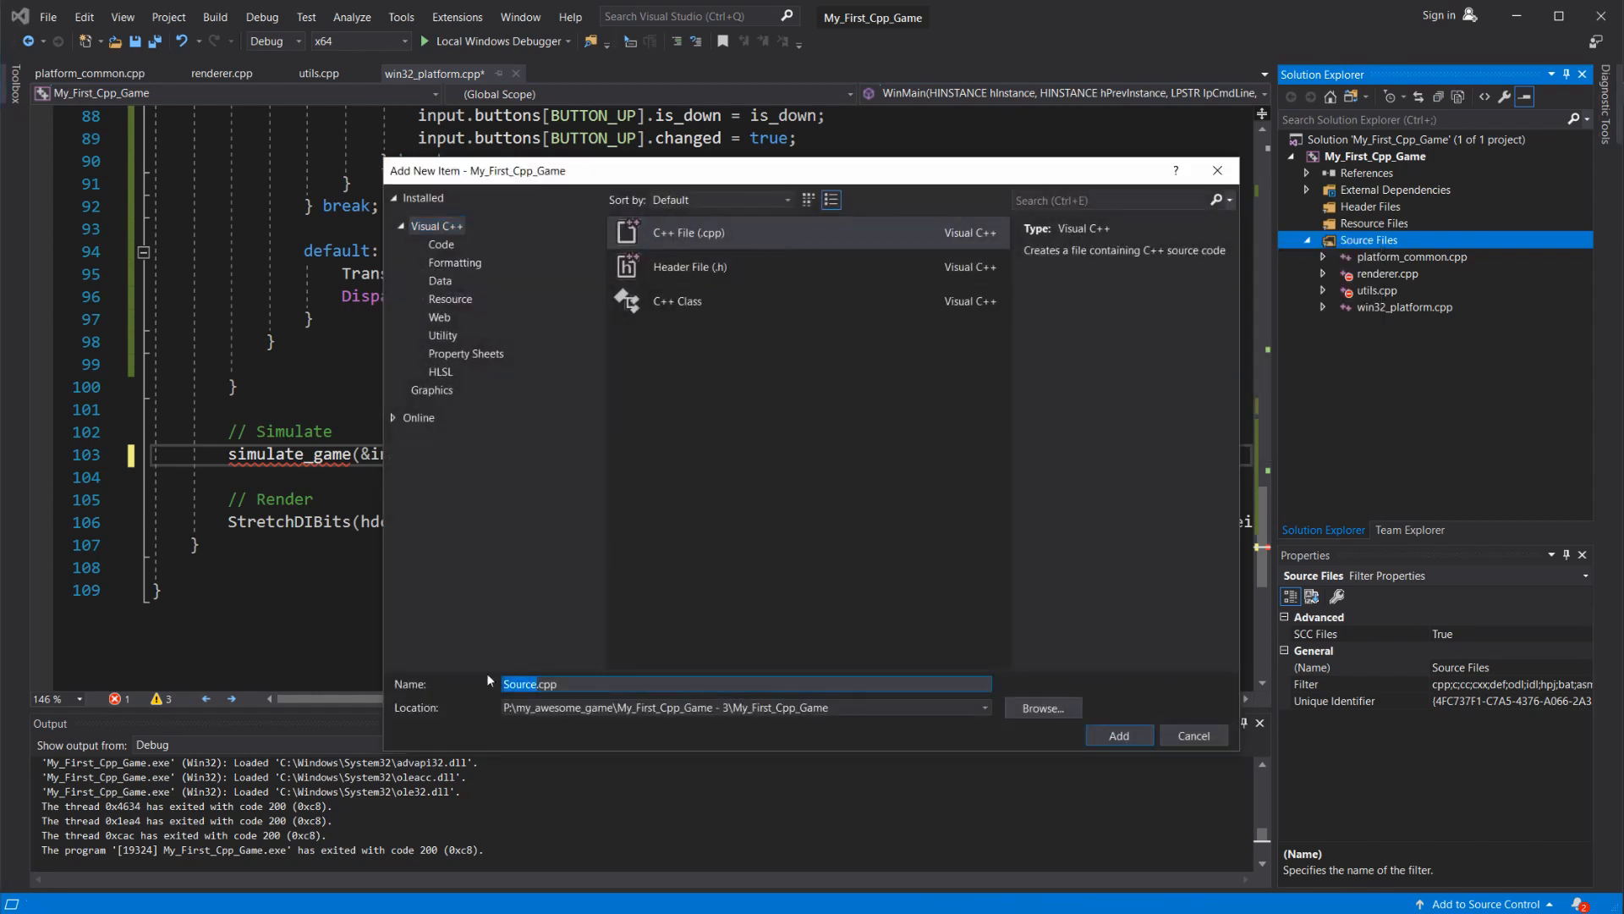
click(1118, 736)
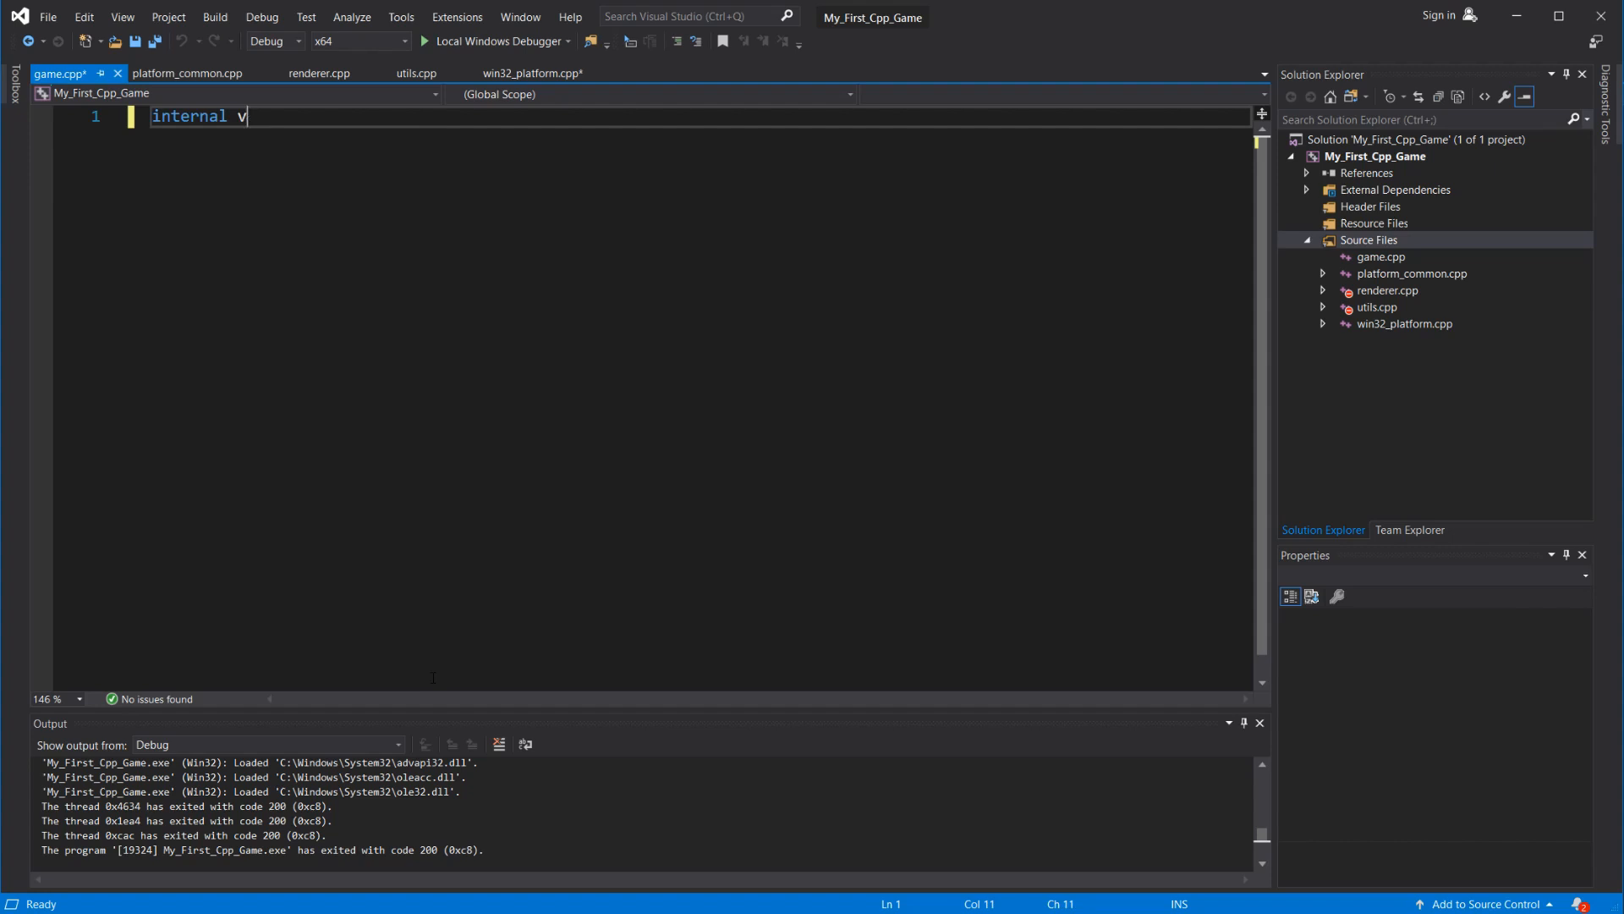
text(oid)
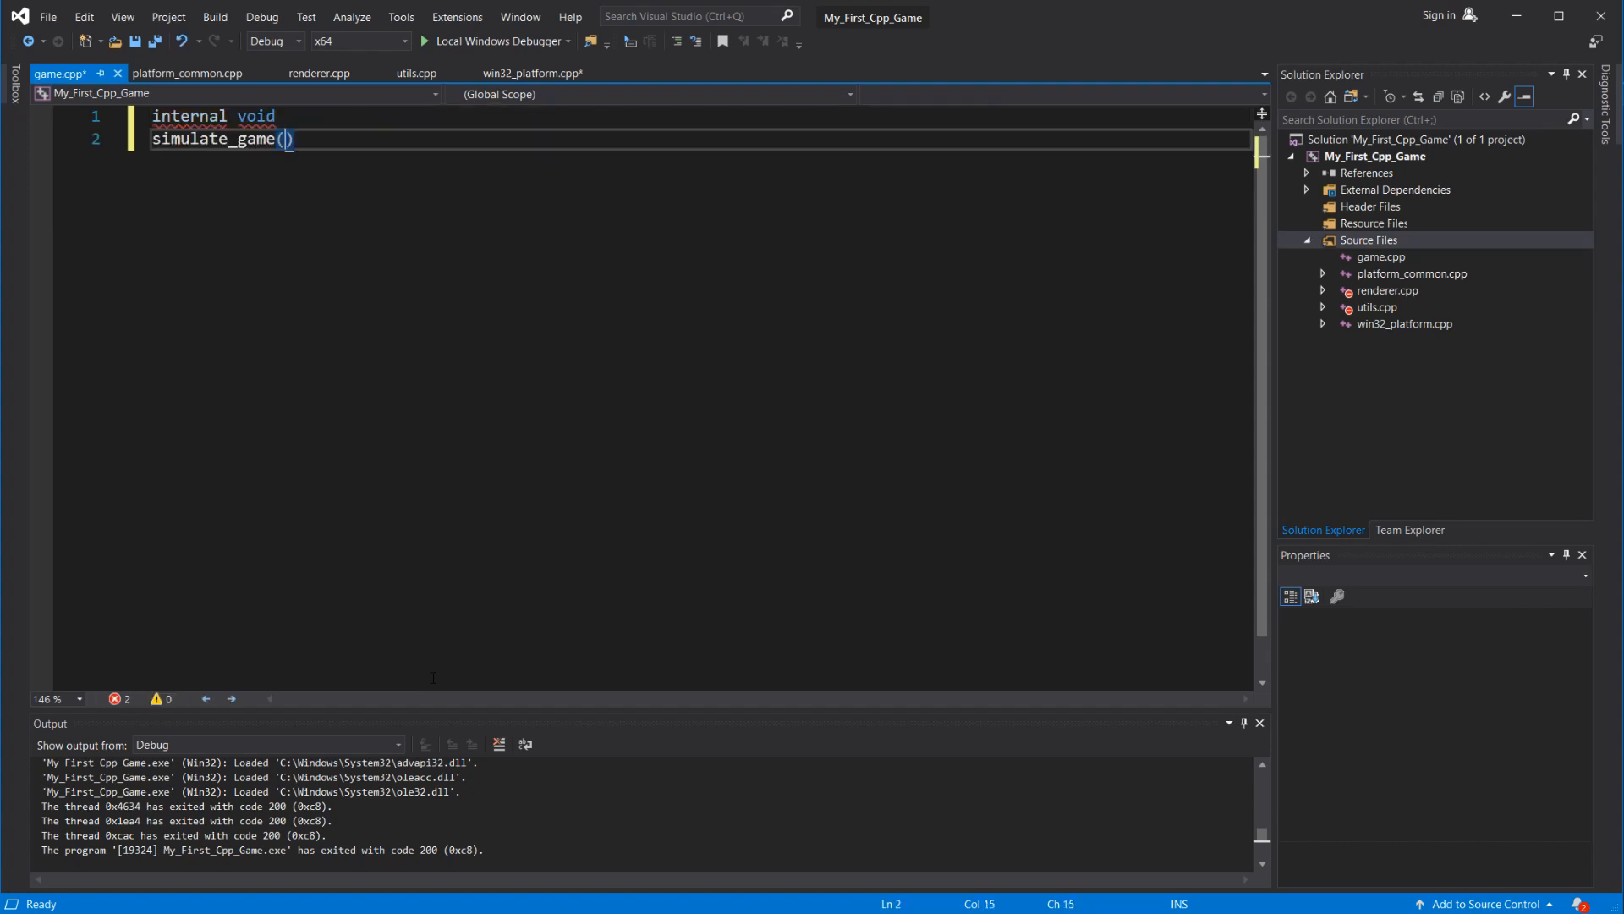
text(Input *input) {)
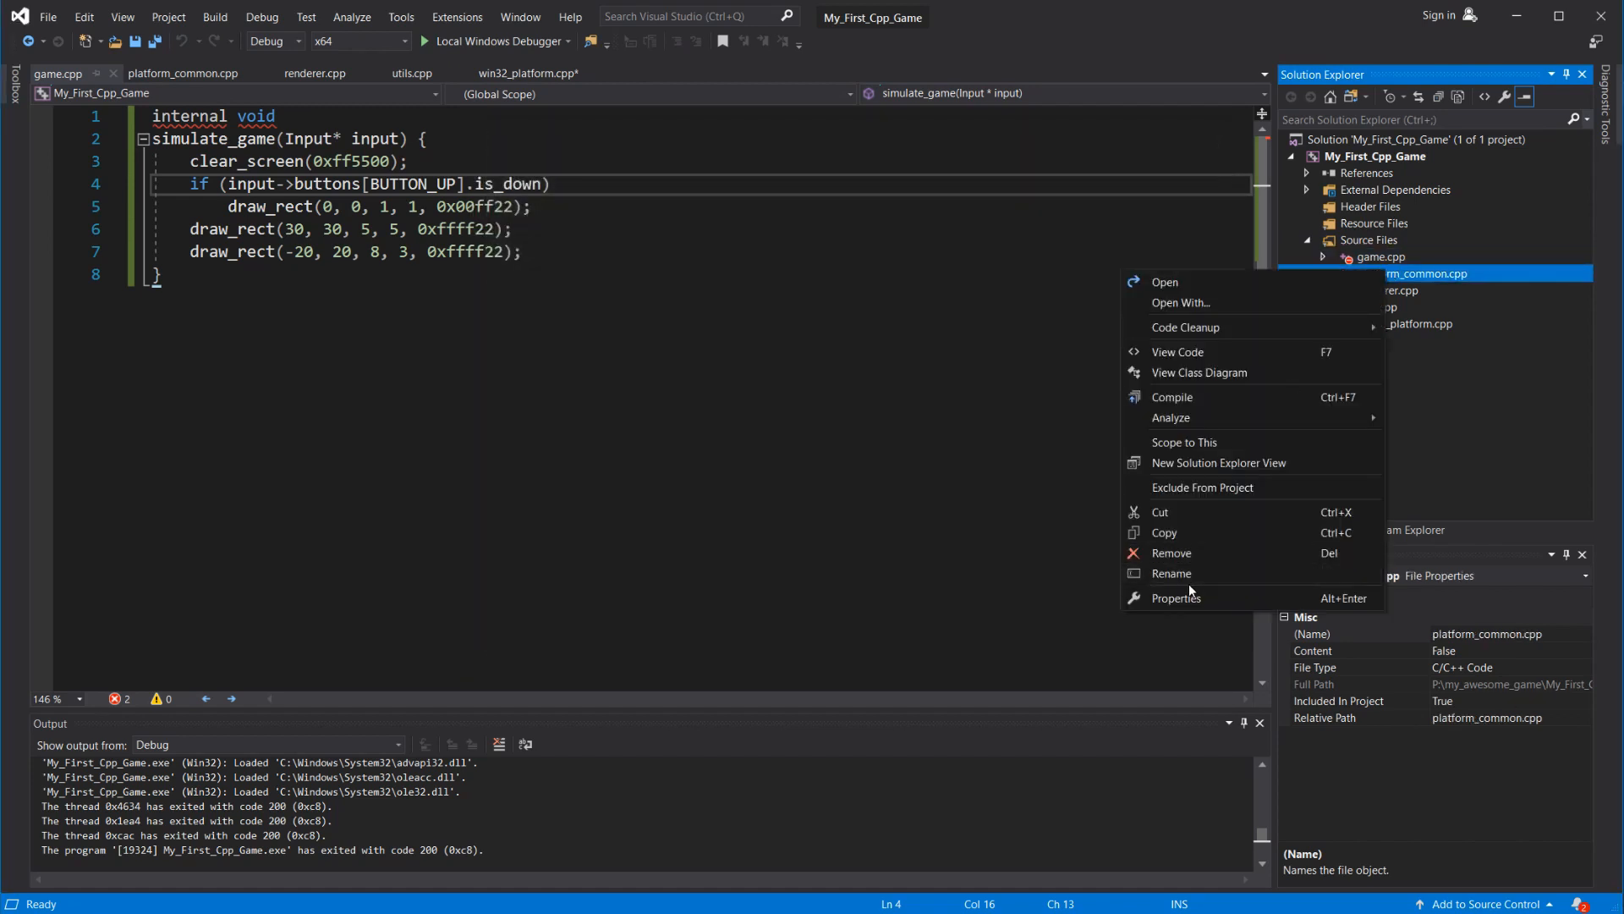
- Exclude platform_common.cpp from the build, #include game.cpp in win32_platform.cpp, and run the game once
click(1176, 597)
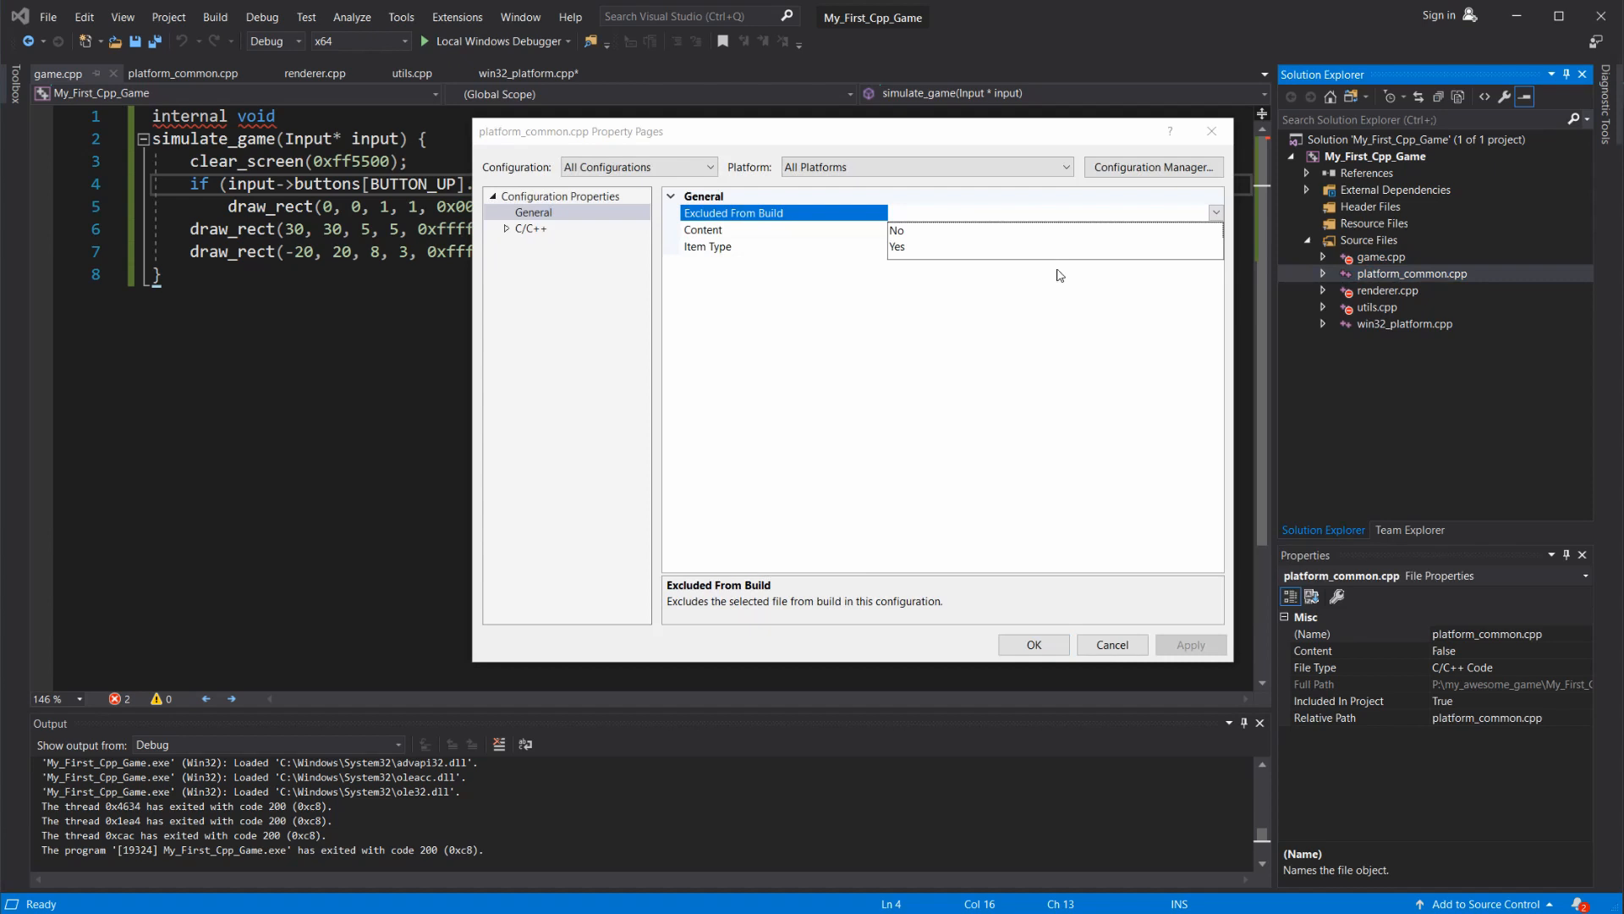
click(1110, 645)
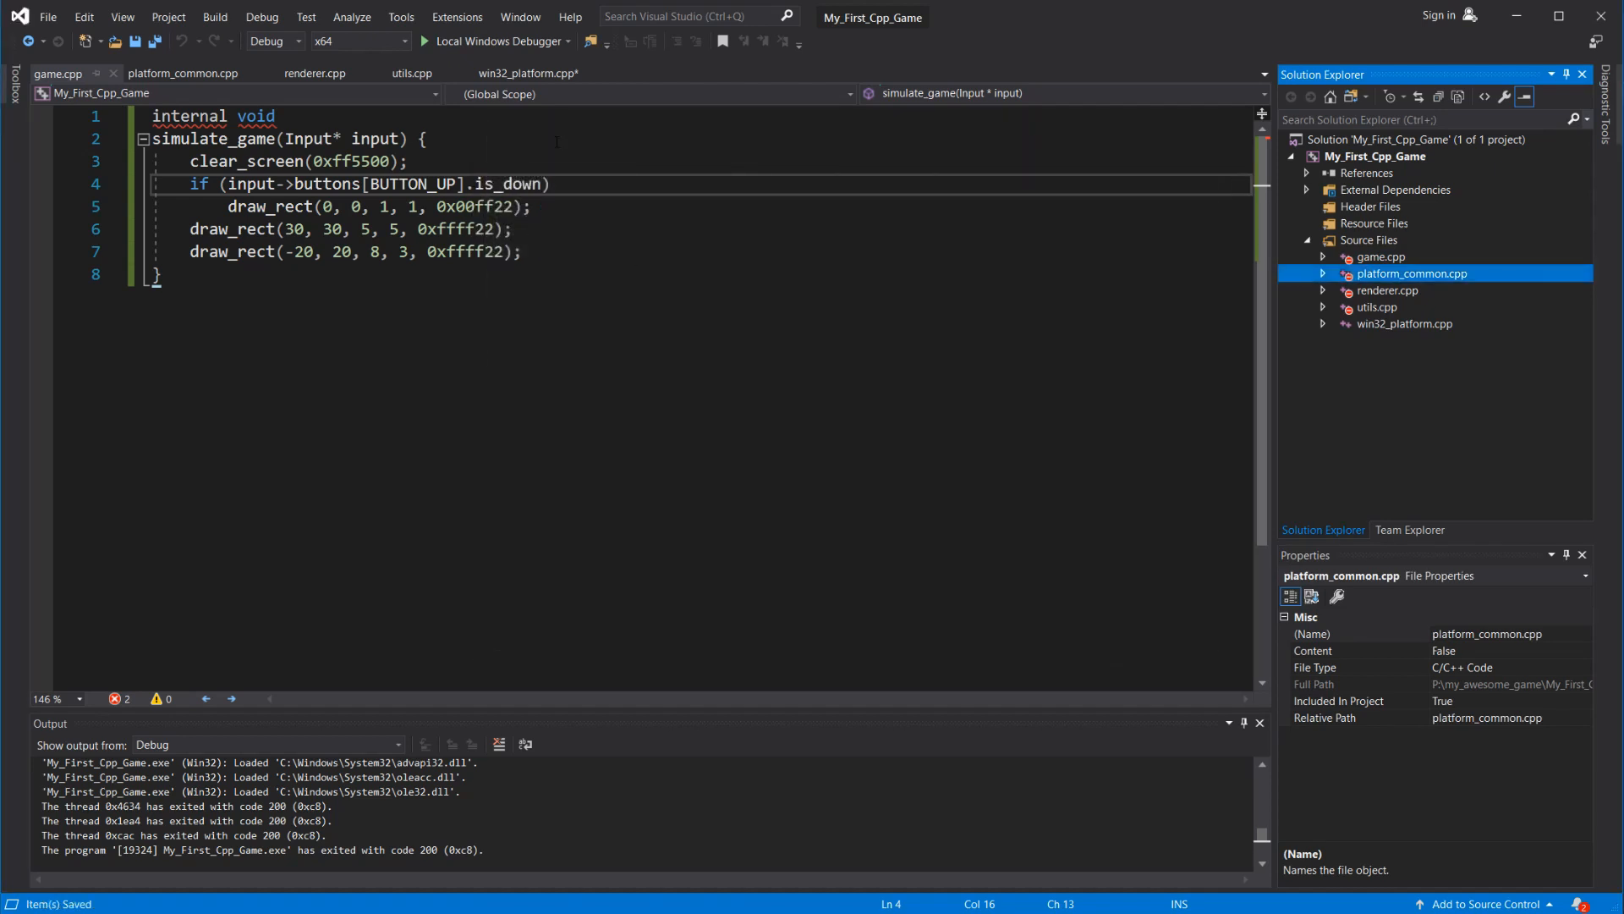
click(530, 73)
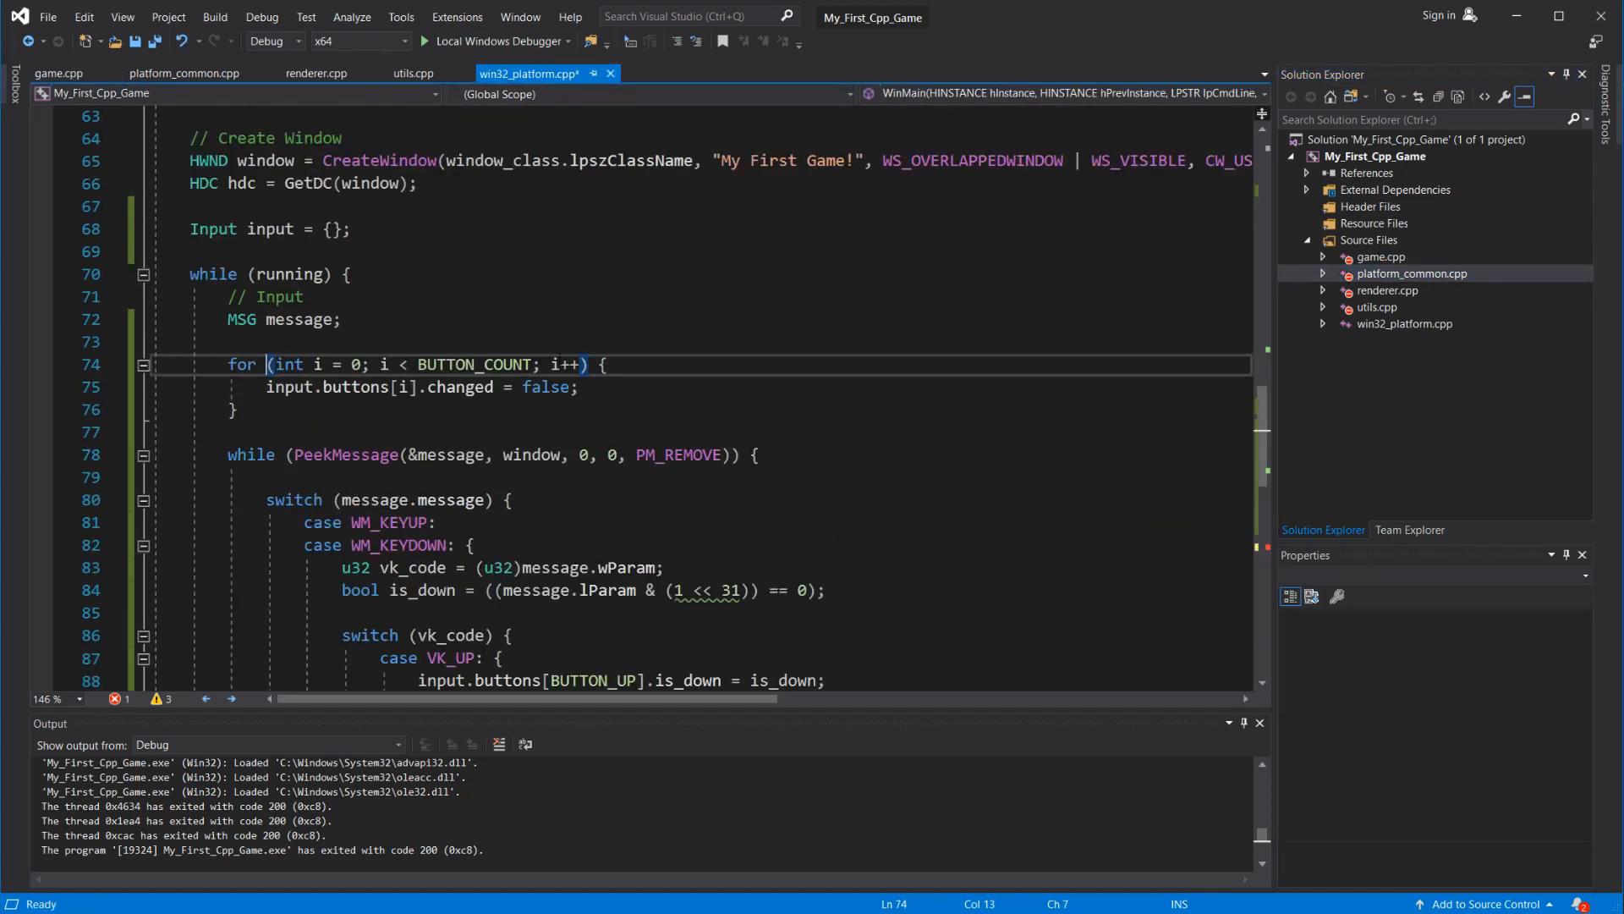
text(#include "game.cpp)
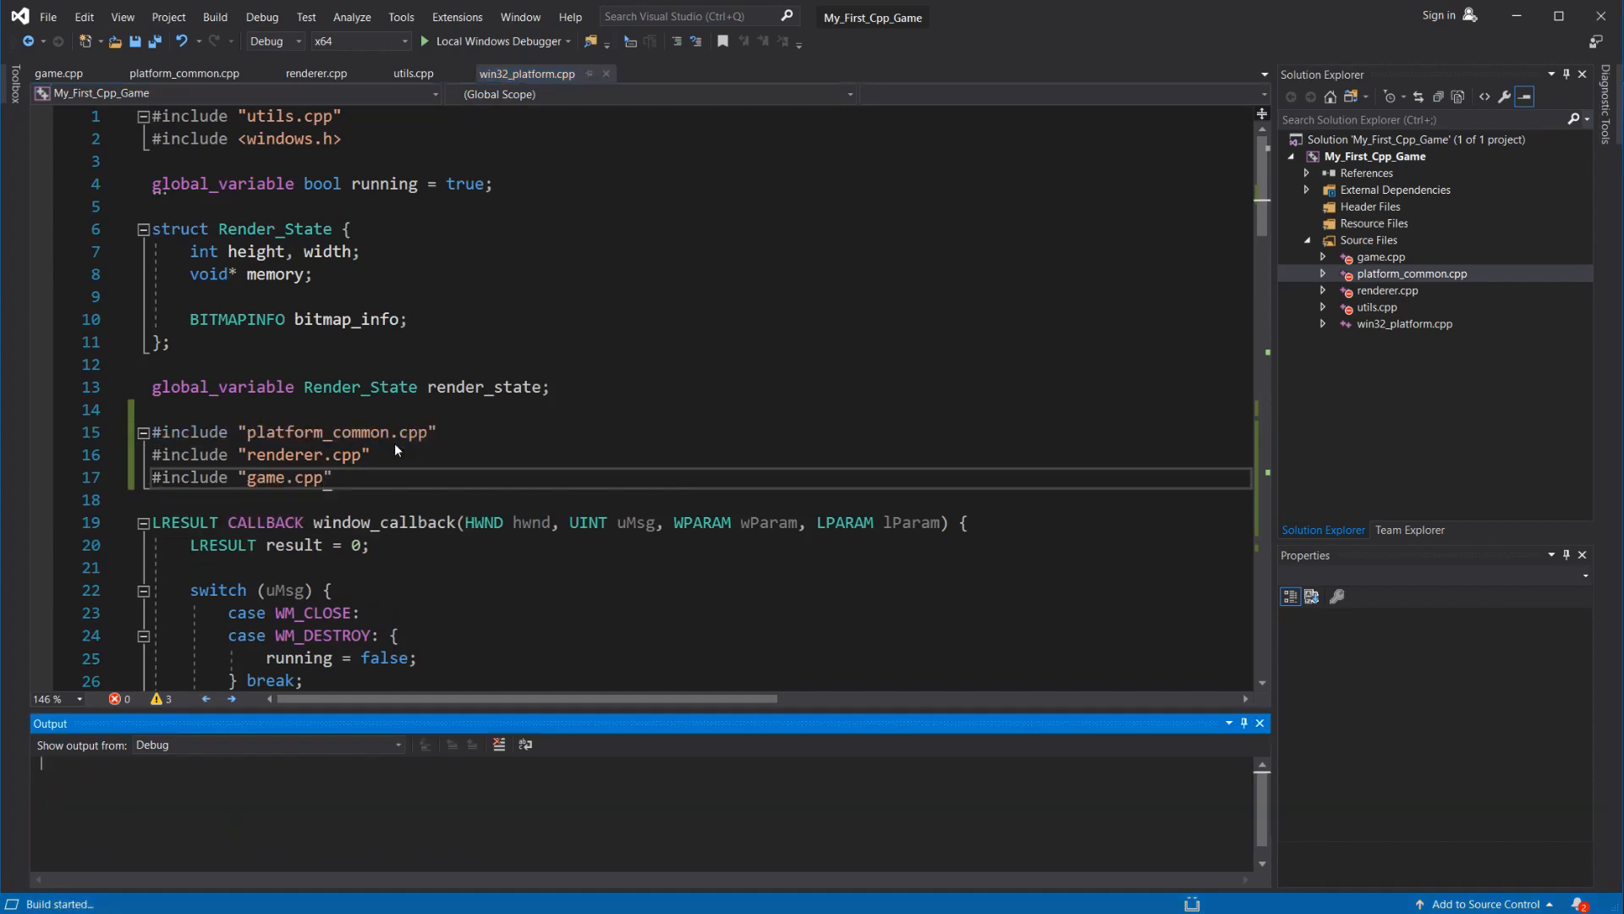
click(423, 41)
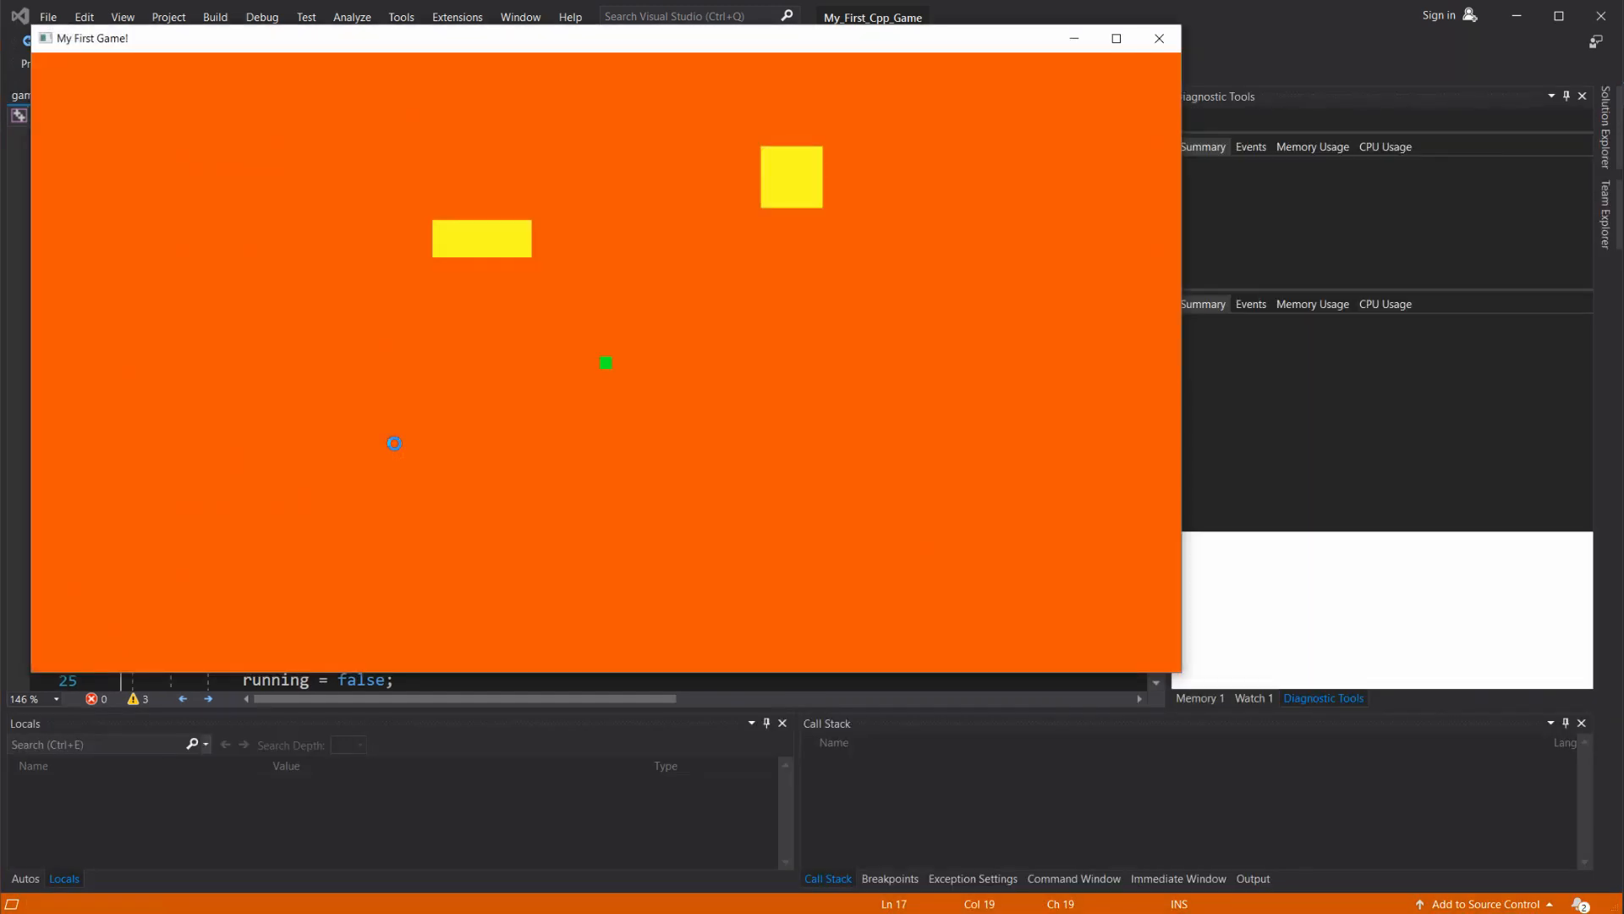
click(1158, 38)
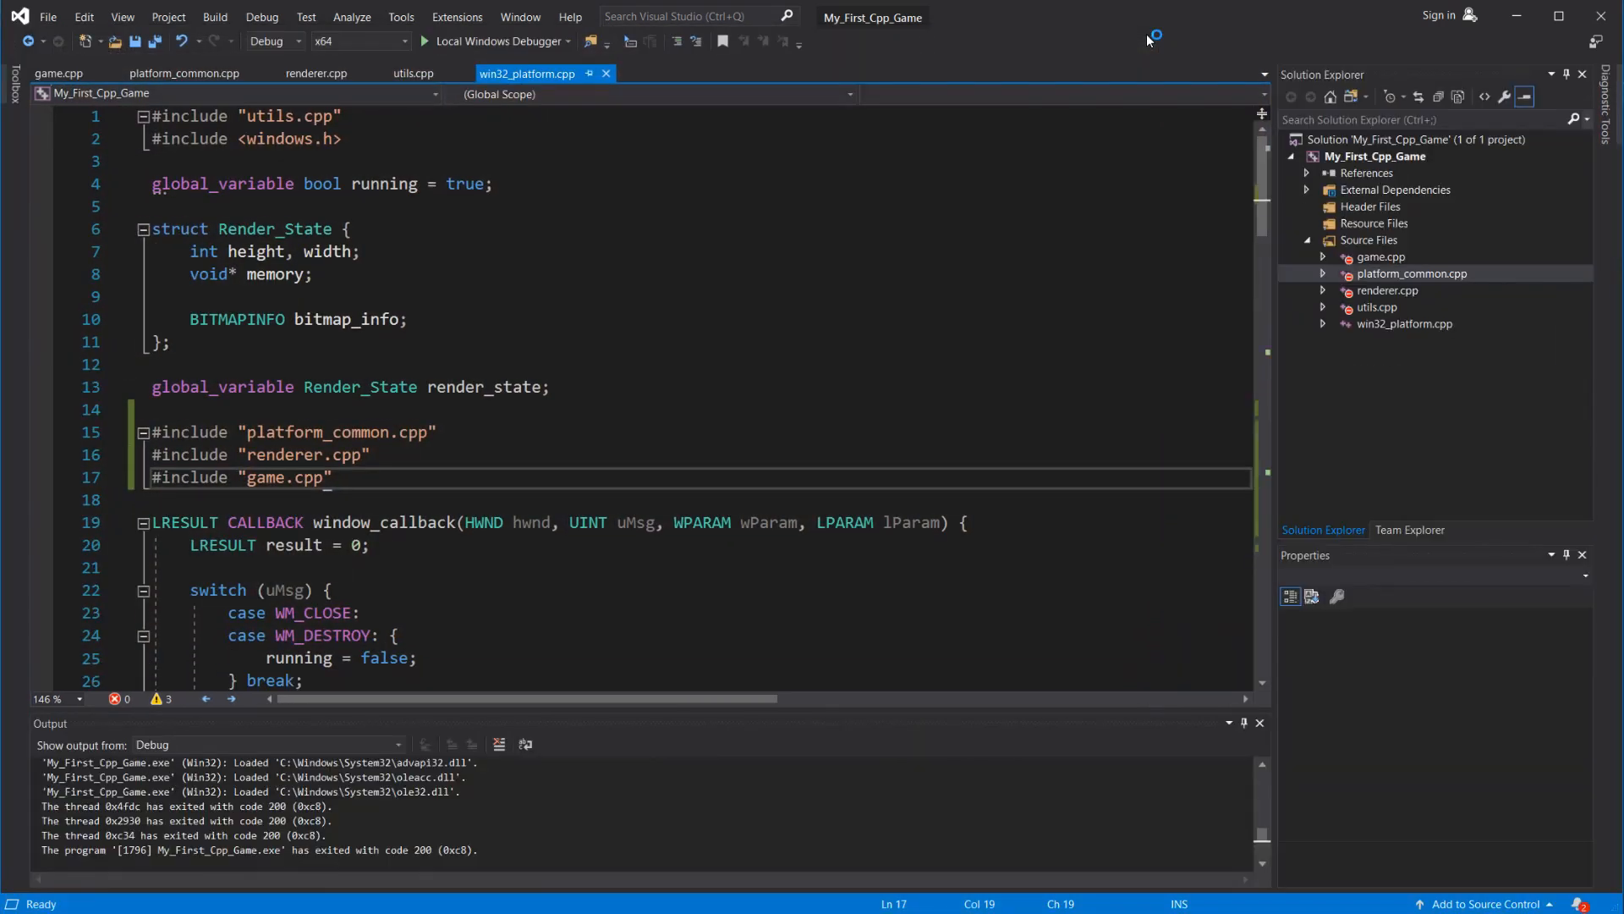
- Define an is_down(b) macro over input->buttons, use it for BUTTON_UP, and run to test
click(58, 73)
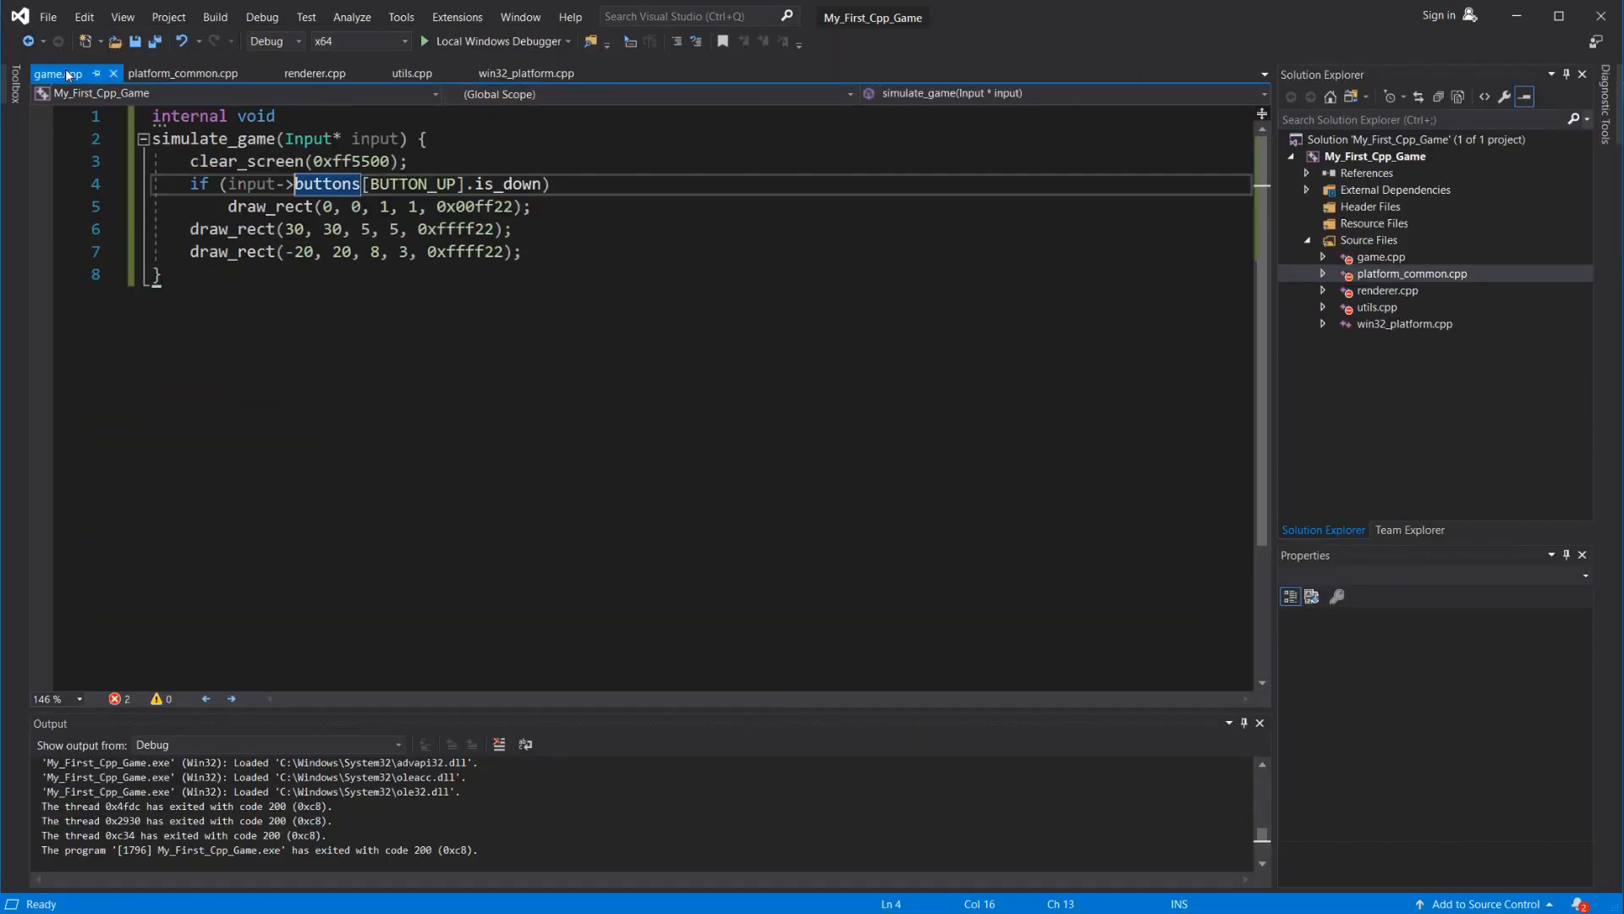
click(376, 183)
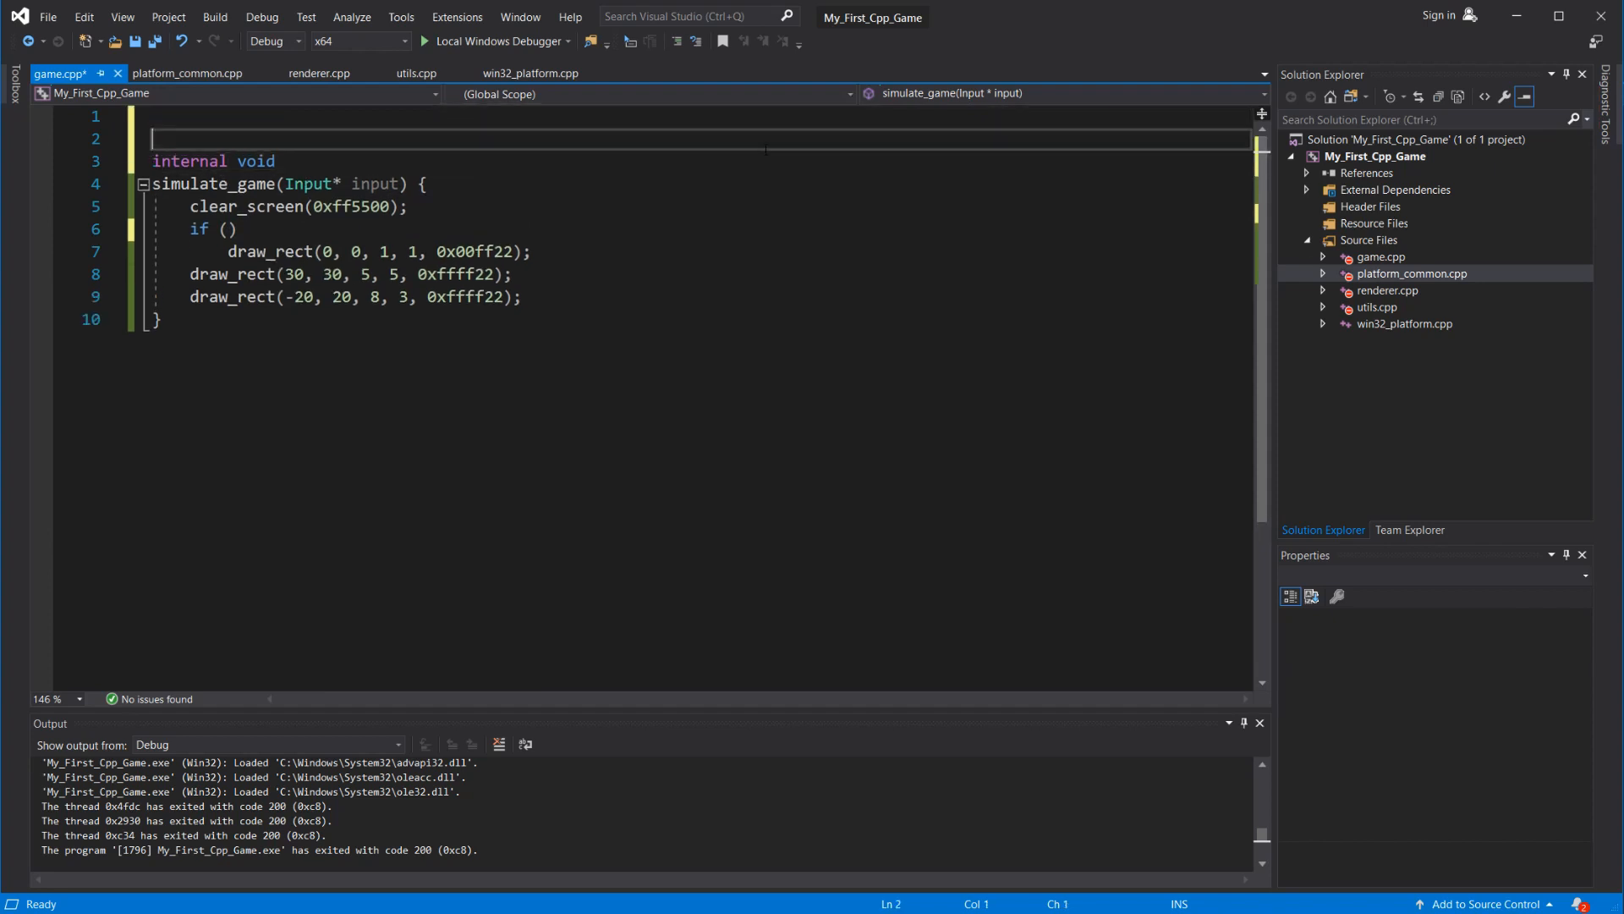
text(#define is_do)
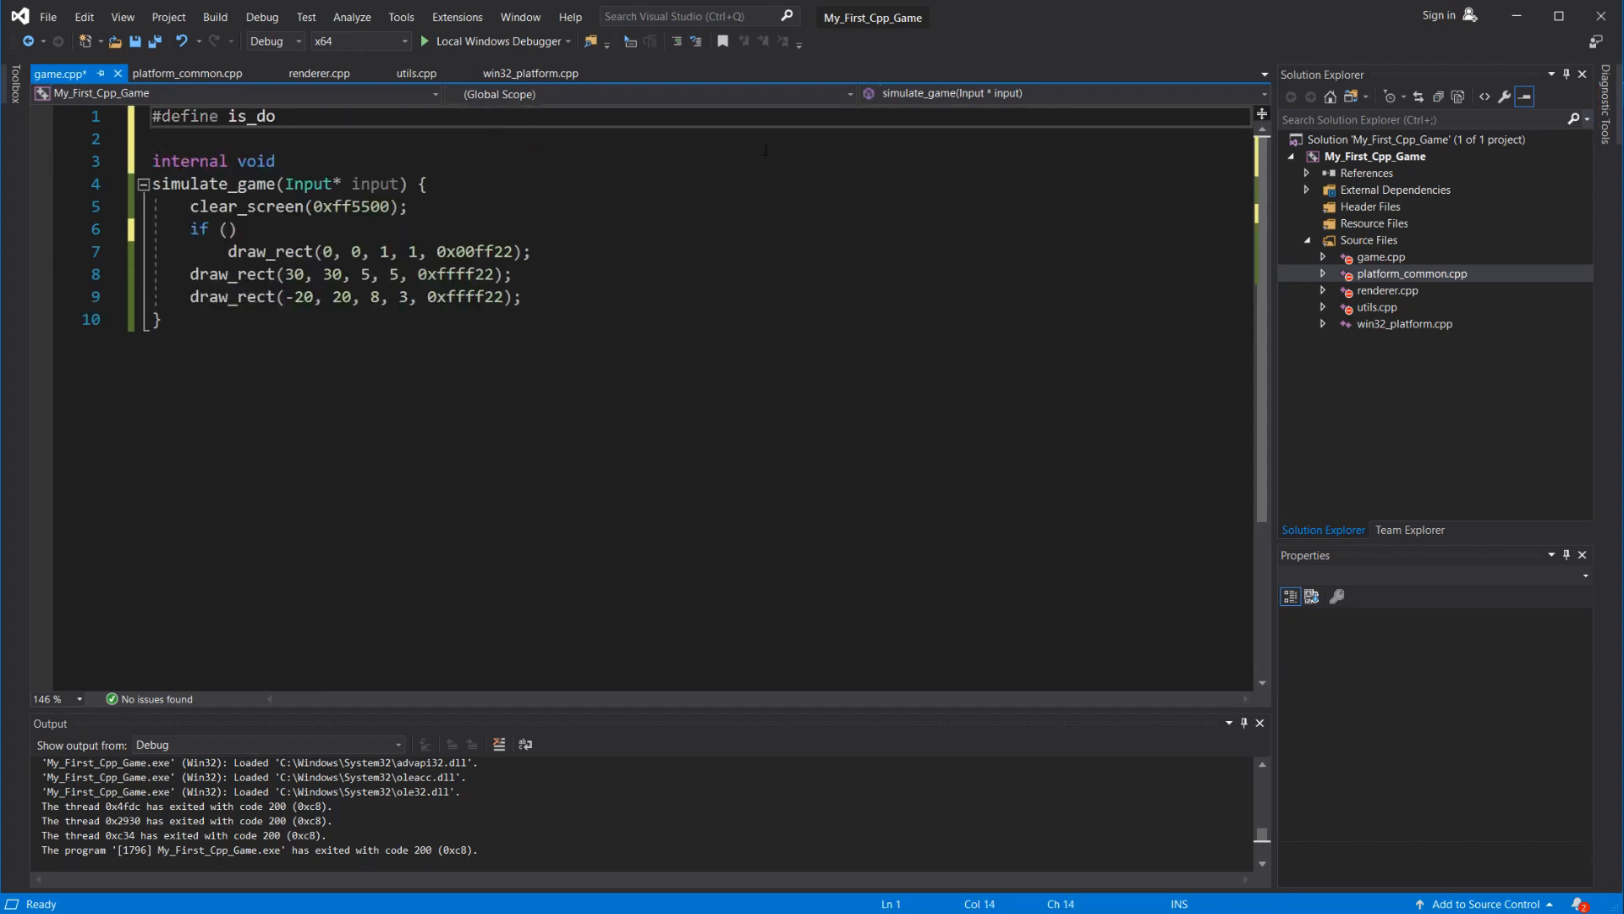
text((b) input->buttons[BUTTON_UP].is_down)
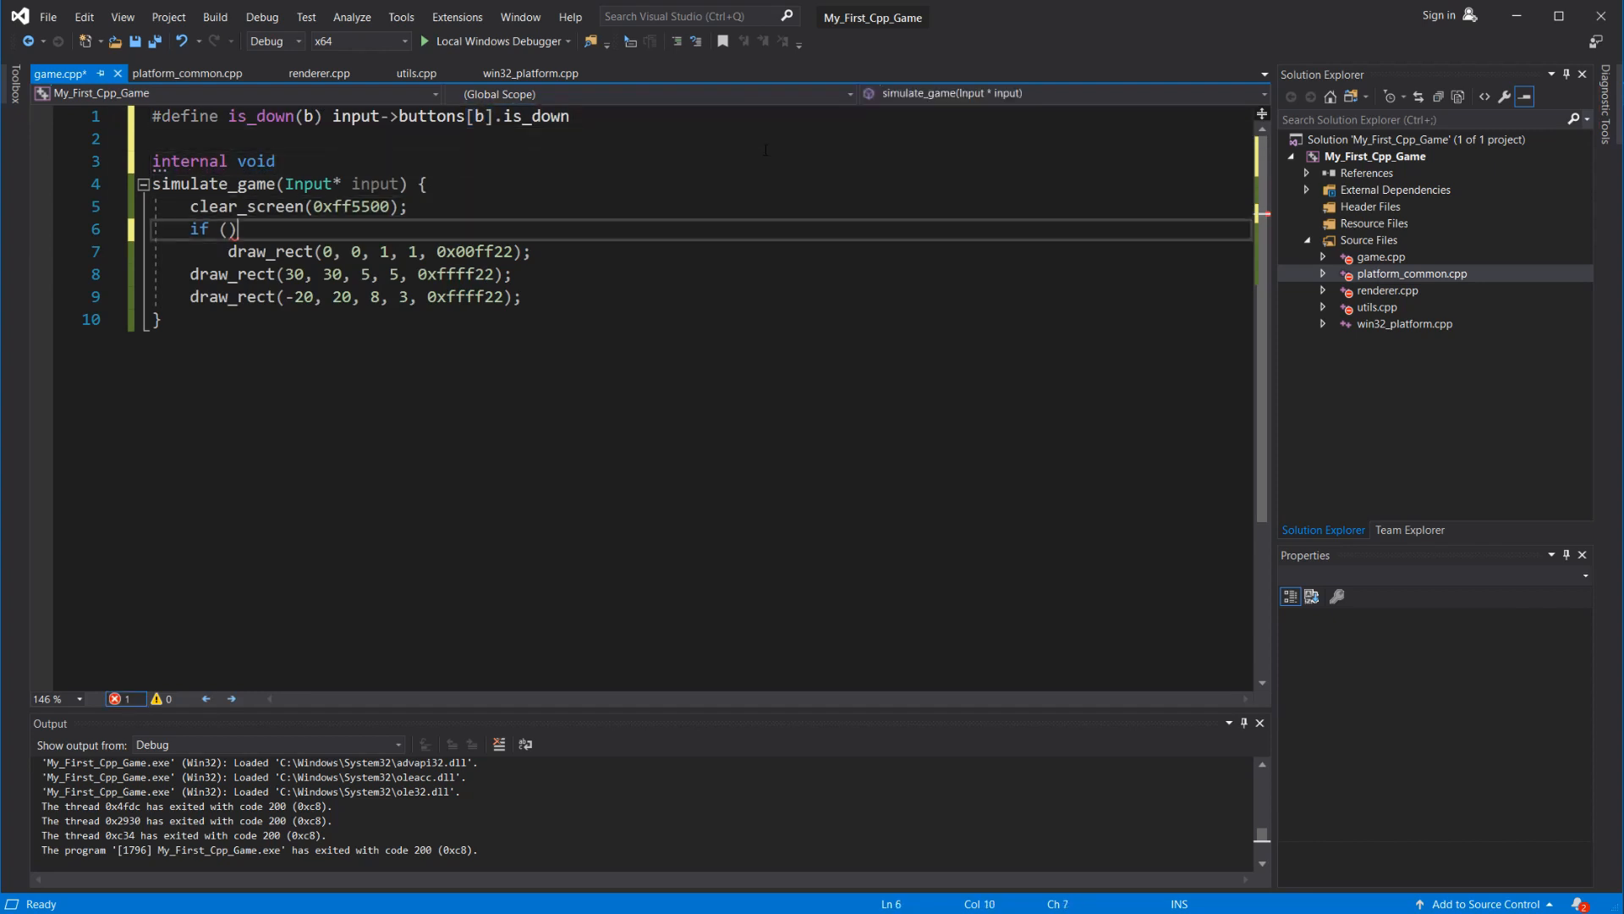
text(is_down(BUTTON_UP)
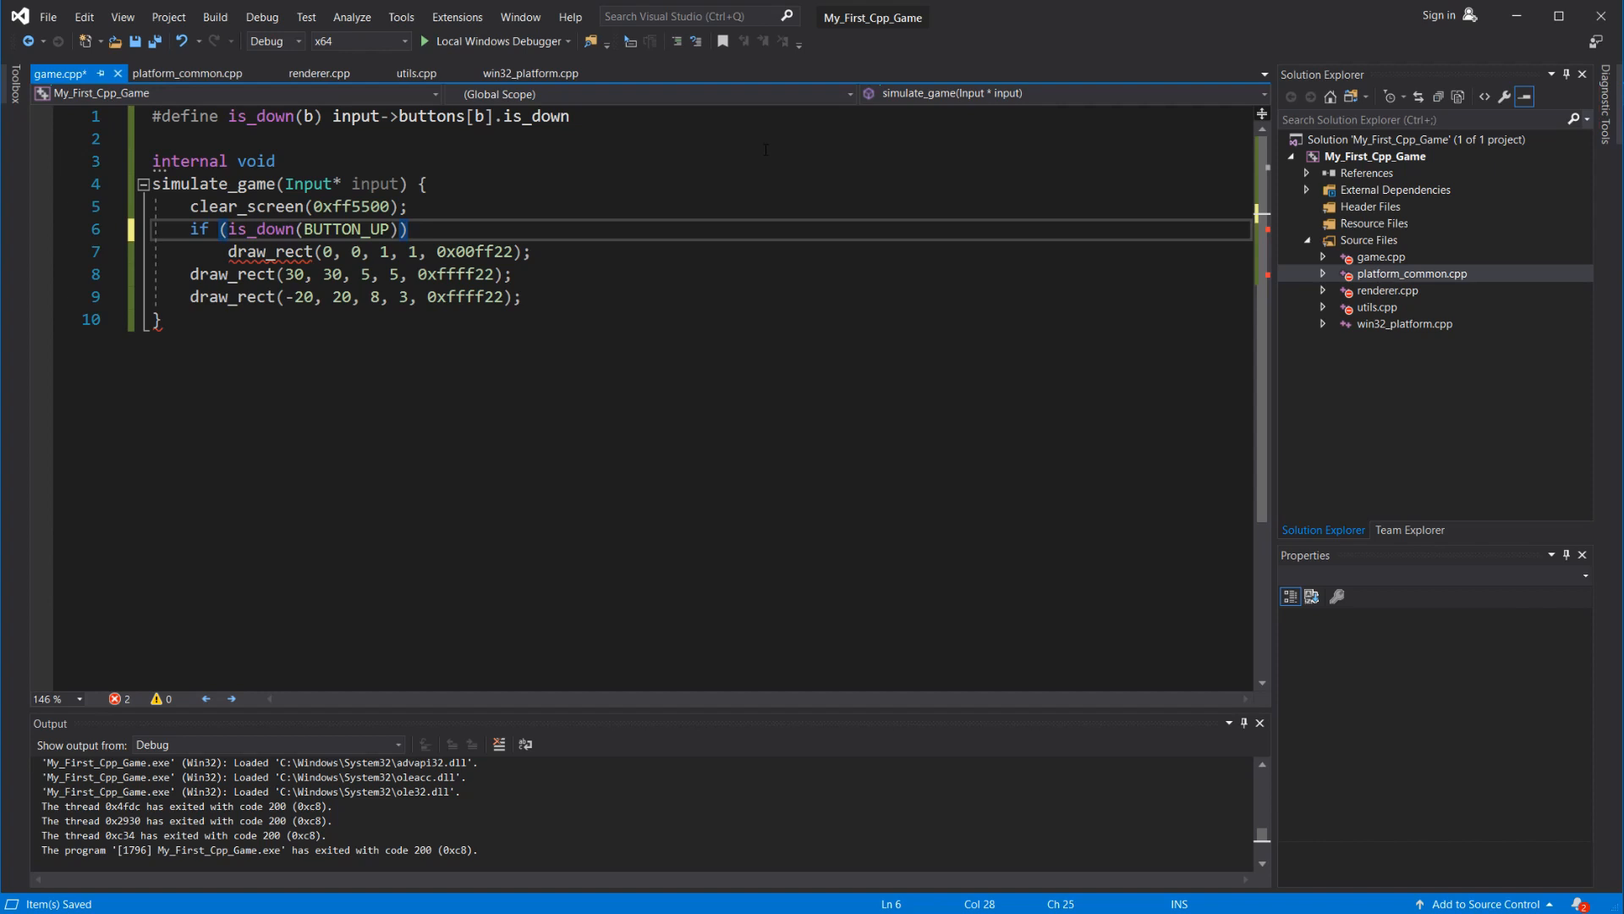
click(496, 41)
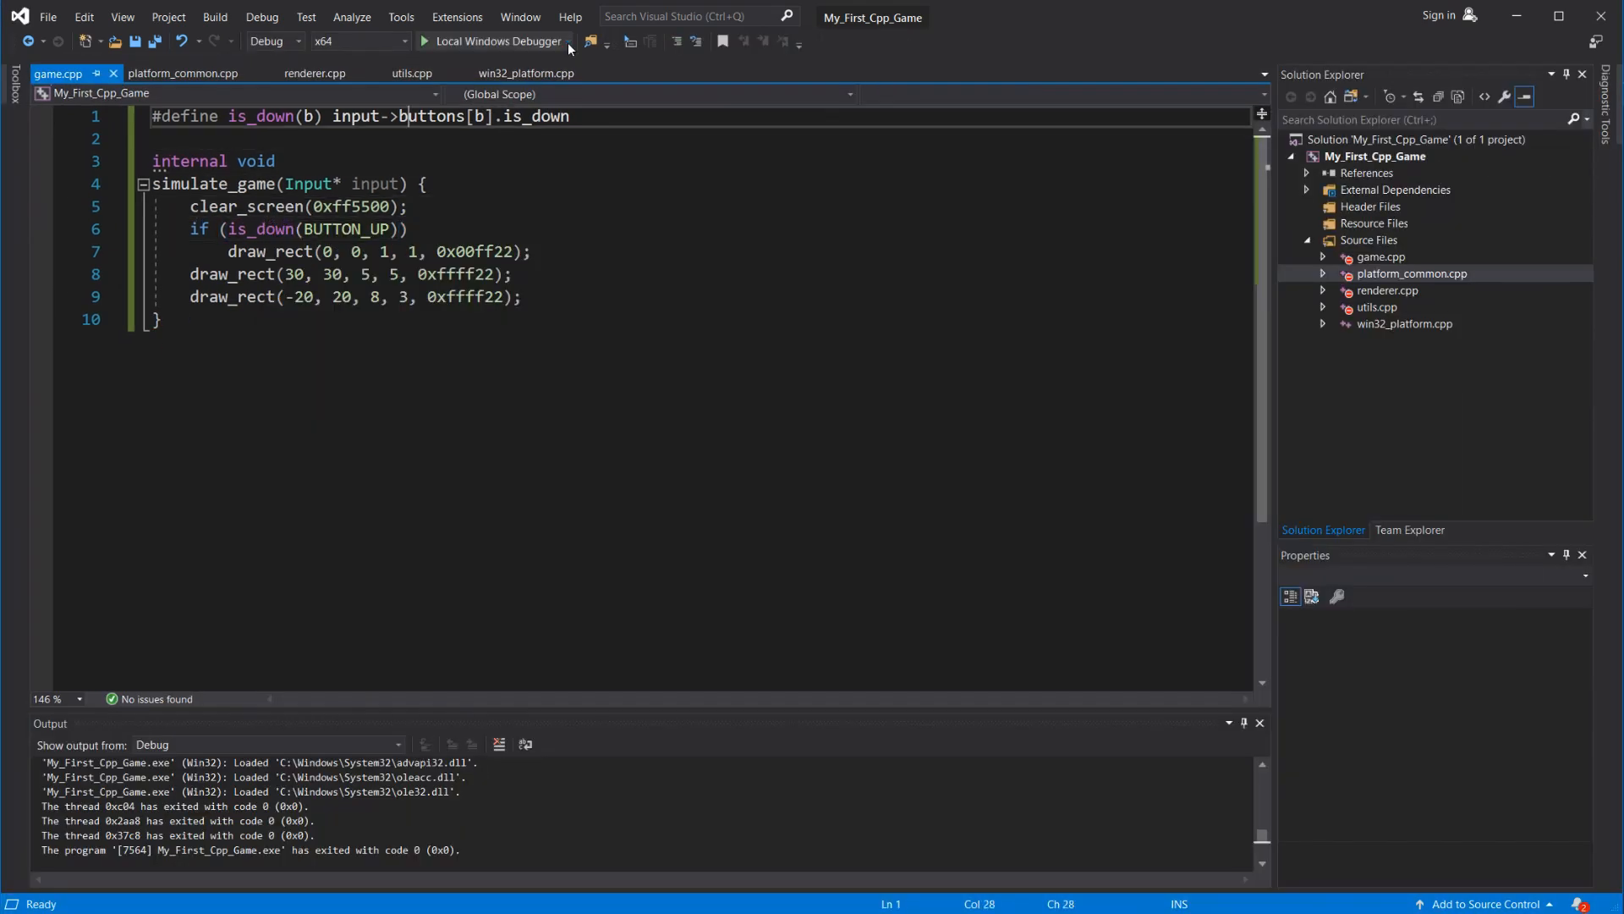
- Define pressed(b) and released(b) macros combining is_down with buttons[b].changed
text(#define p)
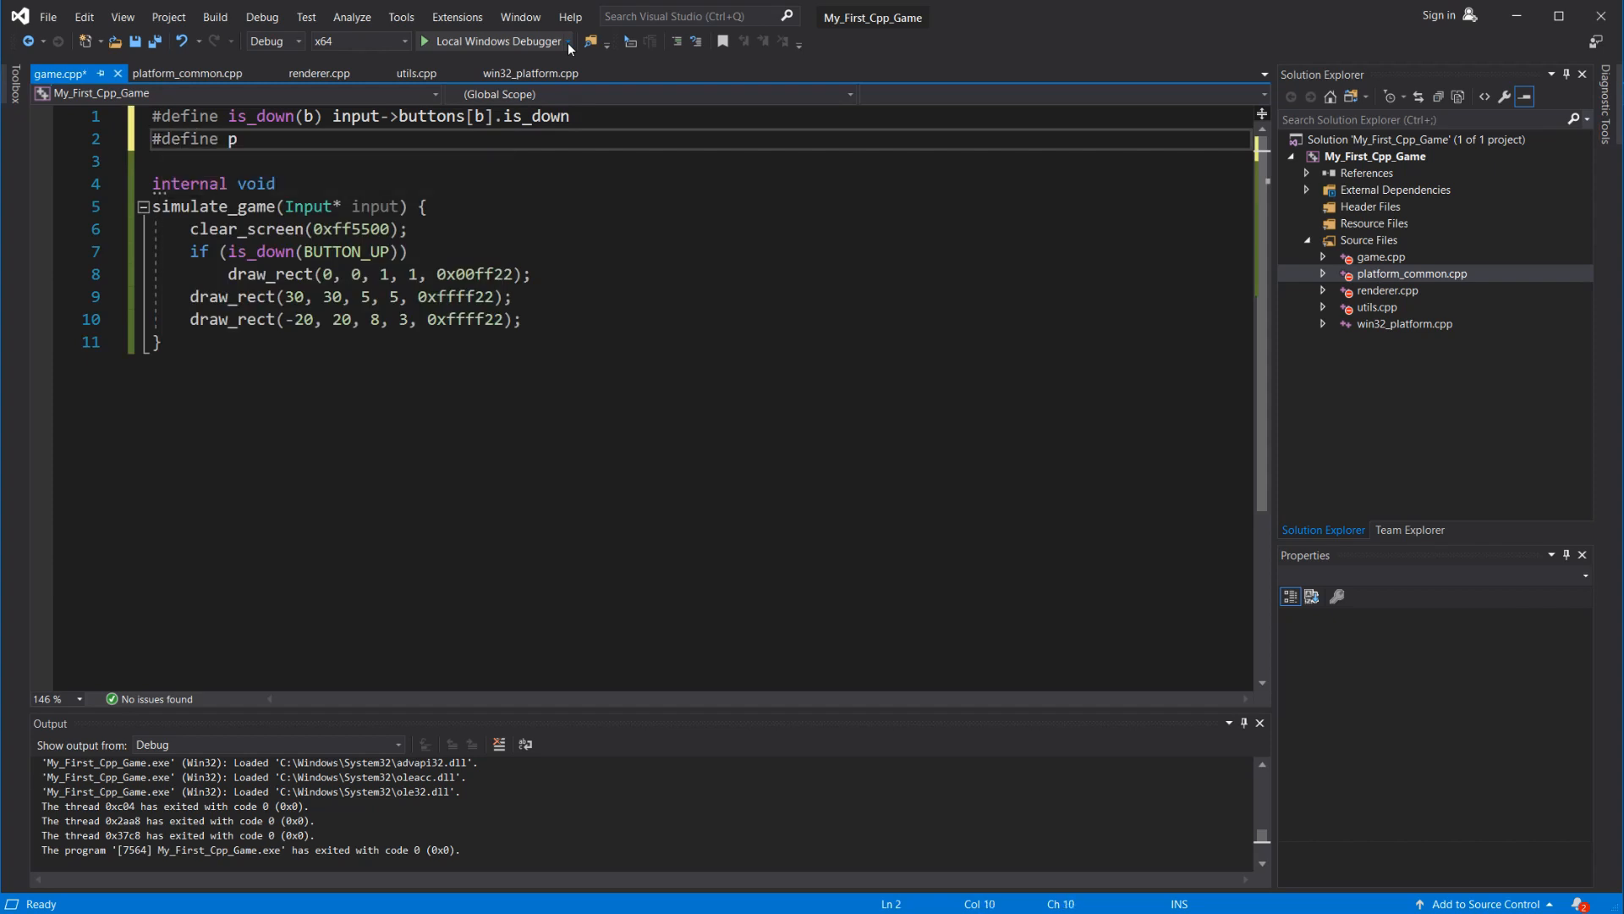
text(ressed(b) input->buttons[b].is_down)
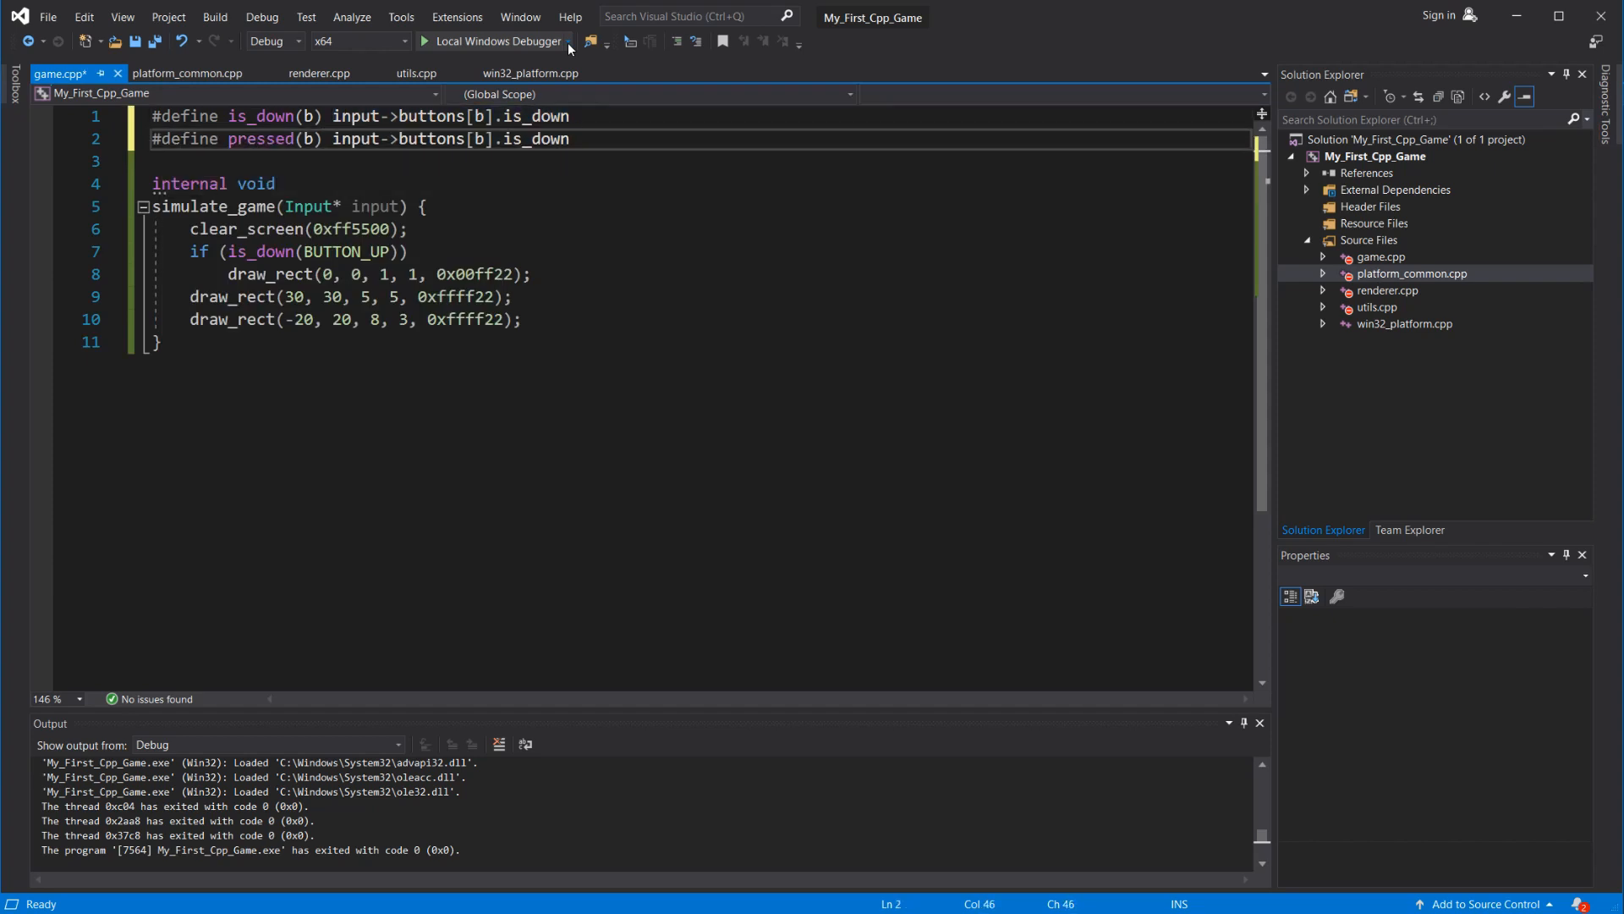
text(&& input->buttons[b].changed)
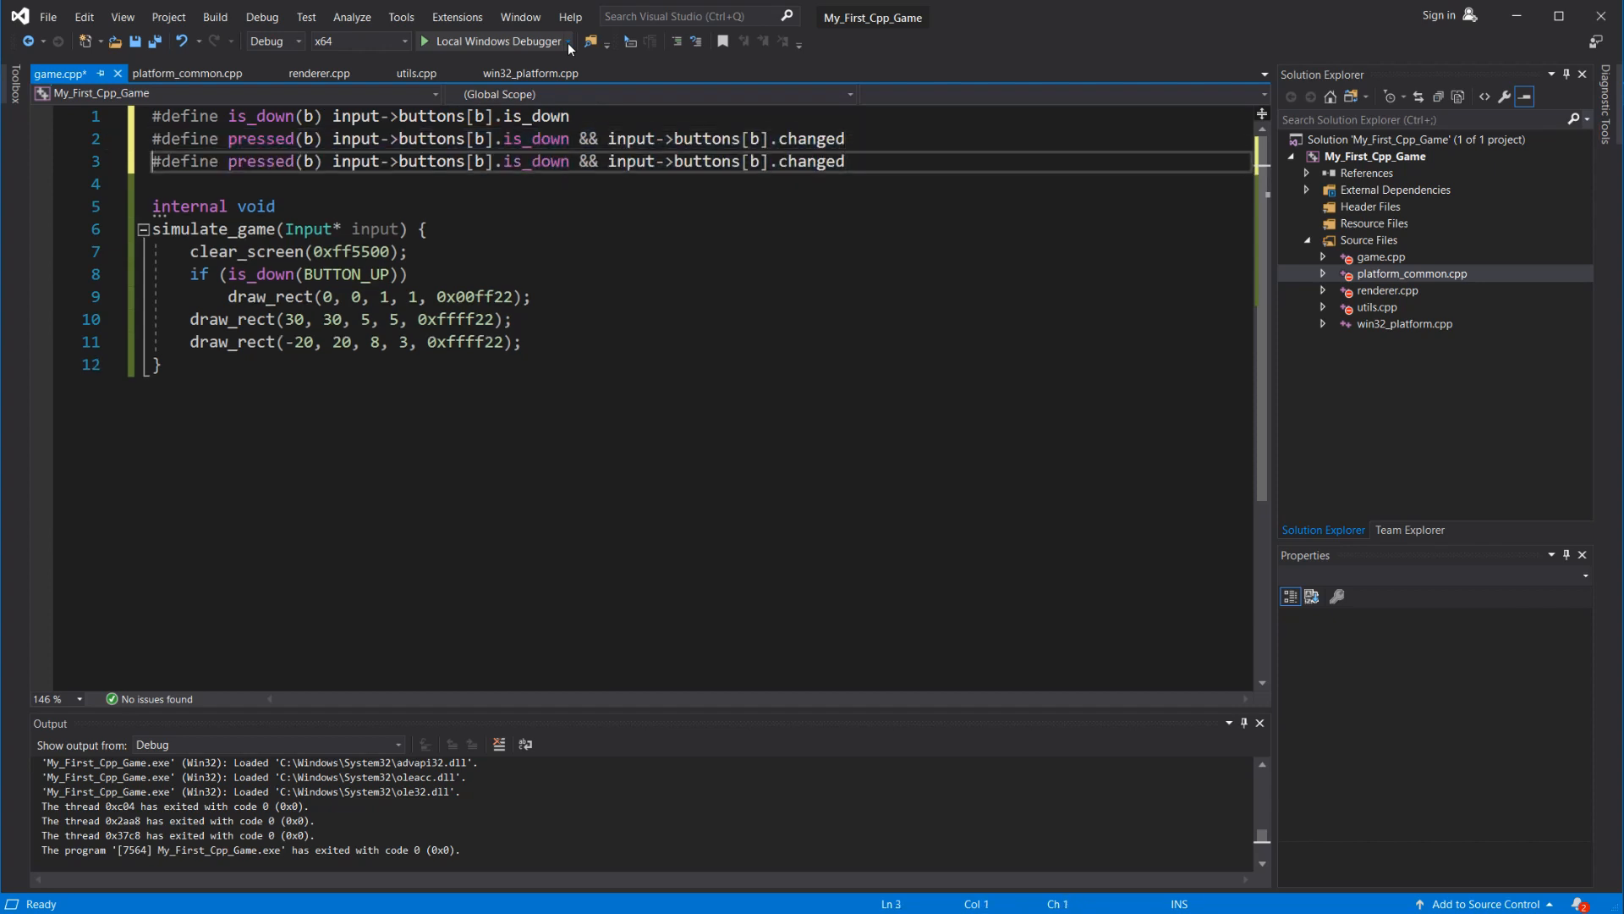
text(releas)
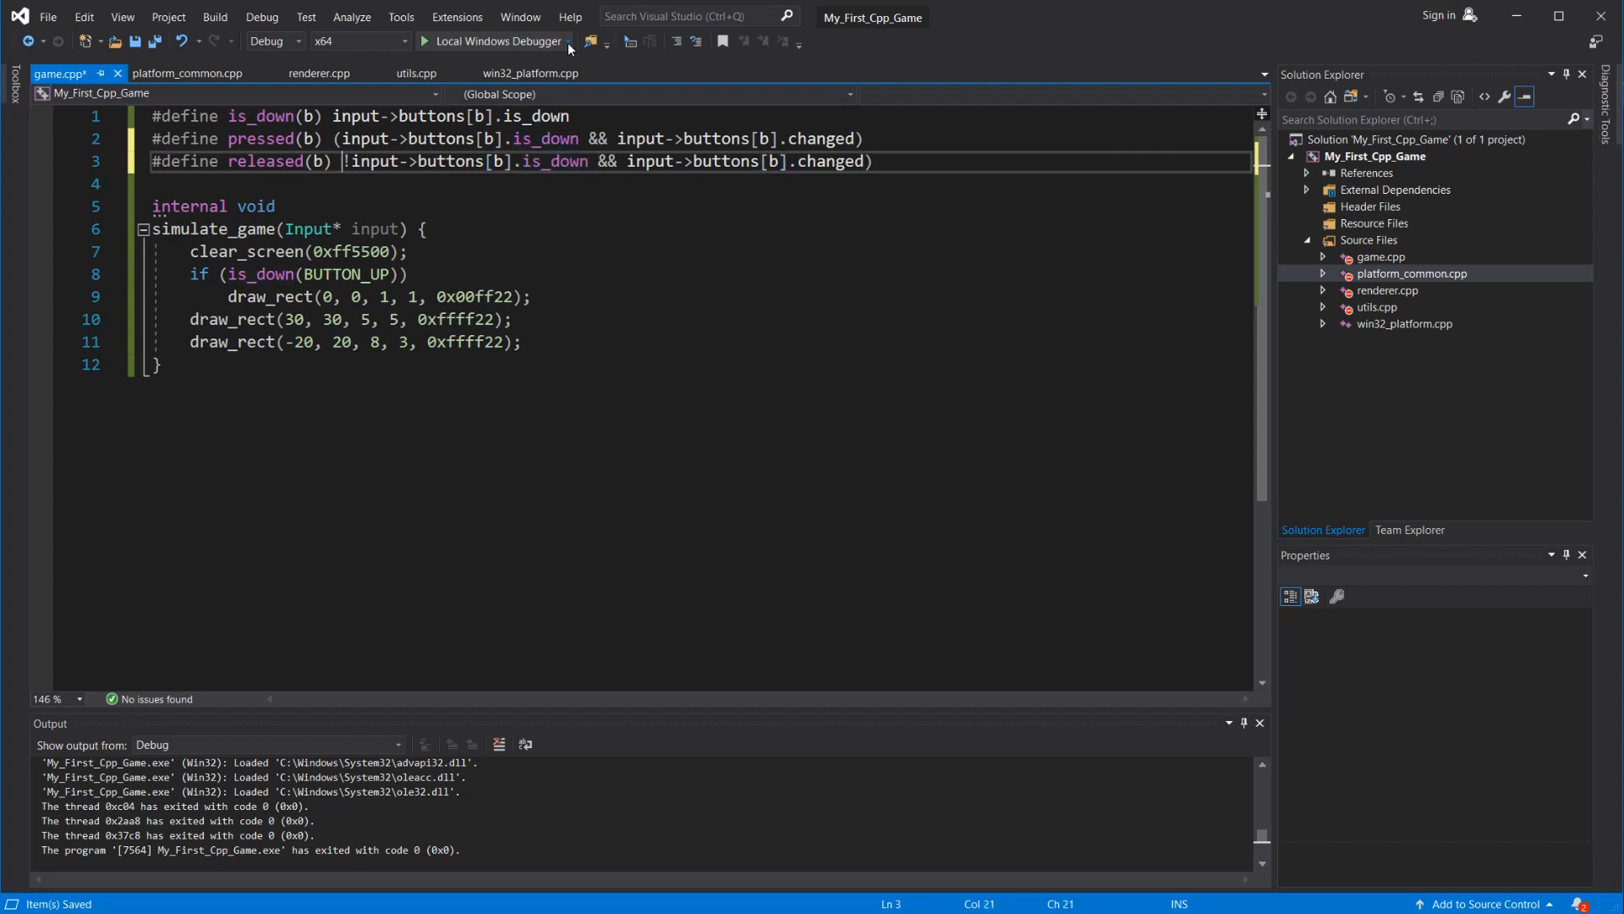
- Declare float player_pos = 0.f, add 1.f on each pressed(BUTTON_UP), and test the game
text(f)
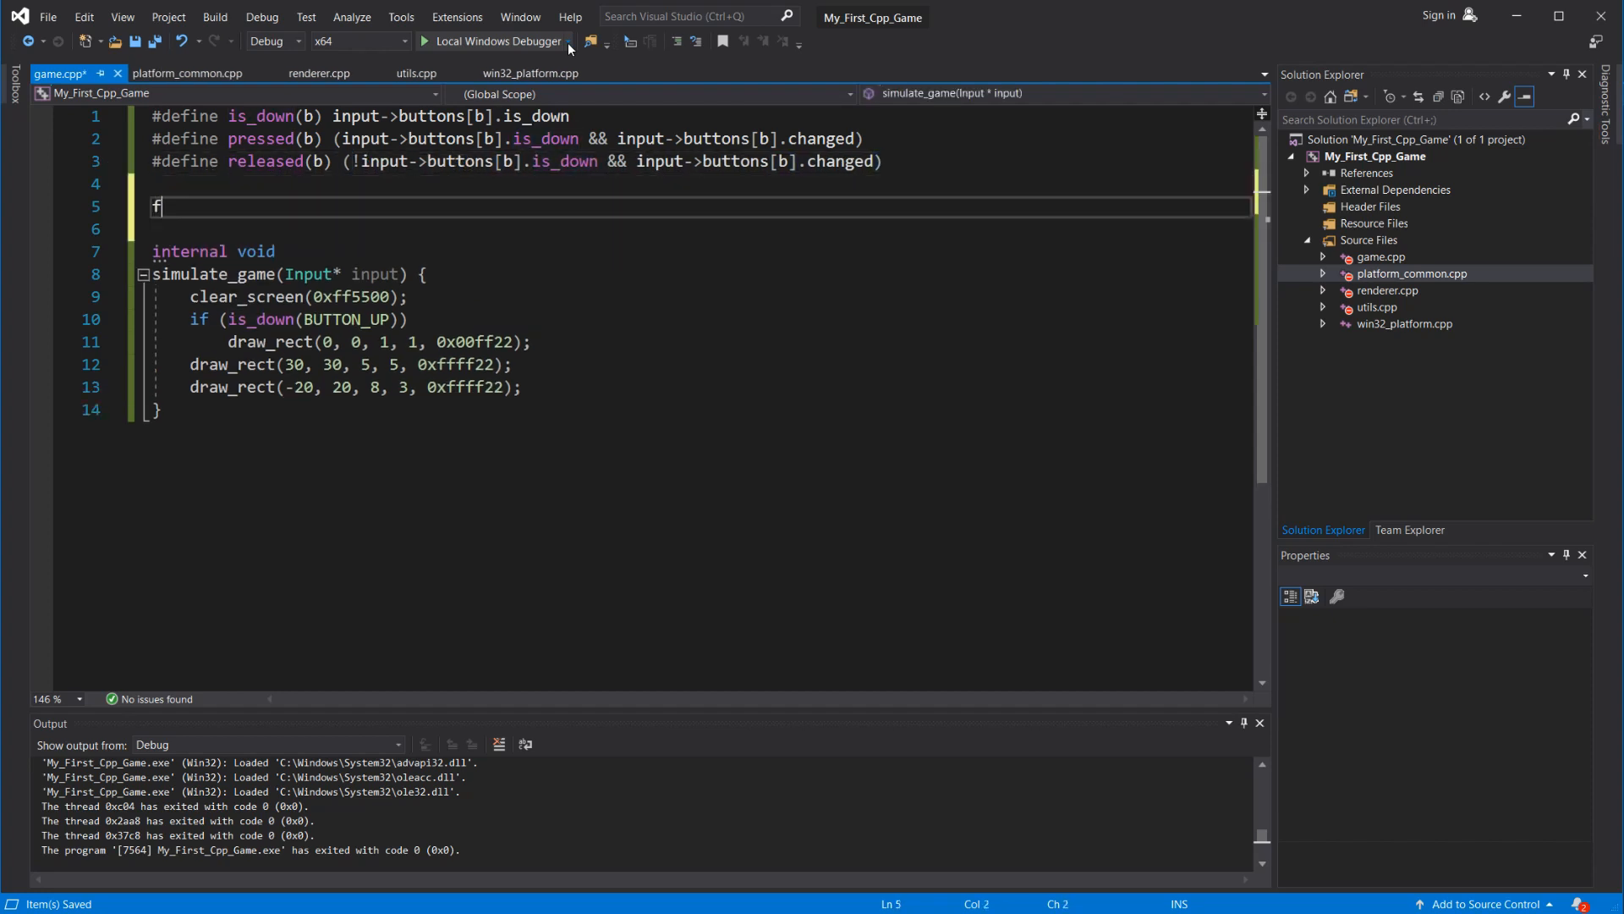
text(loat player_pos)
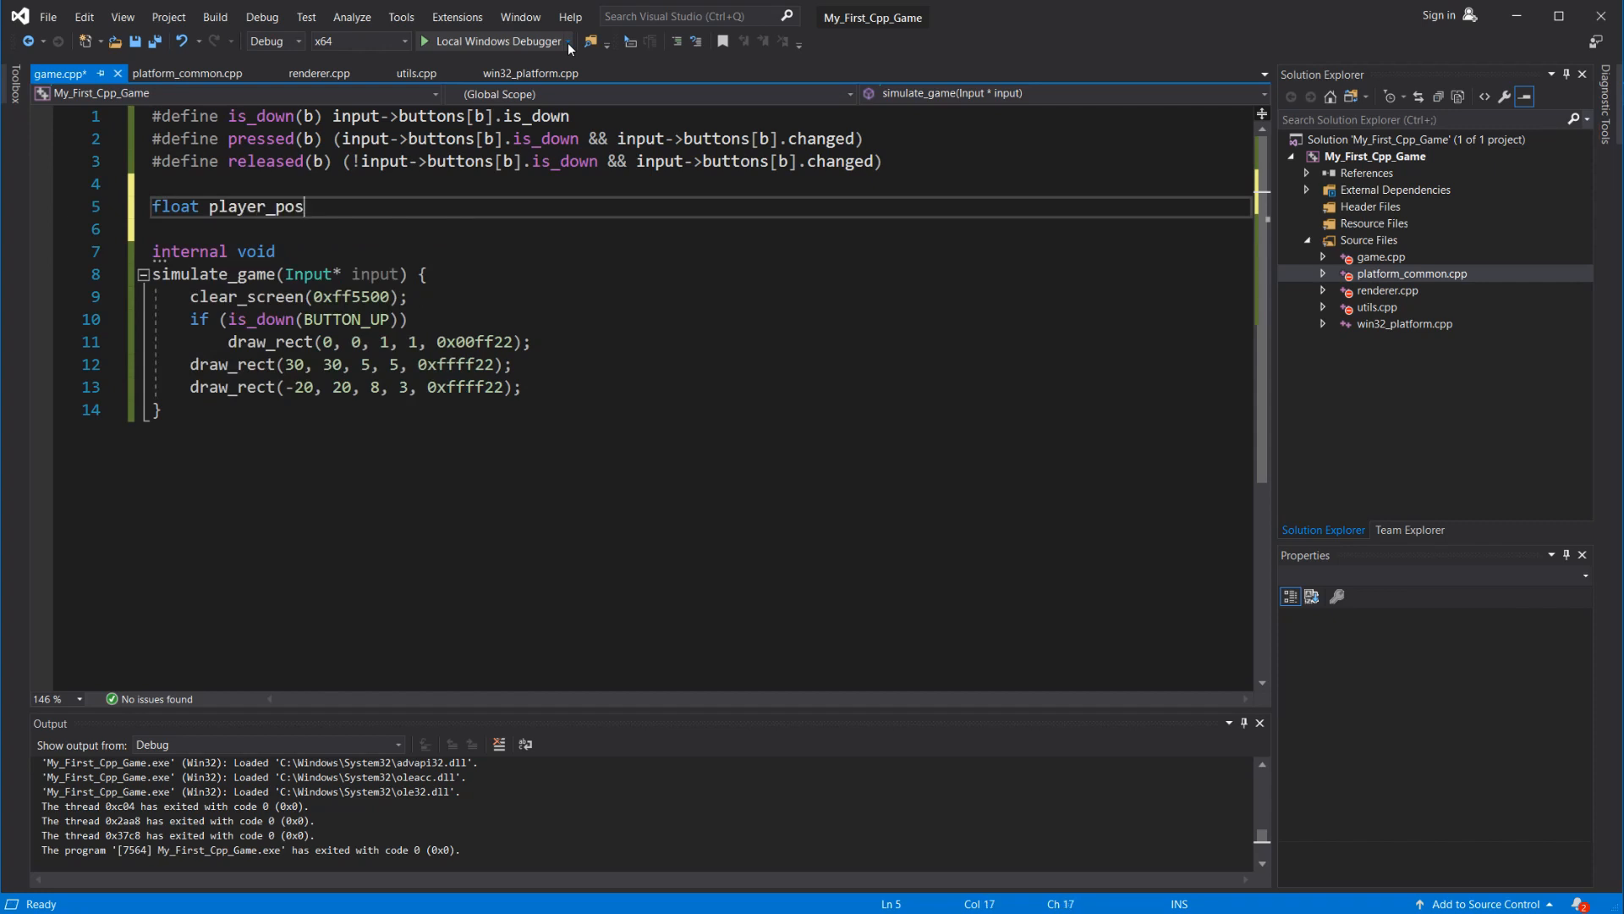
text(= 0.f;)
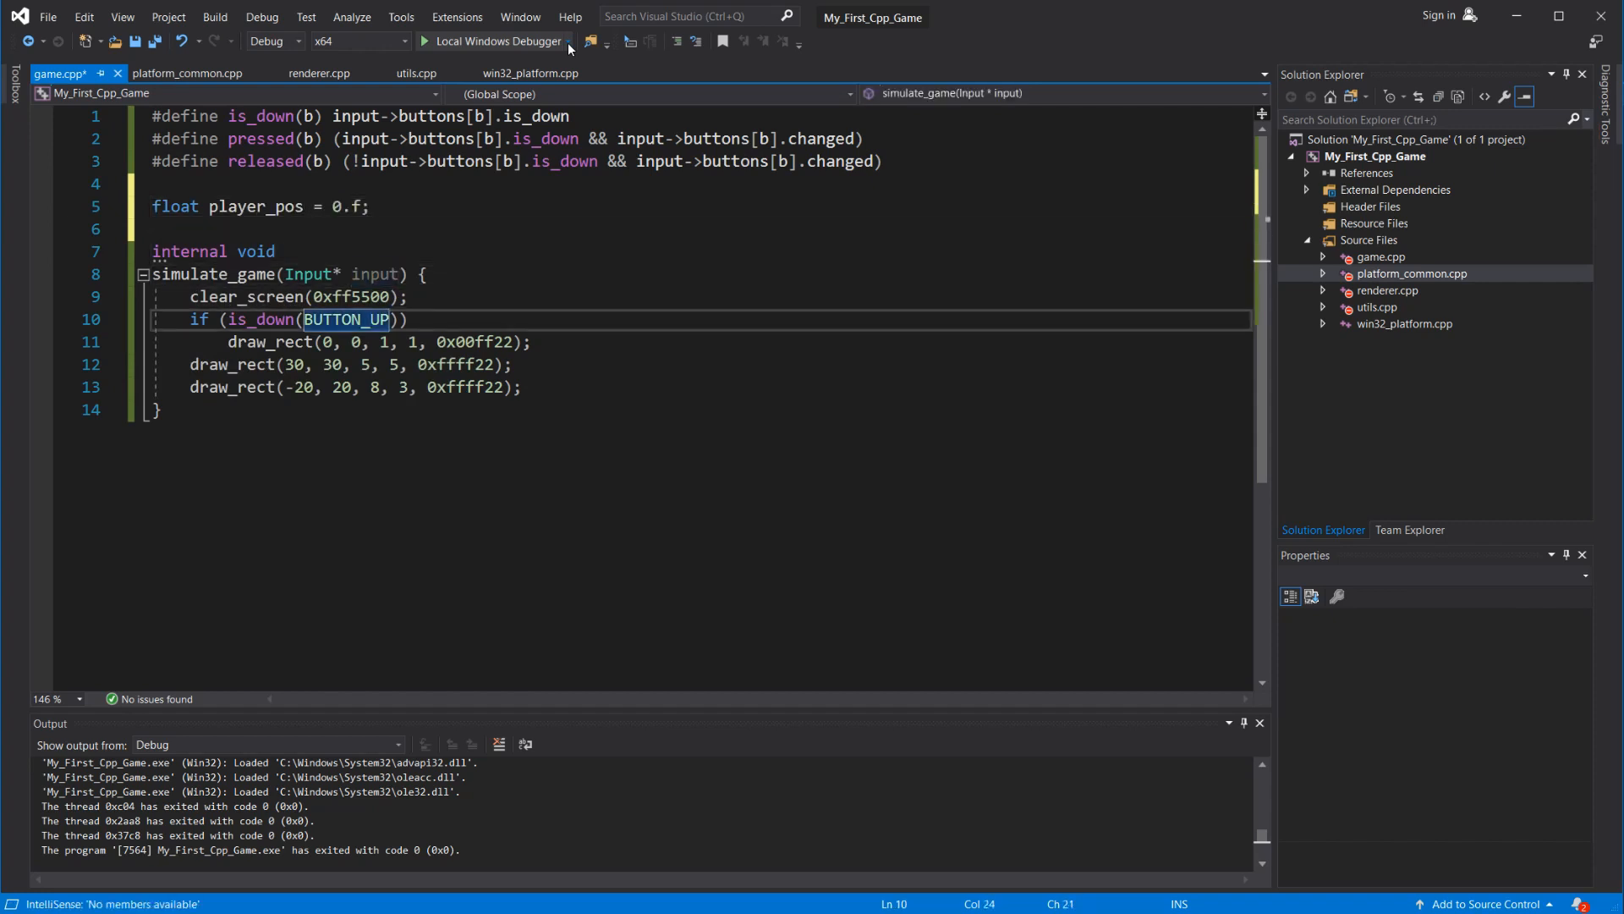
text(pressed)
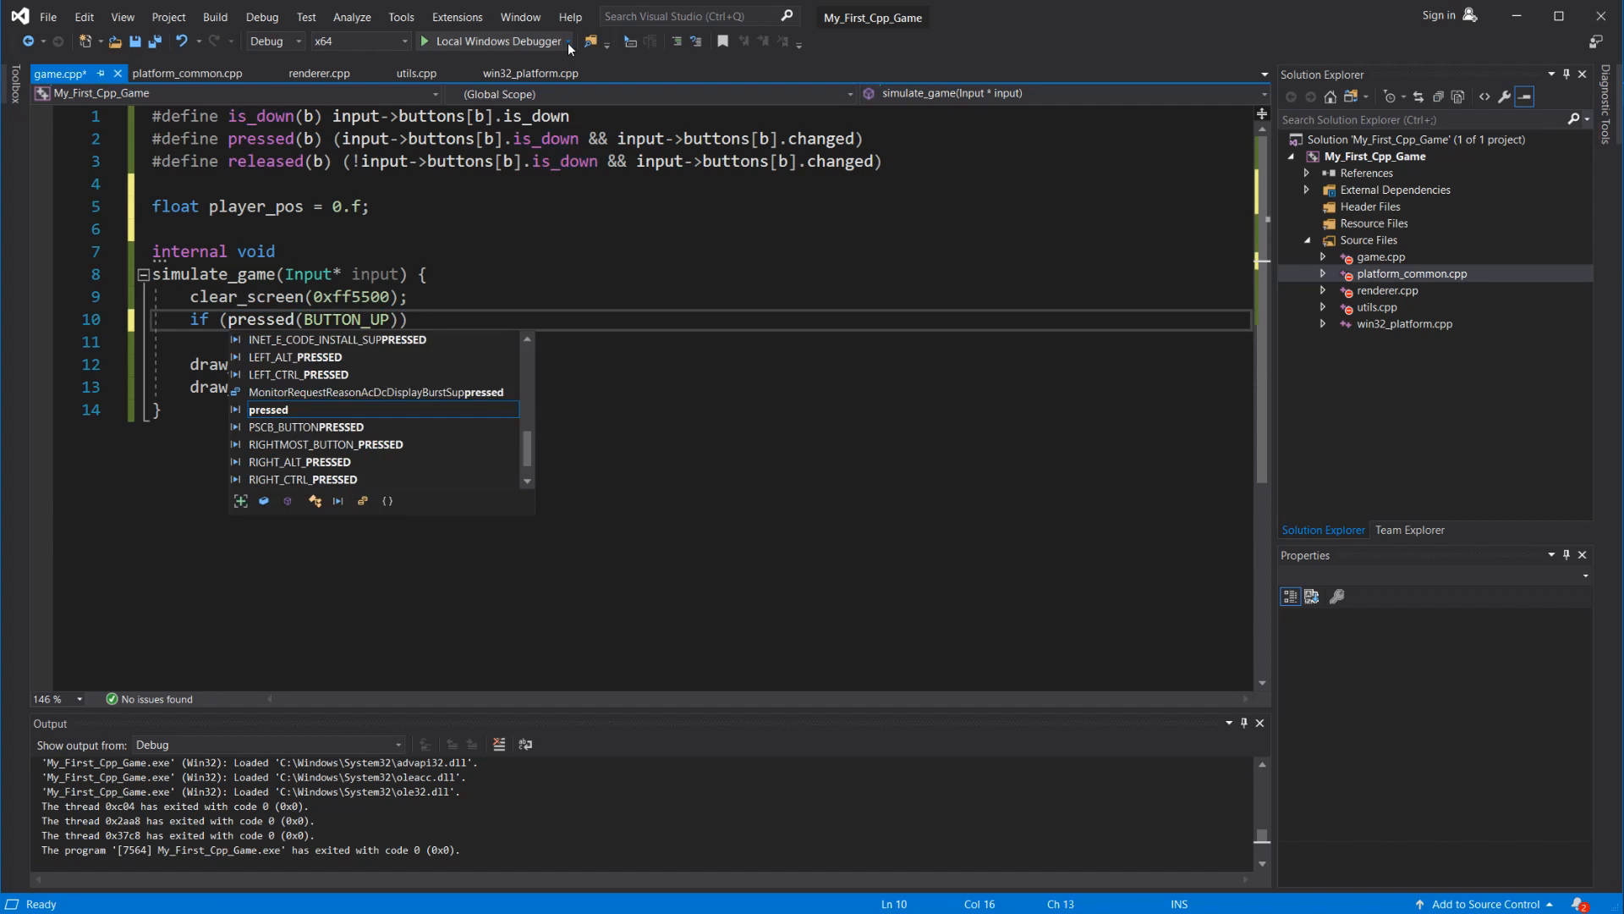
text(player_pos)
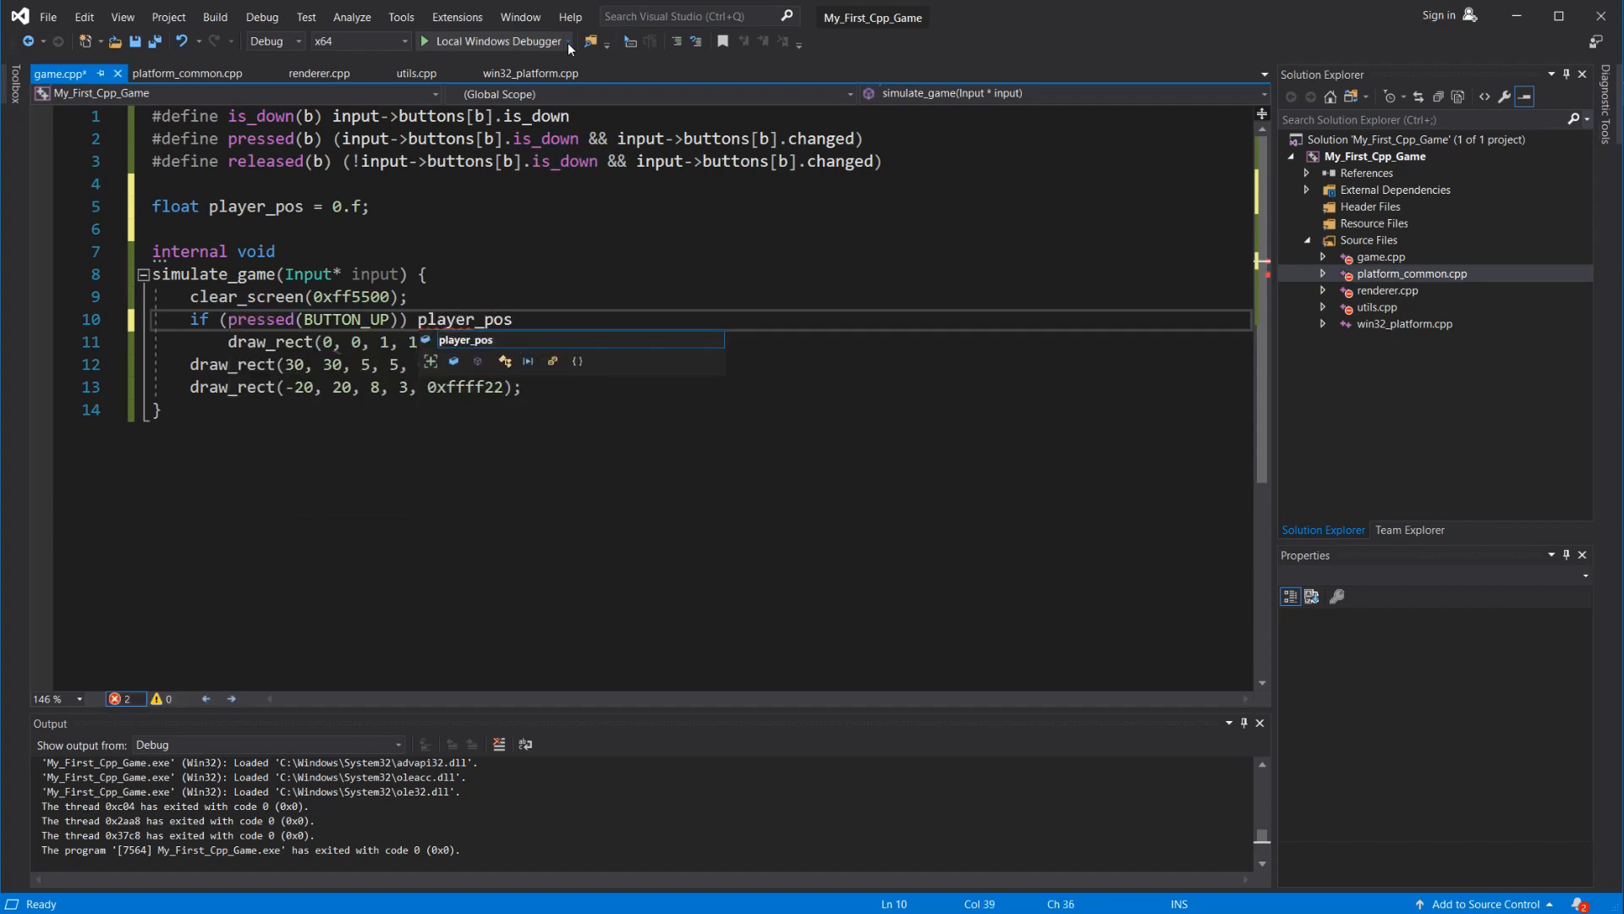
text(+= 1.f;)
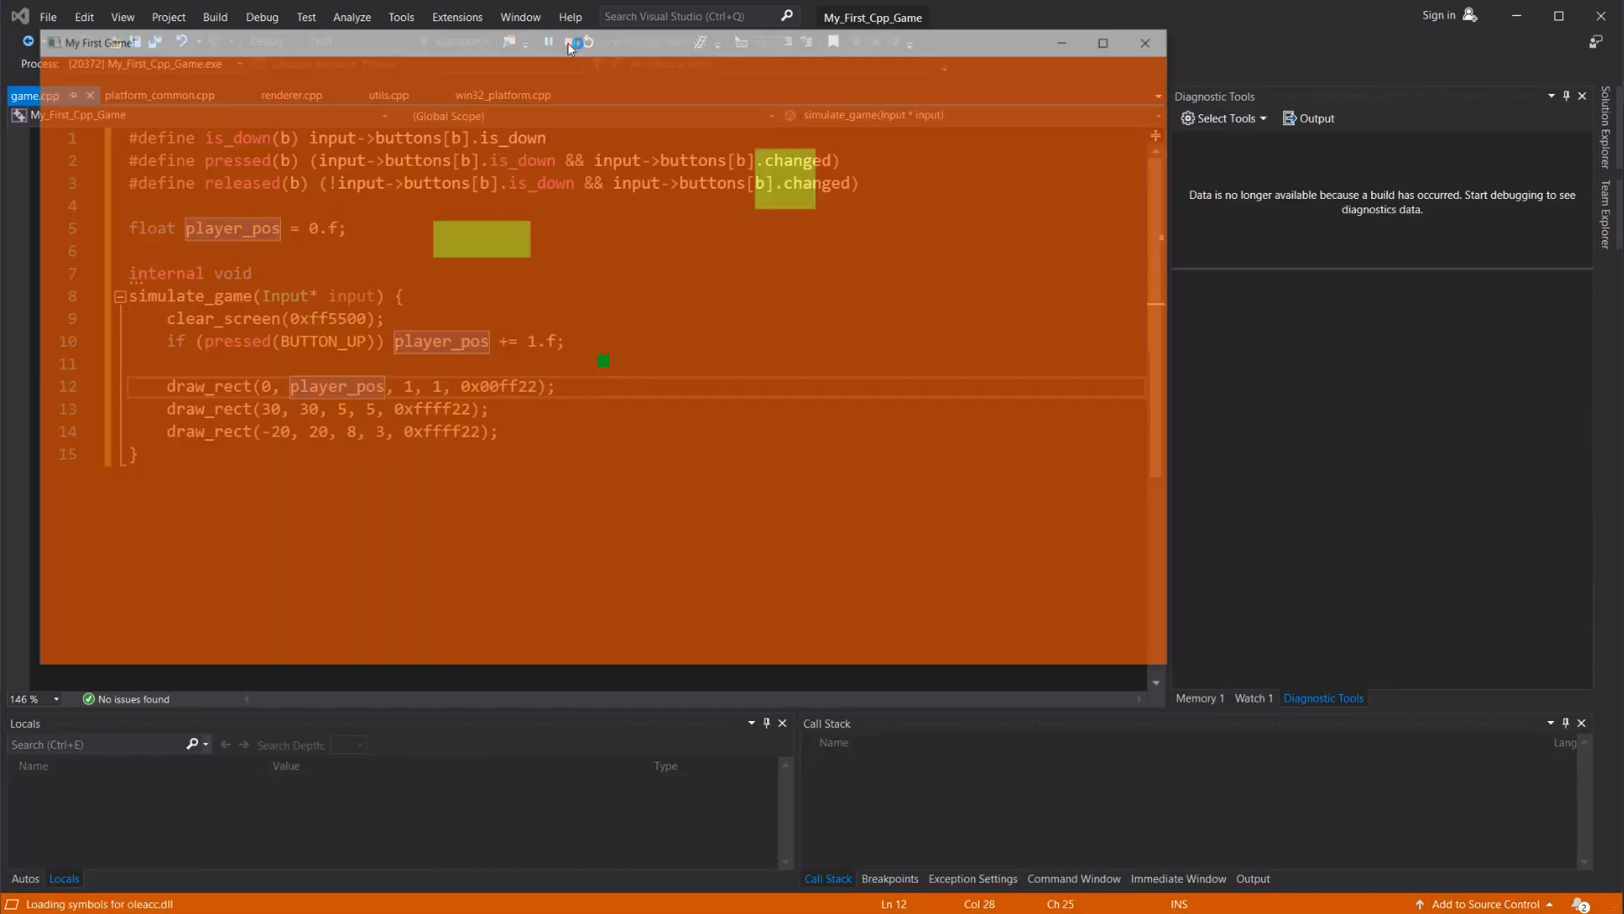
click(547, 42)
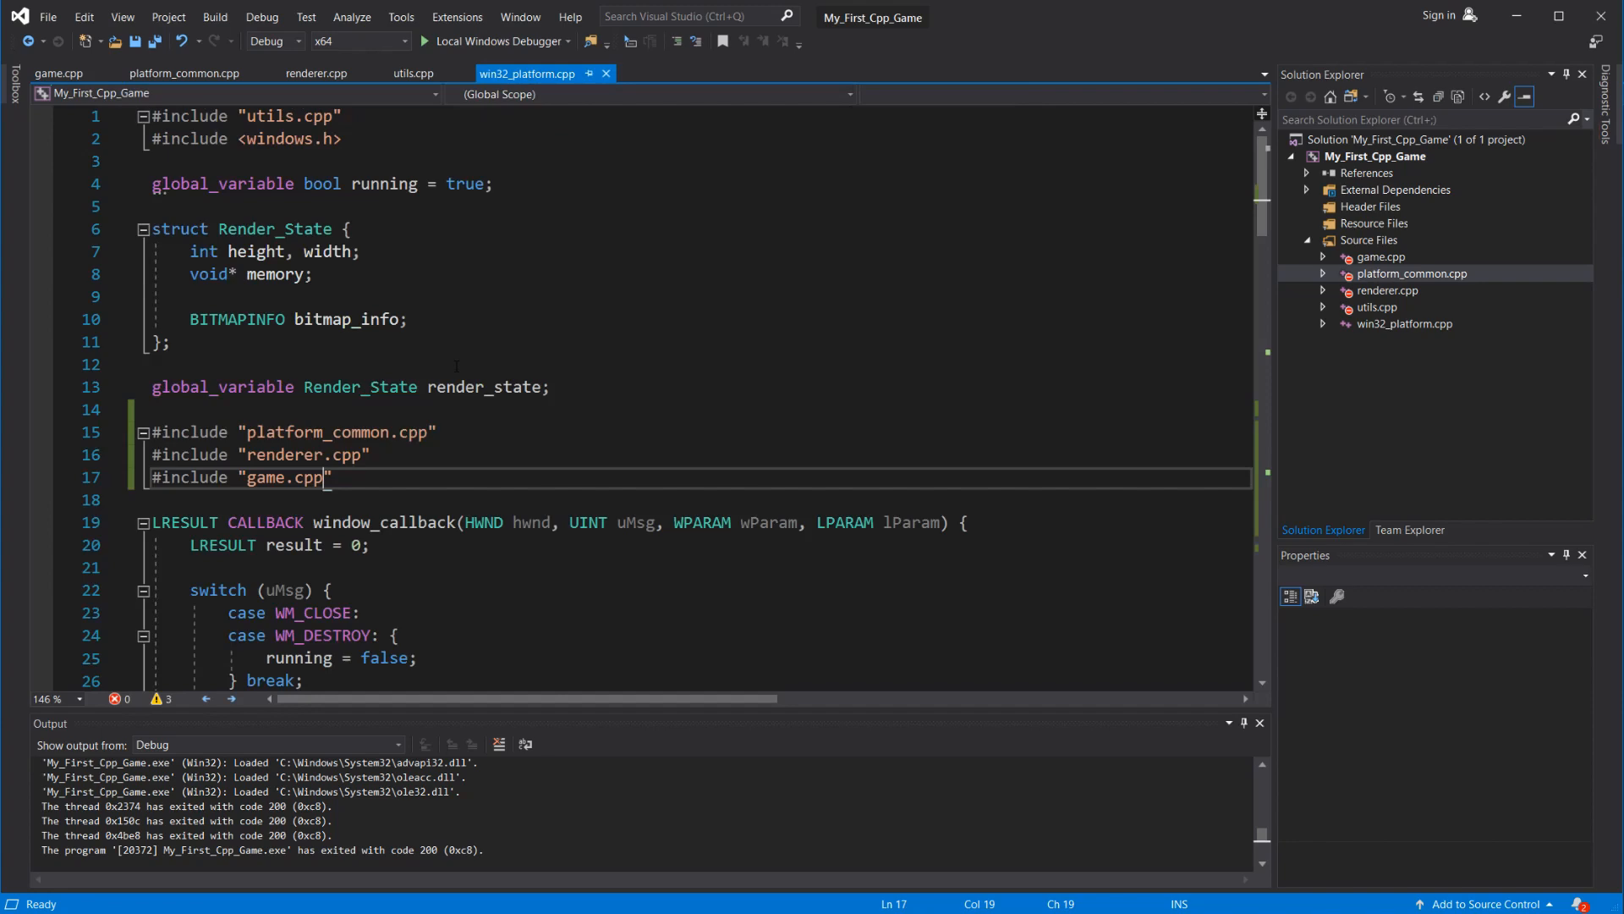
- Write a #define process_button(b, vk) macro with backslash continuations and call it for the arrow buttons
scroll(down, 3)
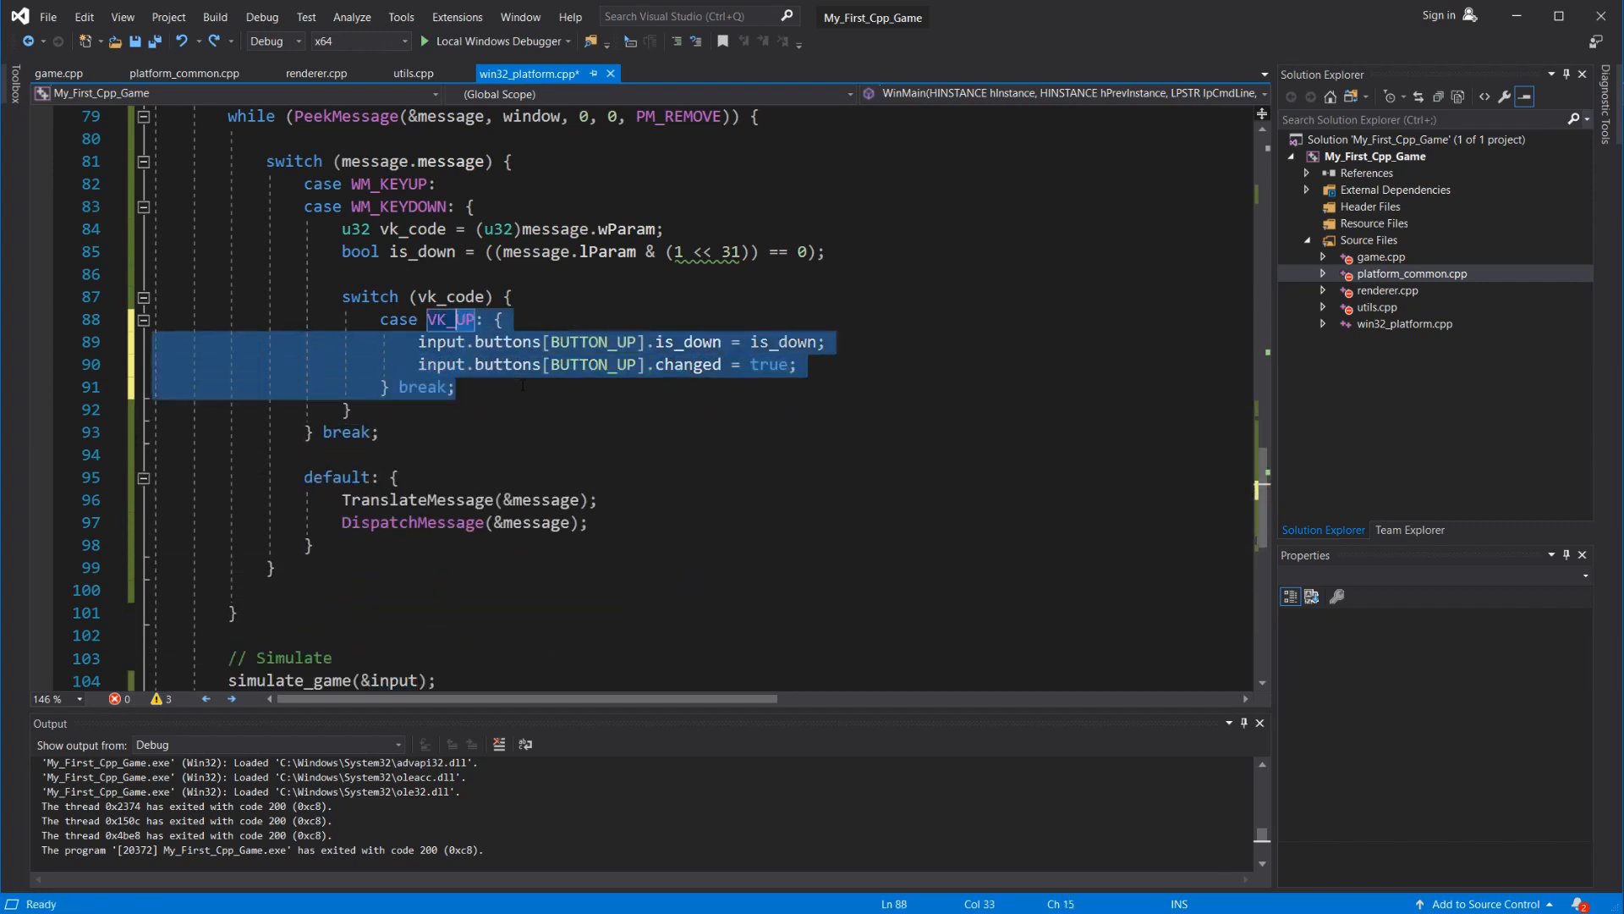
text(process)
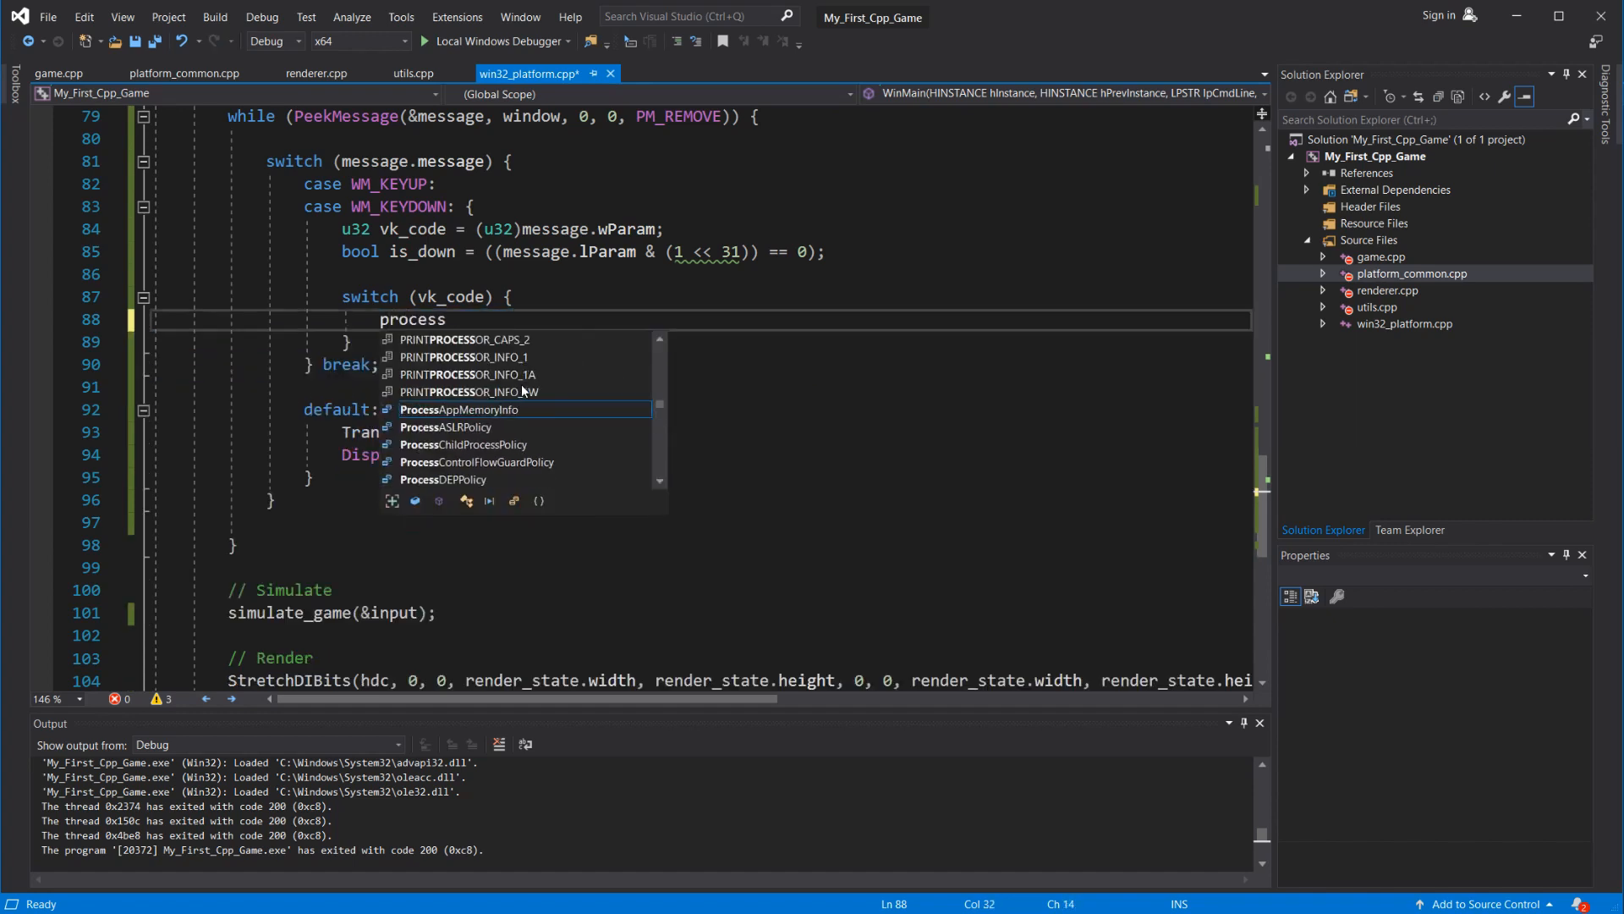
text(_button(BUTTON_UP, VK_UP);)
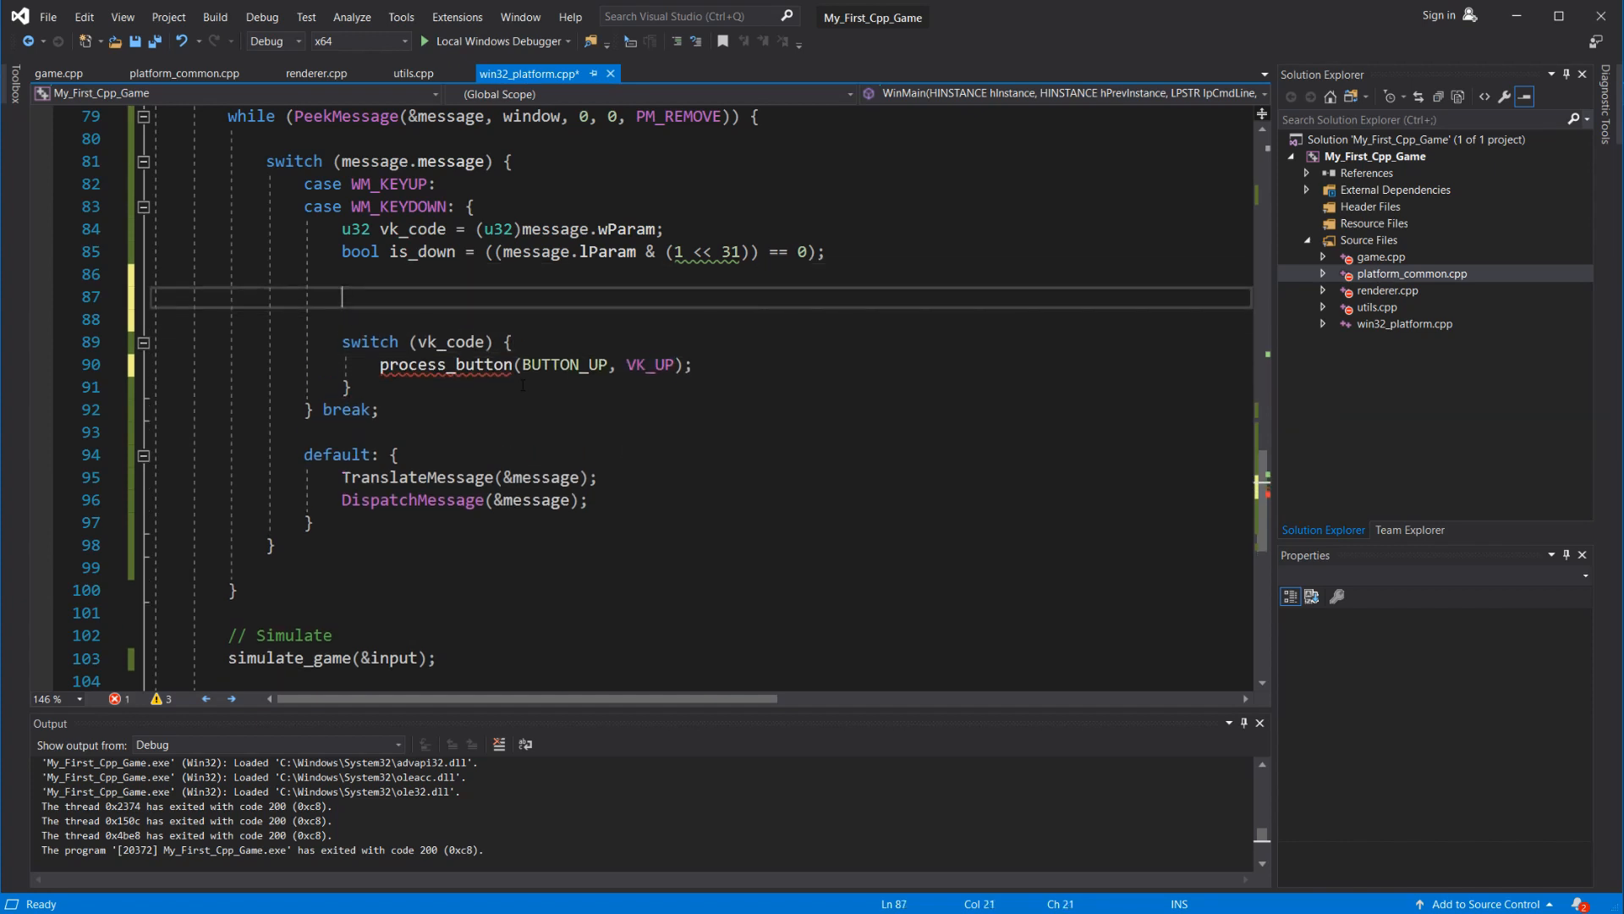
text(#define process_button(b, vk)
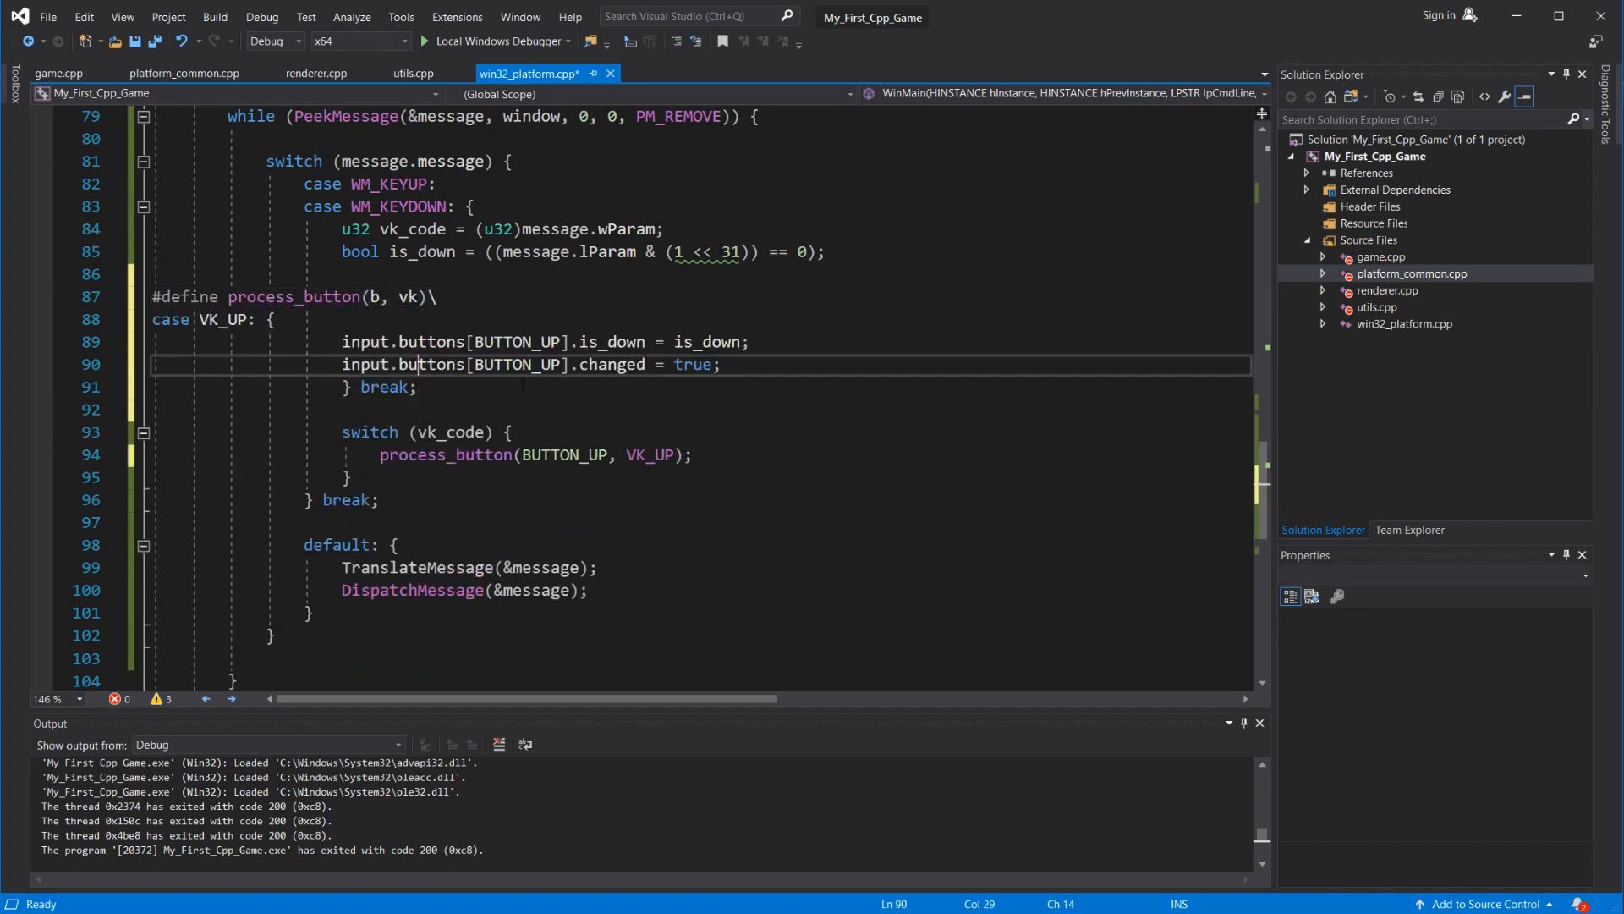
text(\)
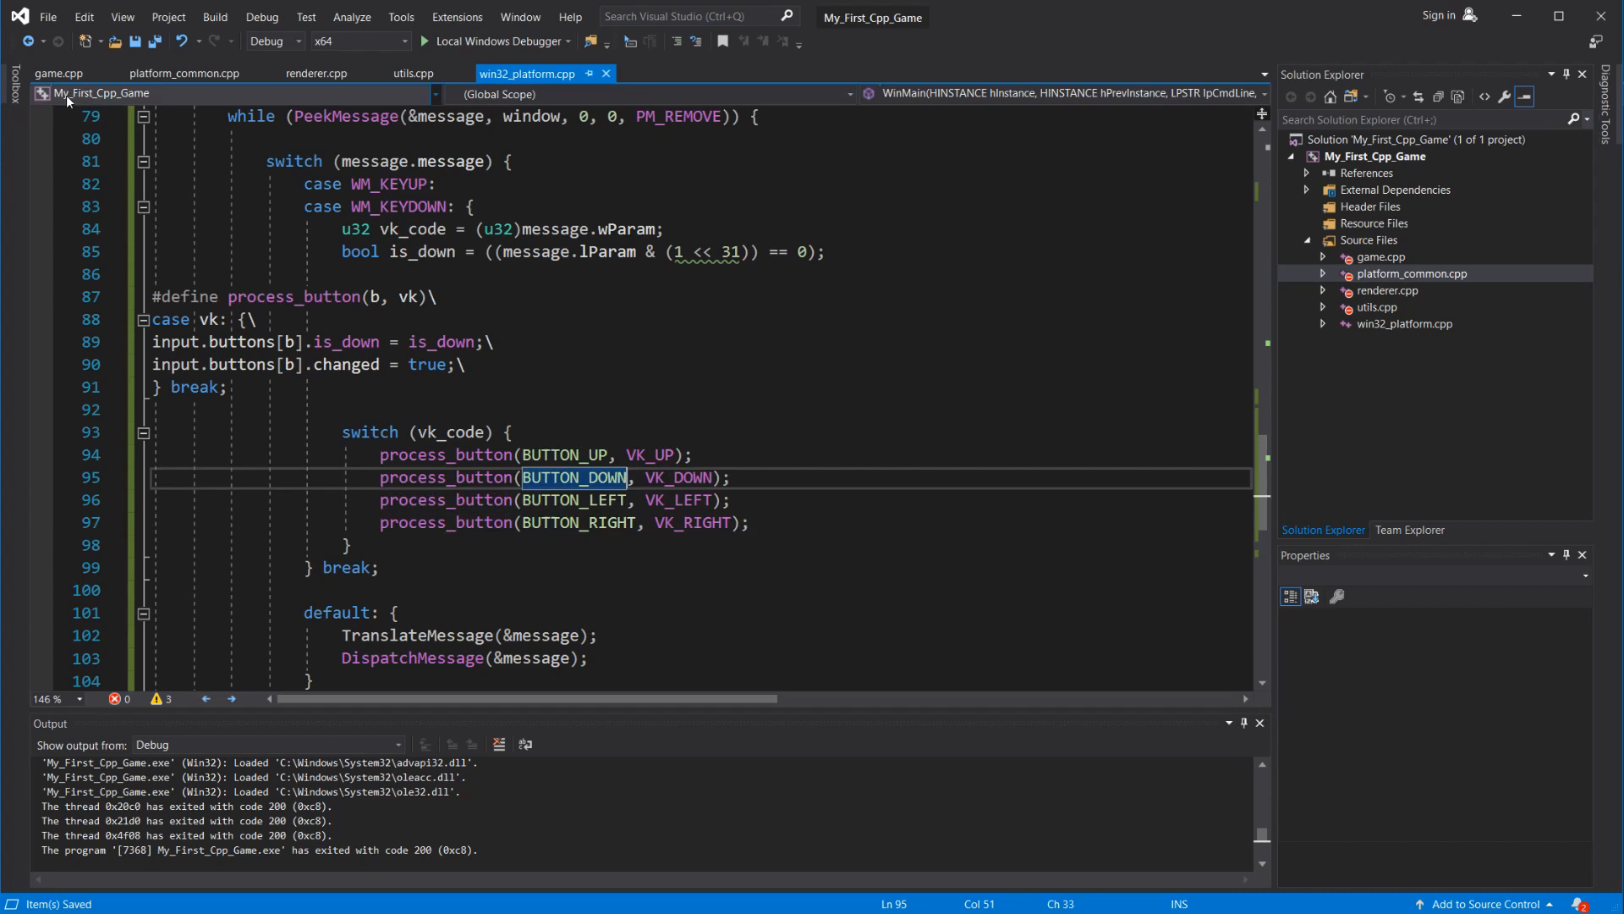
- In game.cpp add player_pos_x/player_pos_y, move them by .5f while each arrow is_down, and test-run the game
click(59, 73)
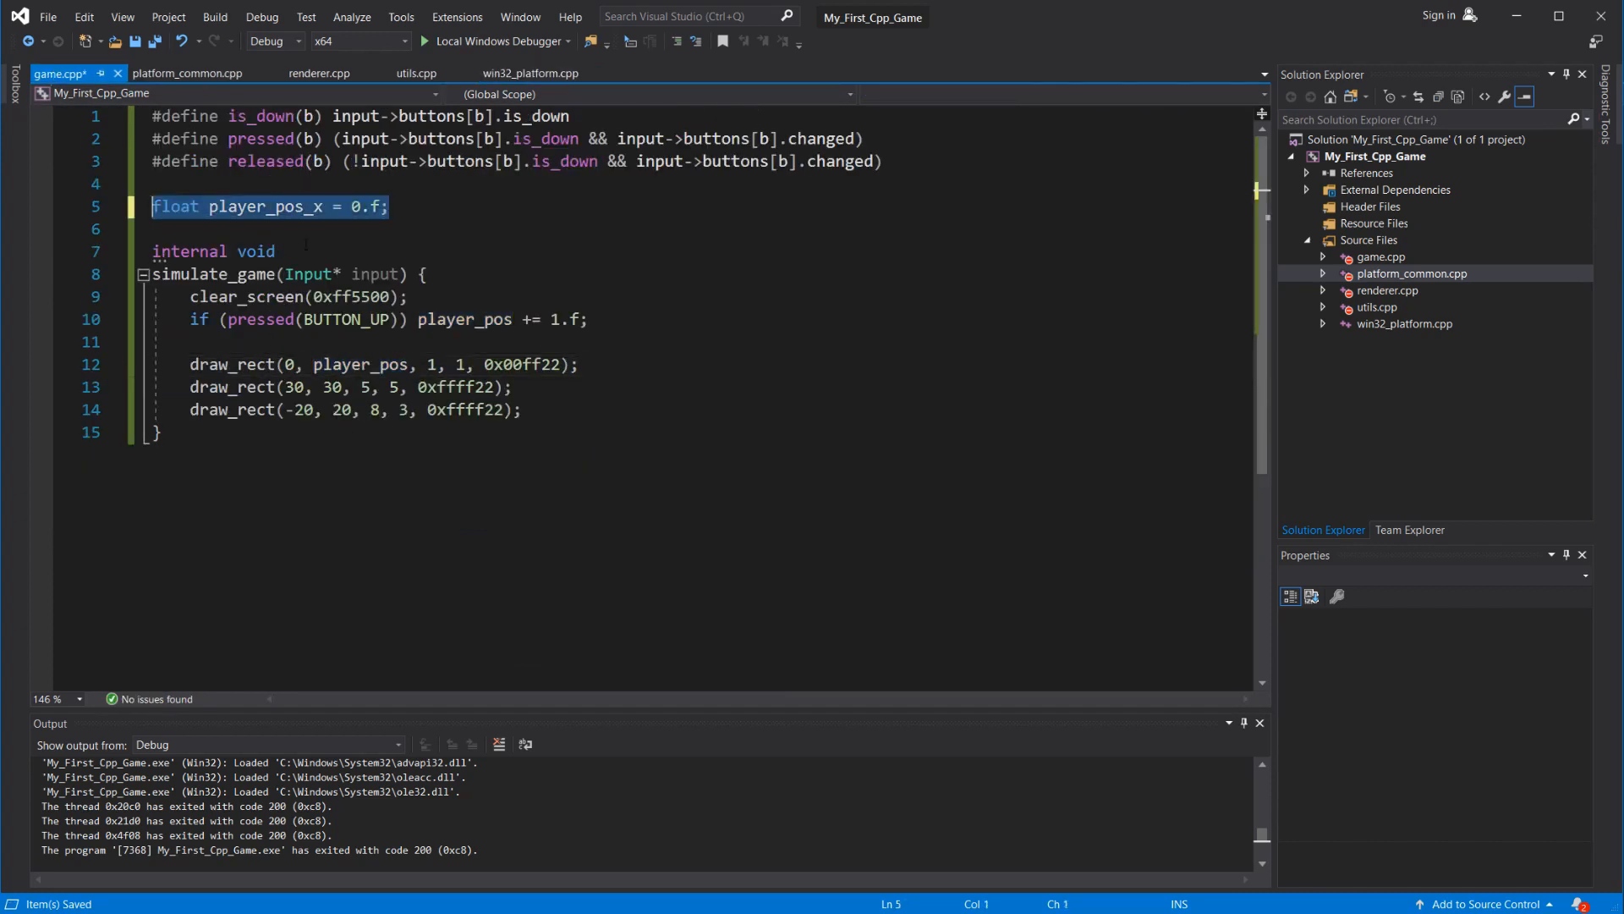
text(float player_pos_y = 0.f;)
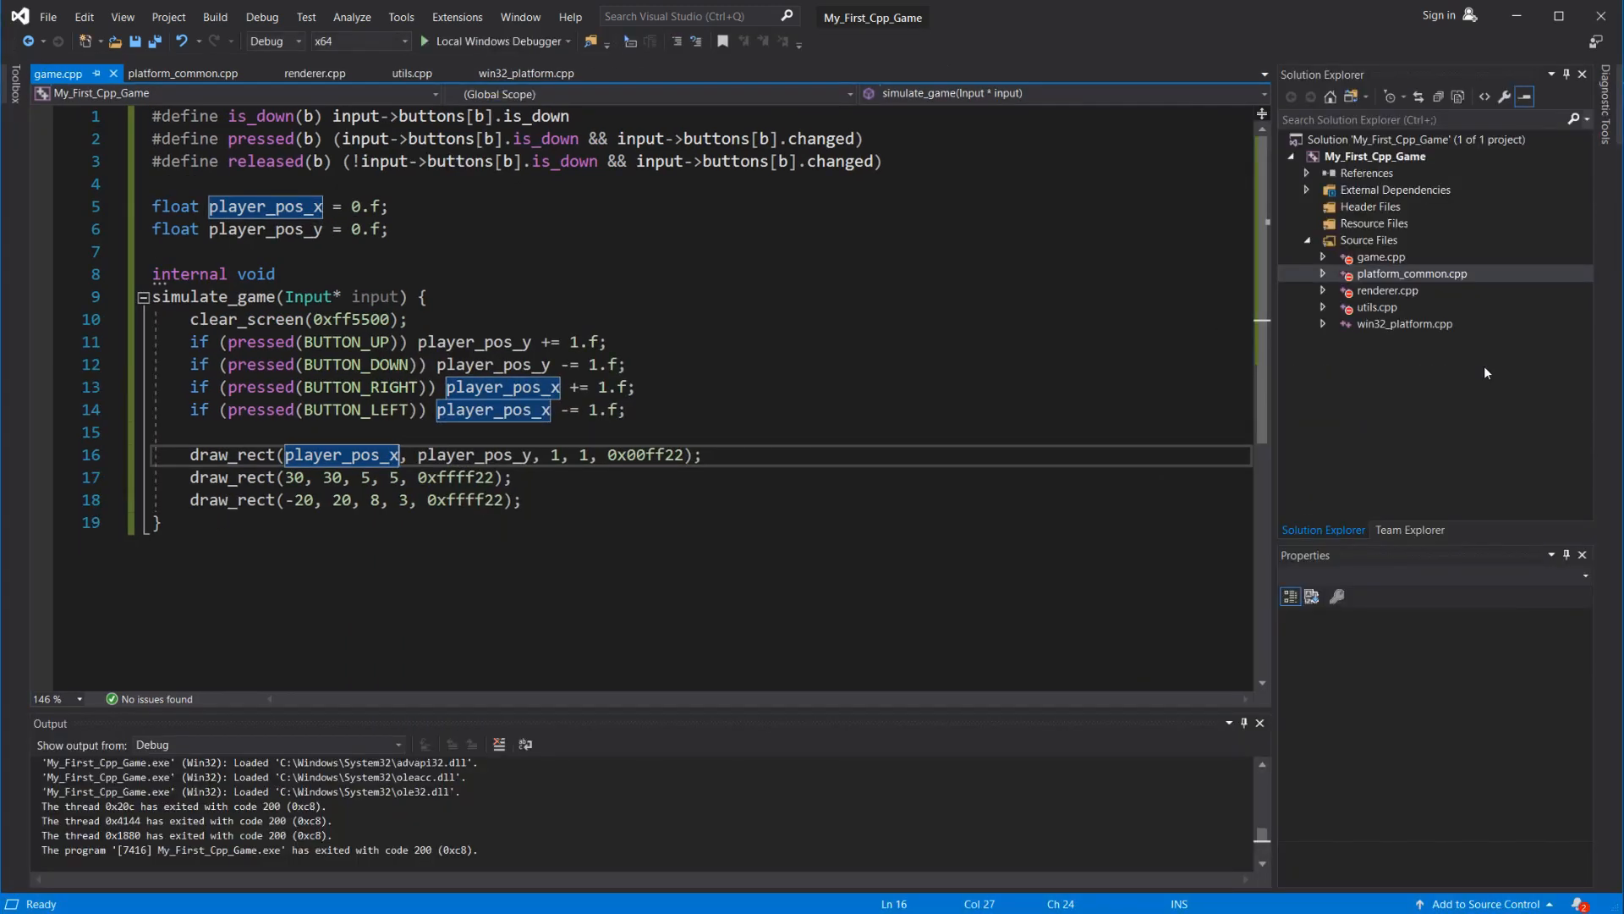
text(is_do)
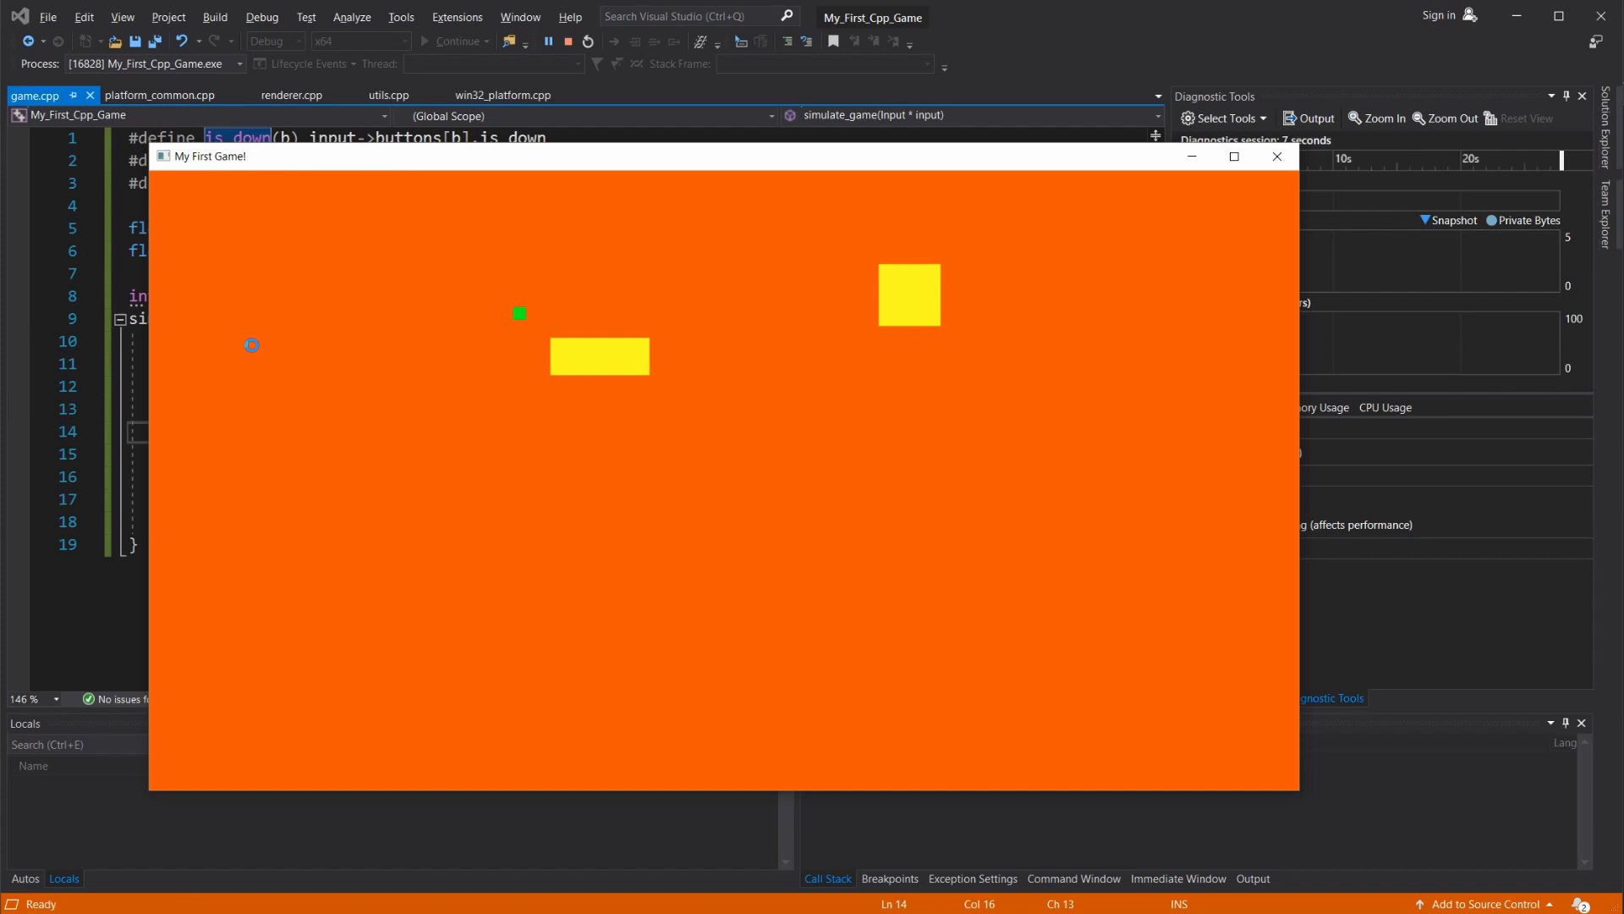
click(1275, 156)
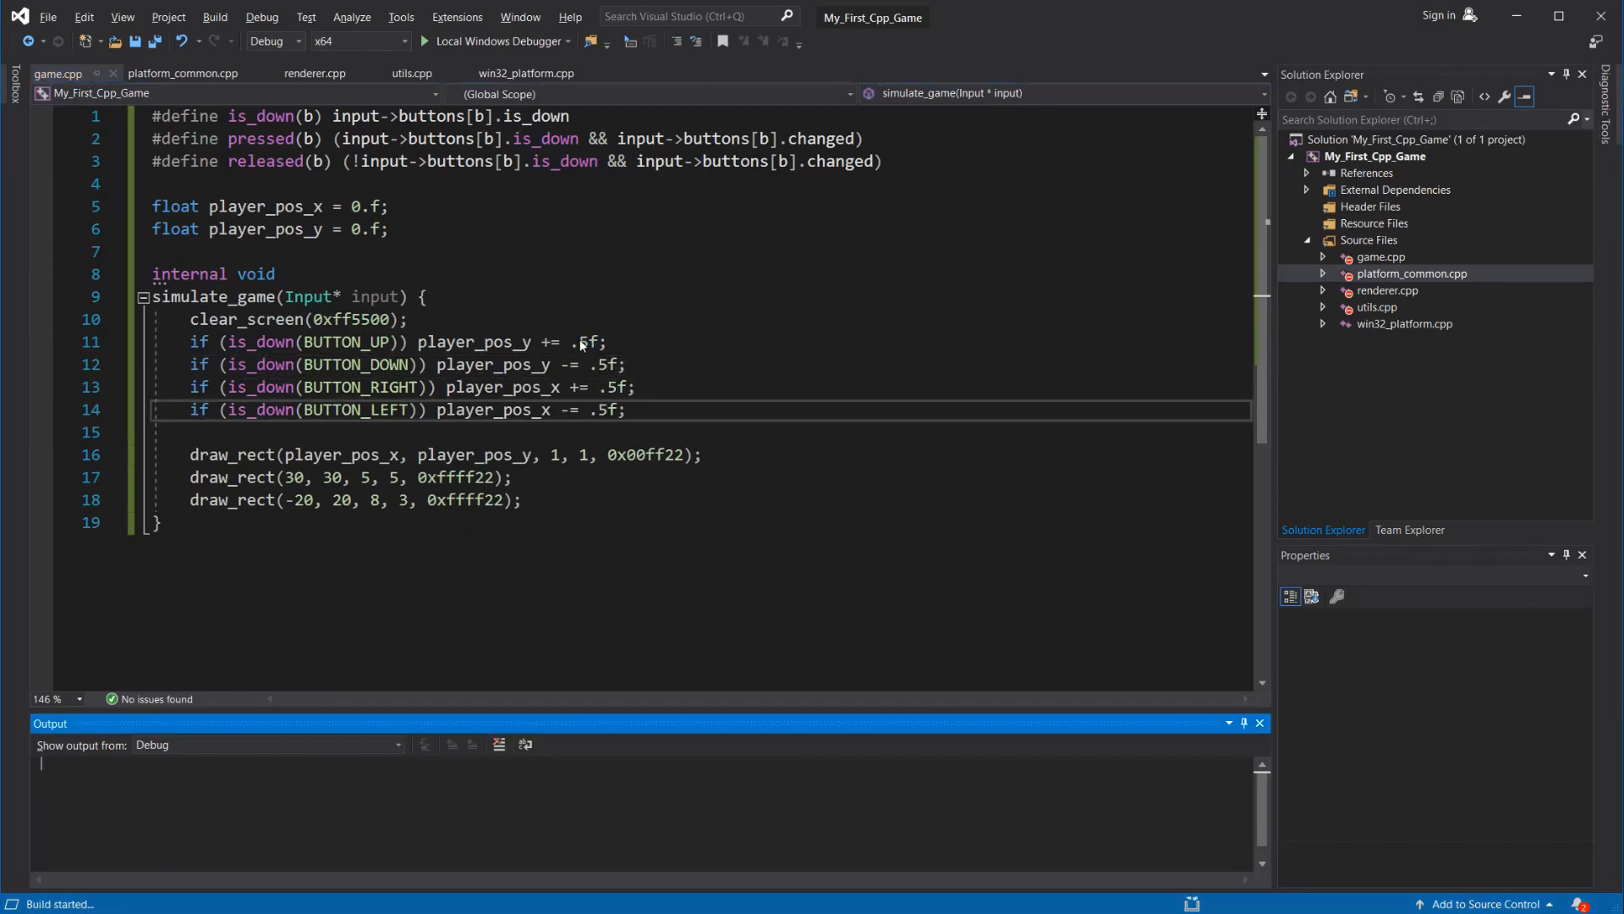
- Highlight the .5f speed value in the movement code, then return to win32_platform.cpp at the main loop
click(423, 41)
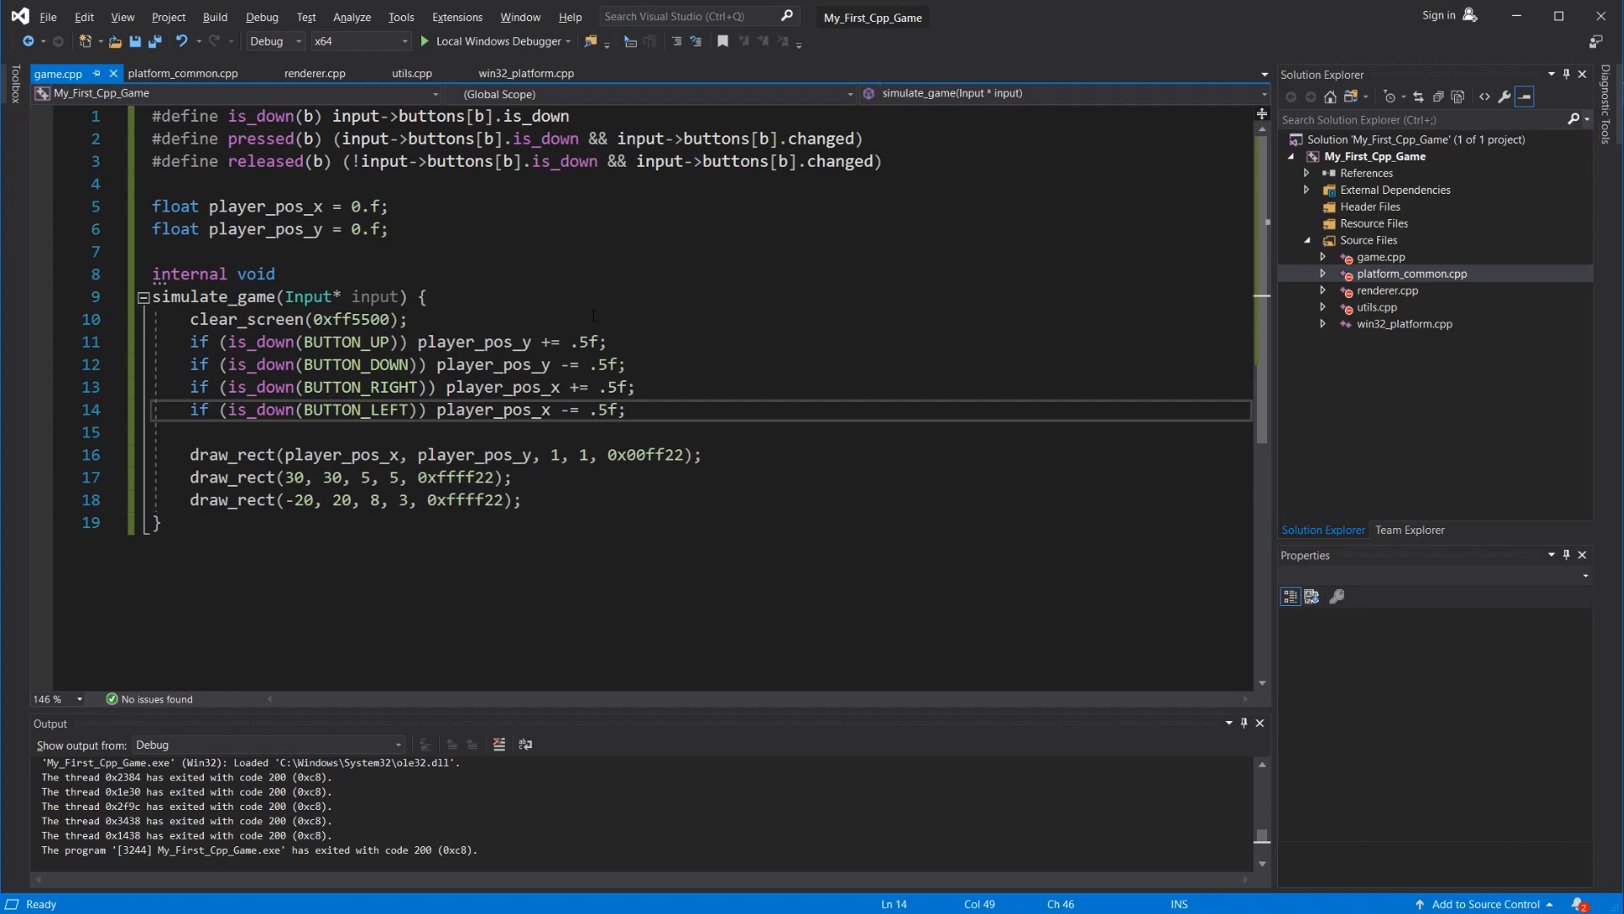
click(606, 409)
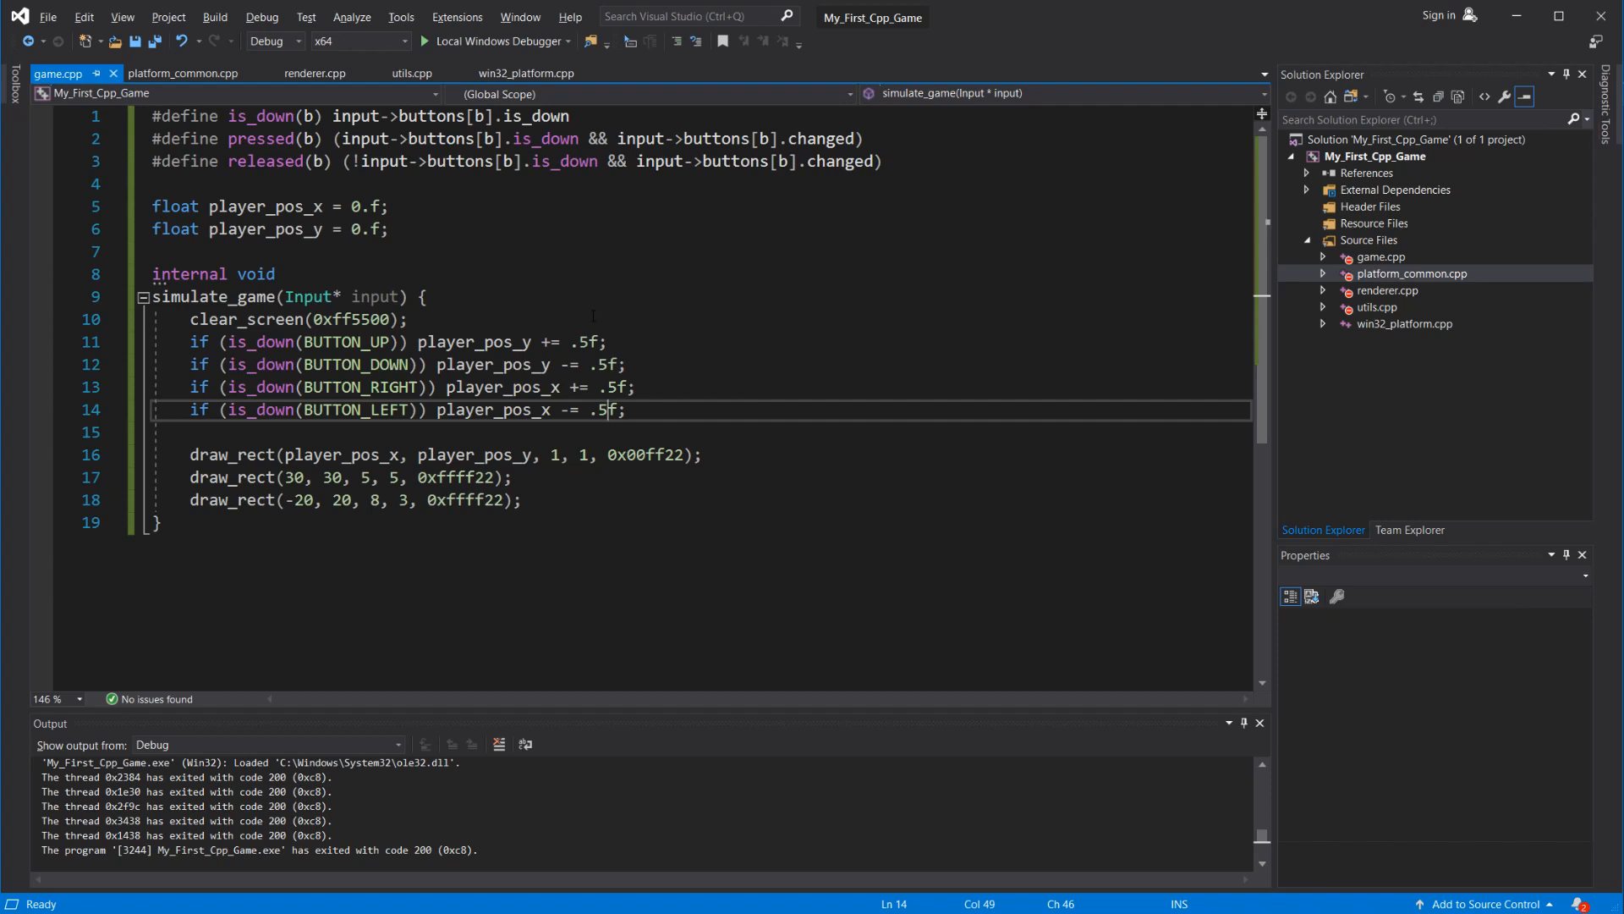
double_click(584, 342)
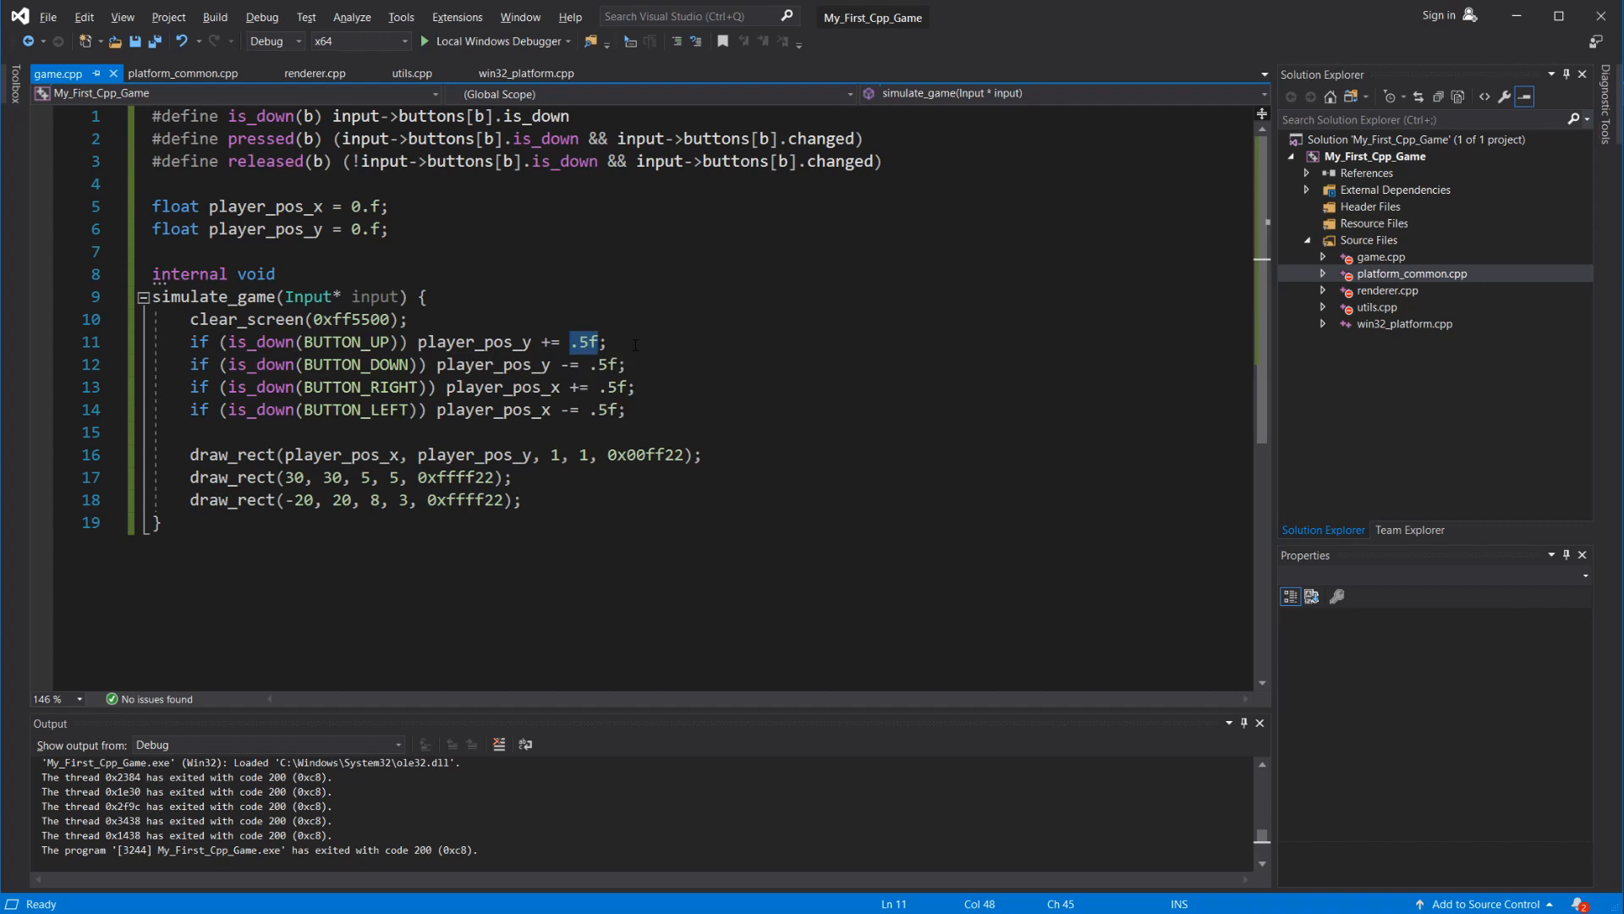
click(526, 72)
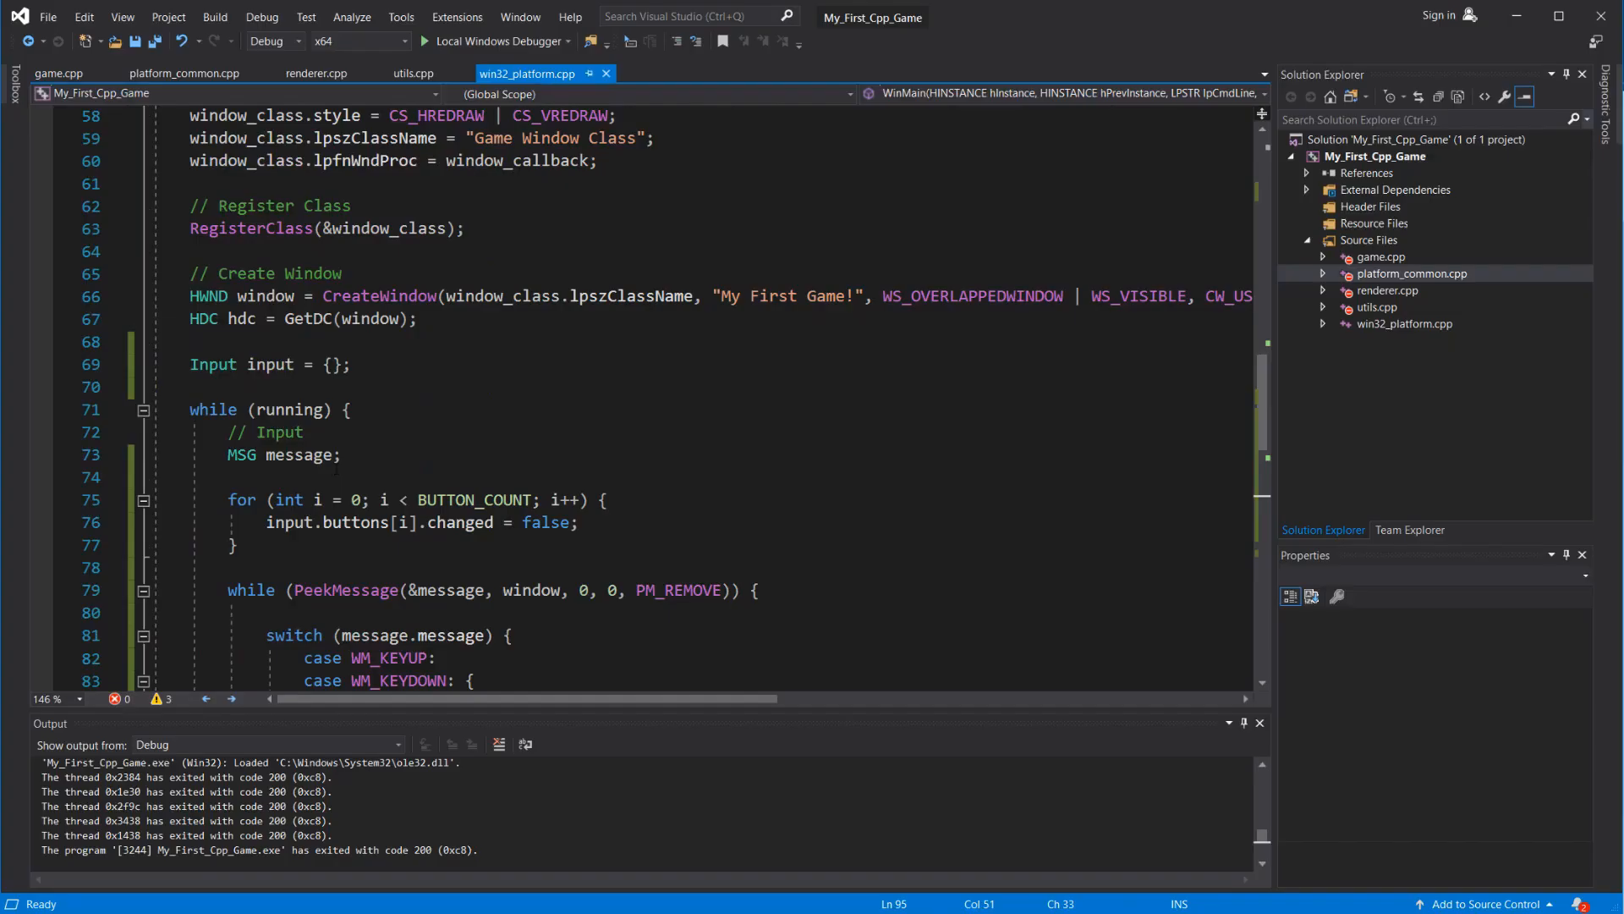
- Declare float delta_time = 0.016666f before the main game loop
text(float)
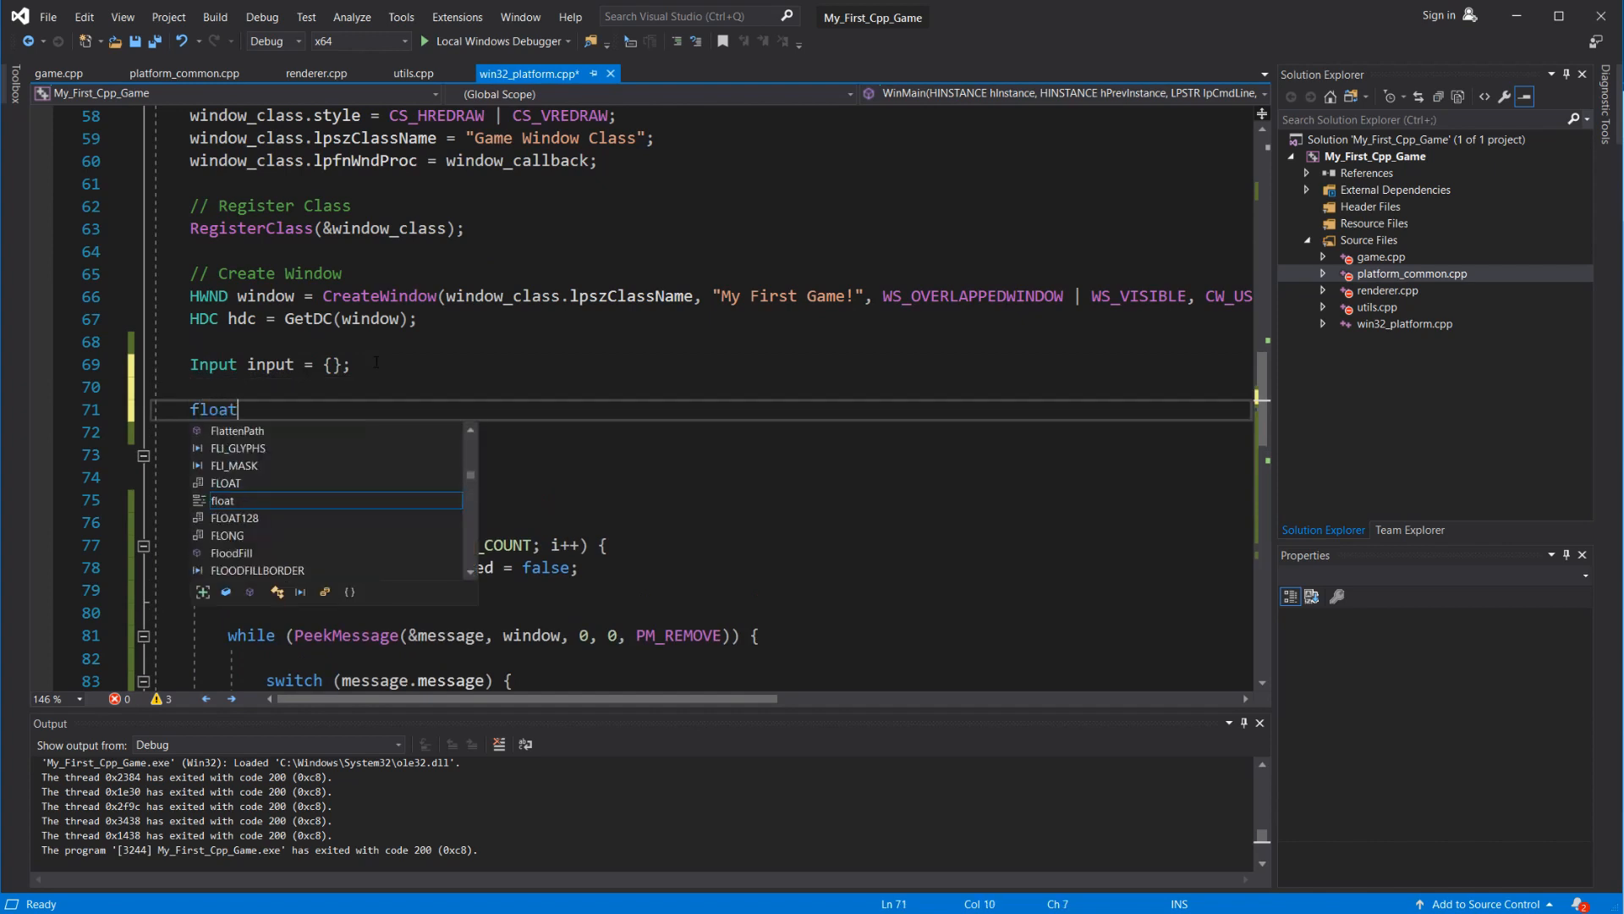
text(delta_time =)
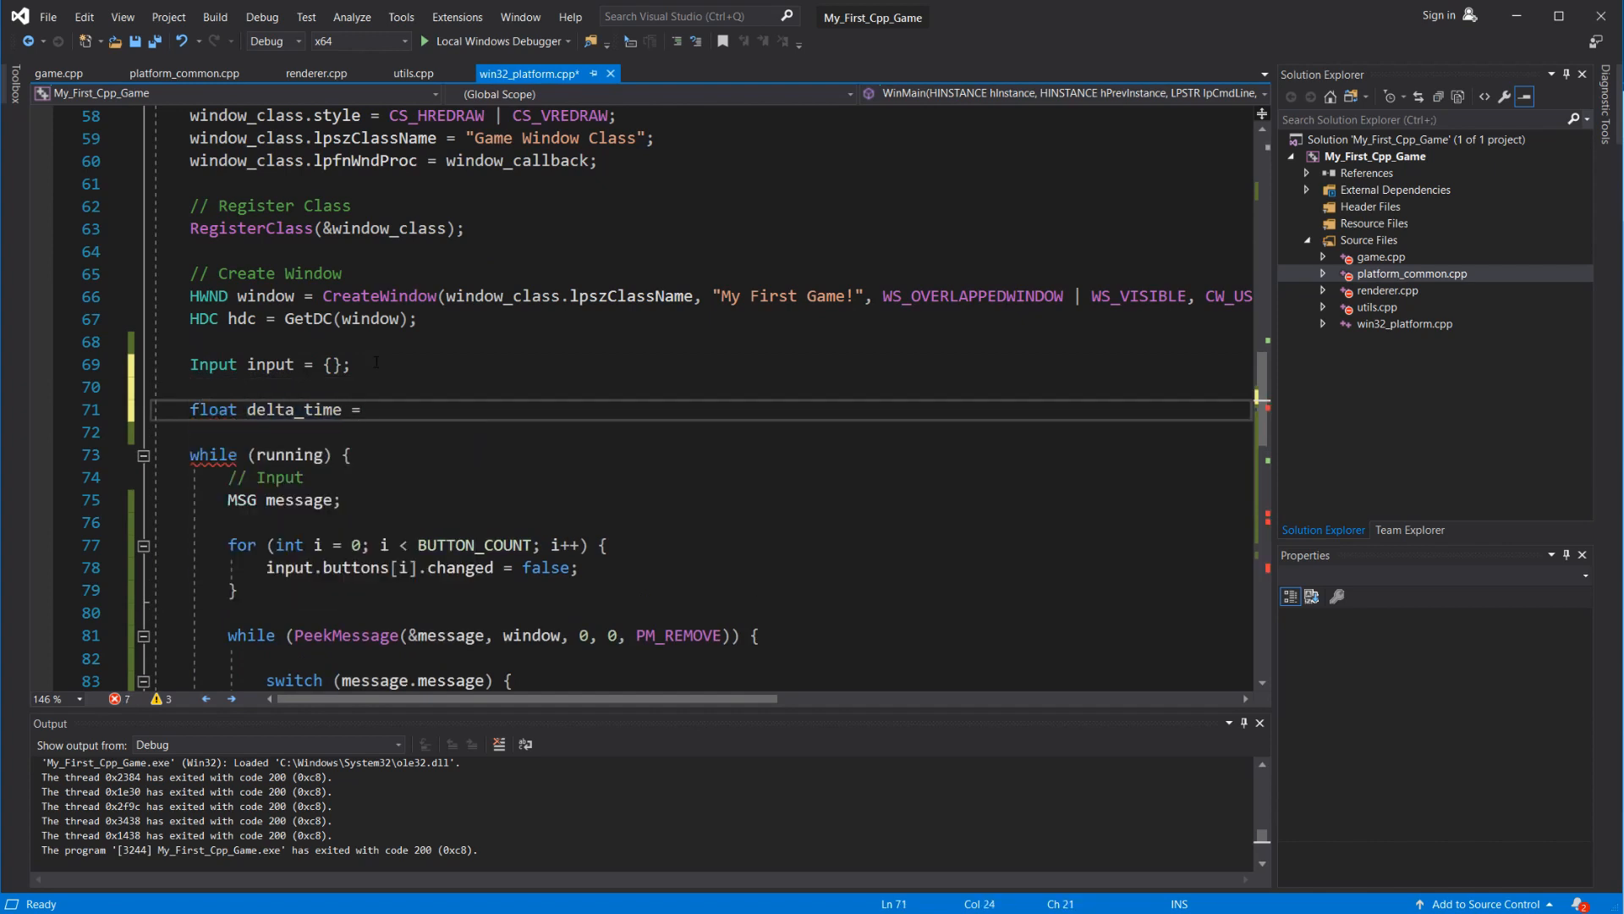
text(0.016)
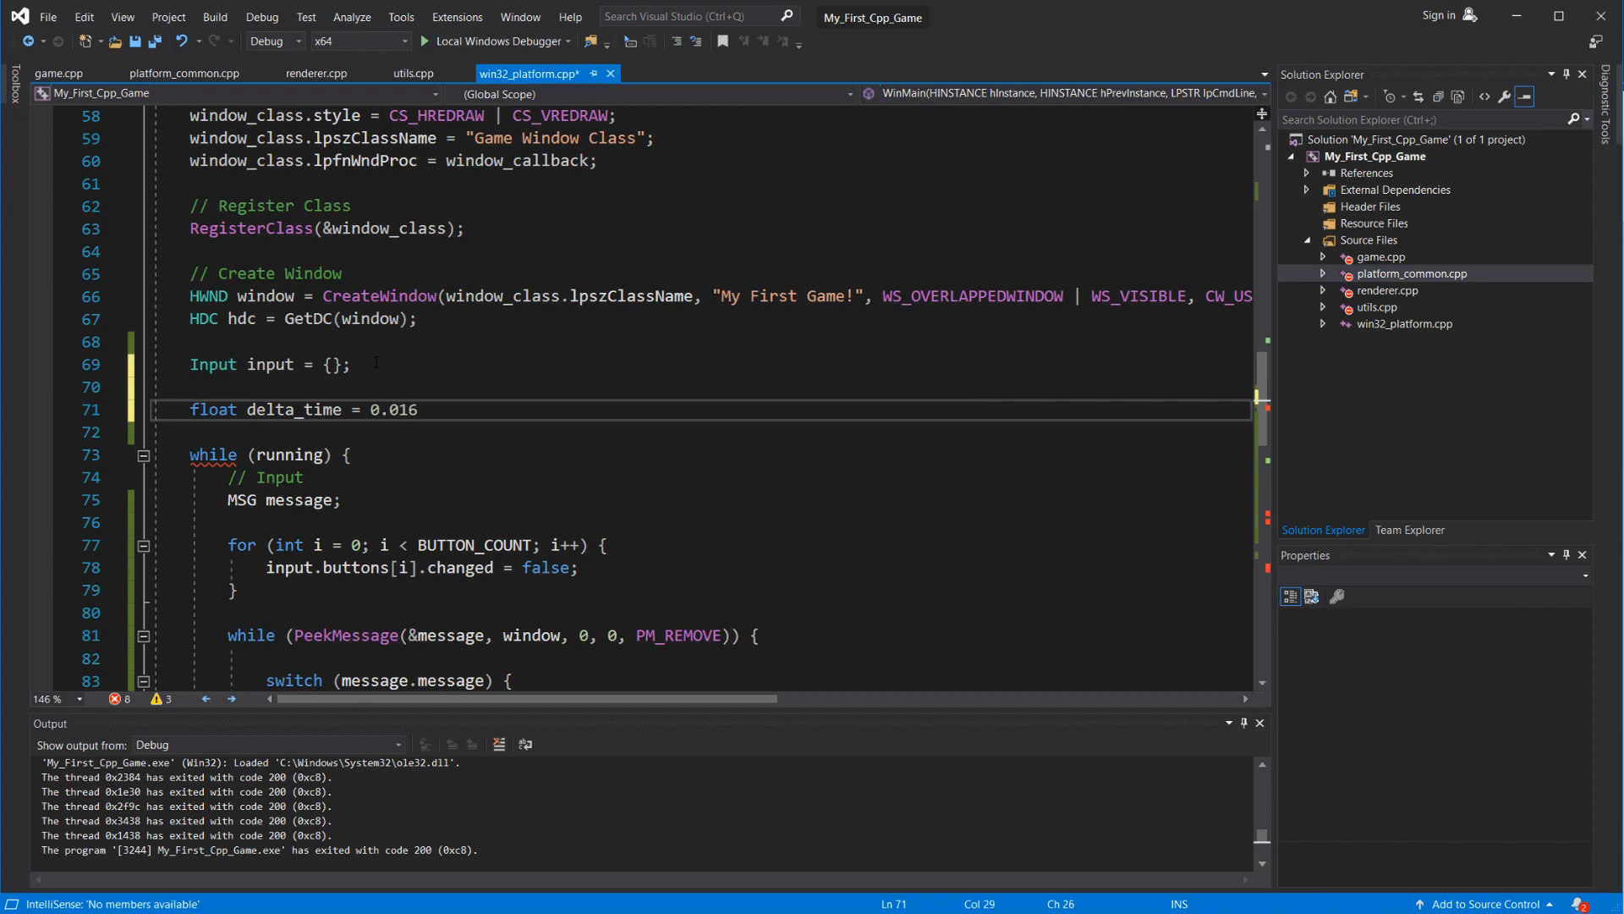
text(666f;)
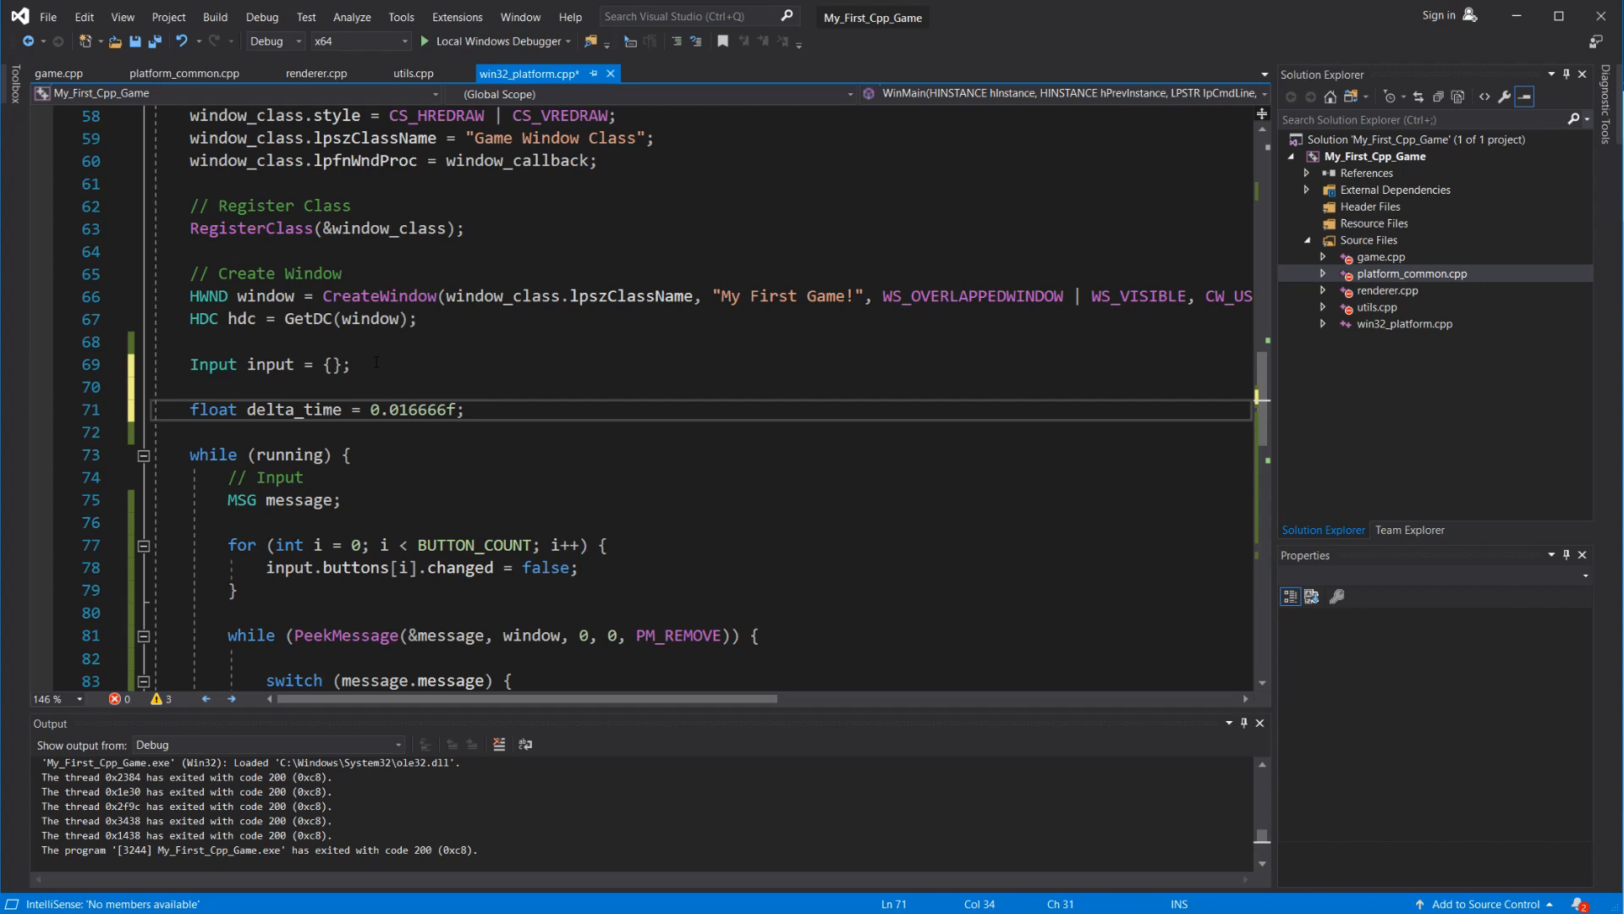
- Declare LARGE_INTEGER frame_begin_time and fill it with QueryPerformanceCounter before the loop
text(LARGE_INTEGER)
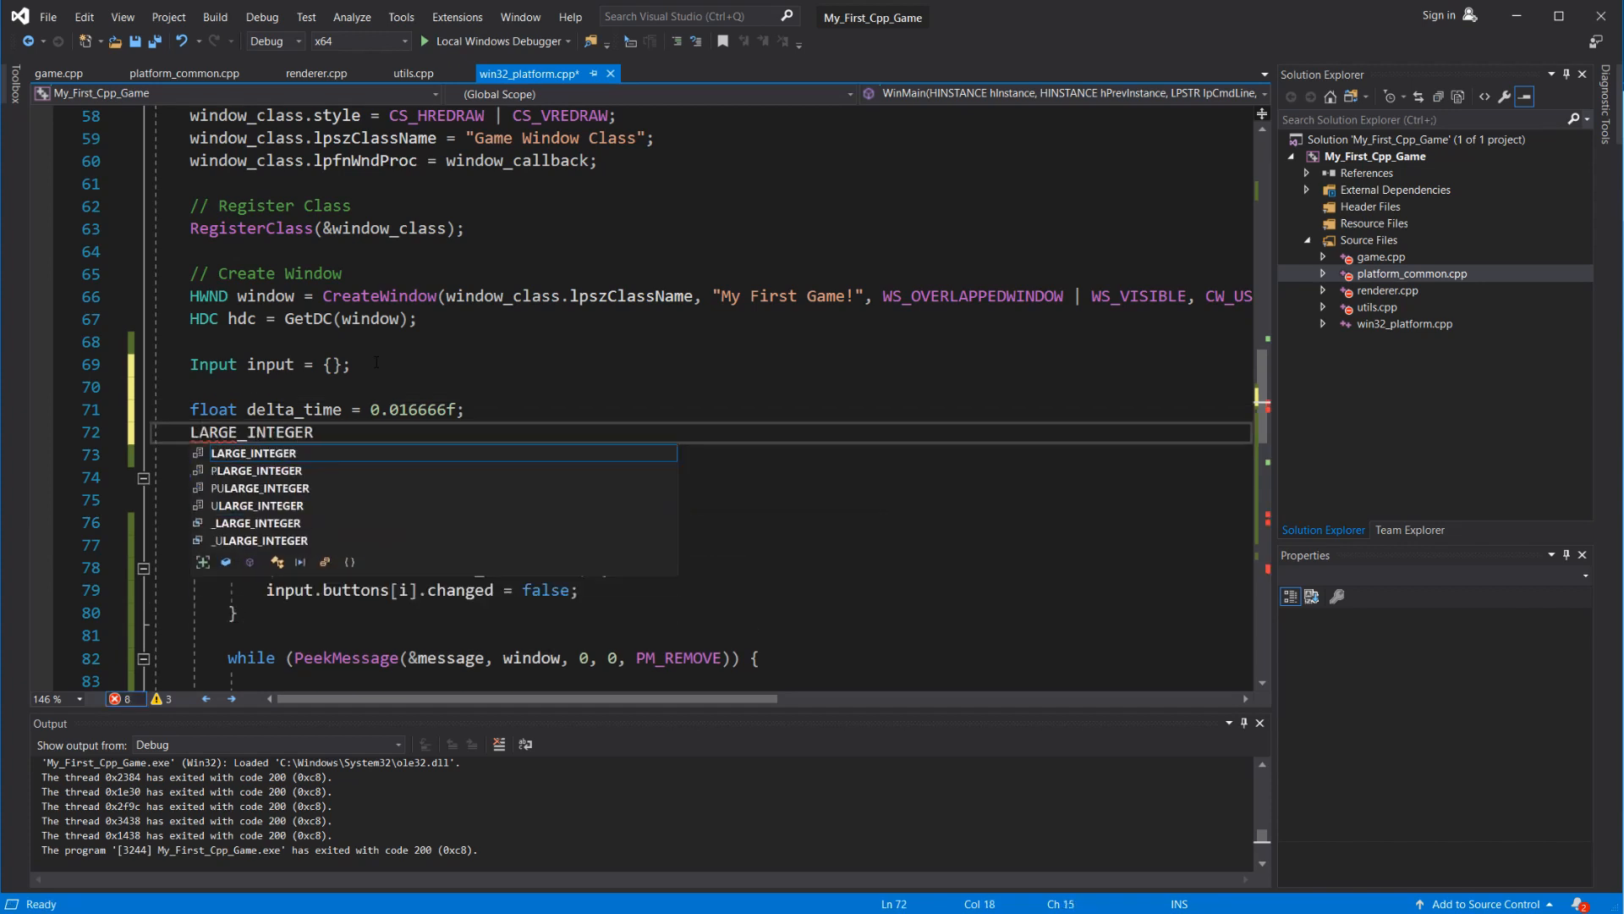
text(frame_me)
click(702, 453)
text(QueryPer)
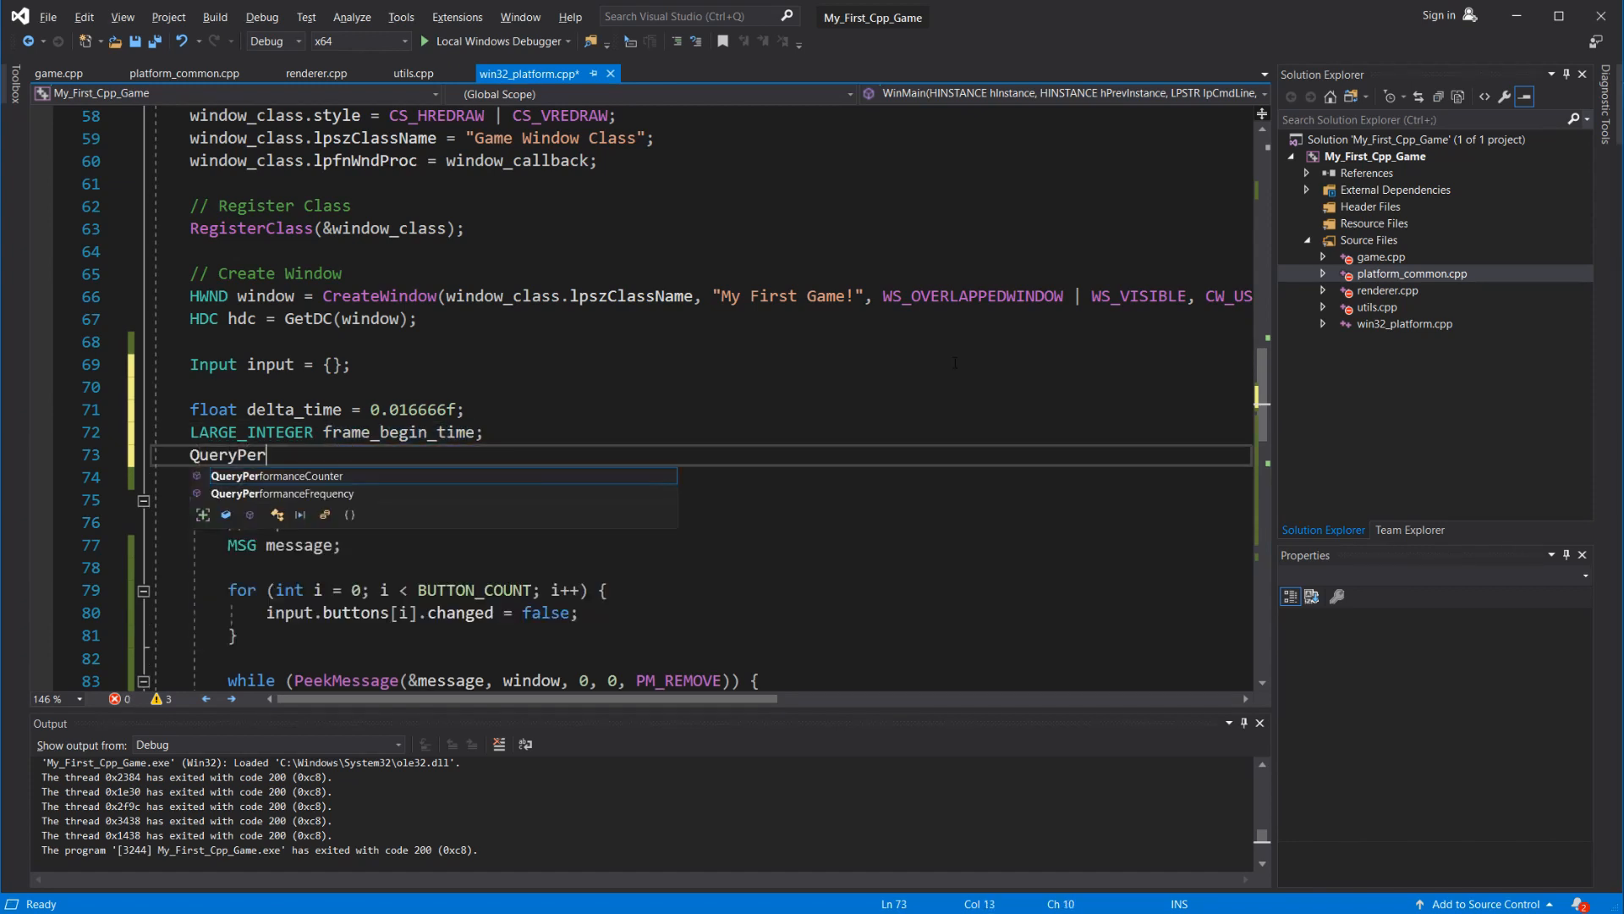
text(formanceCounter(&f)
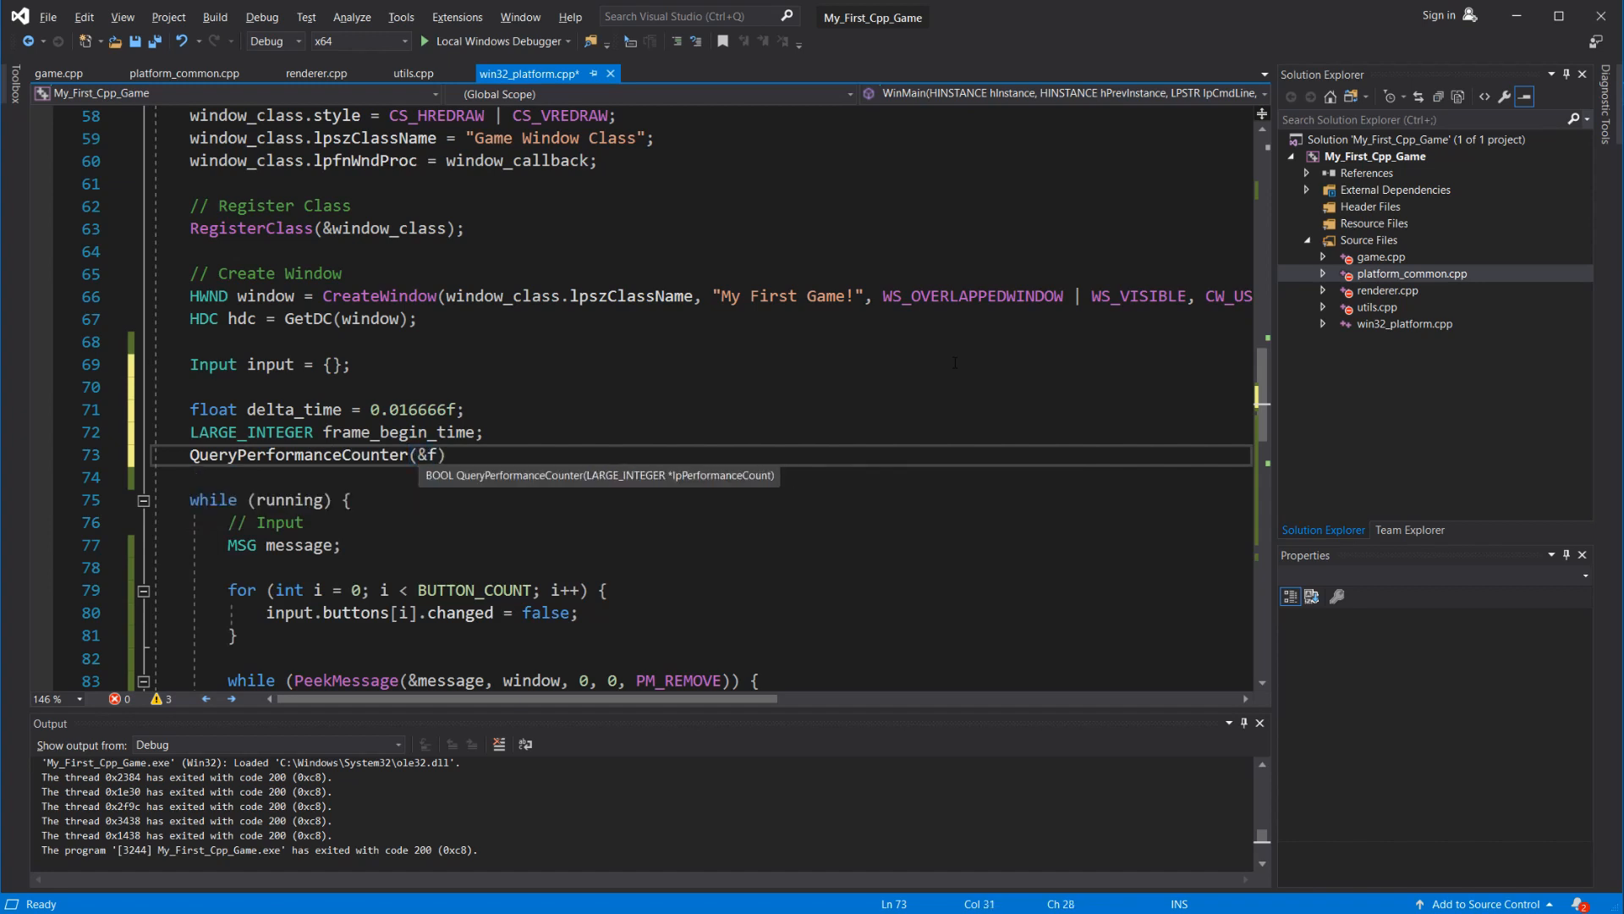
text(rame_begin_time)
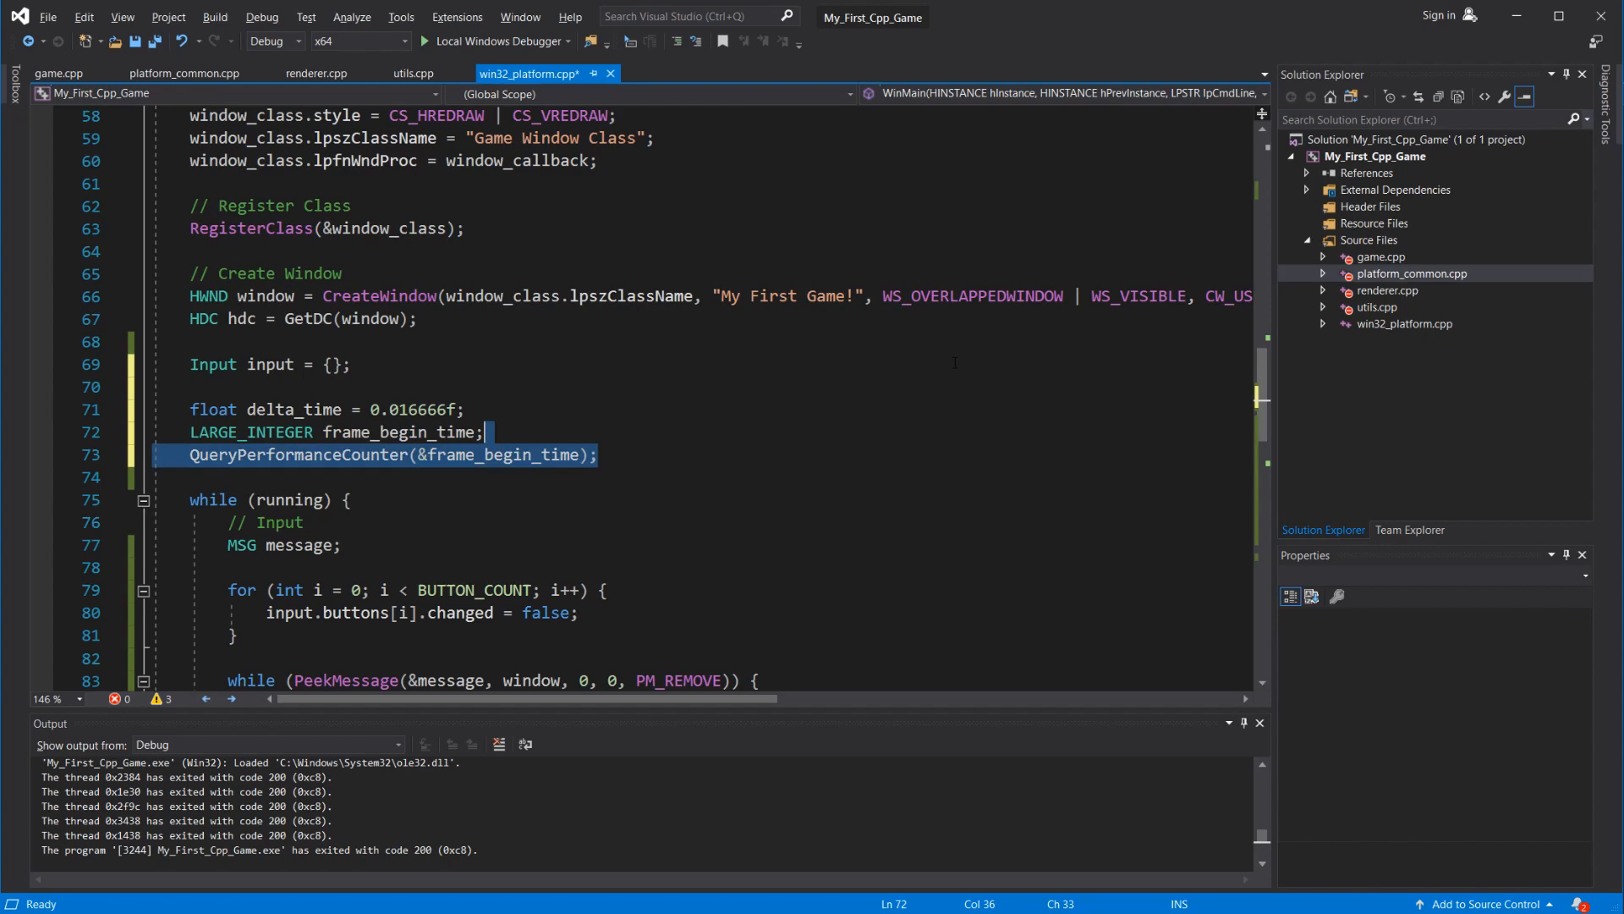
scroll(down, 3)
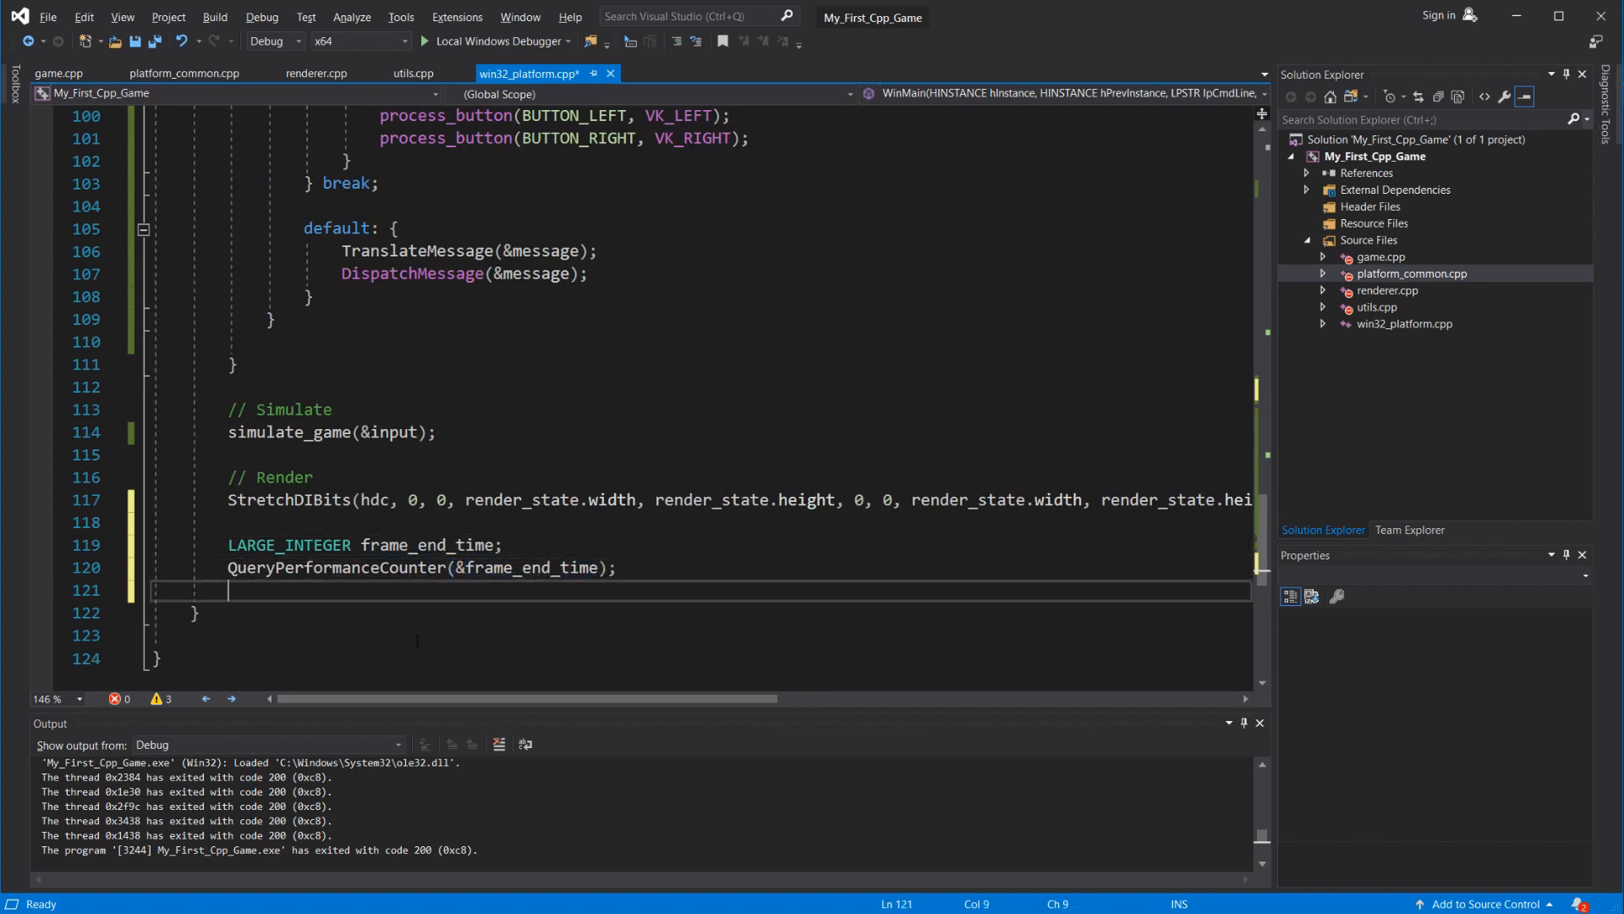
- Compute delta_time from the QuadPart difference over performance_frequency, obtained via QueryPerformanceFrequency
text(delta_time =)
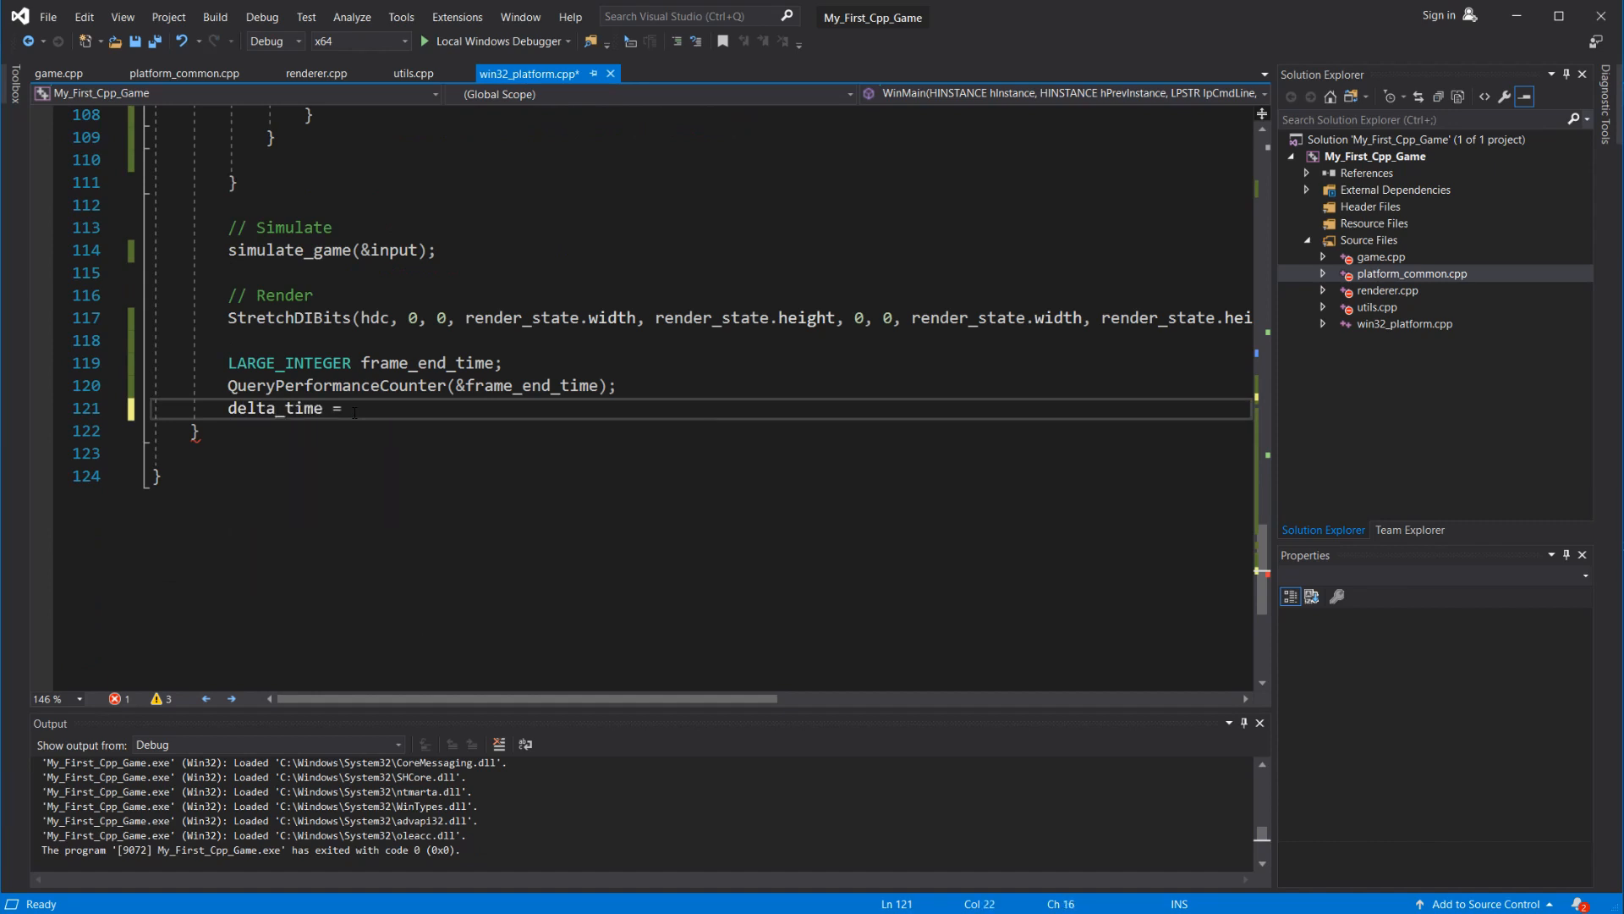
text((float)(frame_end_time.Quad)
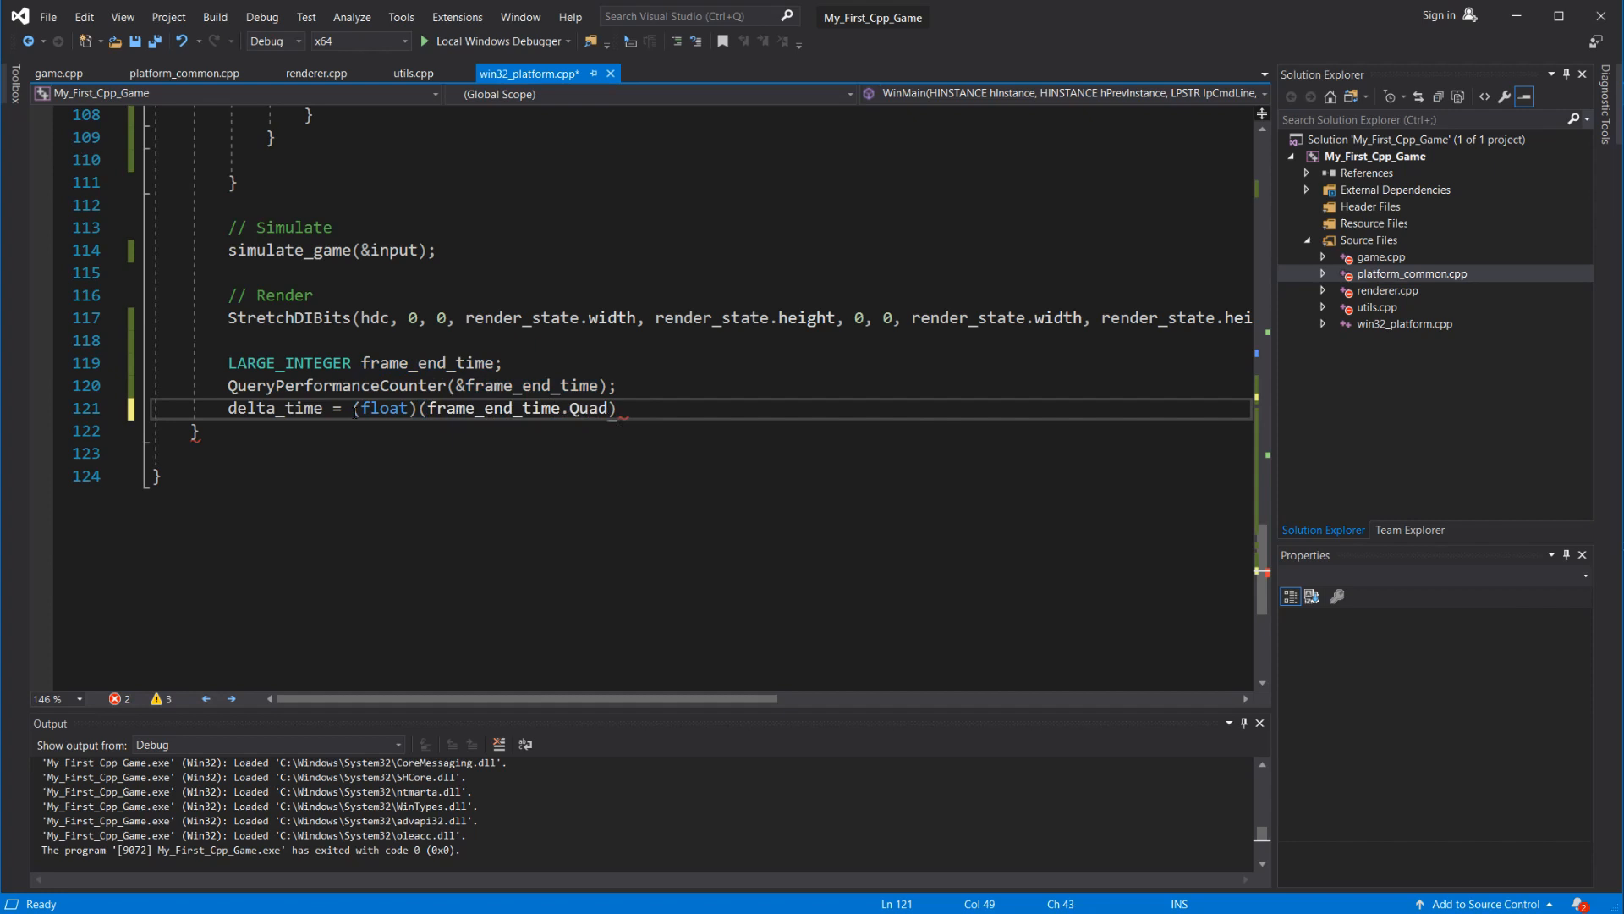
text(Part - frame_begin_)
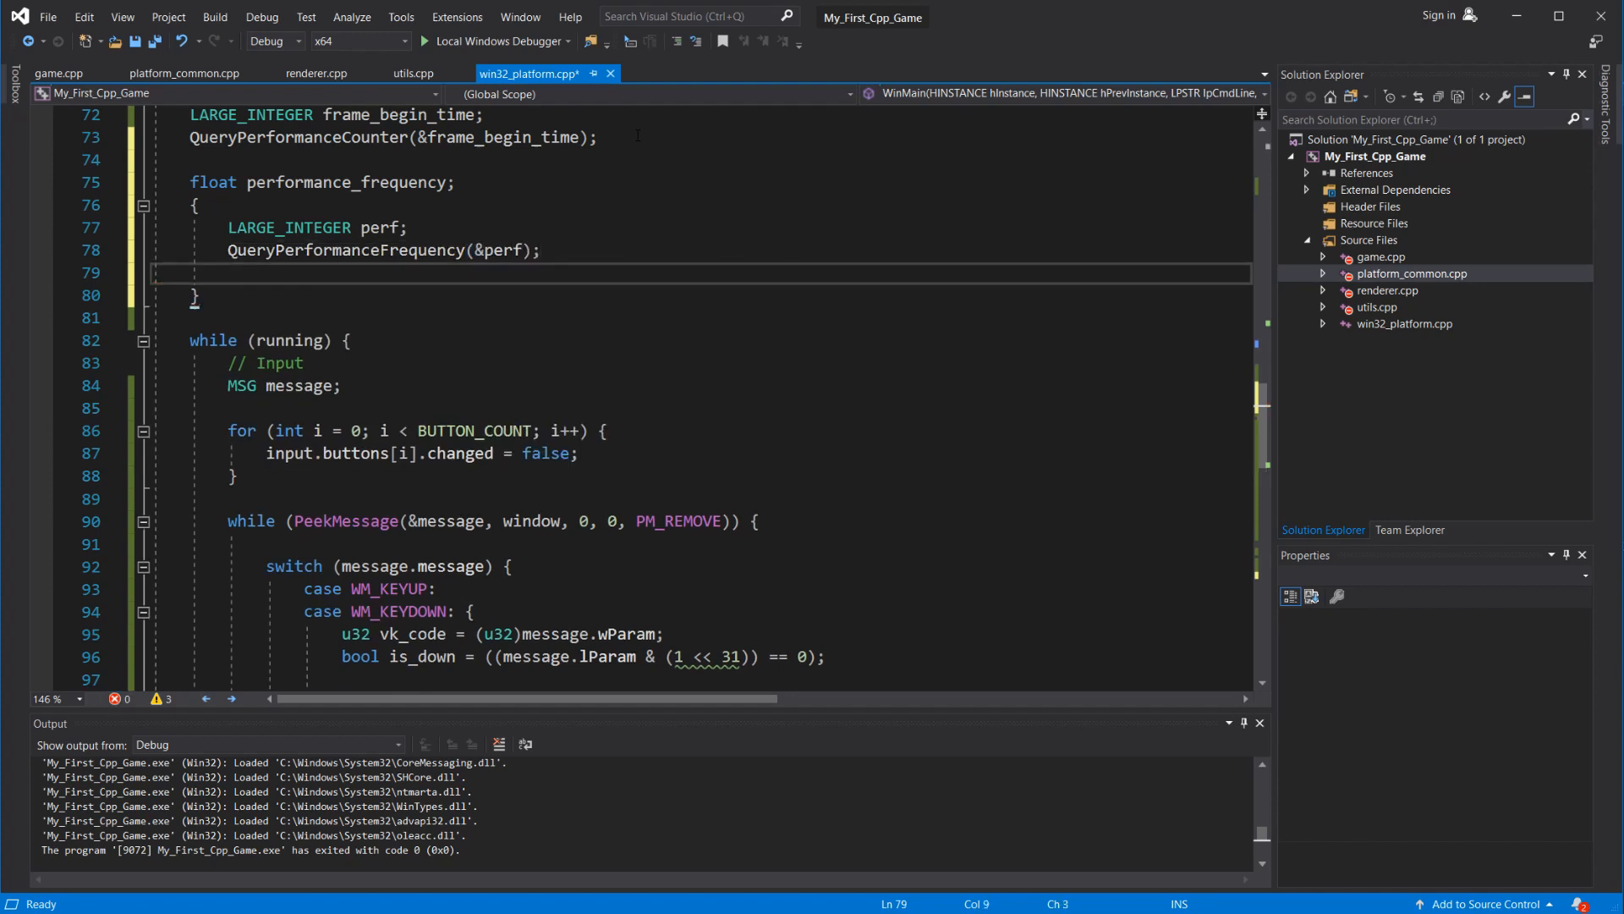
text(performance_frequency = (float)perf.Qua)
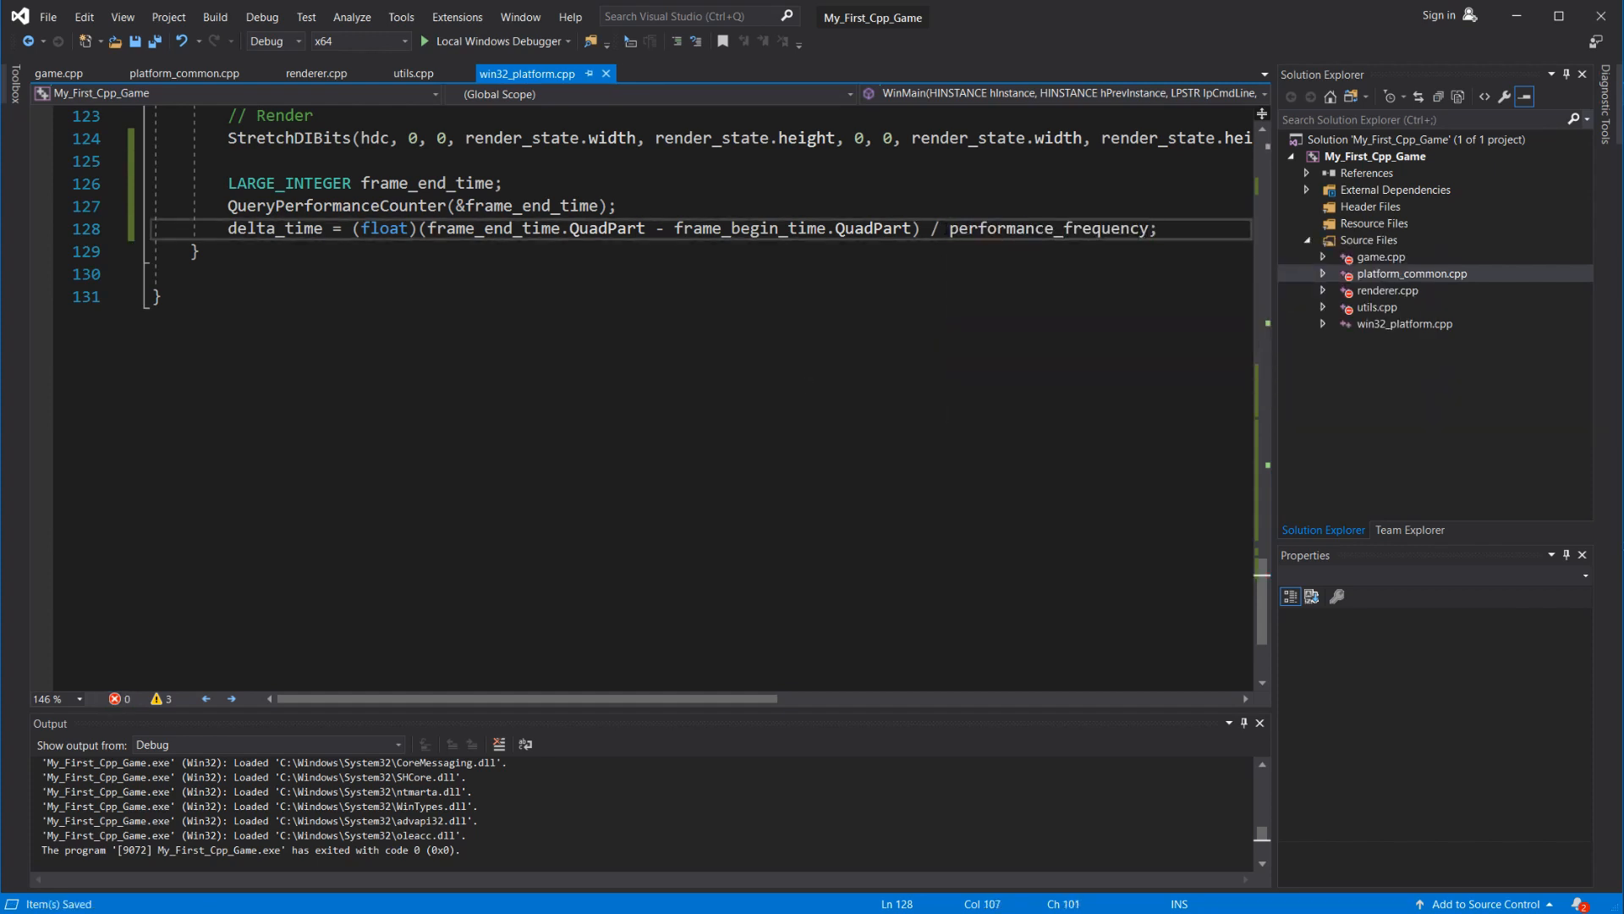
- Roll the timing forward with frame_begin_time = frame_end_time at the end of each frame
text(frame_begin)
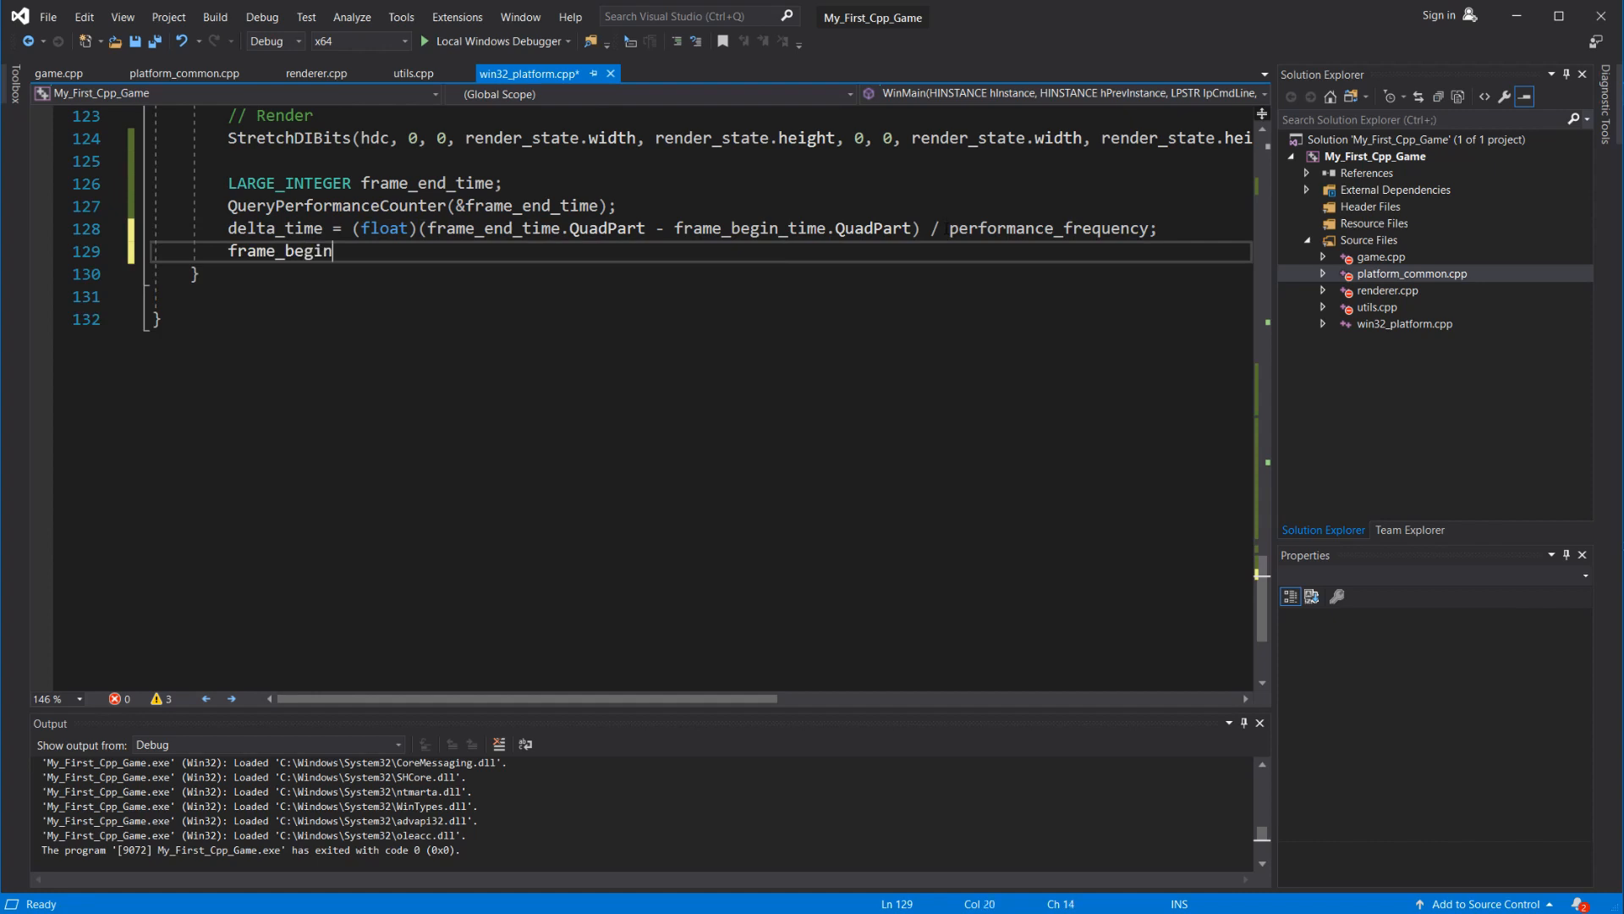
text(_time = frame_end_time;)
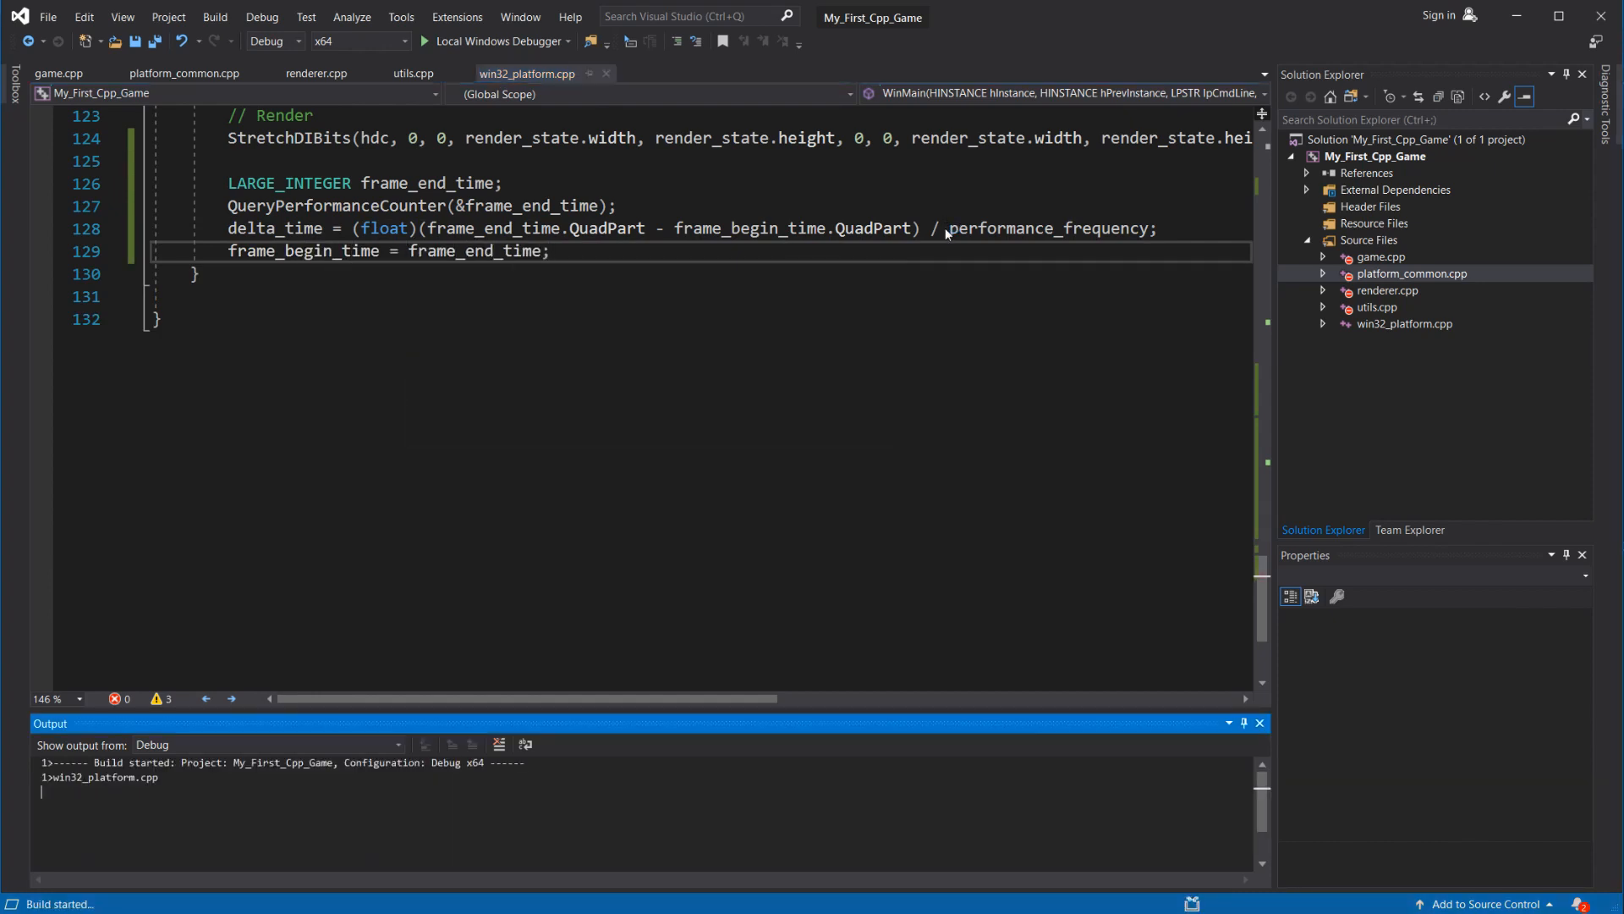
click(496, 40)
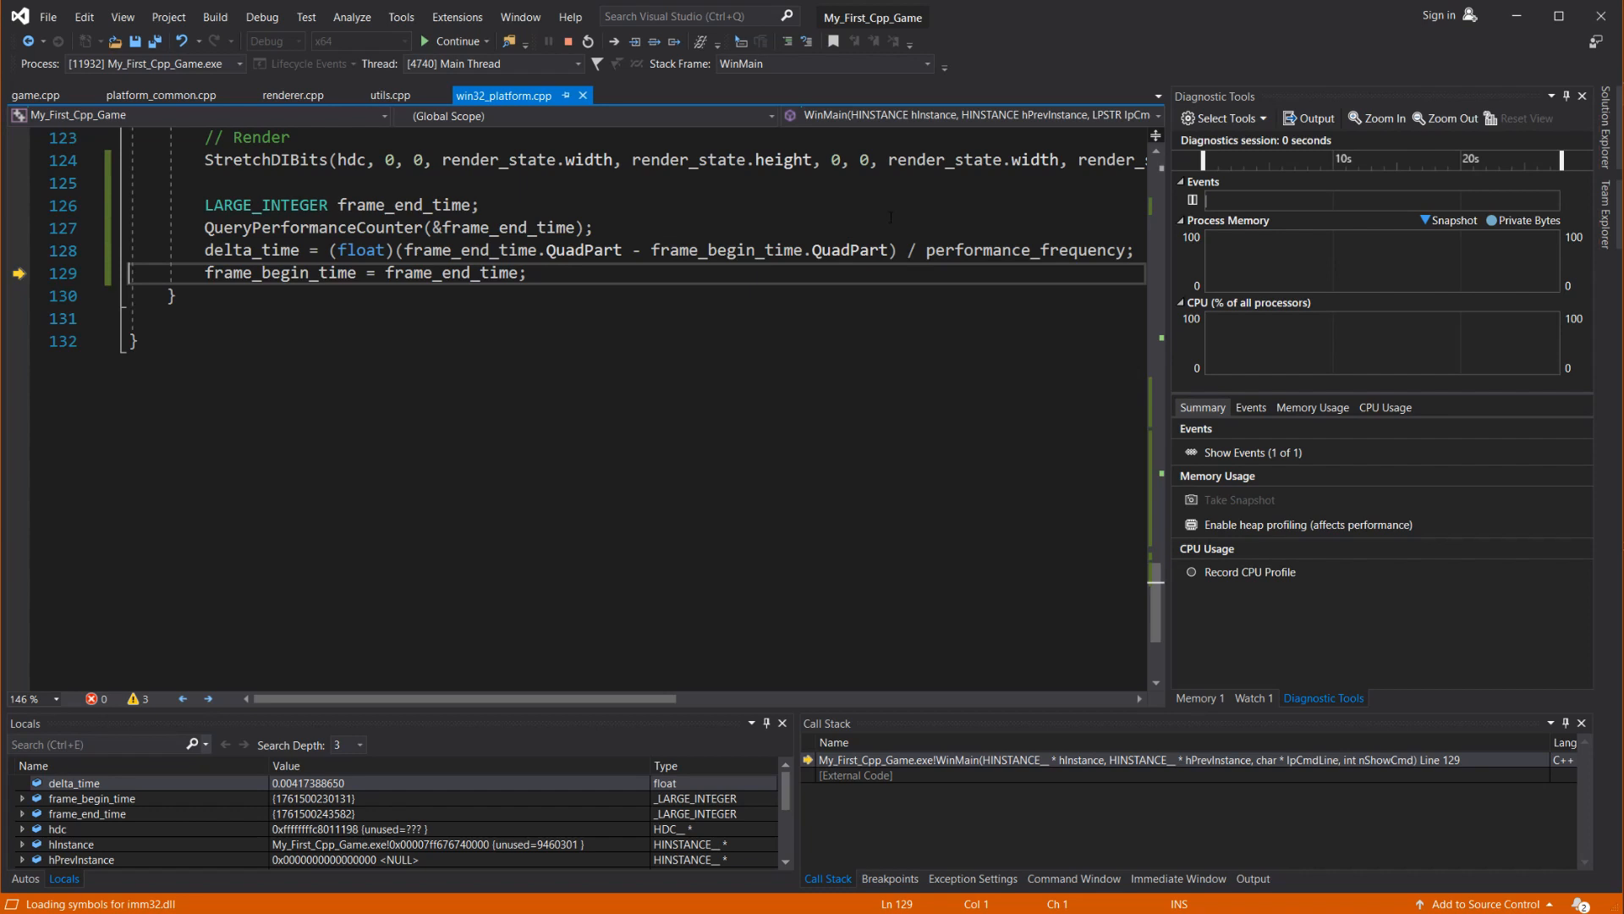
mouse_move(771, 251)
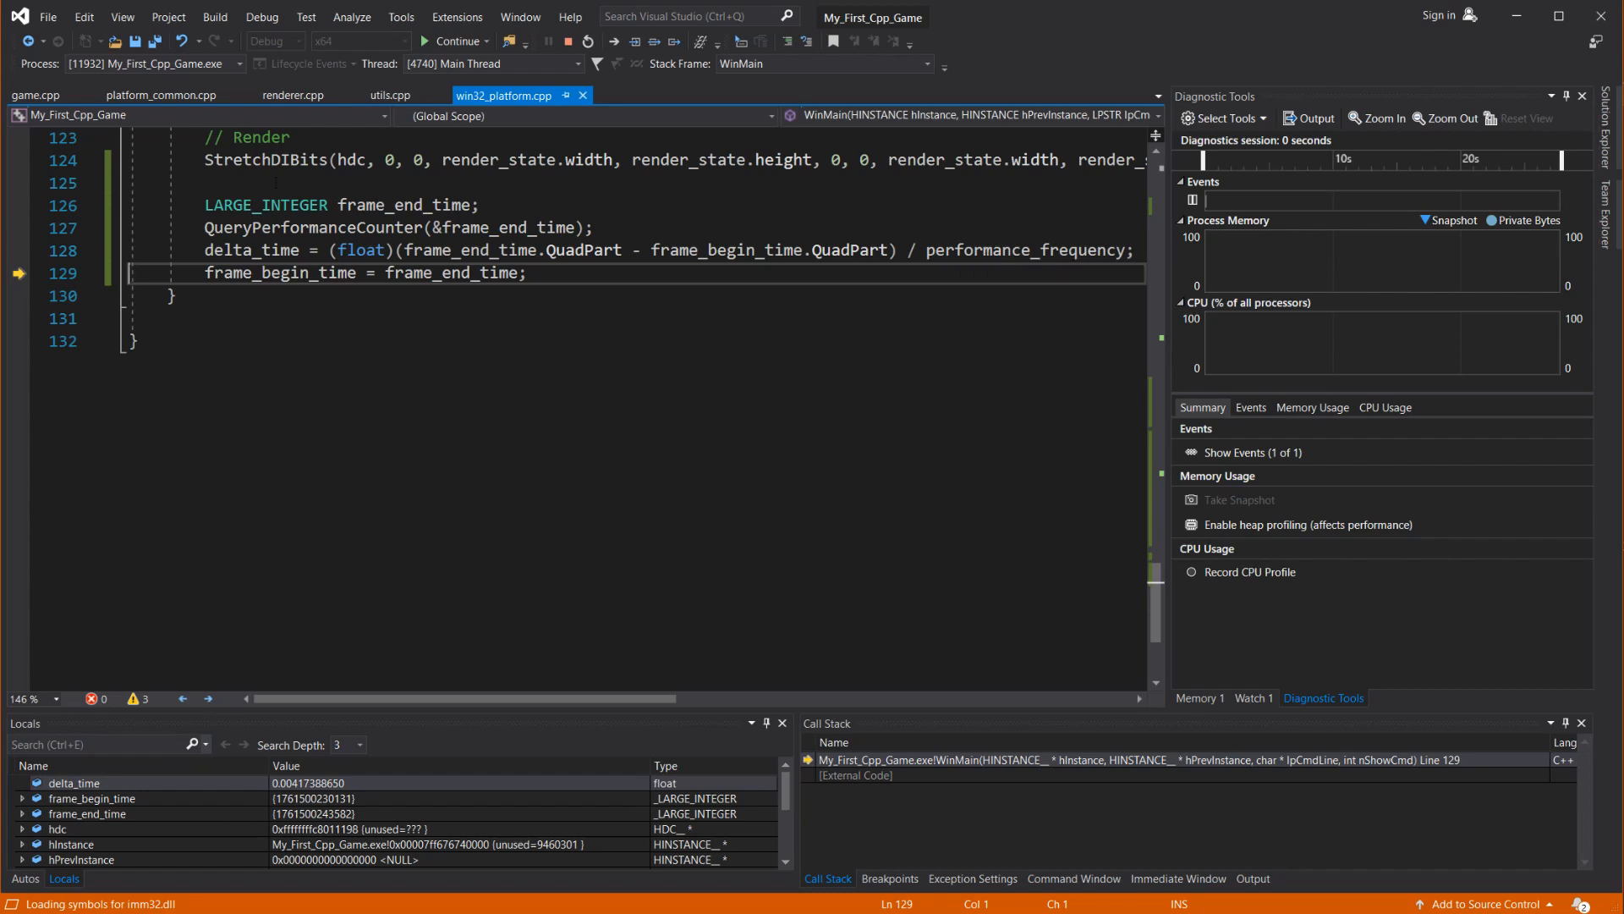
mouse_move(274, 251)
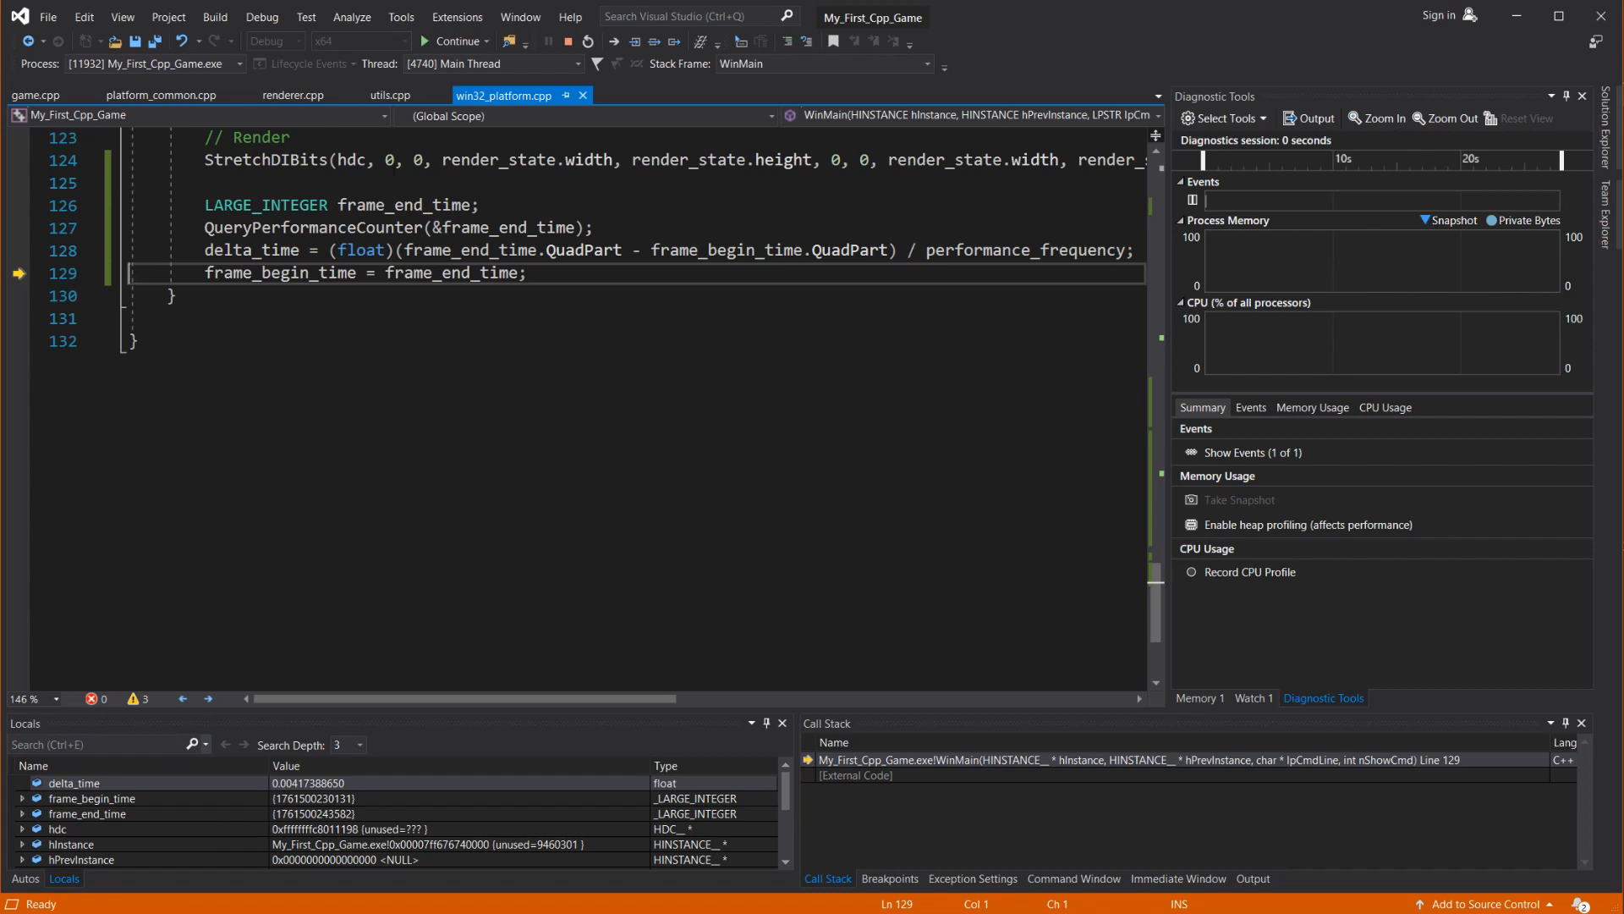
mouse_move(271, 40)
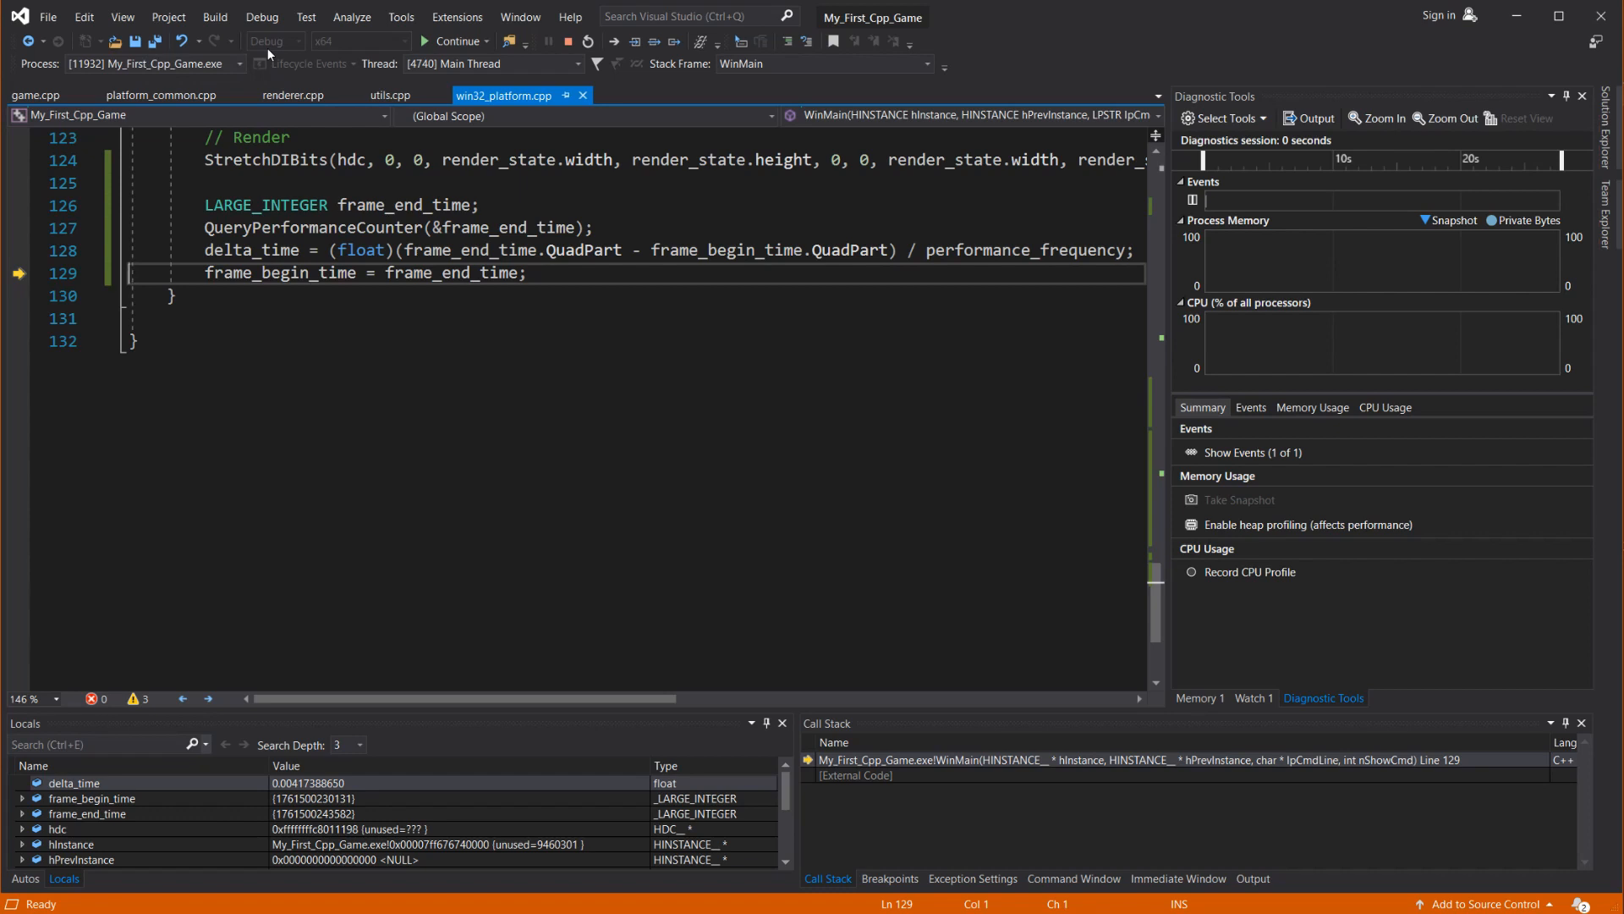
click(564, 41)
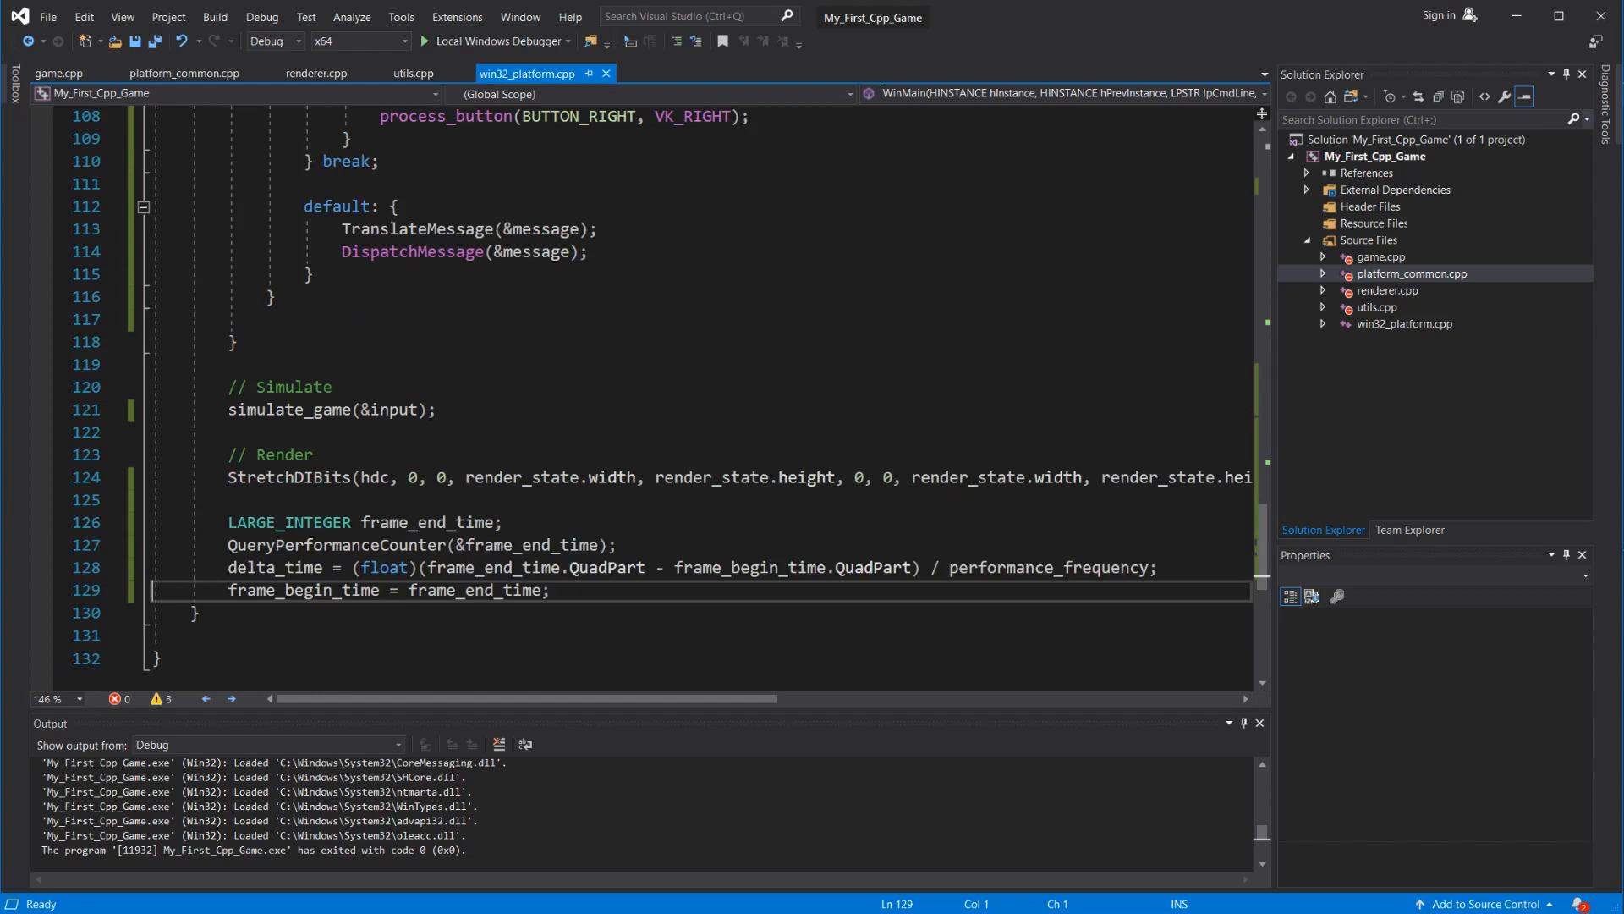
- Pass delta_time as an argument to simulate_game and switch to game.cpp
text(, delta0-)
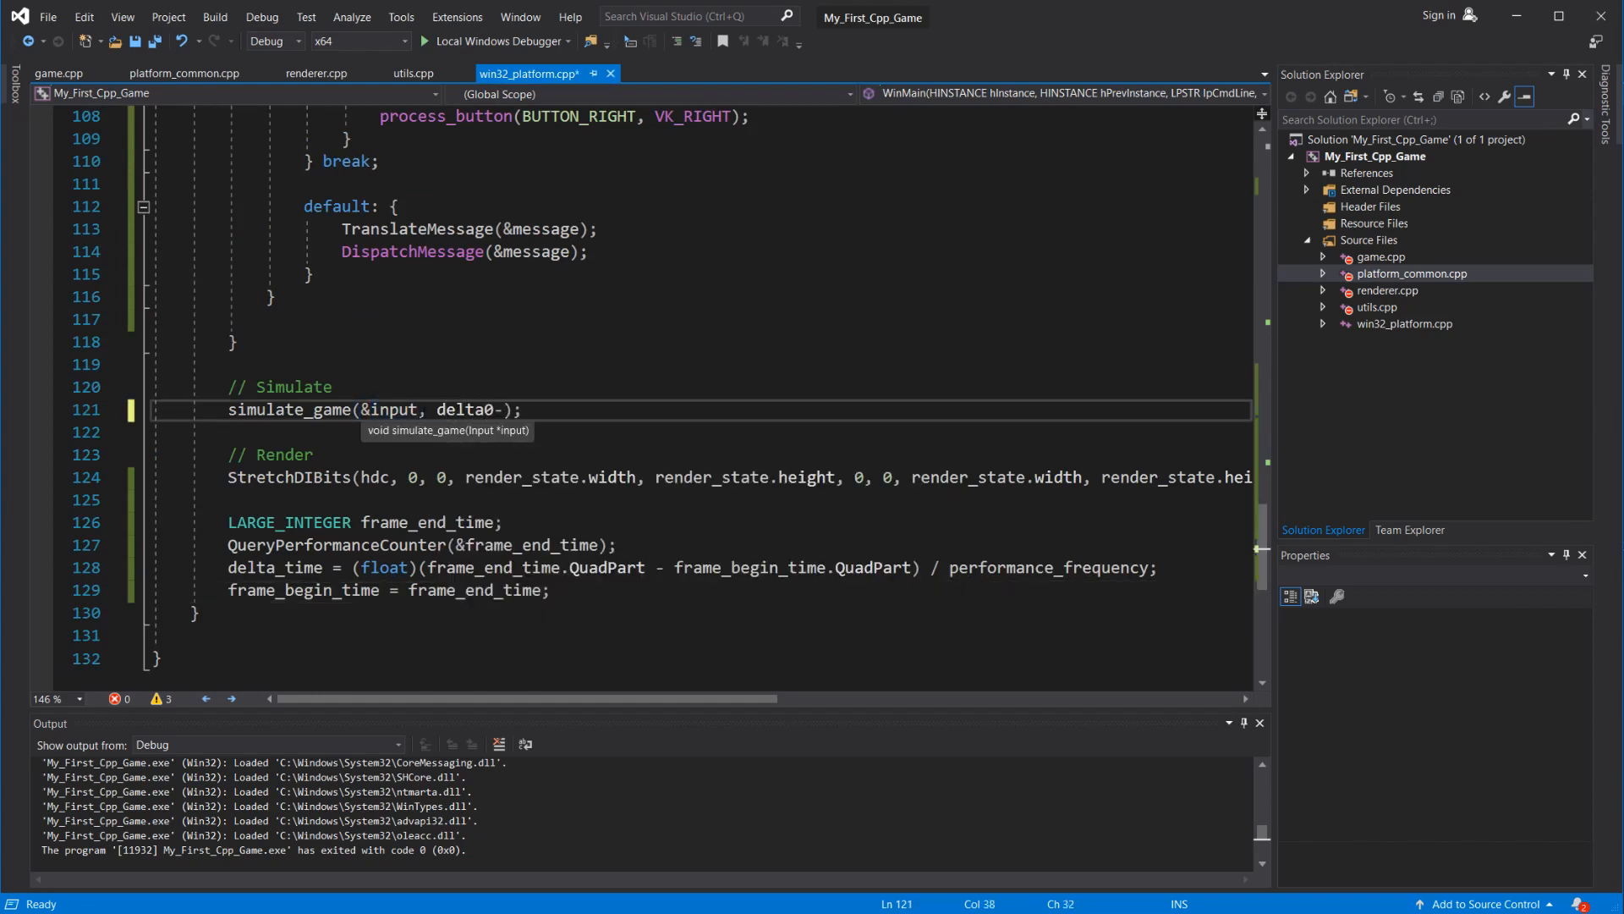
text(delta_time)
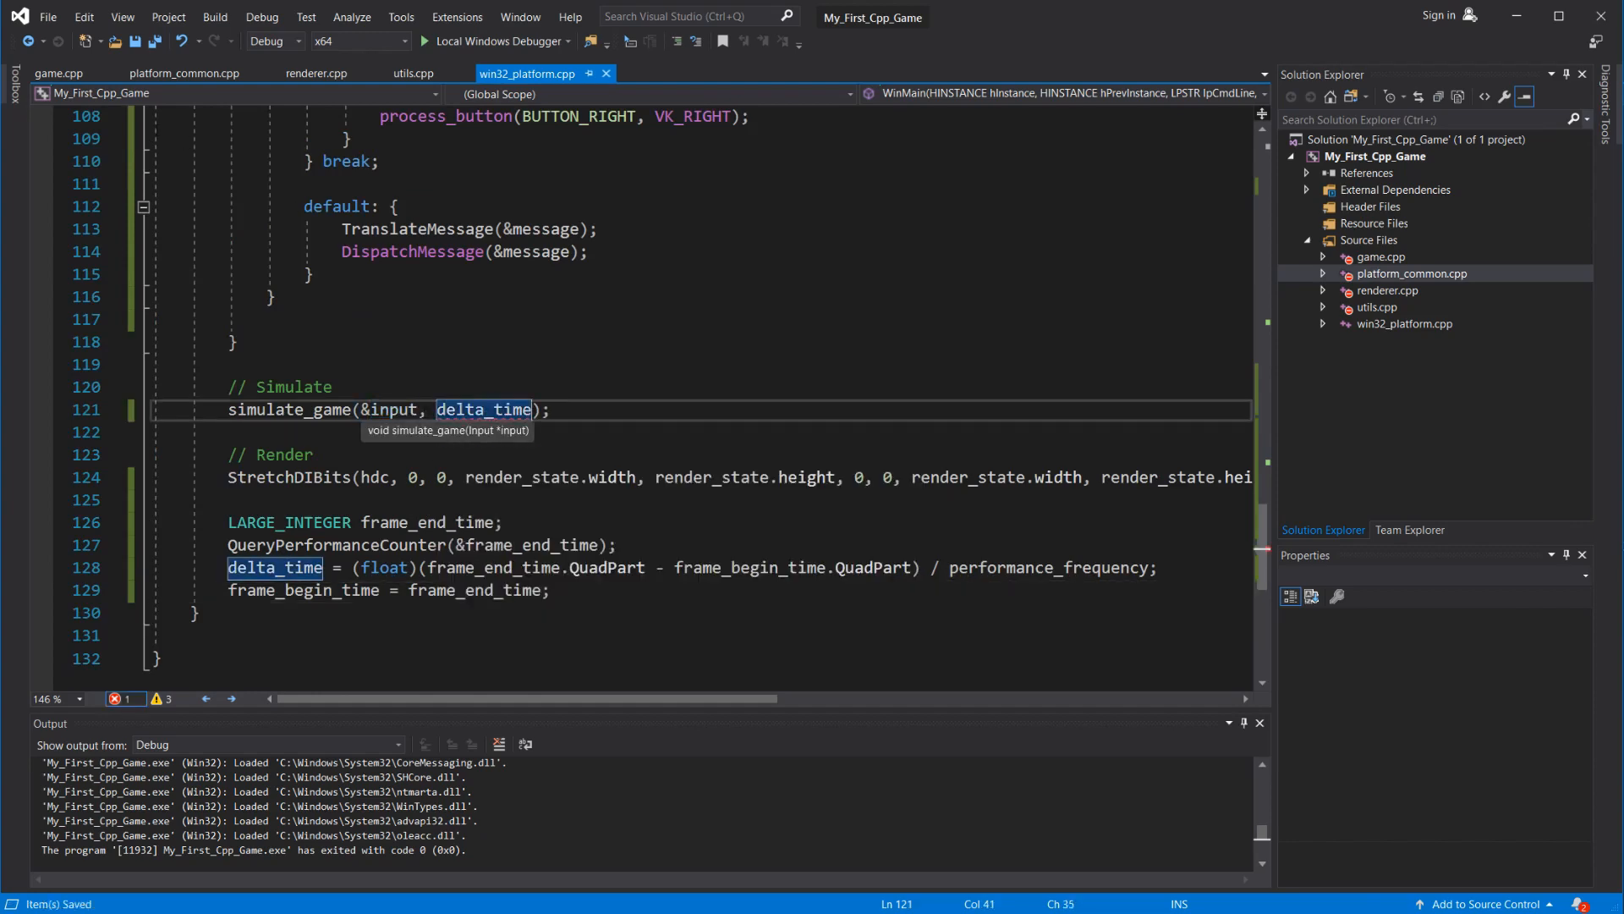
click(59, 73)
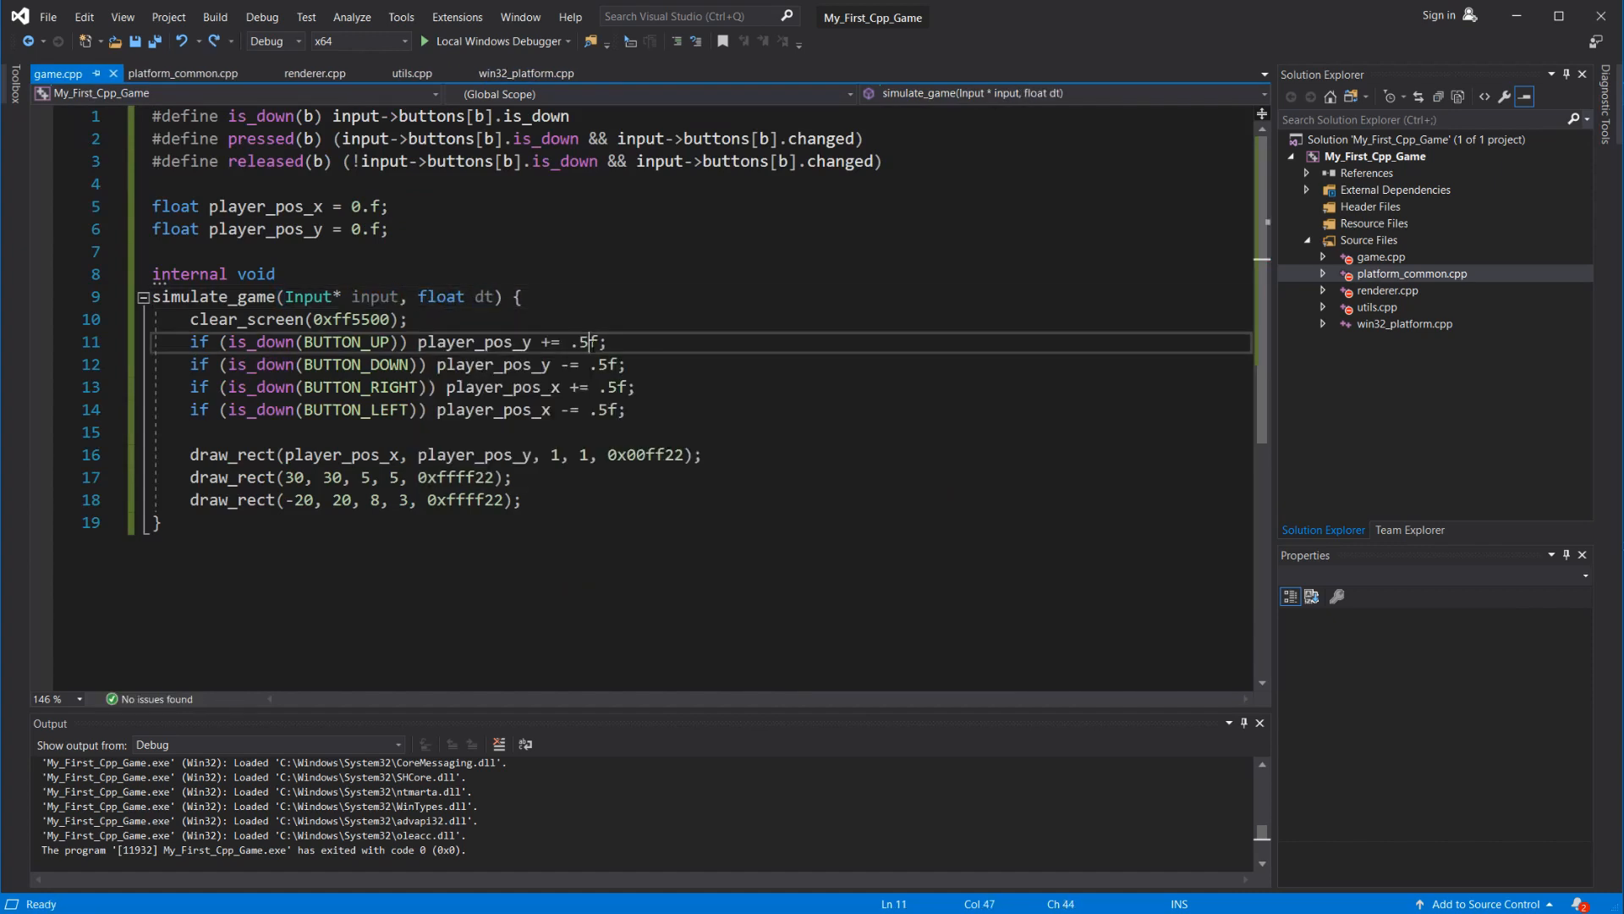
- Replace each .5f movement increment with speed * dt and start declaring float speed
text(speed*dt)
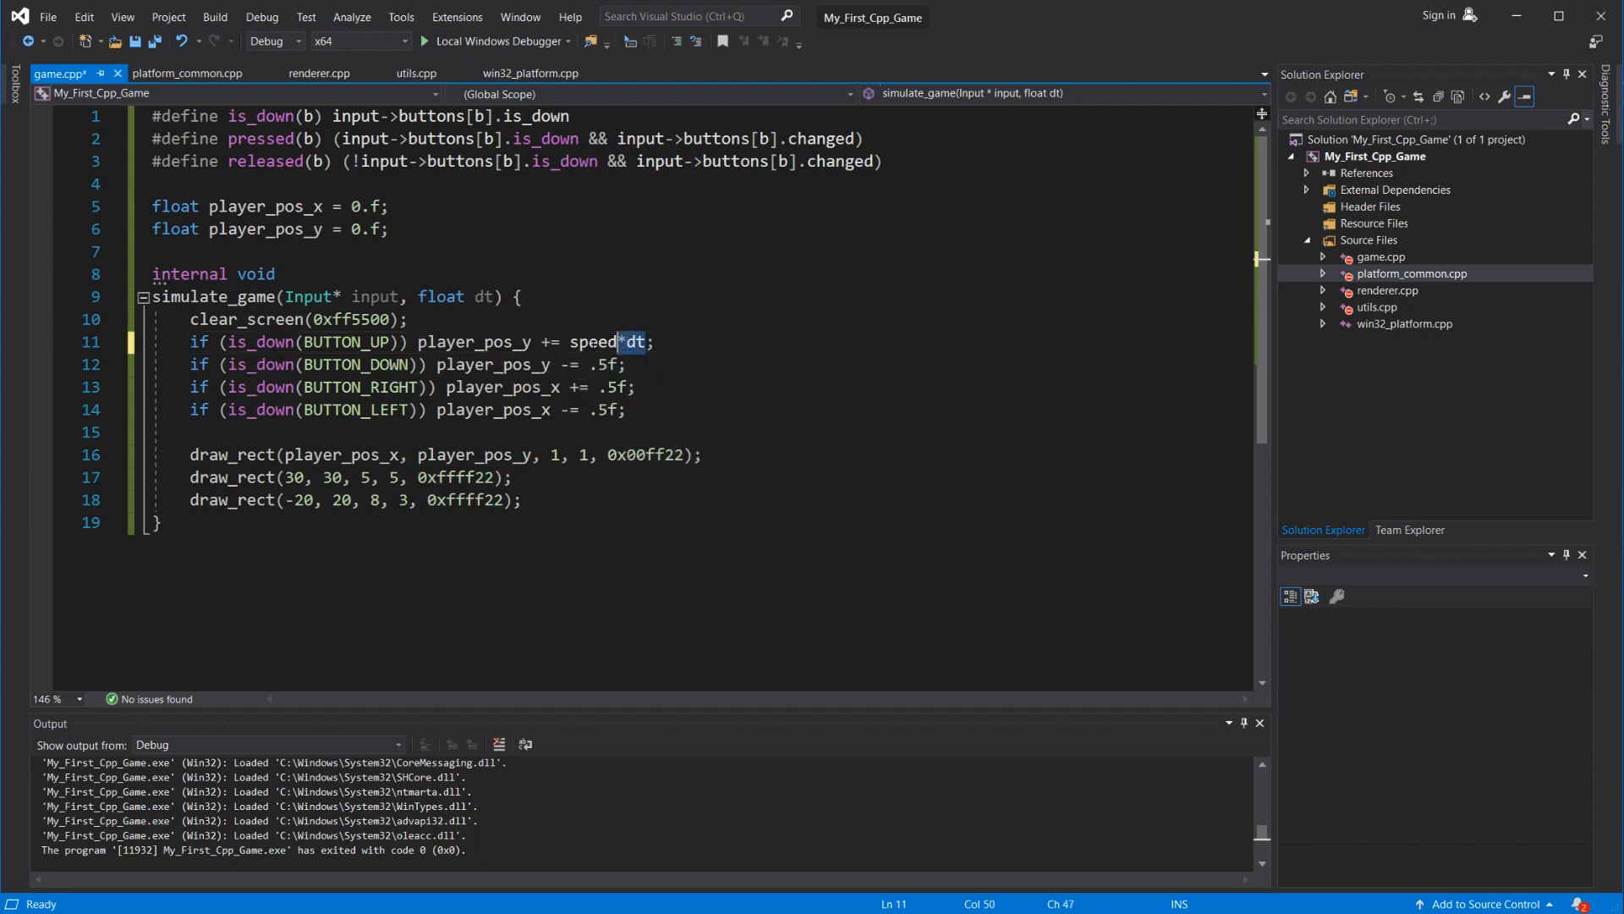
click(598, 364)
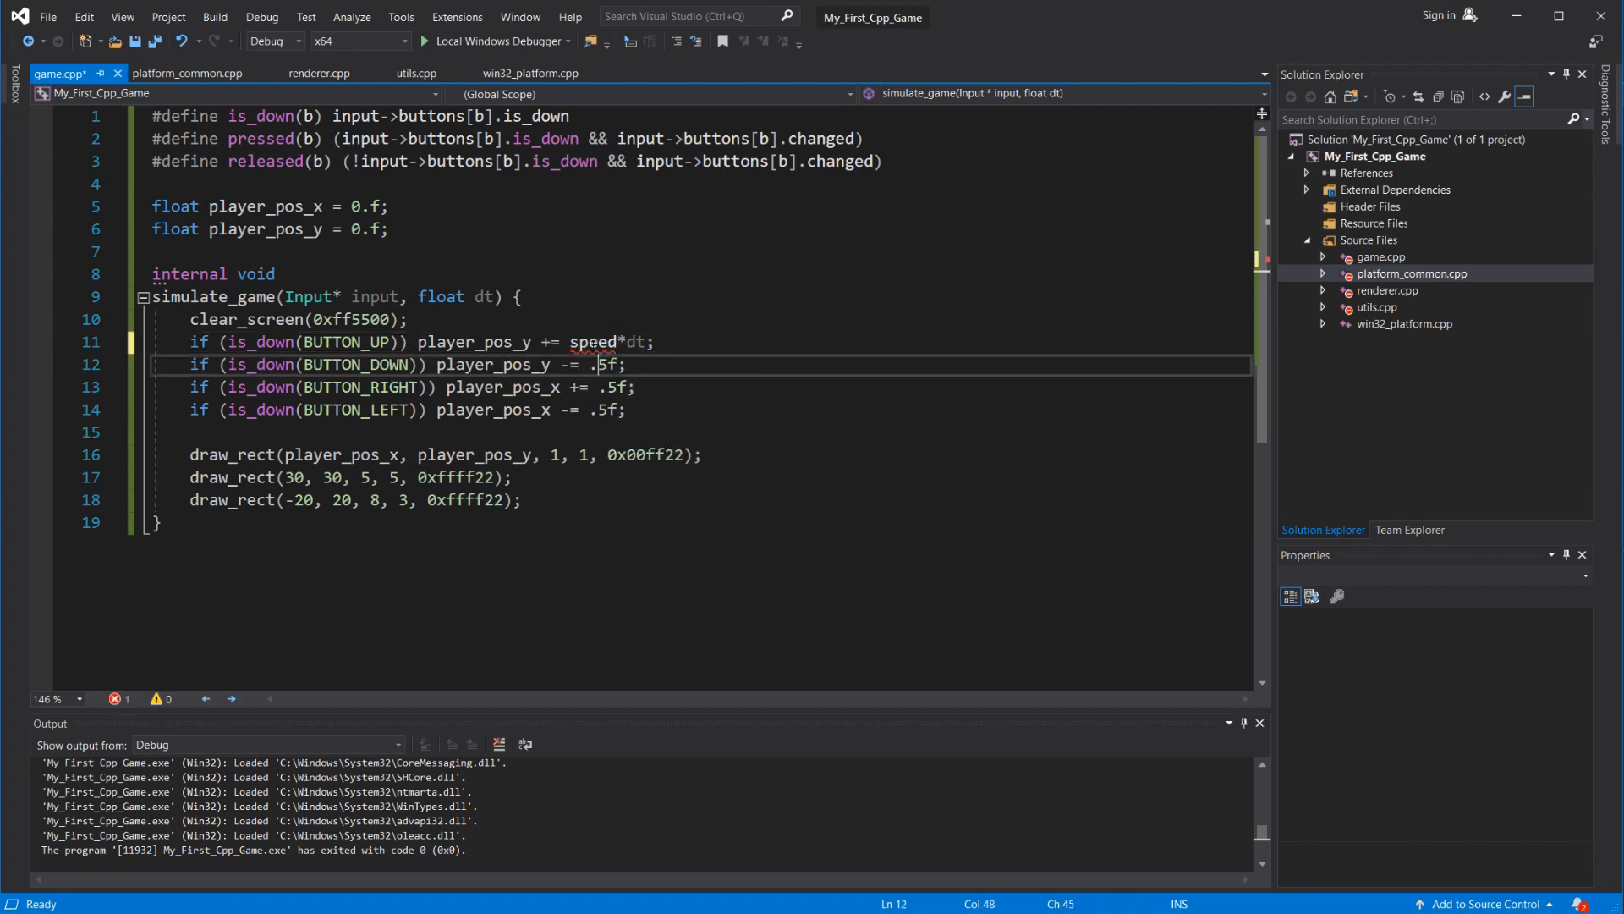
text(speed * dt)
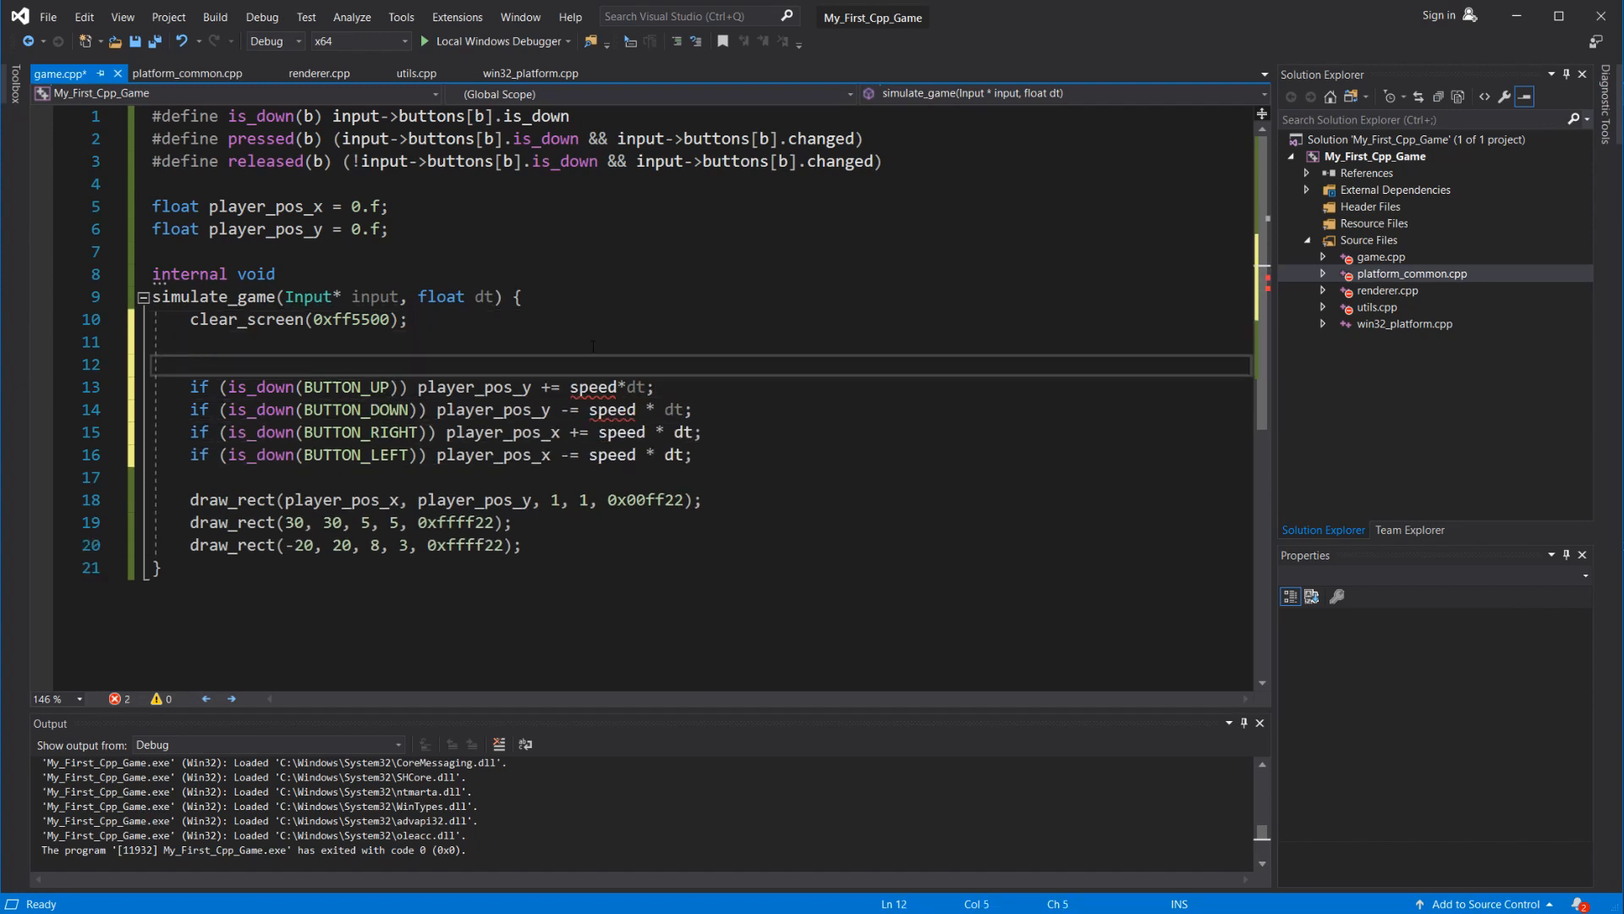
text(float speed =)
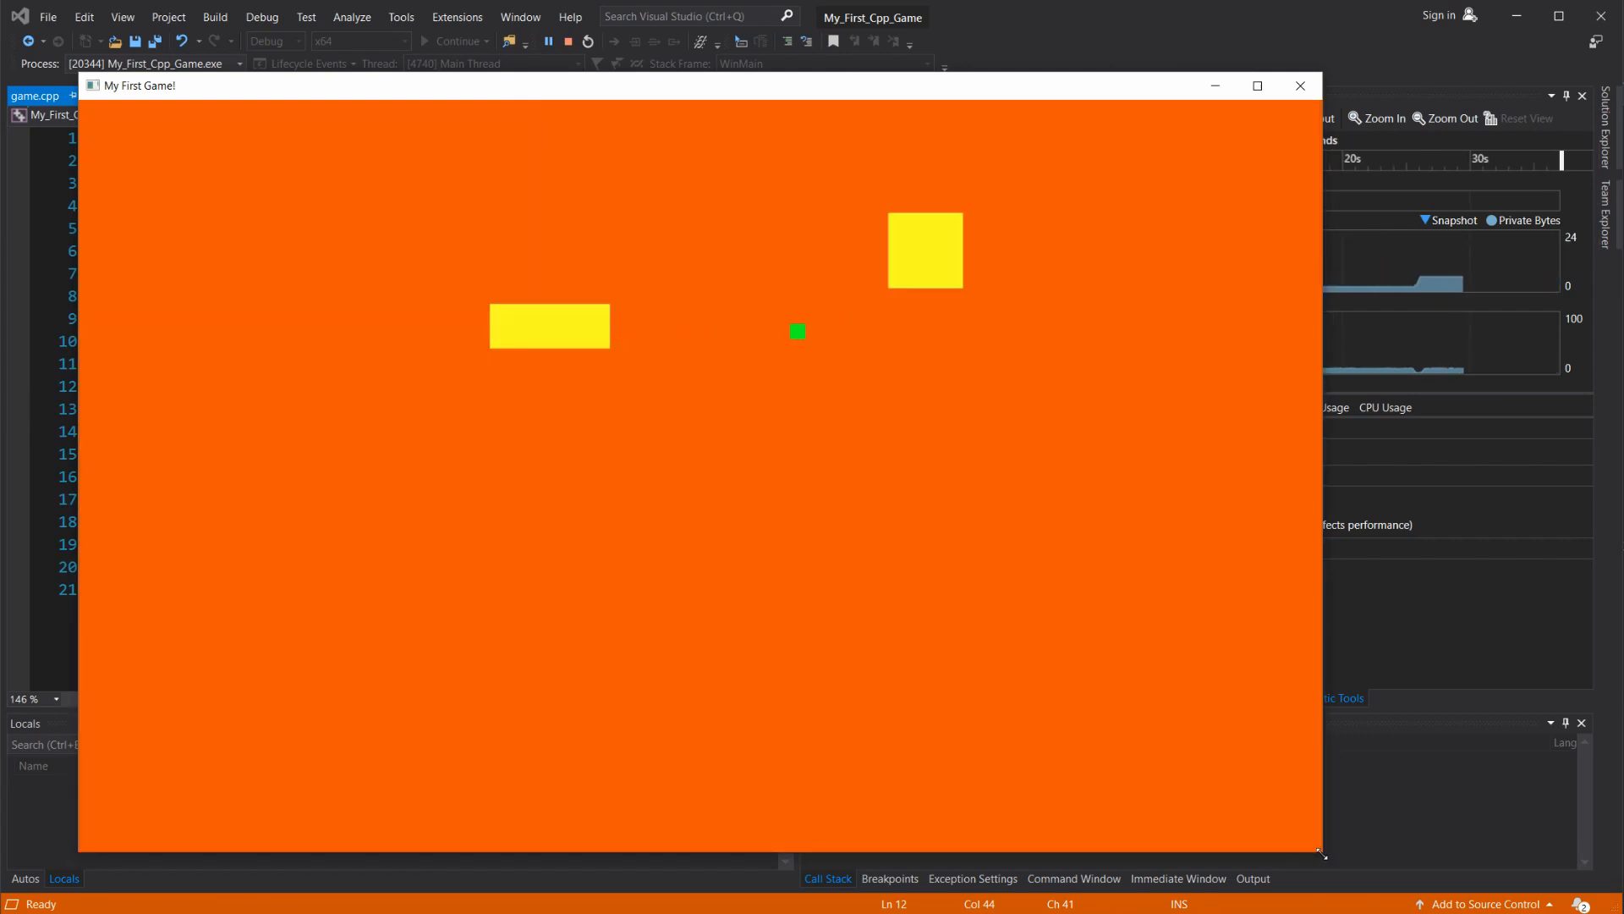
- Define speed as 50.f units per second, run the game, and close its window
click(1299, 84)
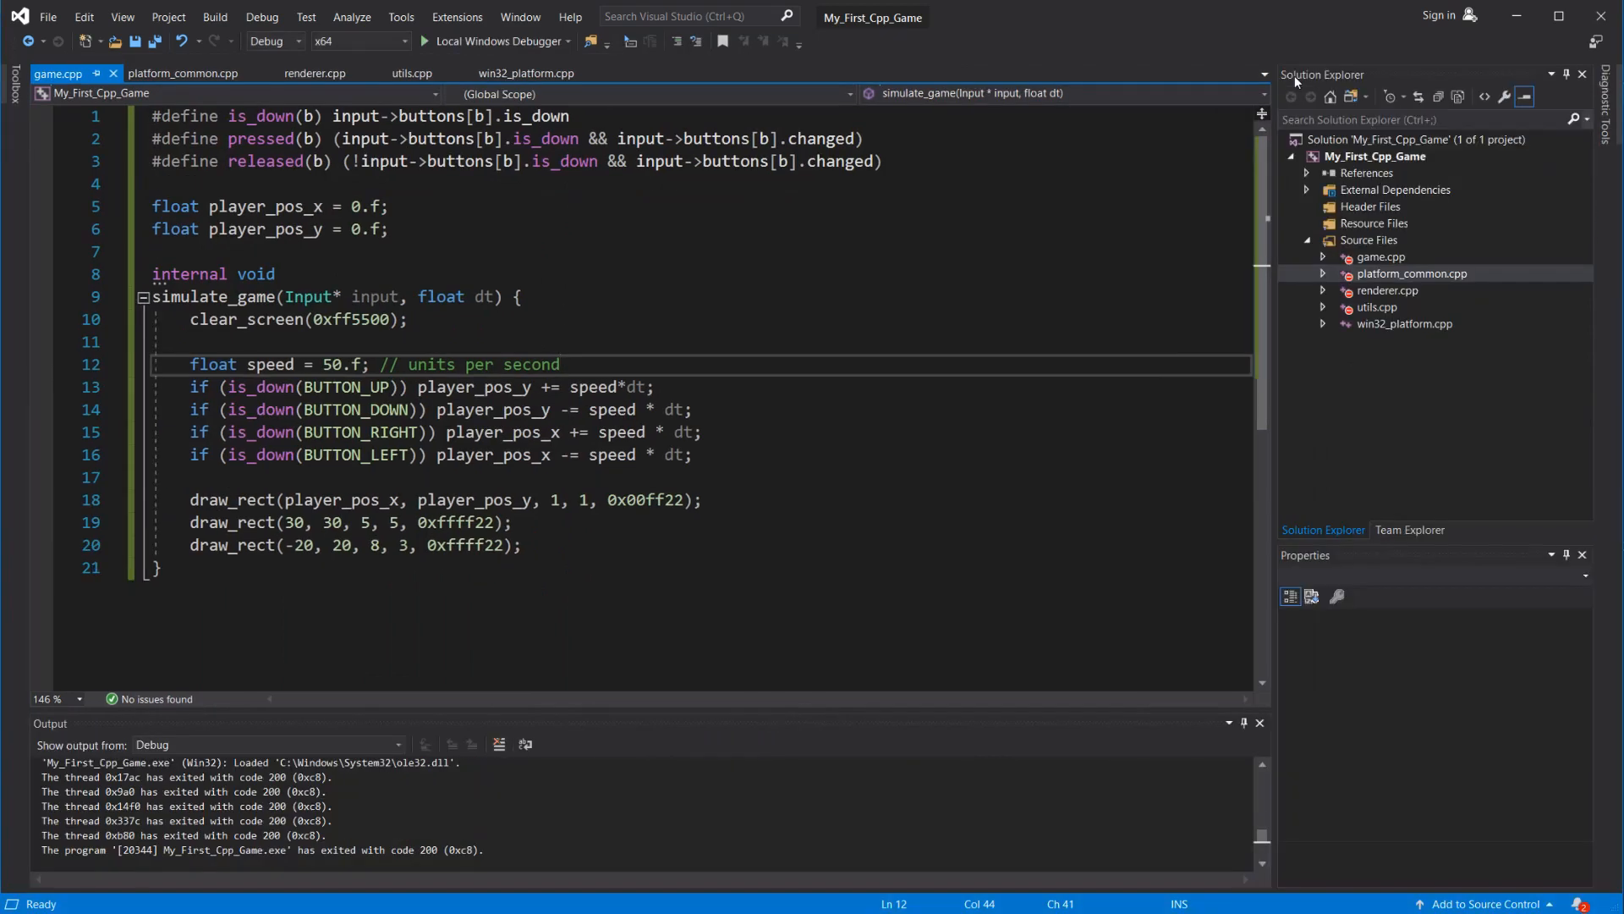
mouse_move(1053, 25)
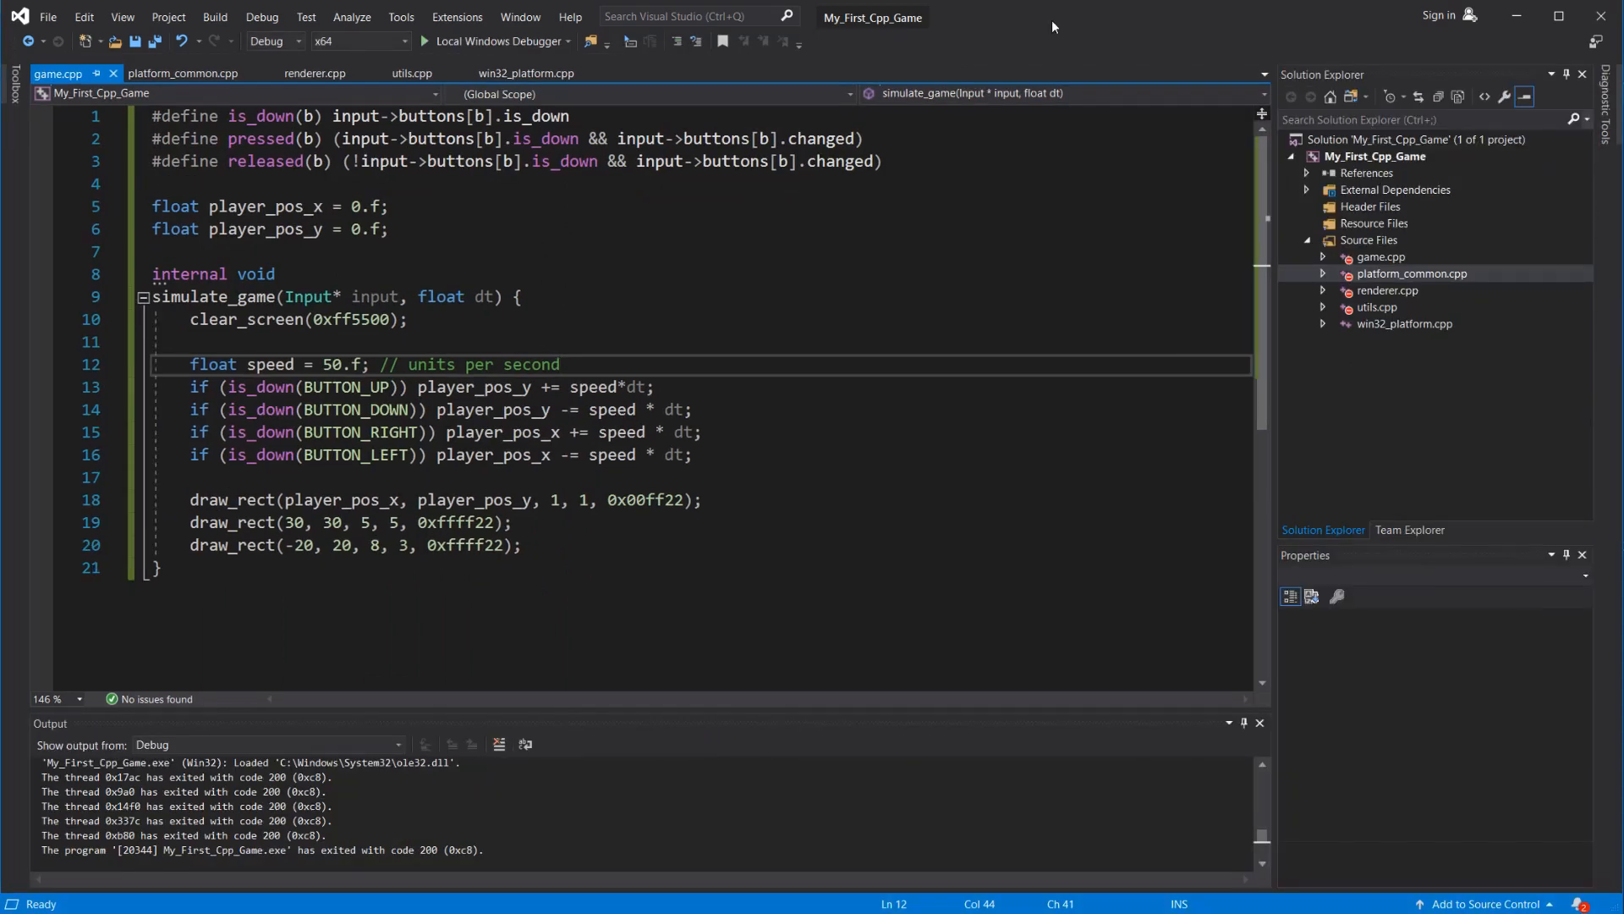